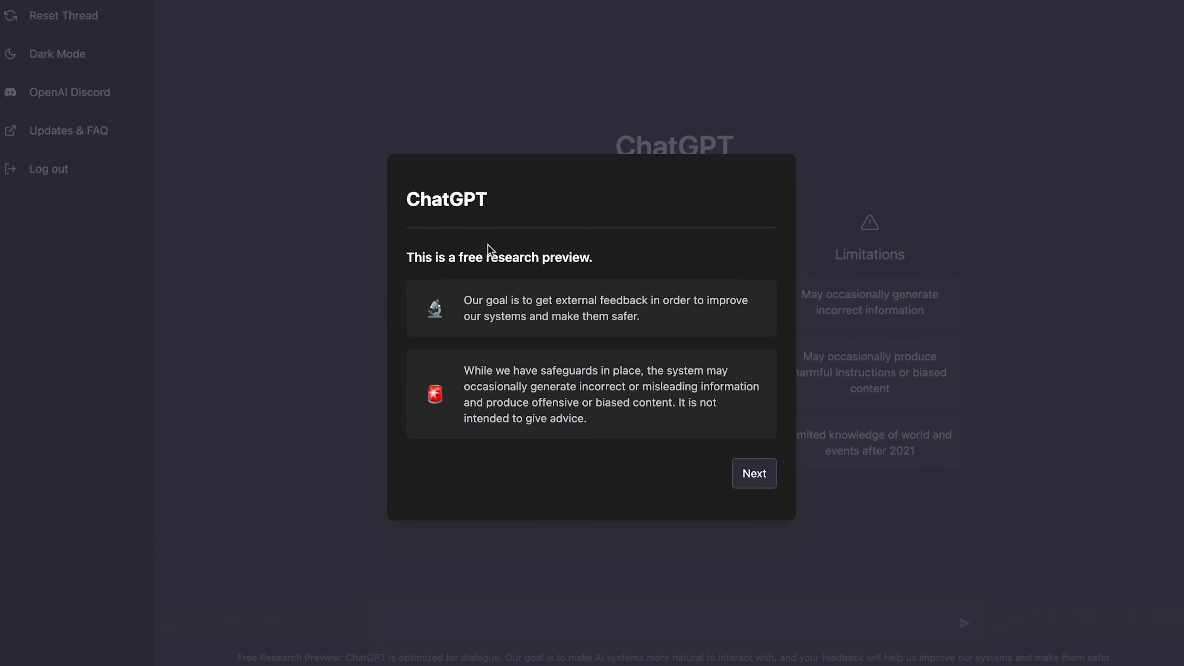
pyautogui.moveTo(513, 256)
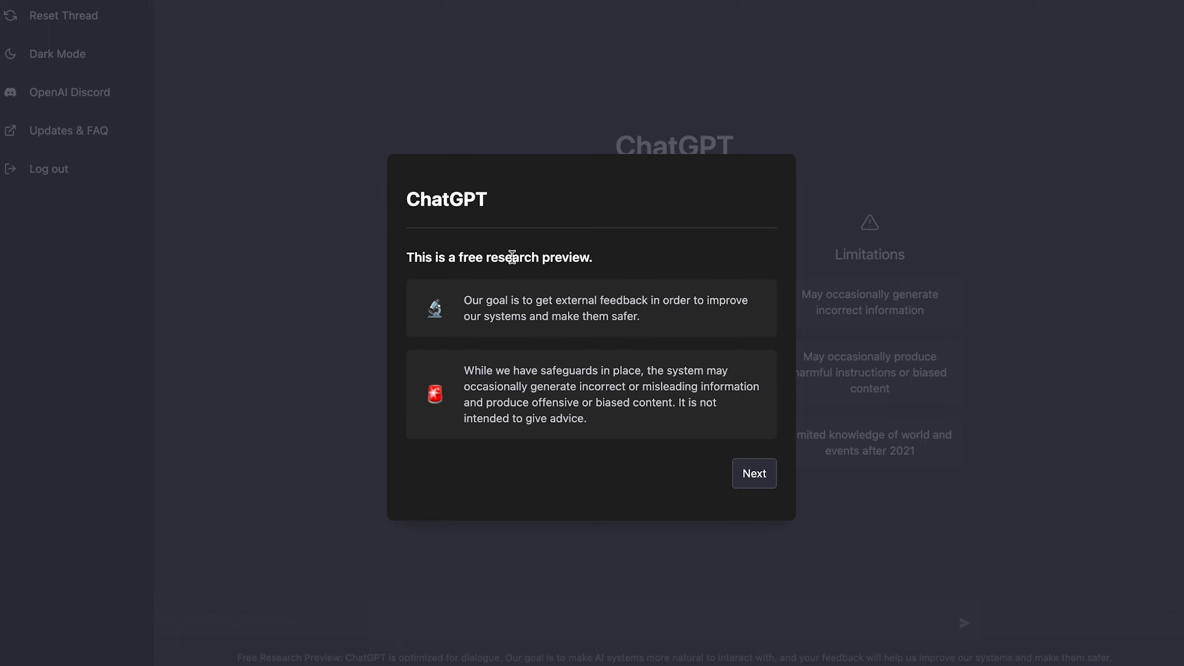
pyautogui.moveTo(470, 355)
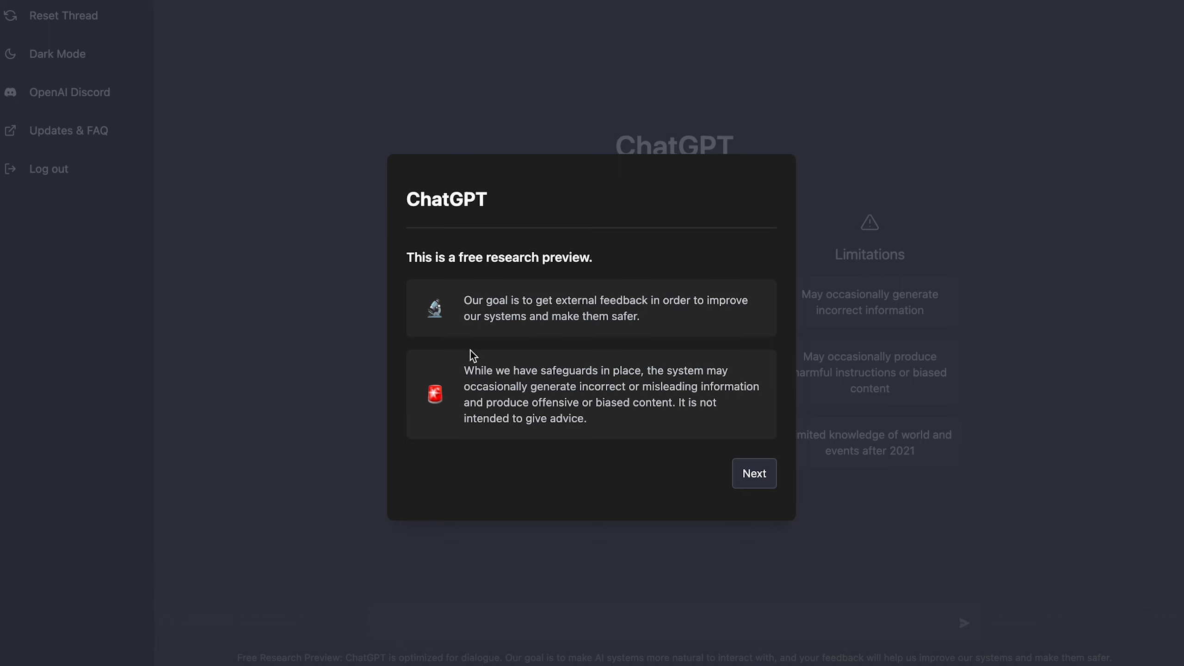
pyautogui.moveTo(541, 303)
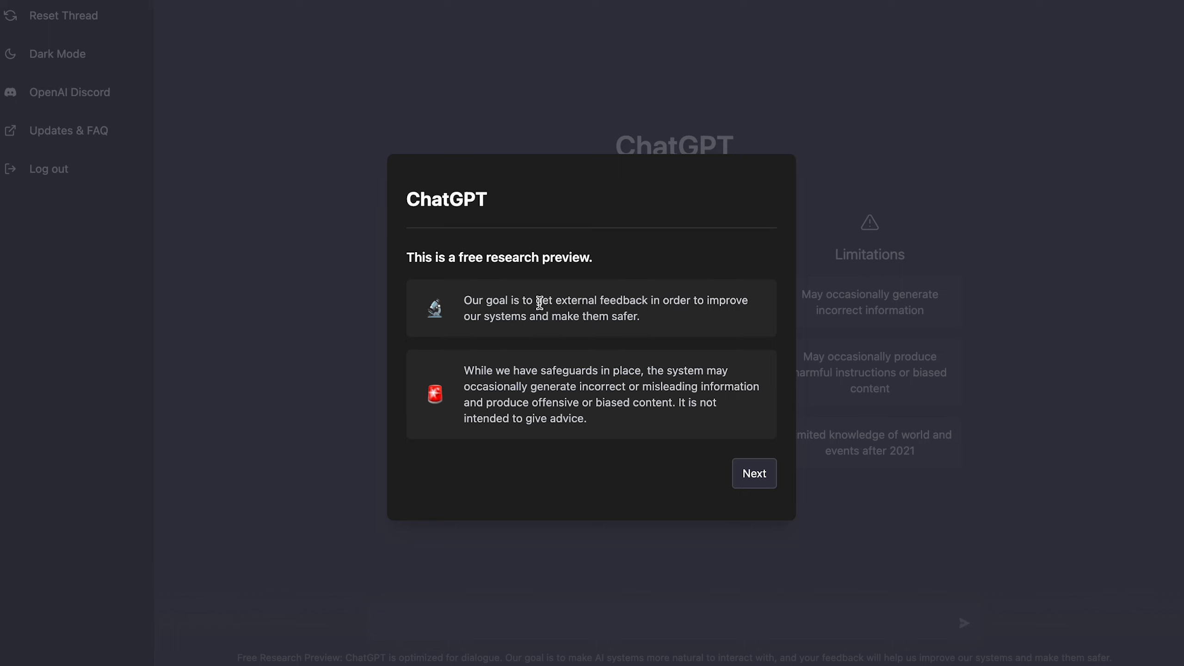
pyautogui.moveTo(559, 311)
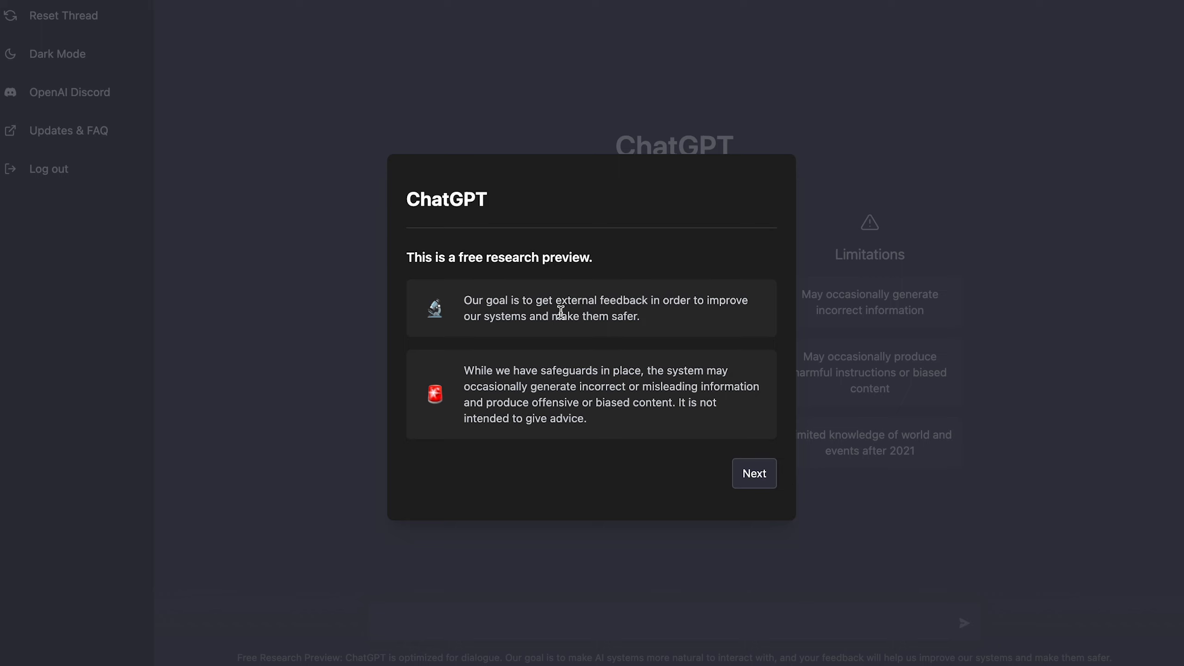
pyautogui.moveTo(524, 370)
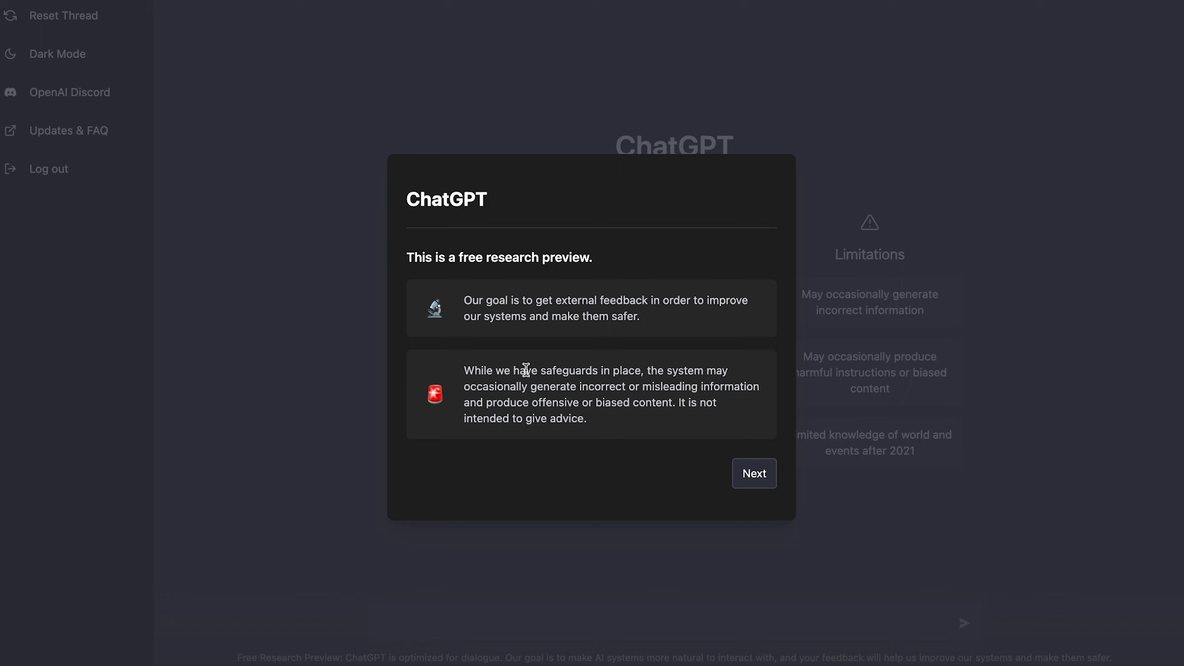
pyautogui.moveTo(588, 366)
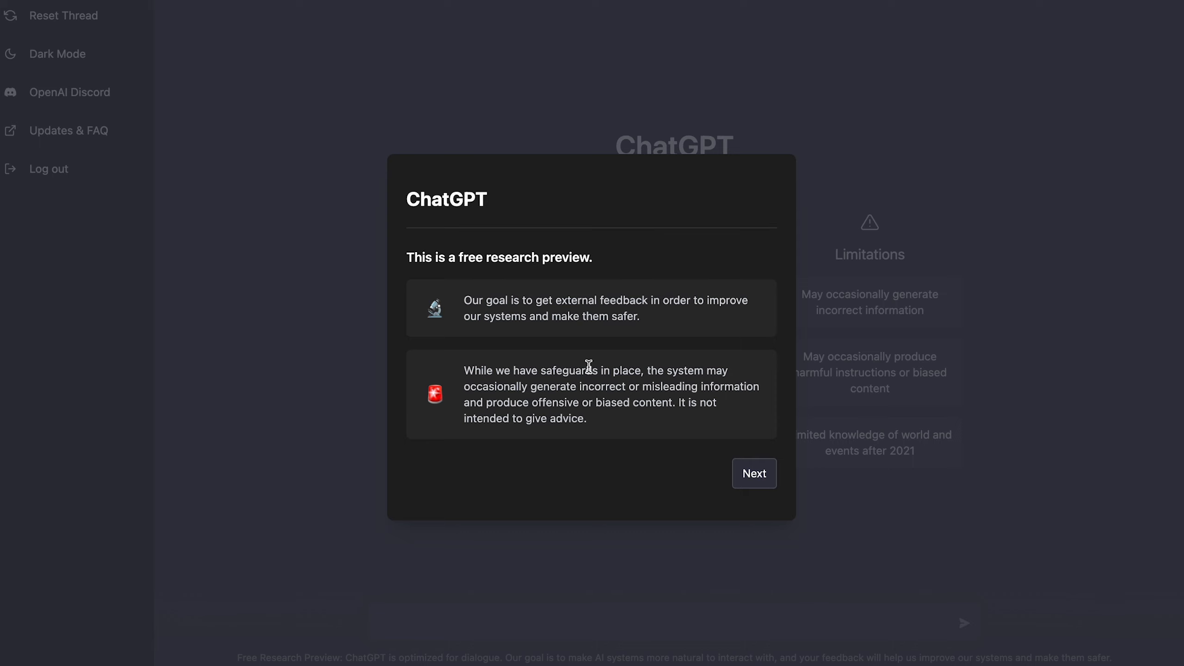
pyautogui.moveTo(474, 384)
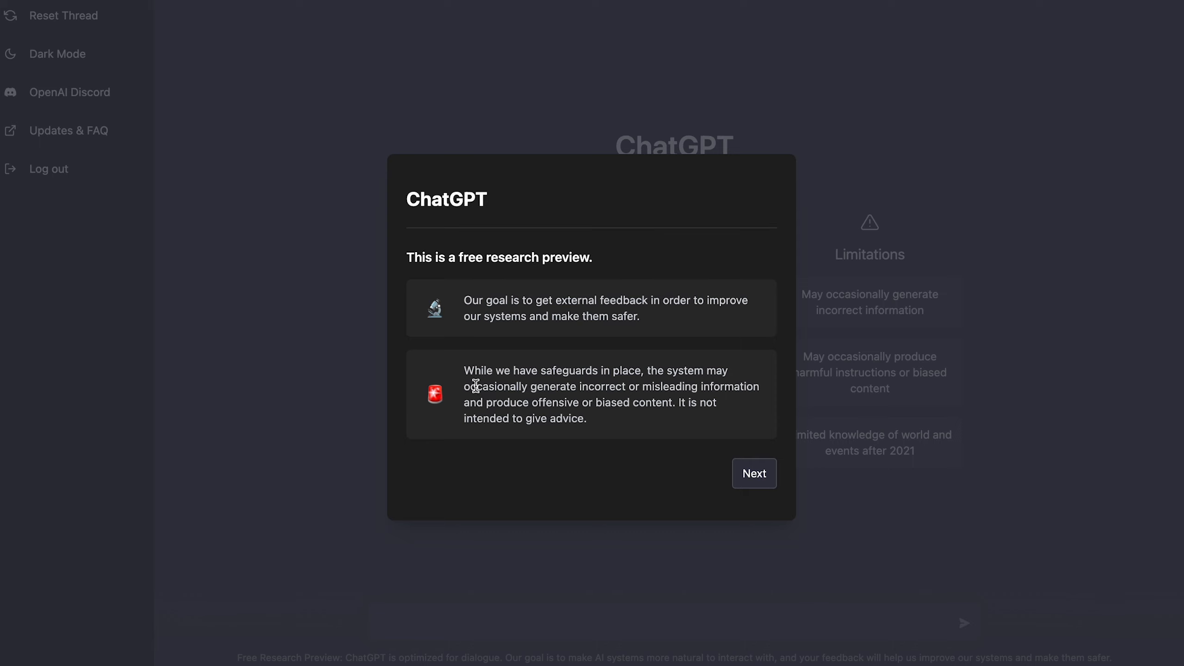
pyautogui.moveTo(737, 388)
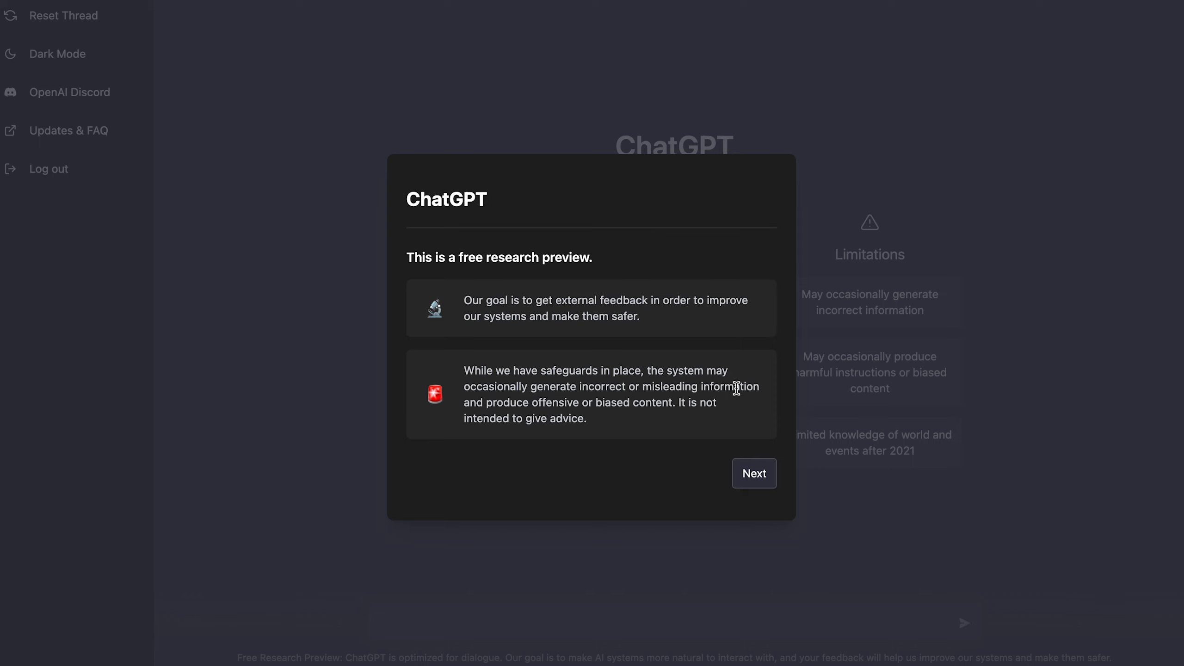
pyautogui.moveTo(559, 404)
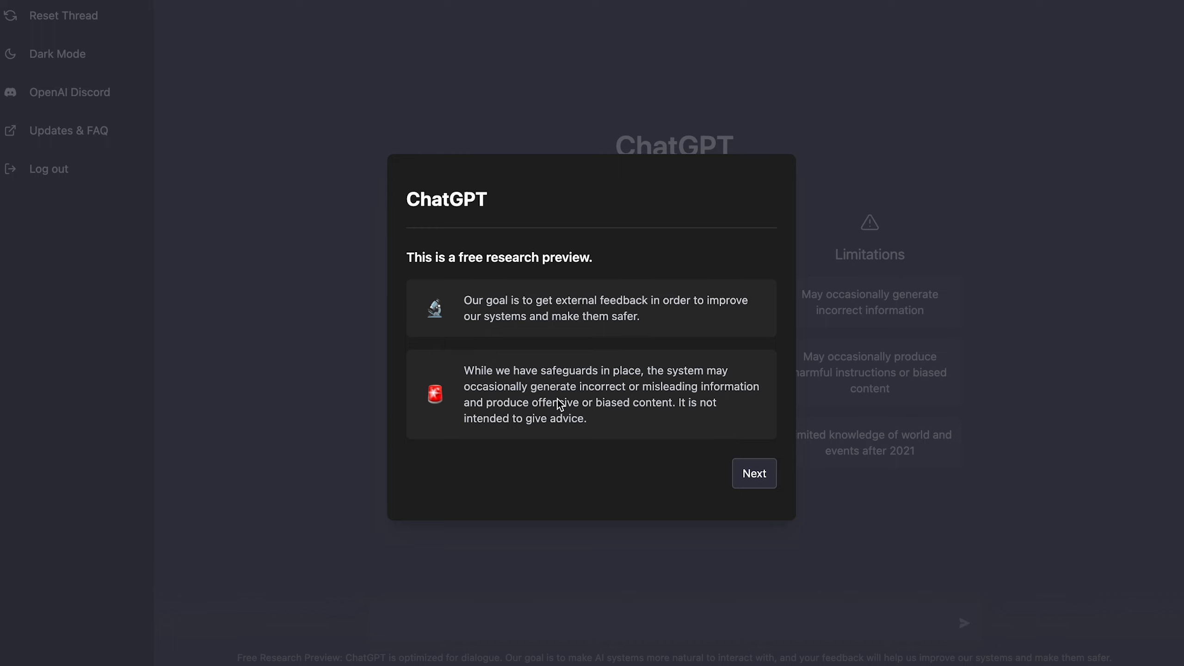
pyautogui.moveTo(487, 418)
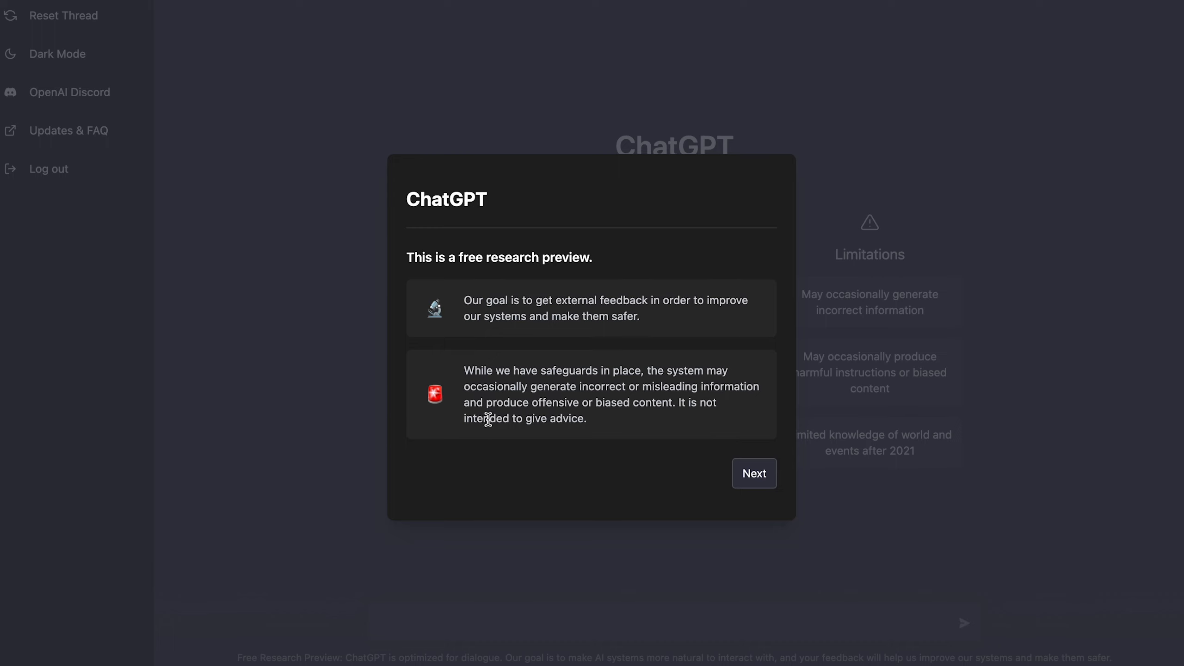
# - Dismiss the research-preview and data-collection notices to reach the empty chat home screen
pyautogui.click(753, 473)
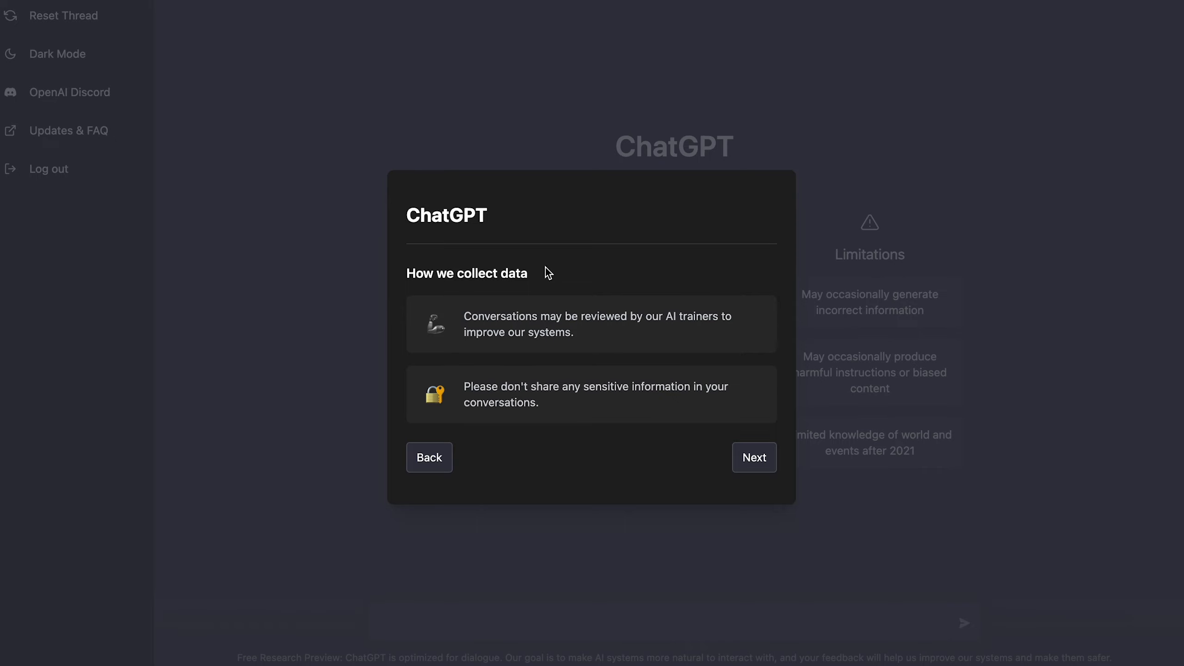
pyautogui.click(753, 457)
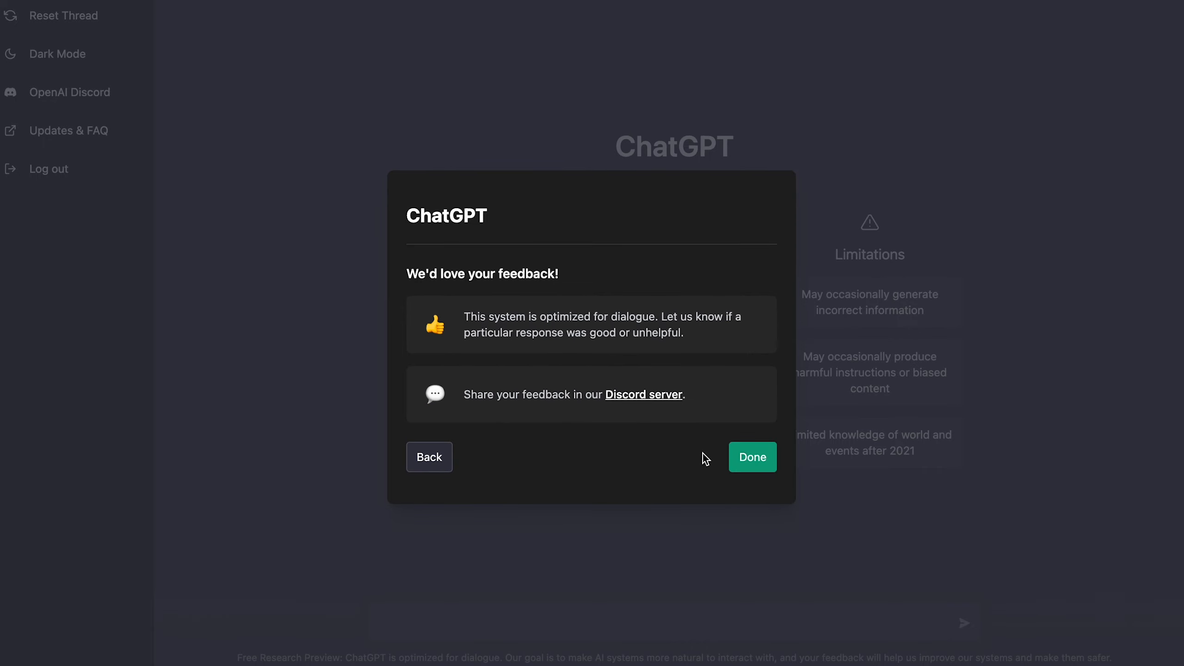
pyautogui.click(751, 457)
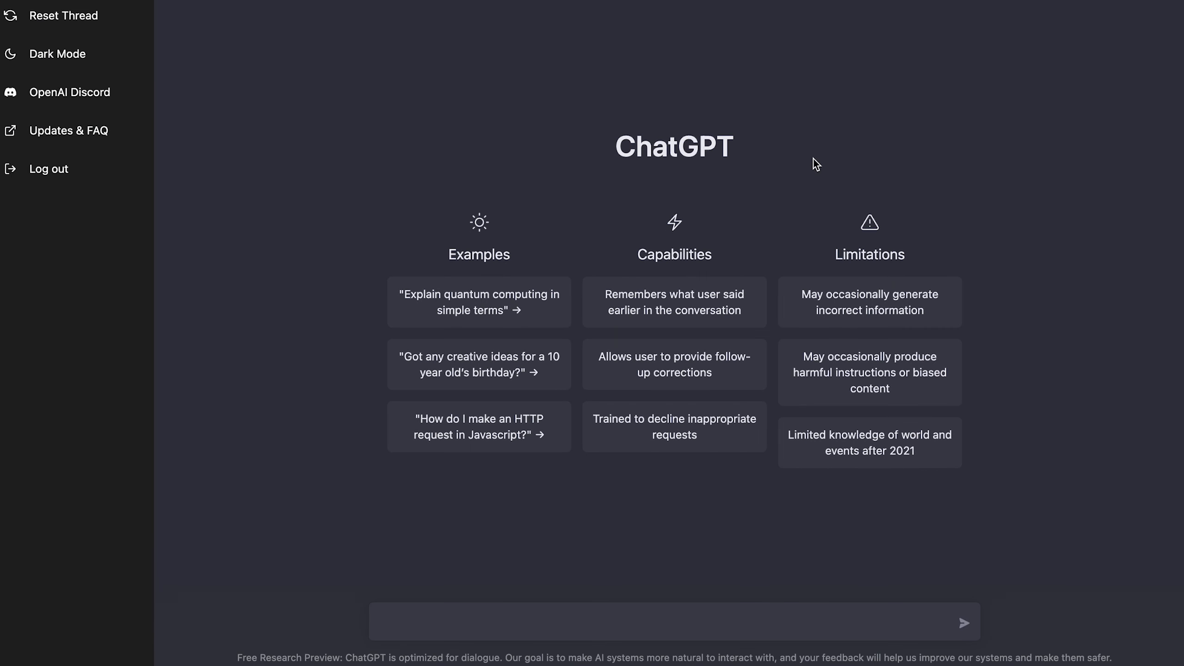
pyautogui.moveTo(659, 132)
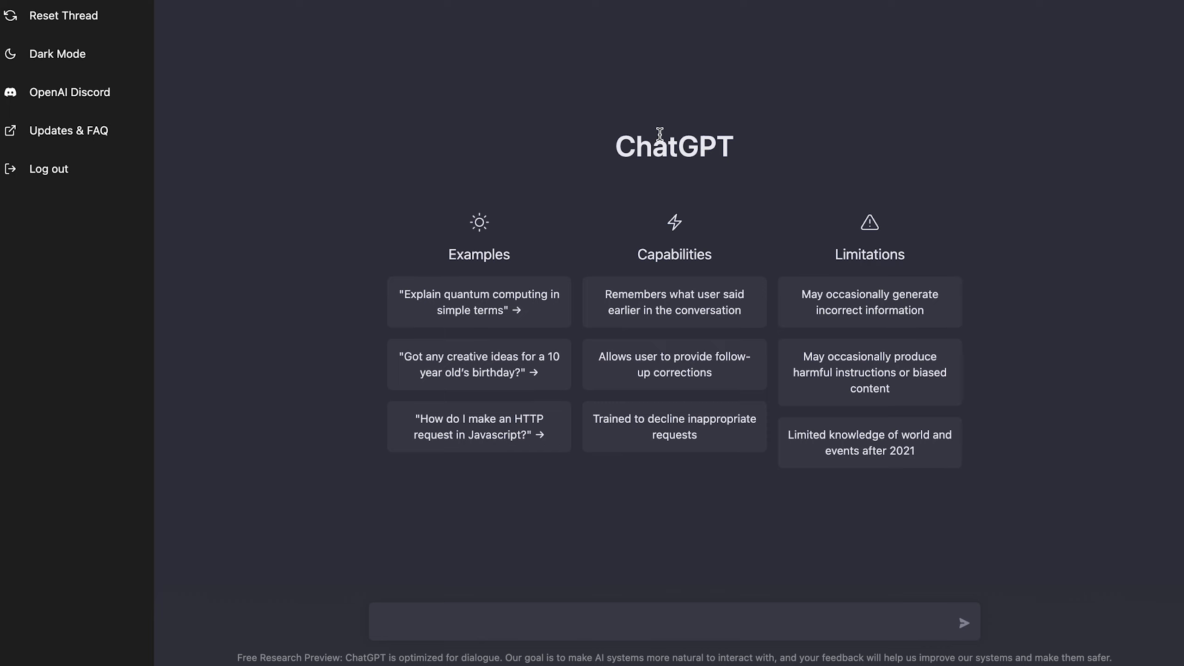
pyautogui.moveTo(752, 122)
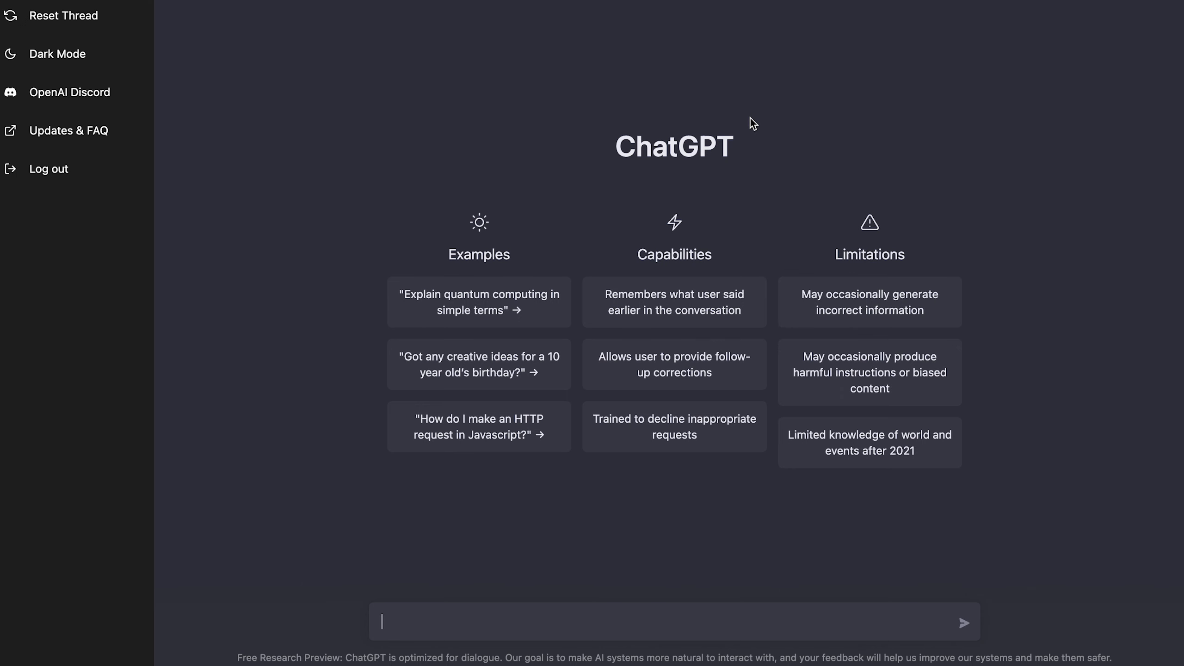
pyautogui.moveTo(472, 252)
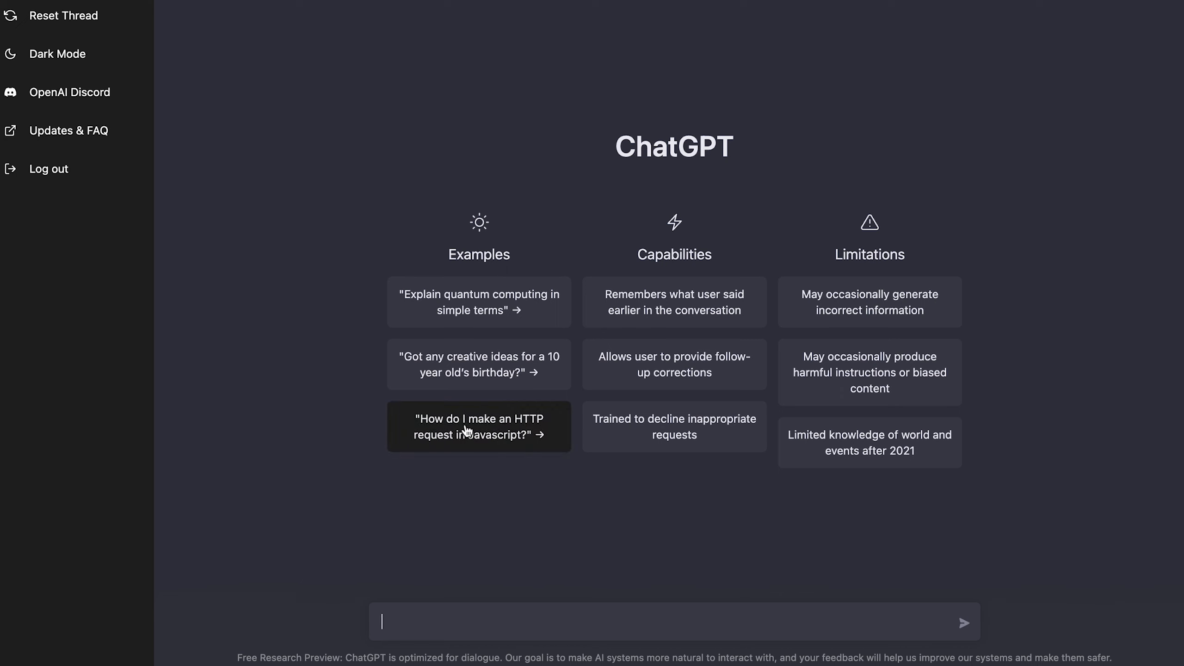
pyautogui.moveTo(512, 432)
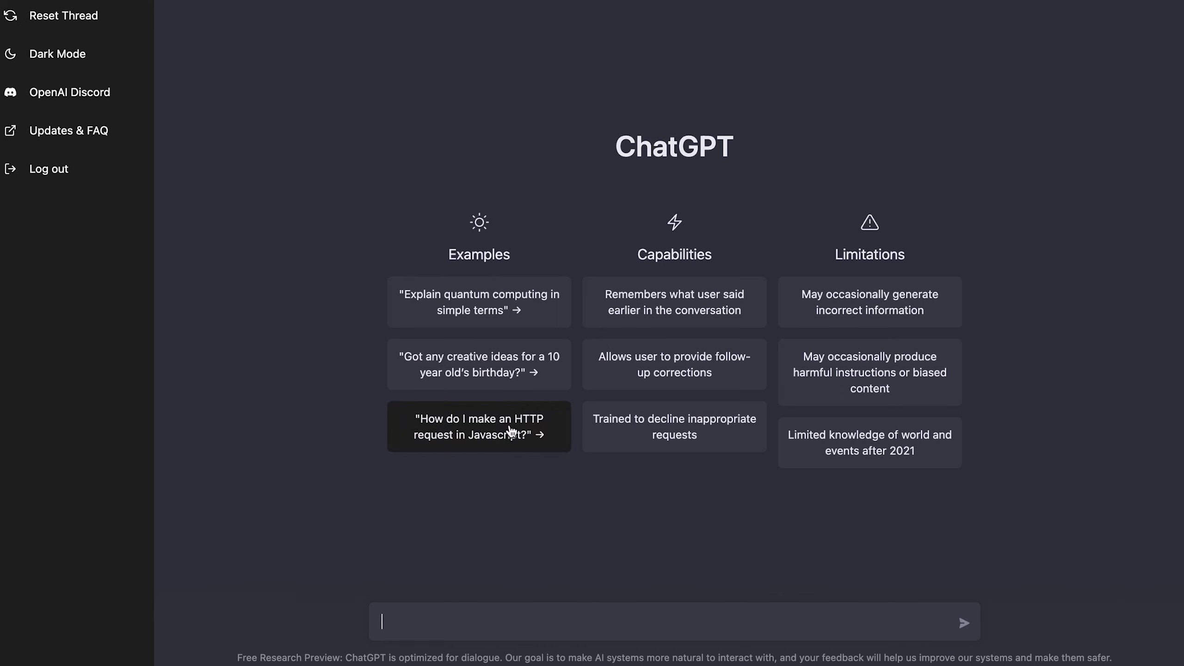
# - Ask the example HTTP-requests-in-JavaScript question and review the XMLHttpRequest and fetch() code in the reply
pyautogui.click(480, 426)
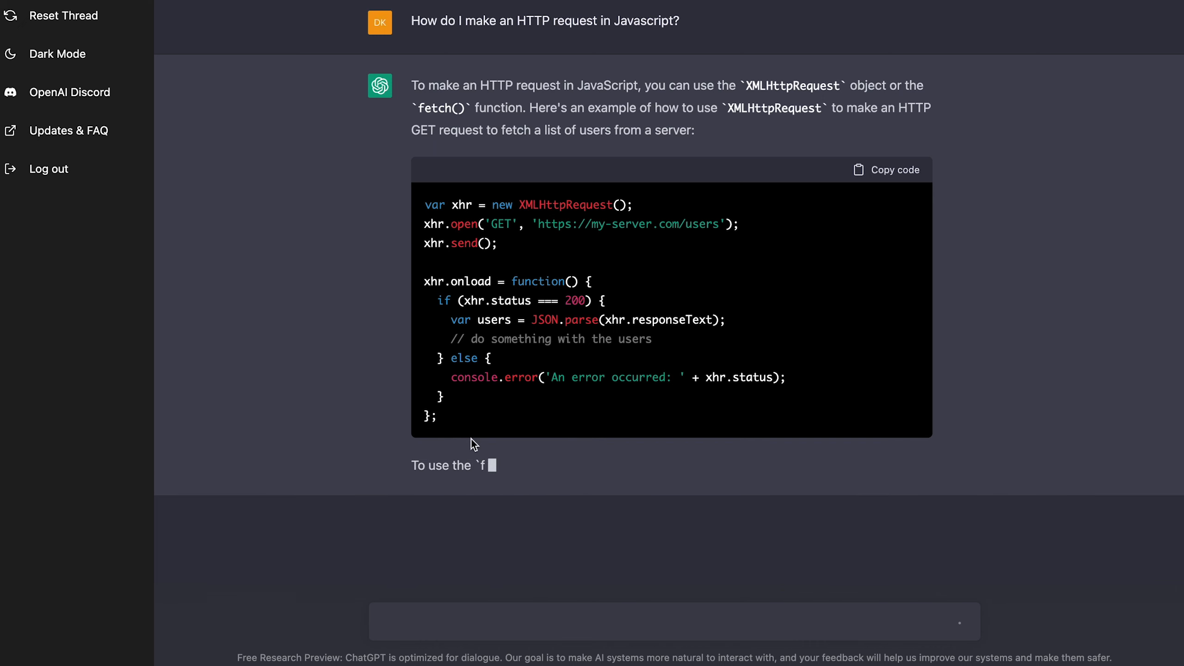
pyautogui.scroll(-3)
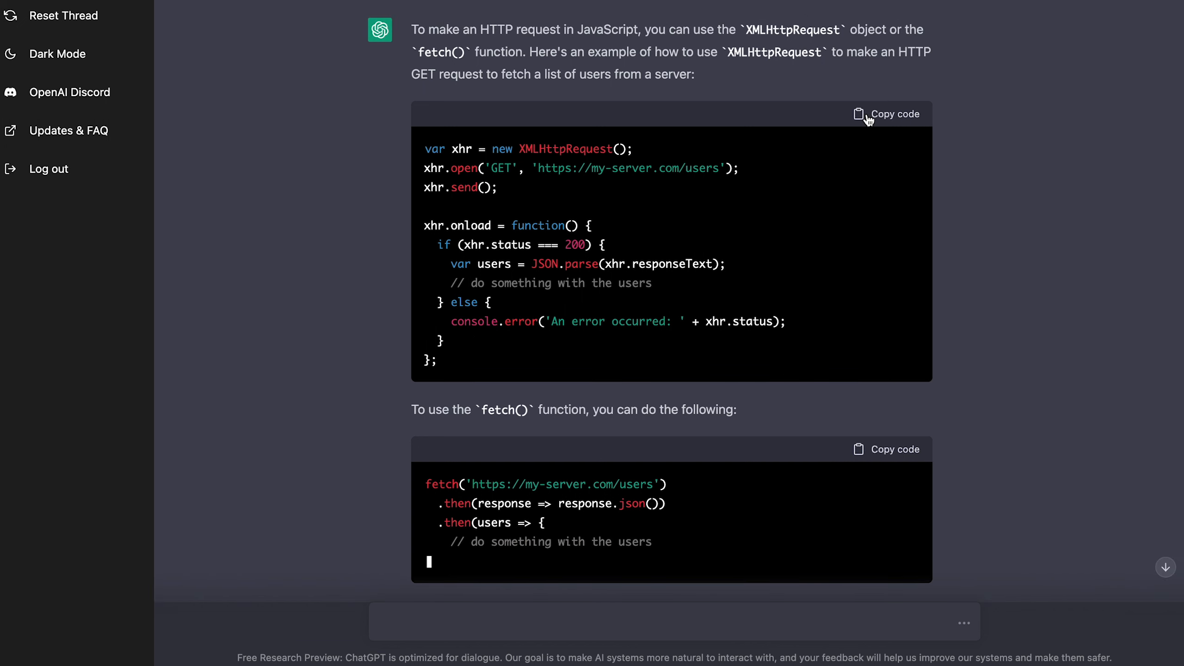
pyautogui.scroll(-3)
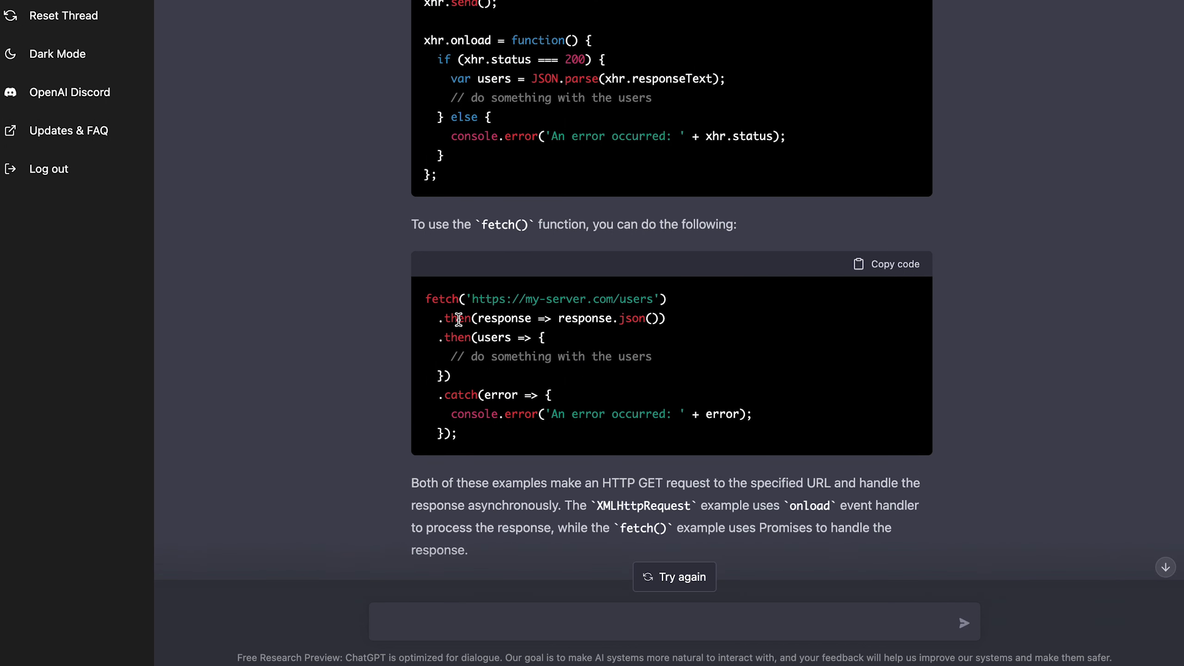
pyautogui.moveTo(452, 237)
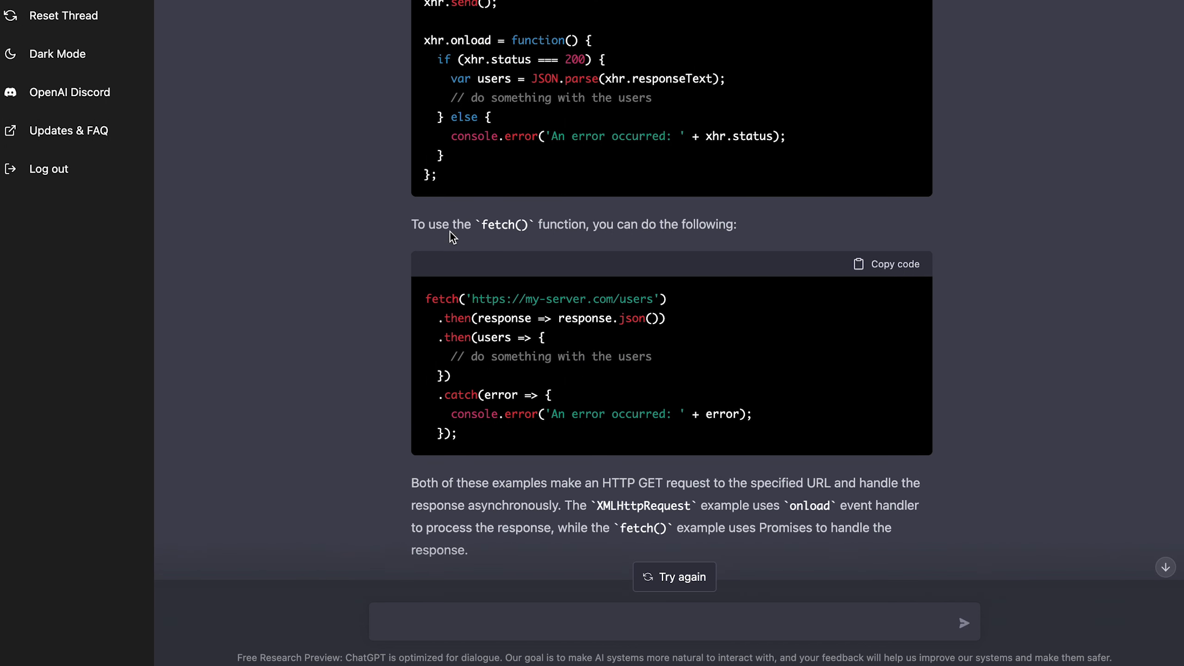
pyautogui.moveTo(838, 317)
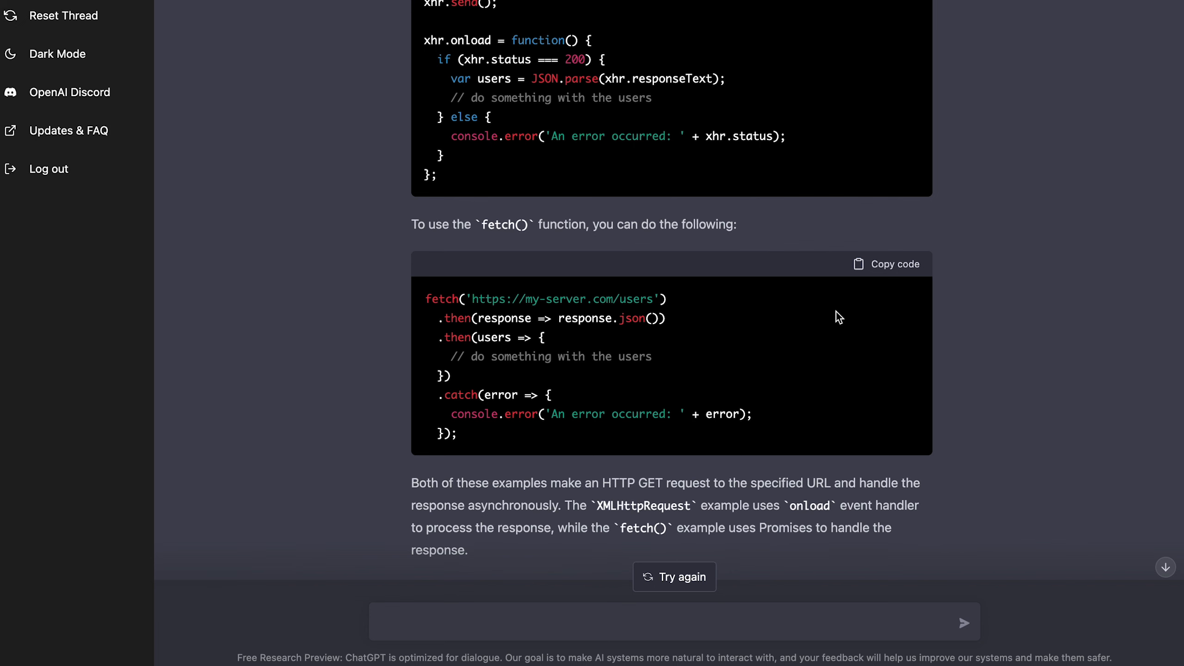
pyautogui.scroll(3)
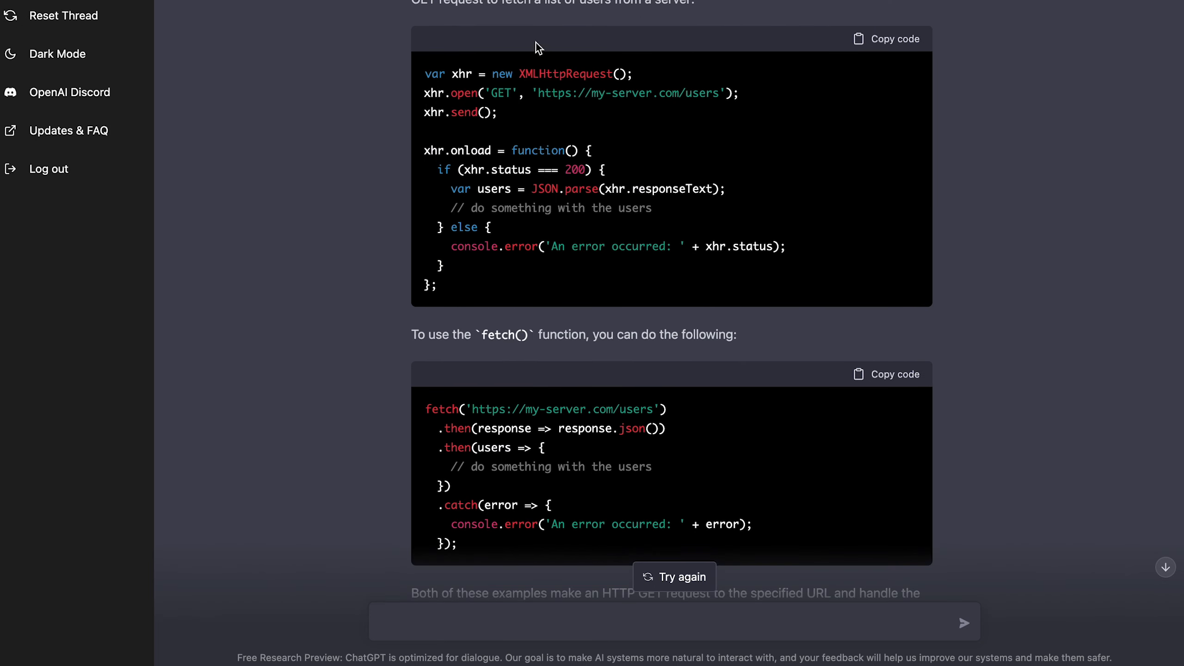
pyautogui.moveTo(444, 67)
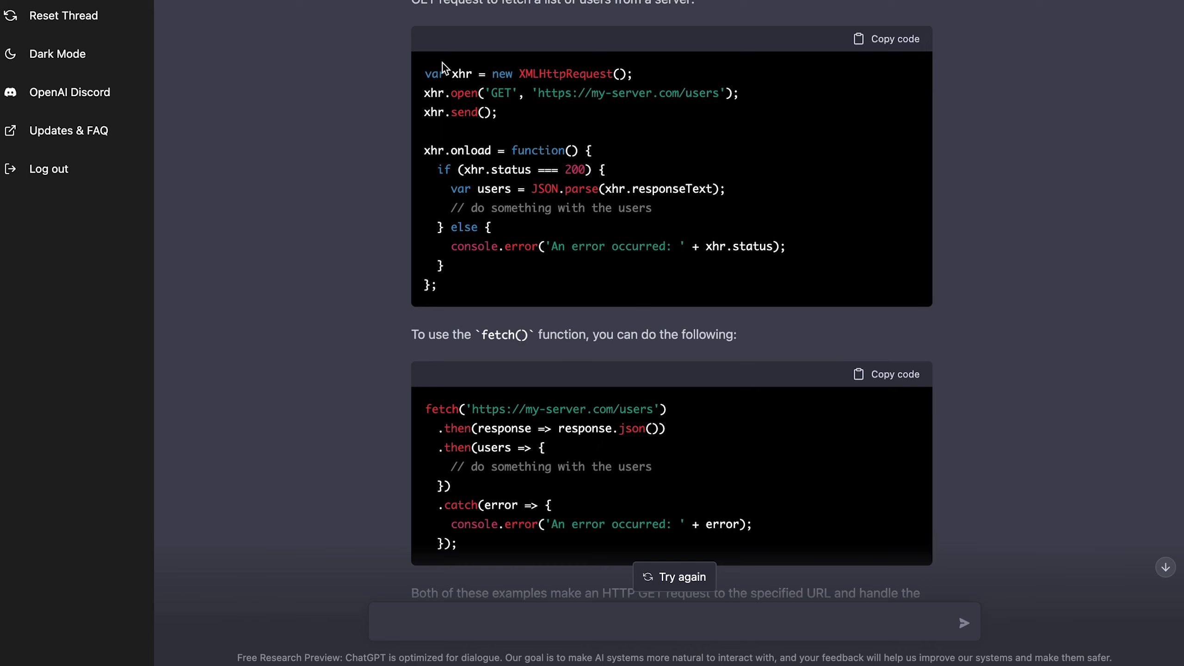
pyautogui.moveTo(609, 149)
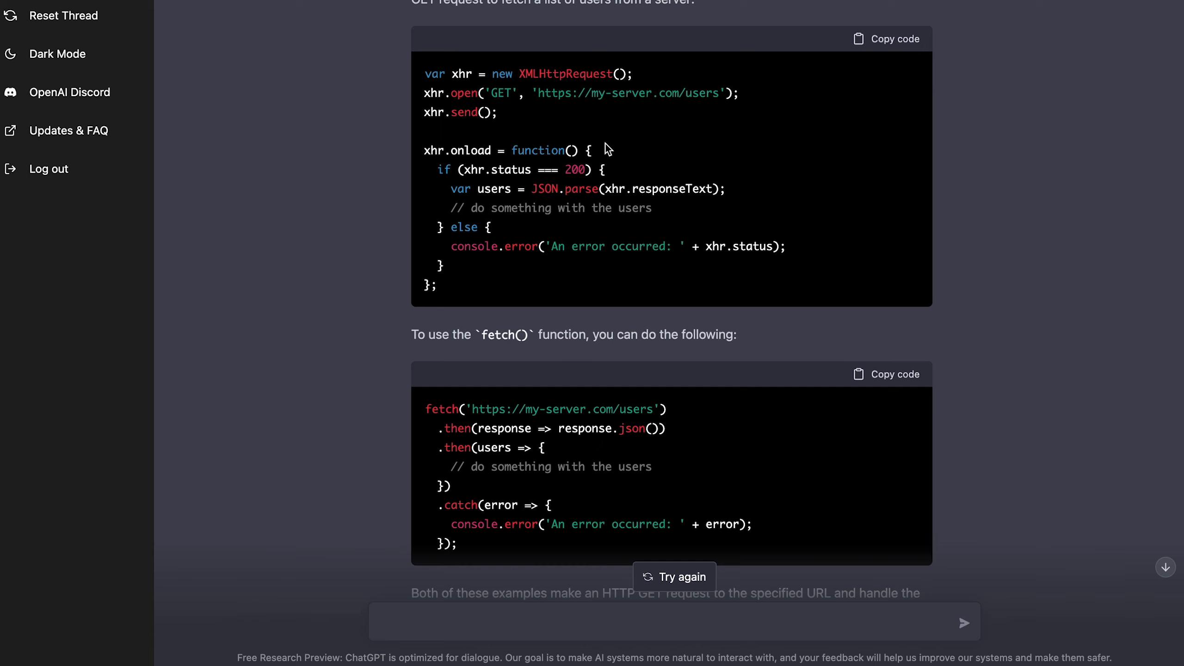
pyautogui.moveTo(576, 151)
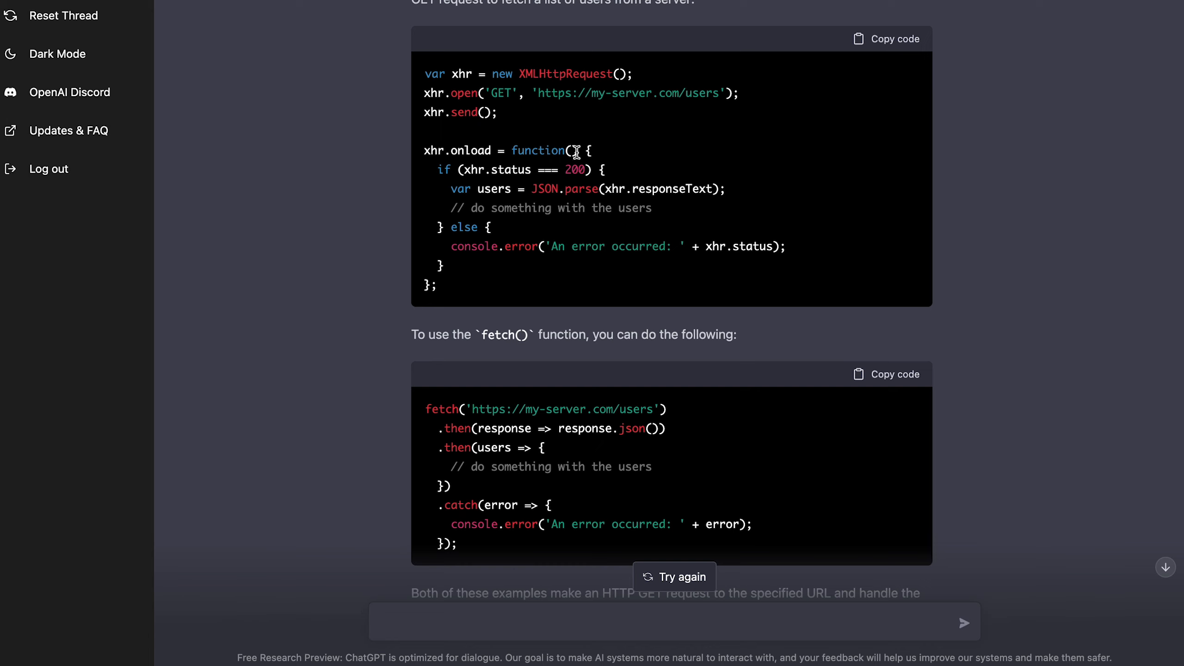
pyautogui.moveTo(540, 163)
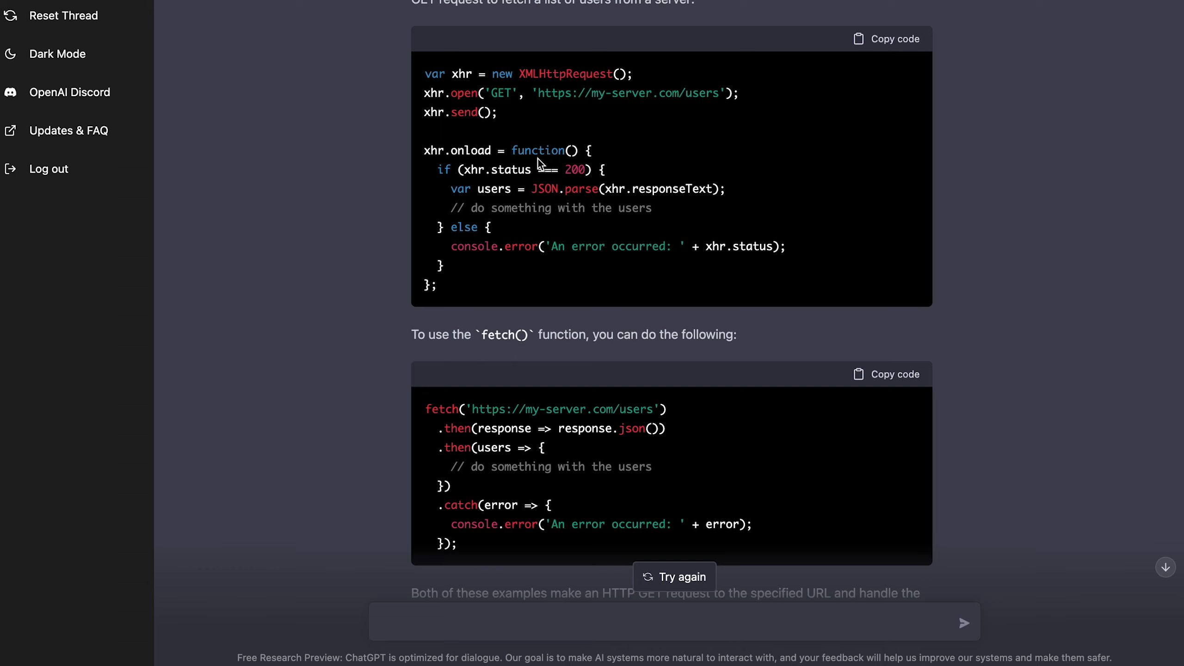
pyautogui.moveTo(582, 154)
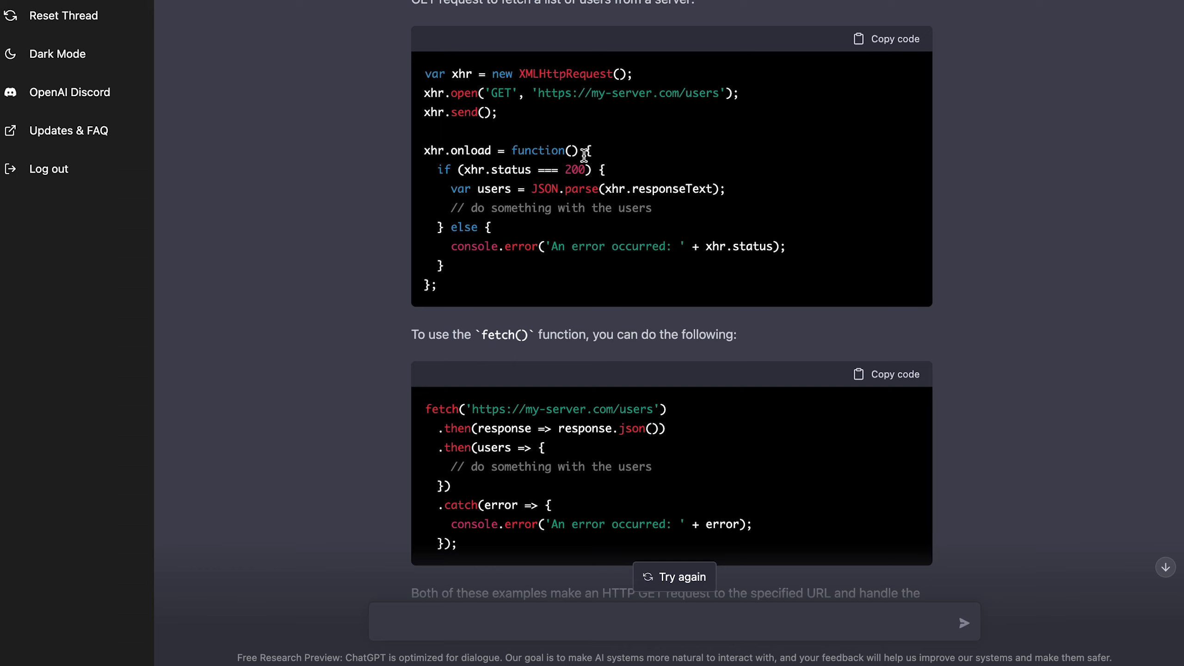
pyautogui.moveTo(527, 211)
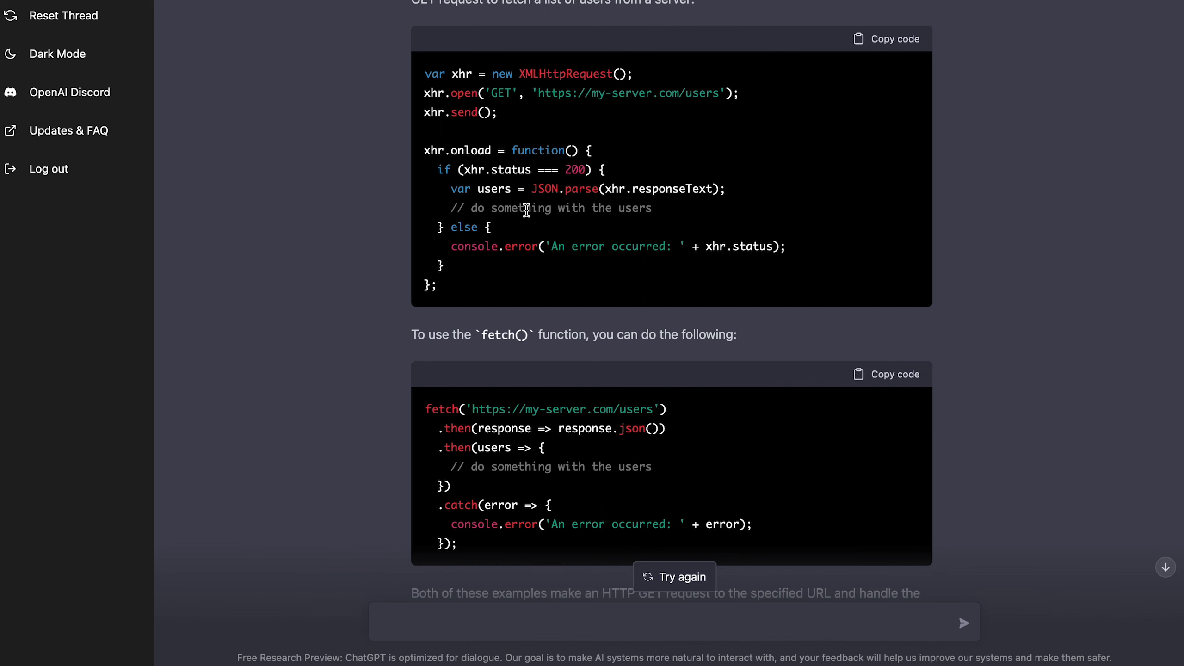
pyautogui.scroll(-3)
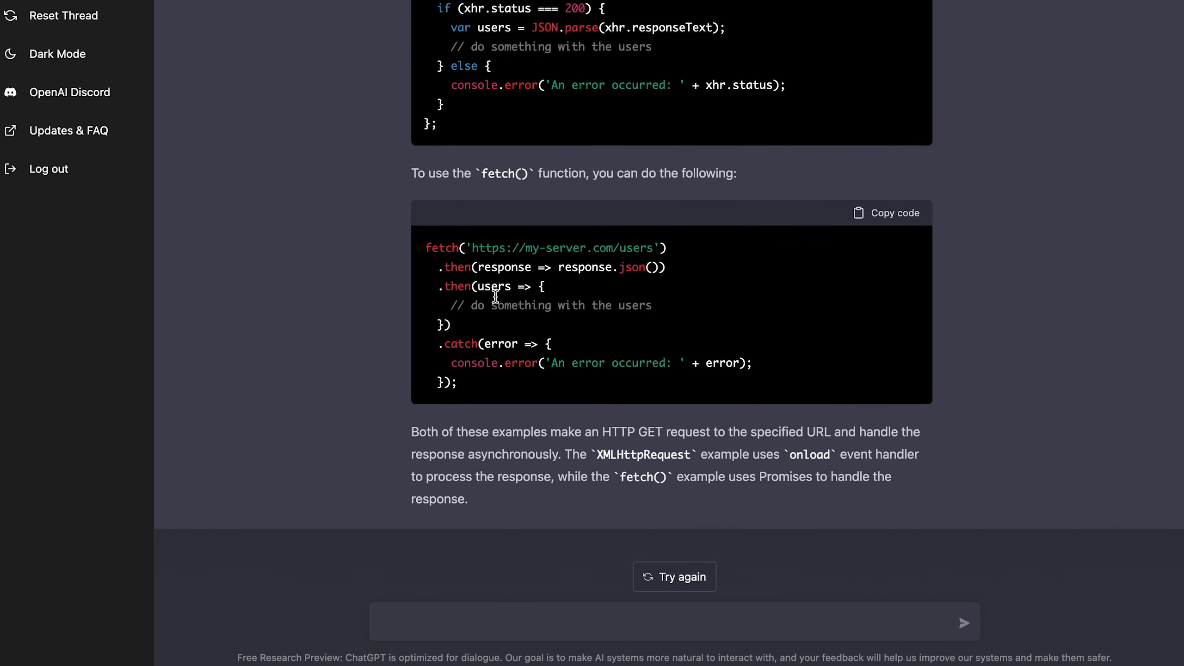
pyautogui.moveTo(454, 438)
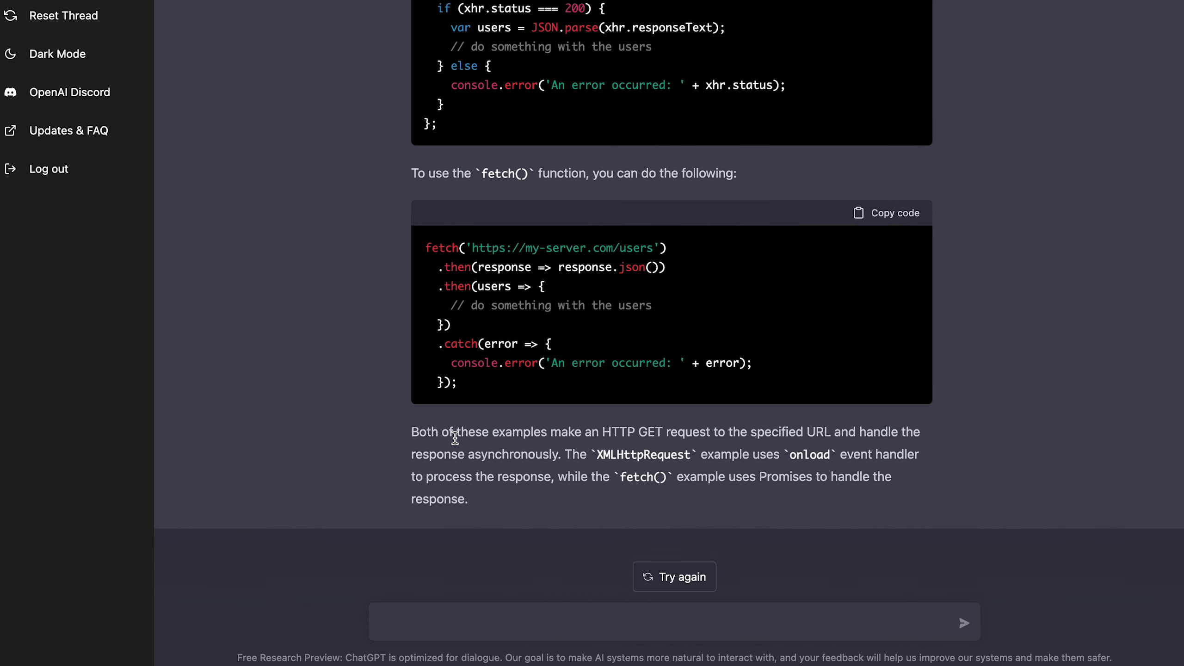
pyautogui.scroll(3)
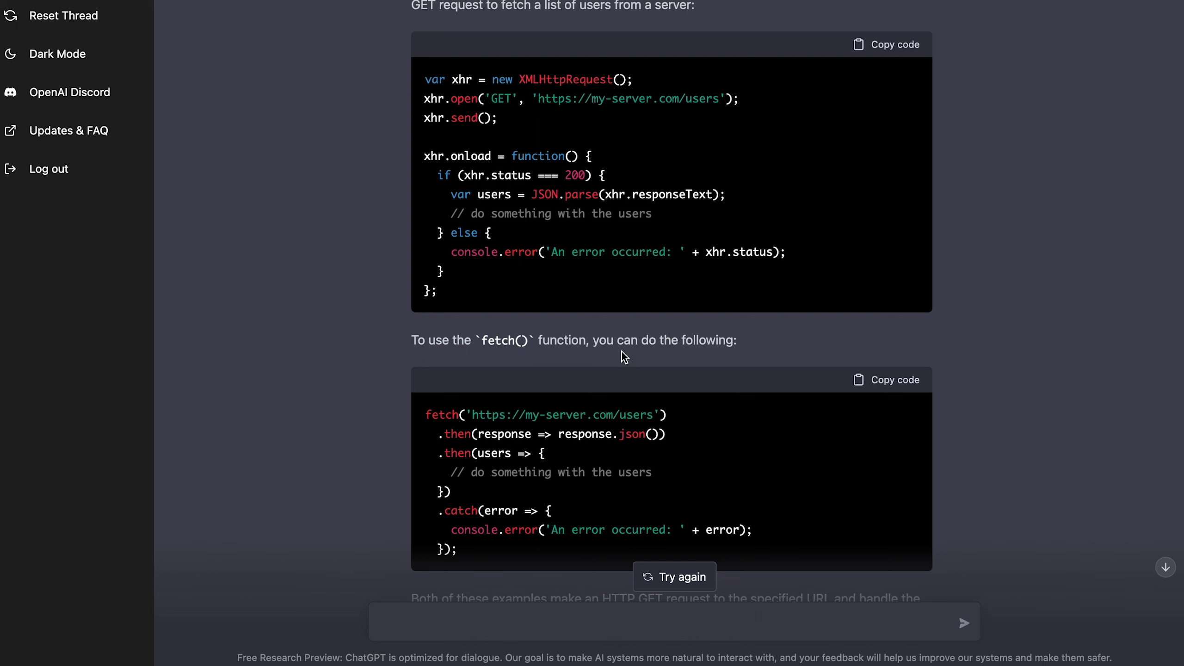
pyautogui.scroll(3)
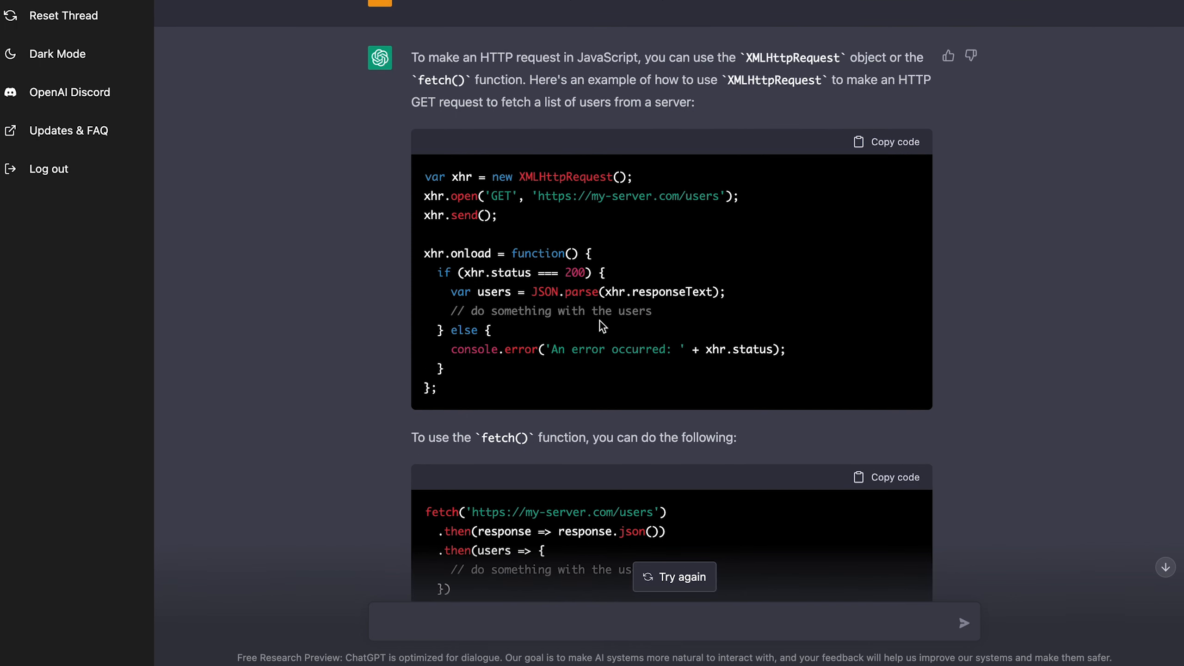
pyautogui.scroll(-3)
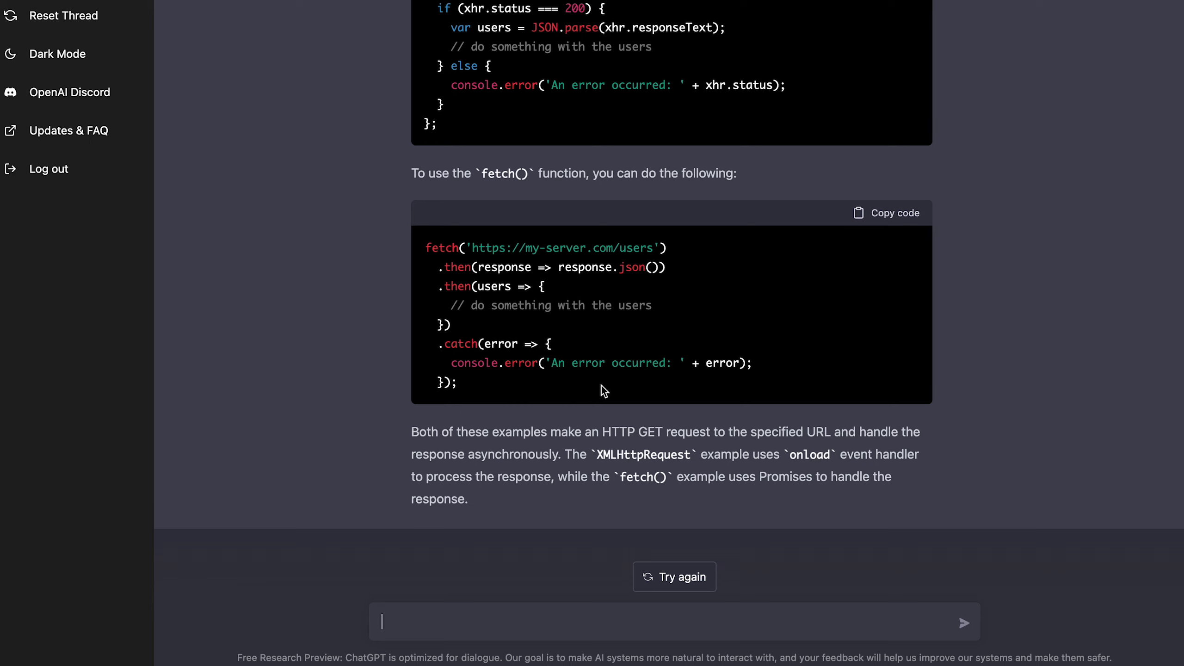
# - Ask 'how do i code hello world in assembly?' and read through the x86 example program
pyautogui.write('how do i code')
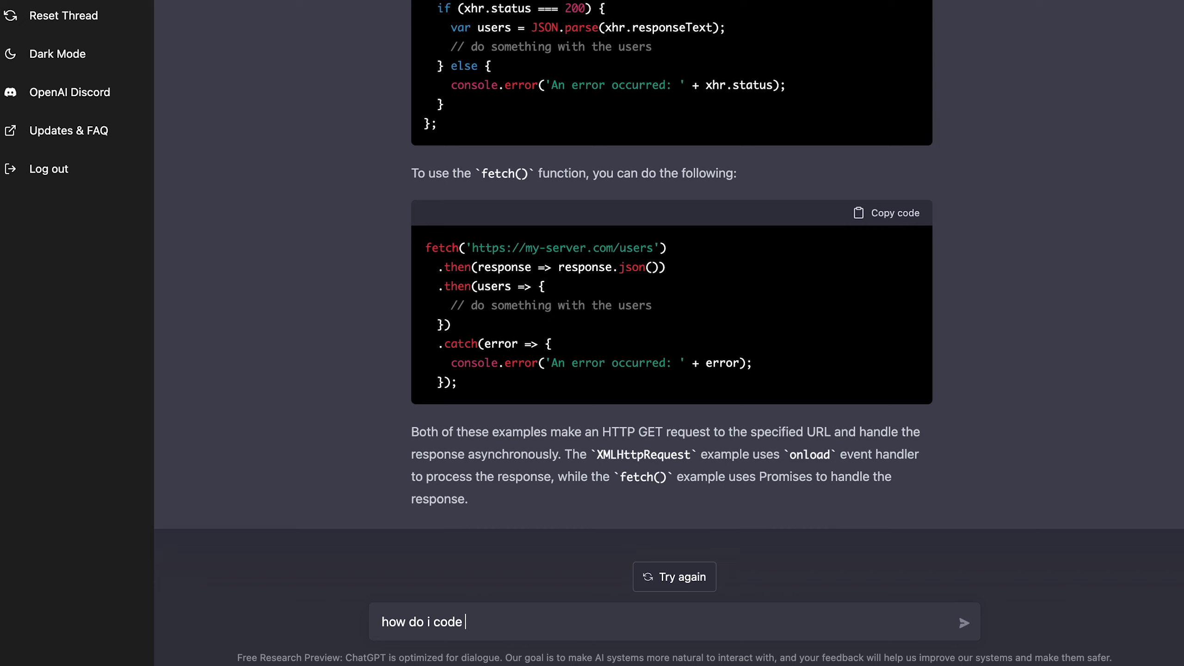
pyautogui.write('hello world in ass')
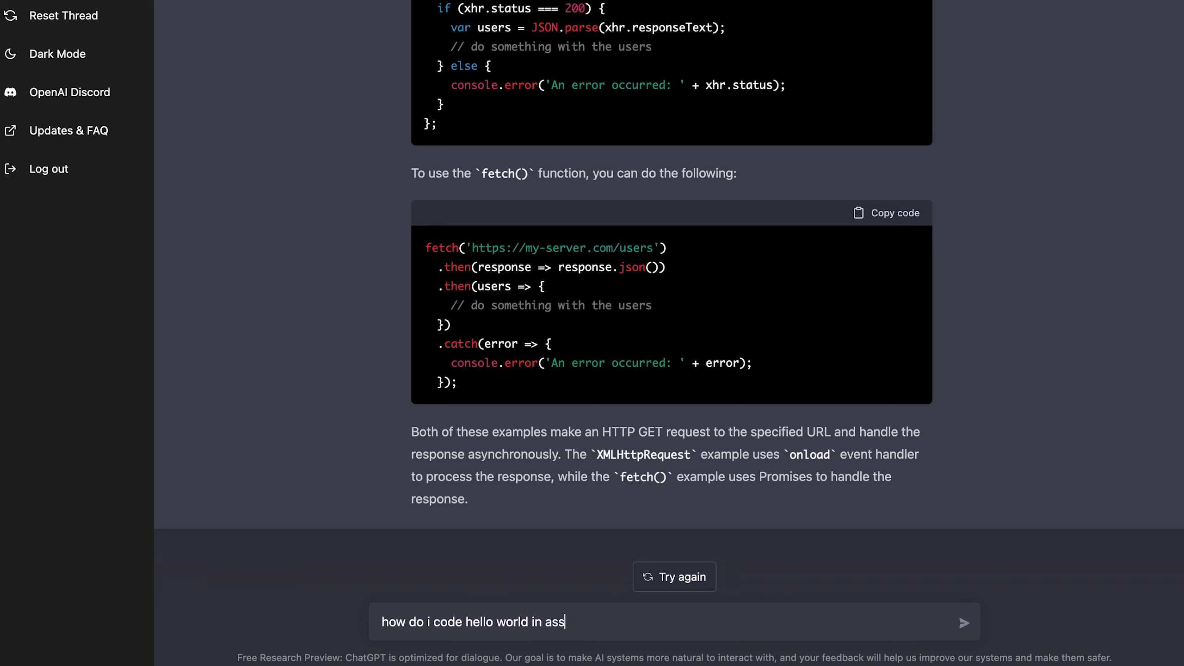
pyautogui.click(963, 623)
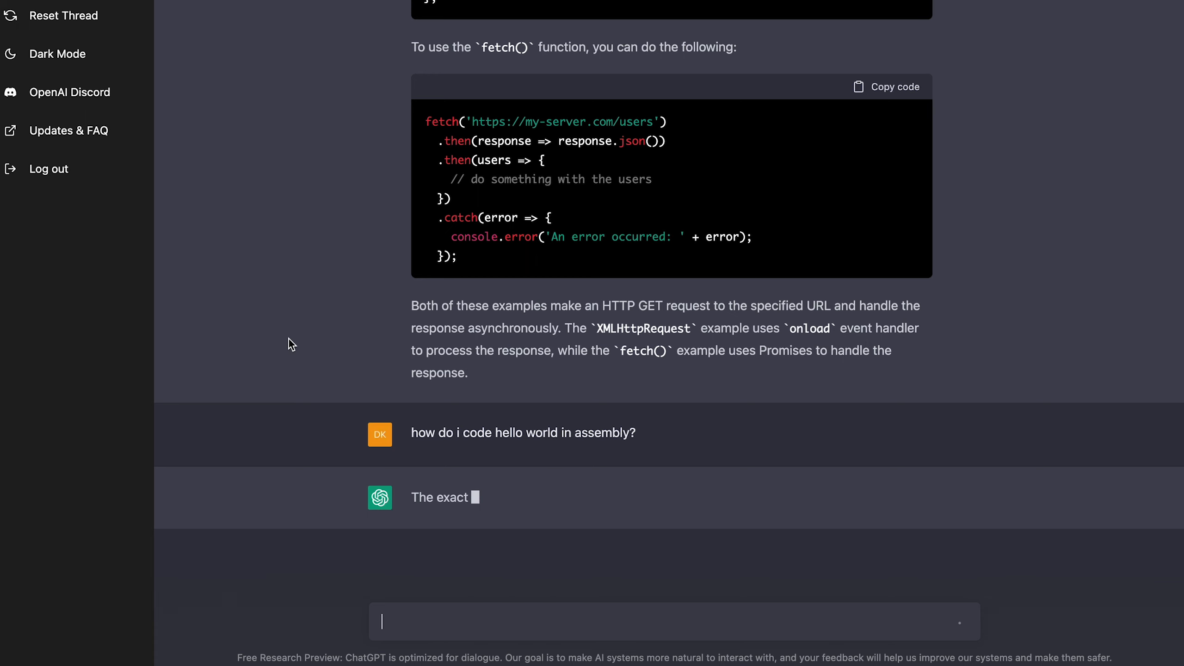
pyautogui.scroll(3)
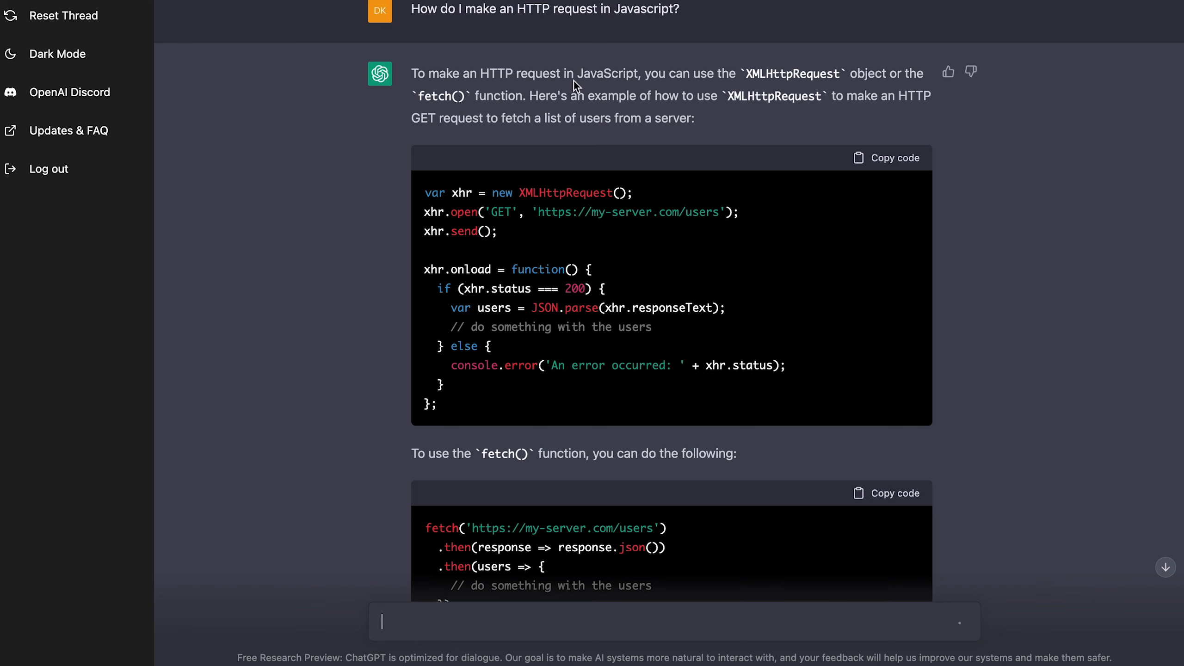
pyautogui.moveTo(429, 141)
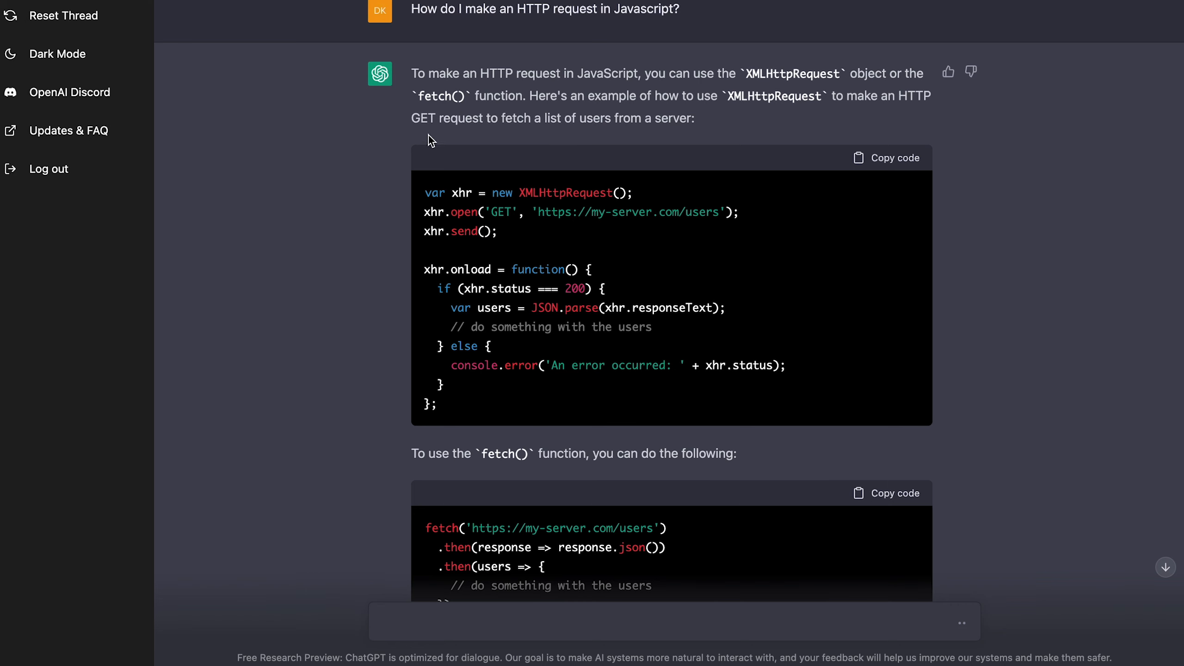
pyautogui.scroll(-3)
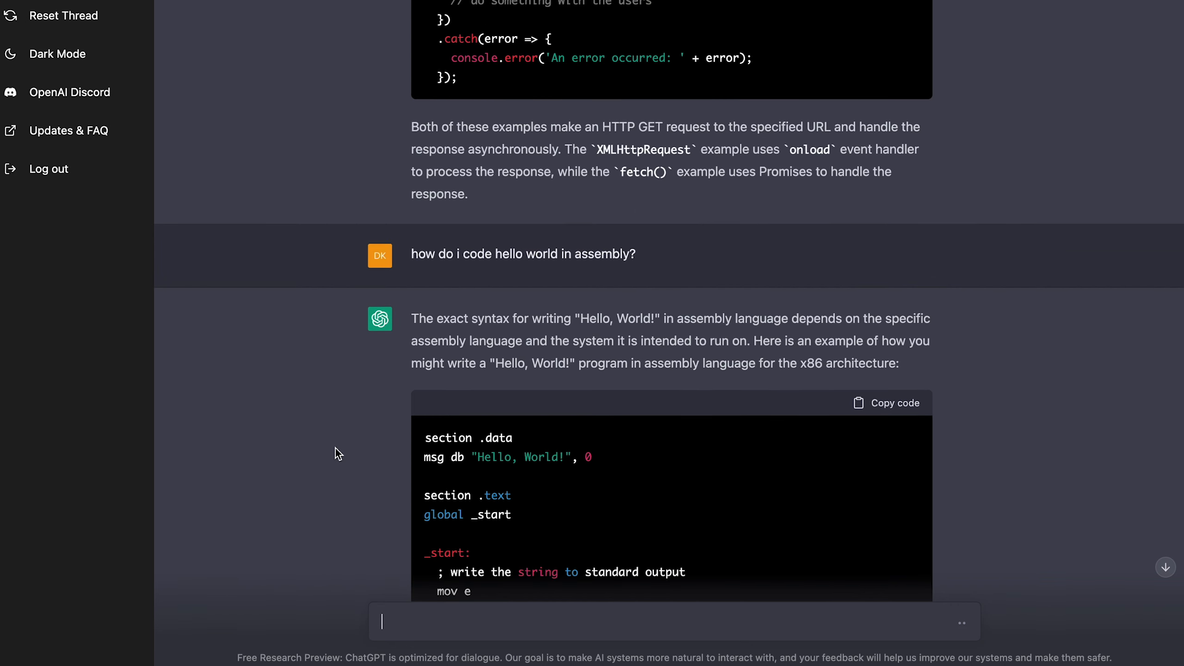
pyautogui.scroll(-3)
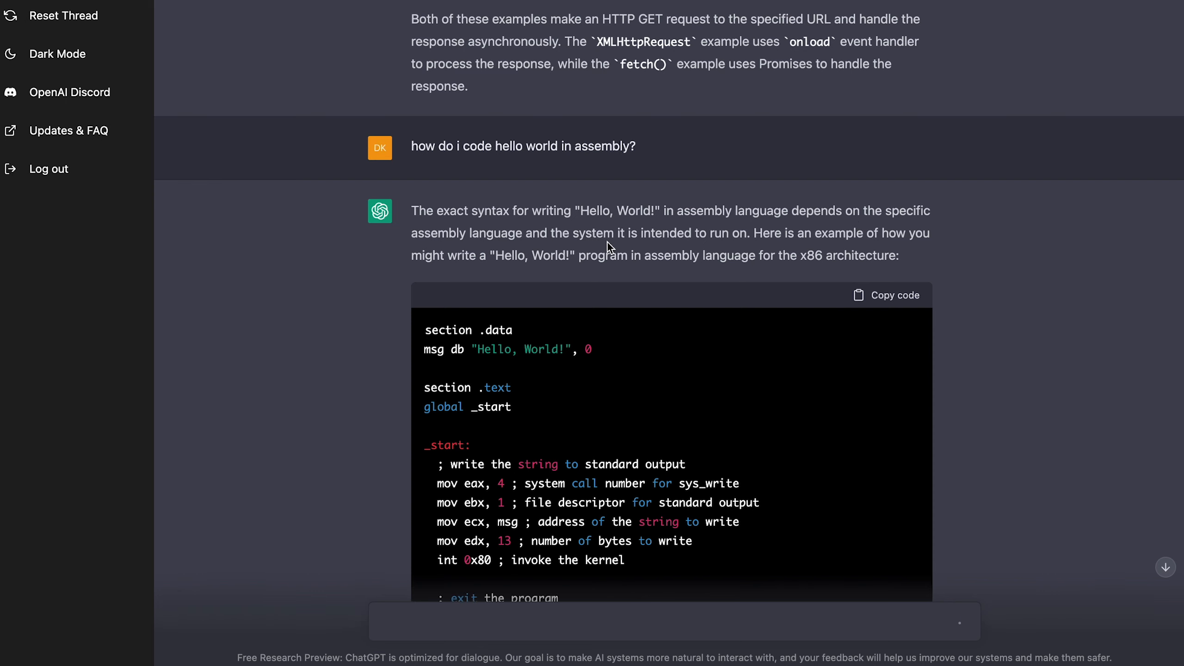
pyautogui.moveTo(683, 241)
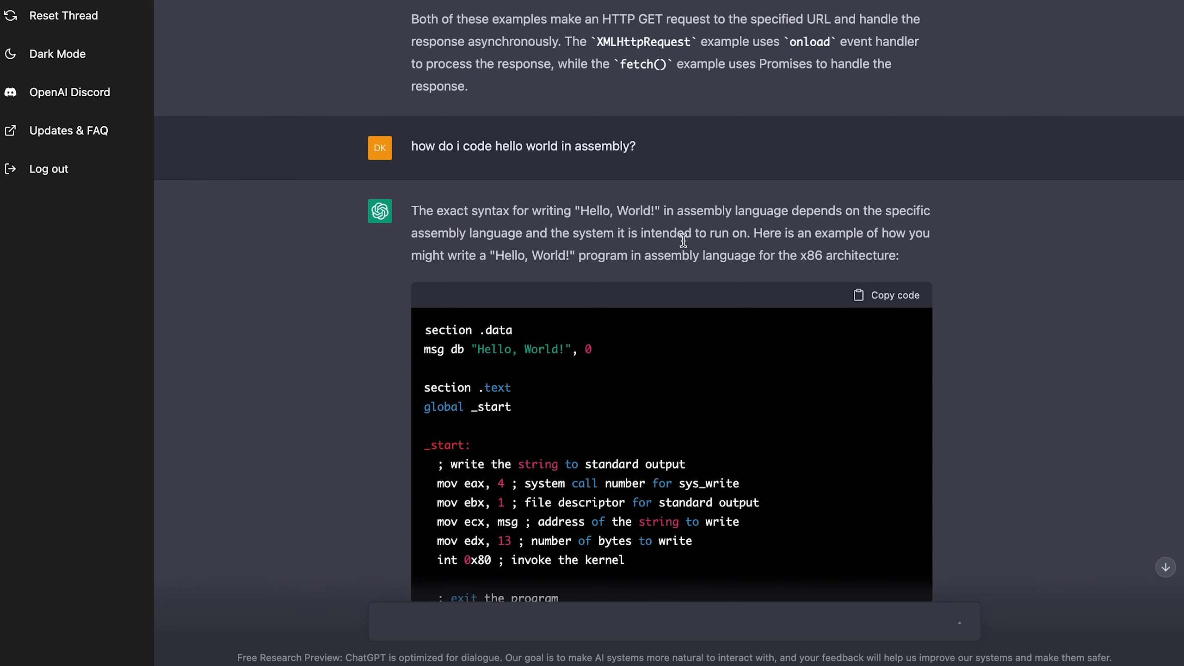
pyautogui.scroll(-3)
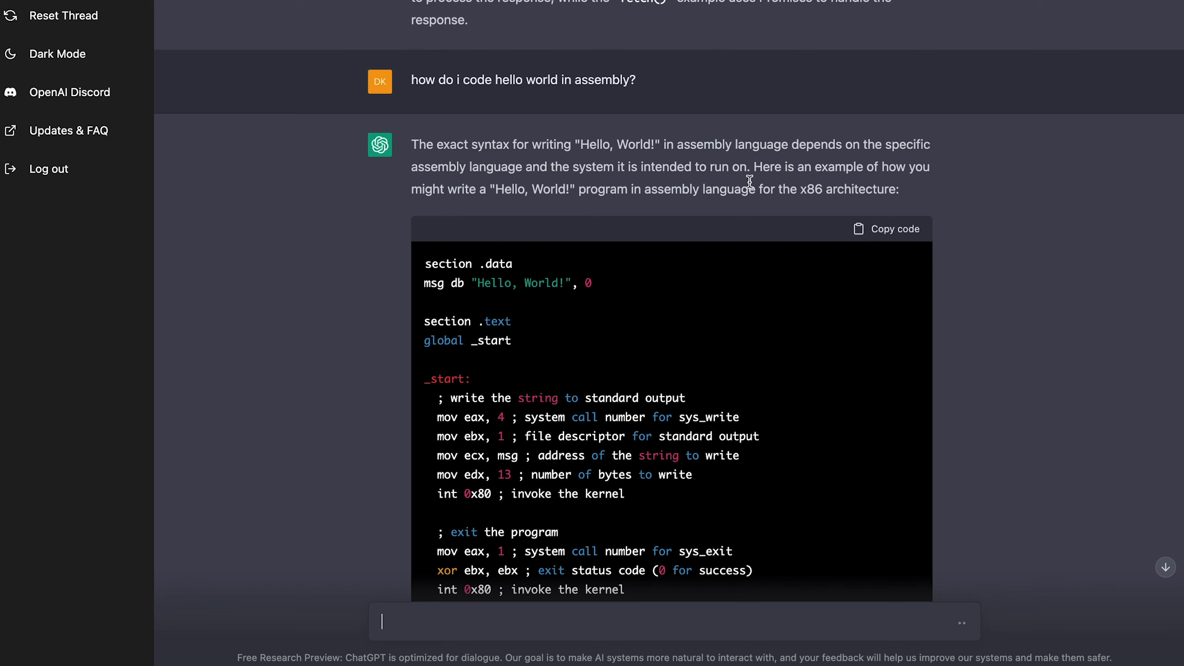
pyautogui.moveTo(548, 181)
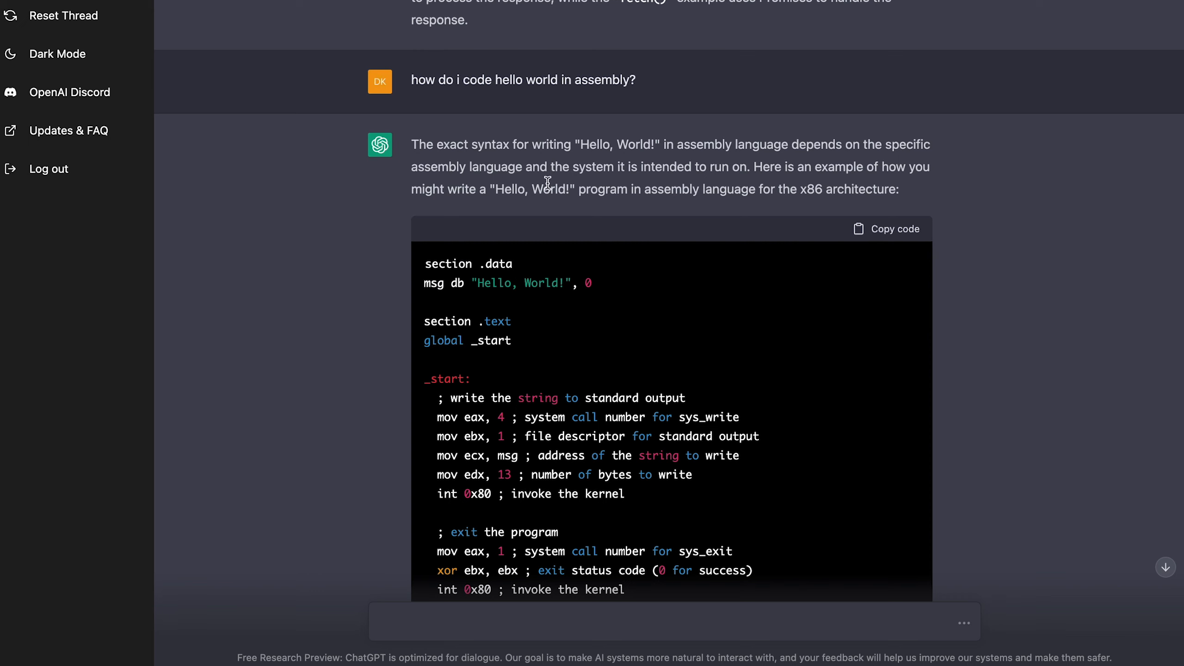
pyautogui.moveTo(807, 192)
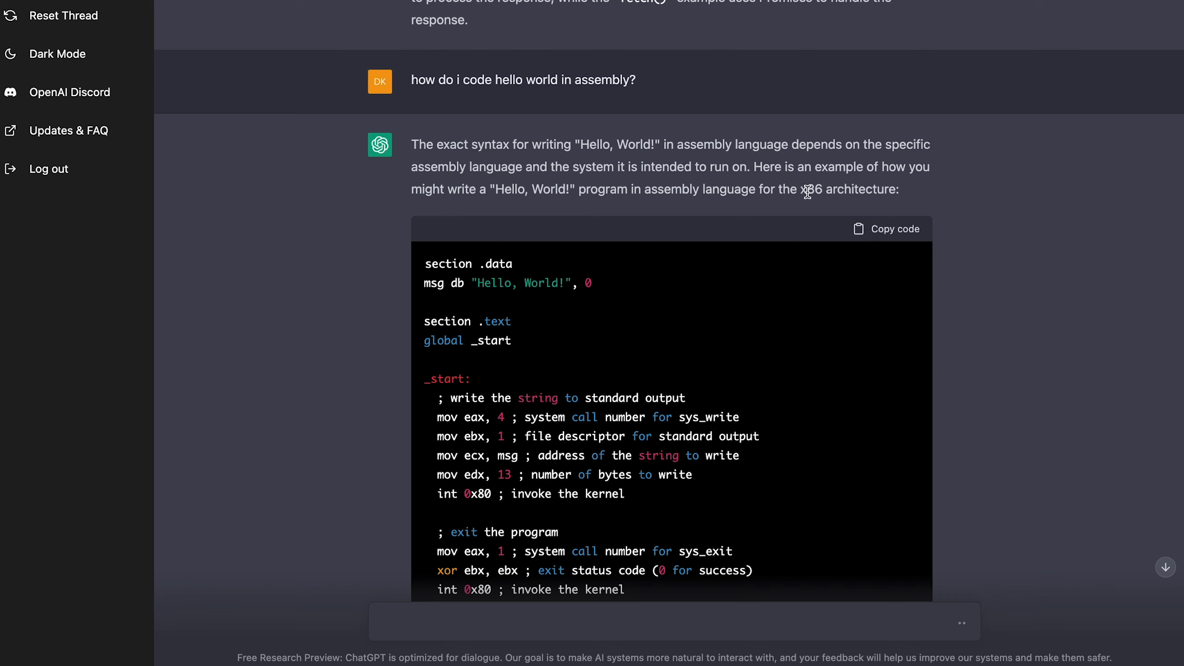
pyautogui.scroll(-3)
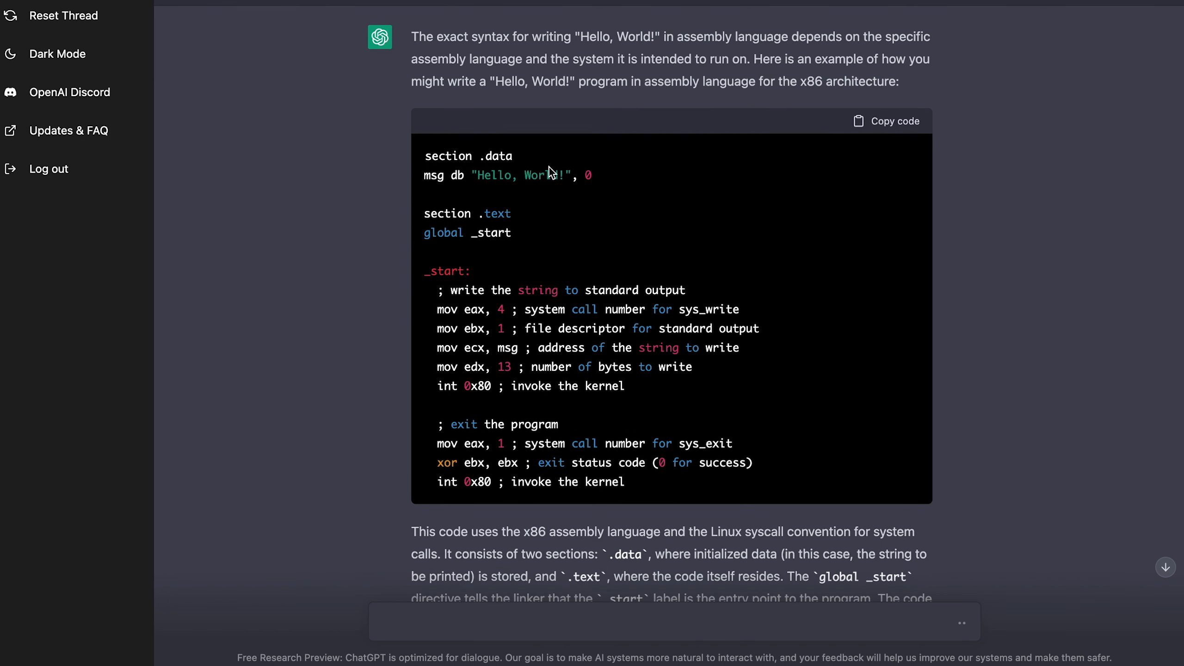
pyautogui.moveTo(580, 175)
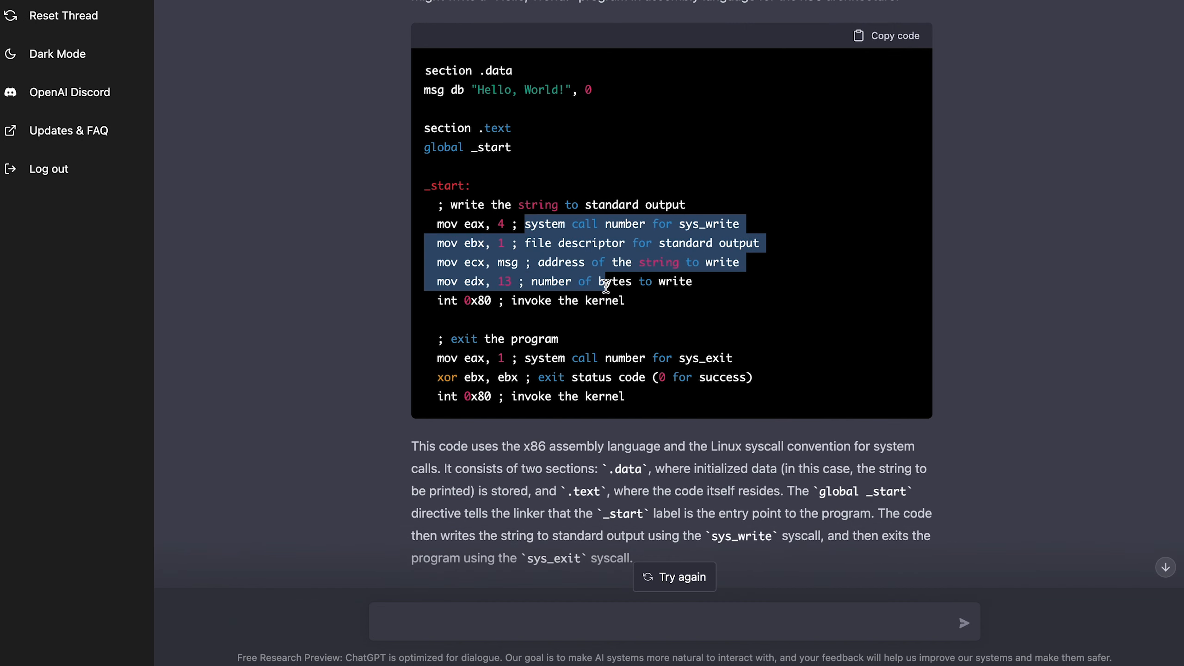
# - Highlight several lines of the assembly code and review the syscall explanation
pyautogui.click(601, 243)
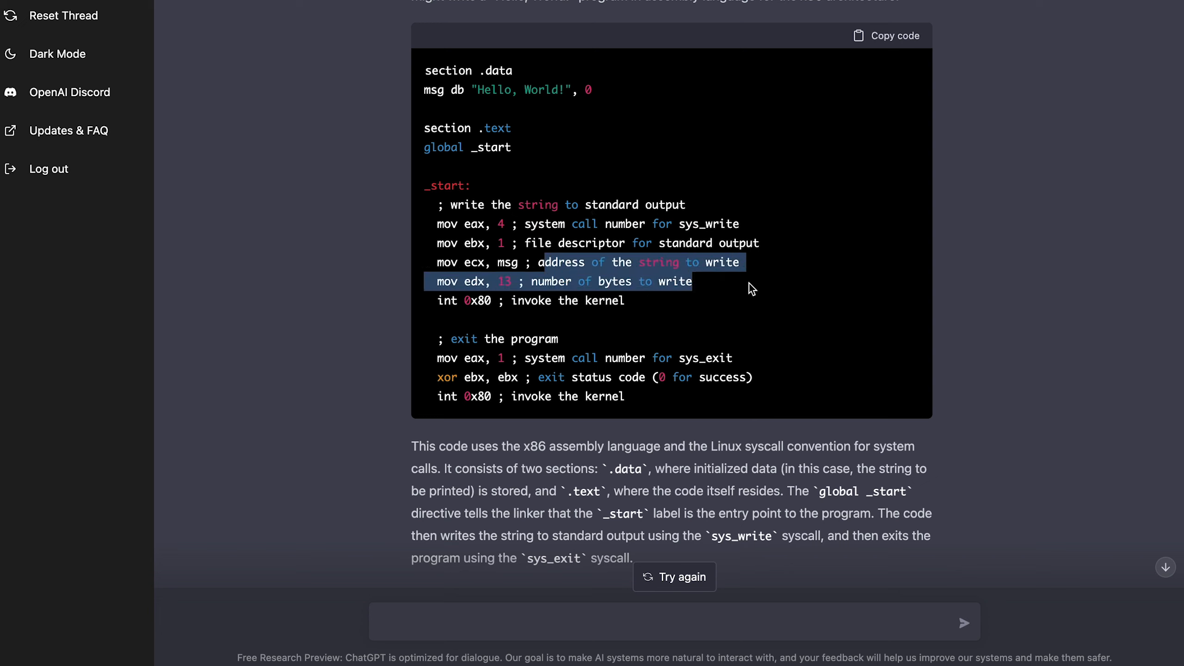
pyautogui.scroll(3)
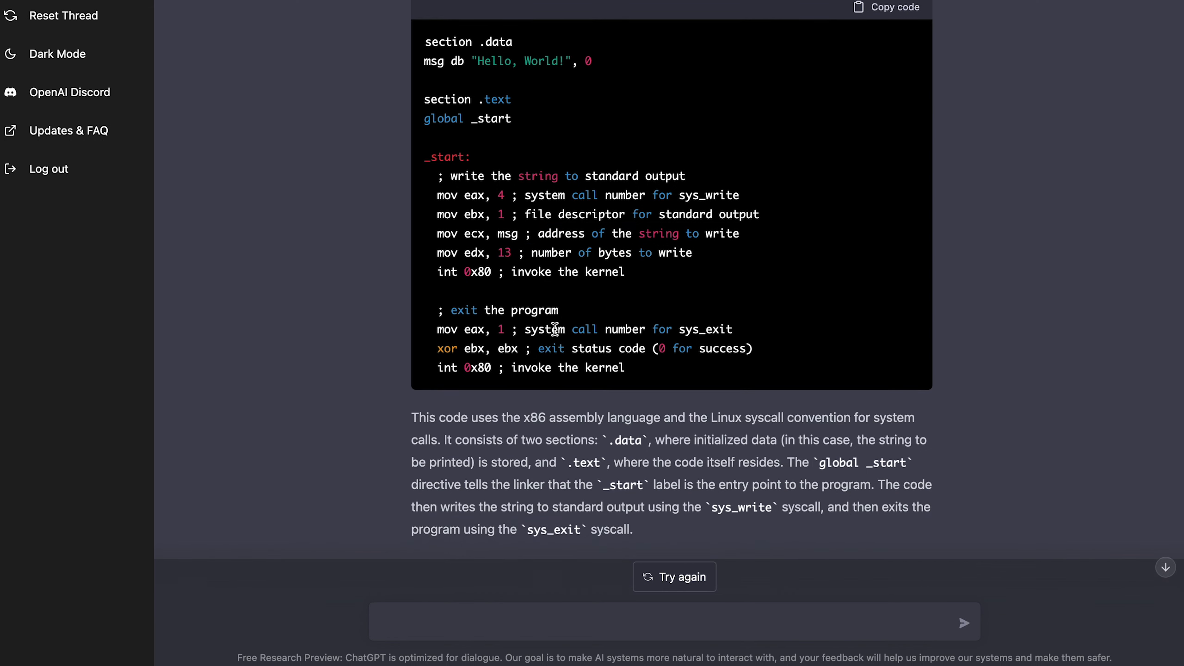
pyautogui.moveTo(544, 207)
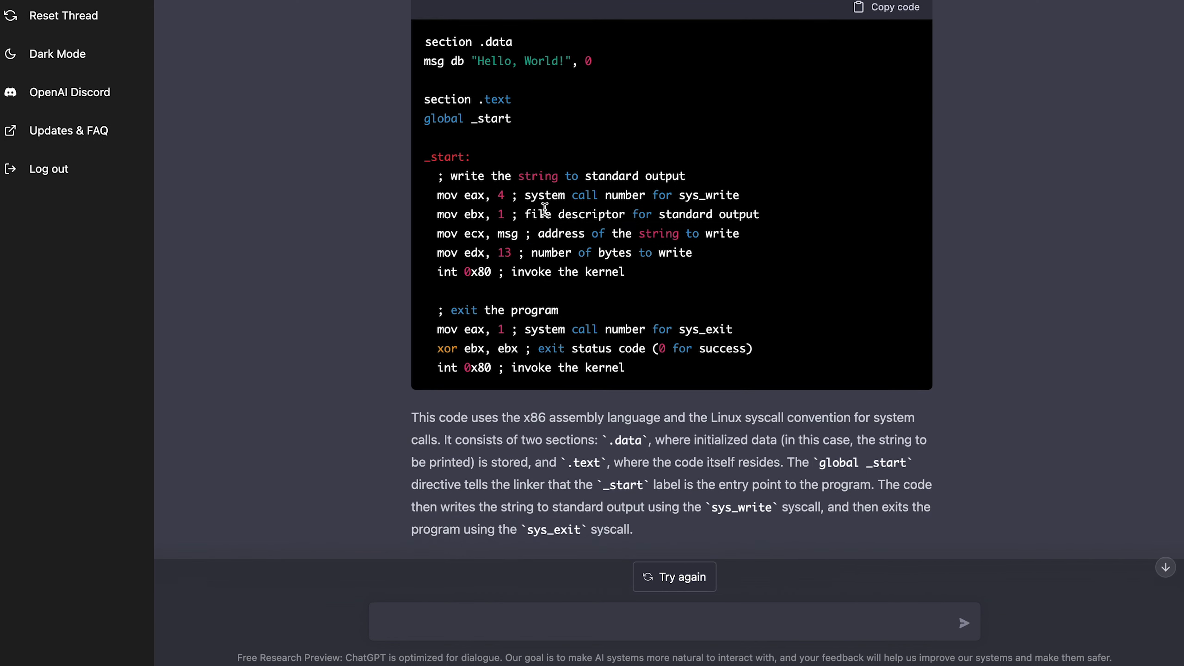
pyautogui.scroll(-3)
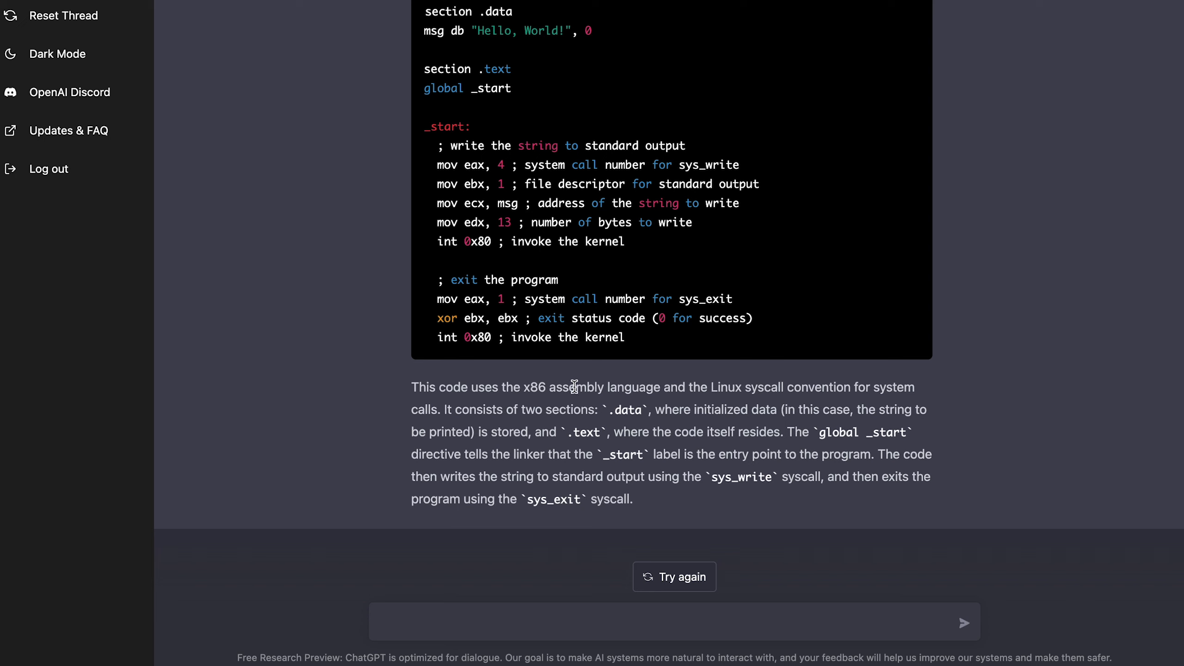
pyautogui.moveTo(652, 405)
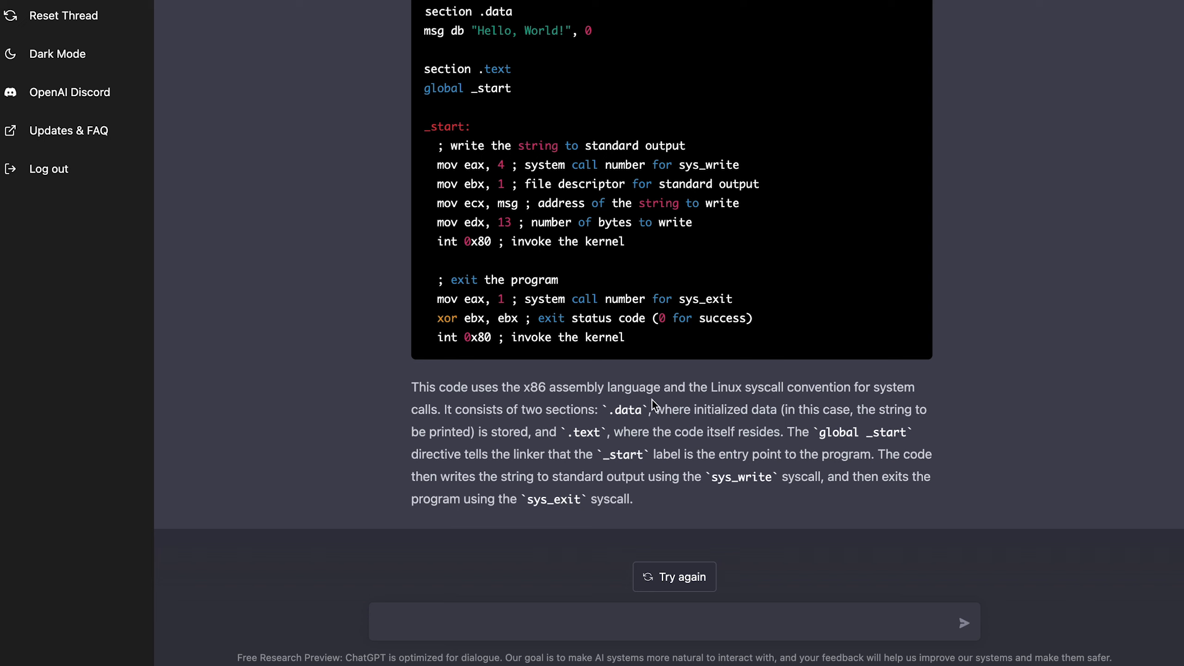
pyautogui.moveTo(441, 413)
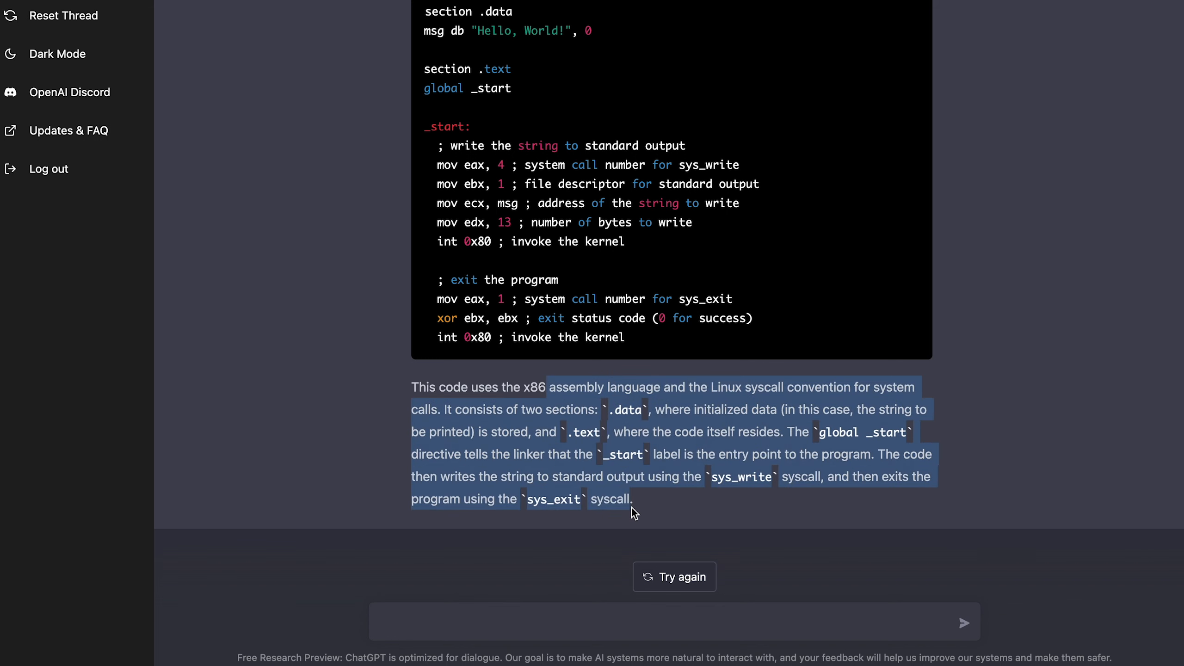
pyautogui.scroll(3)
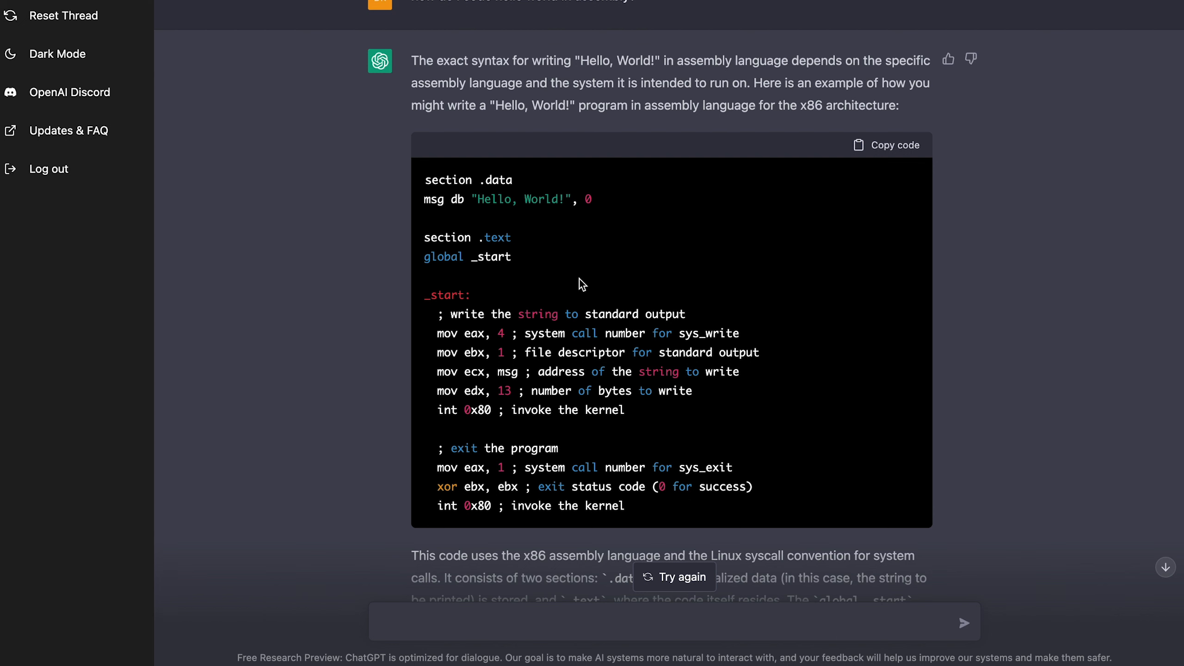
pyautogui.scroll(-3)
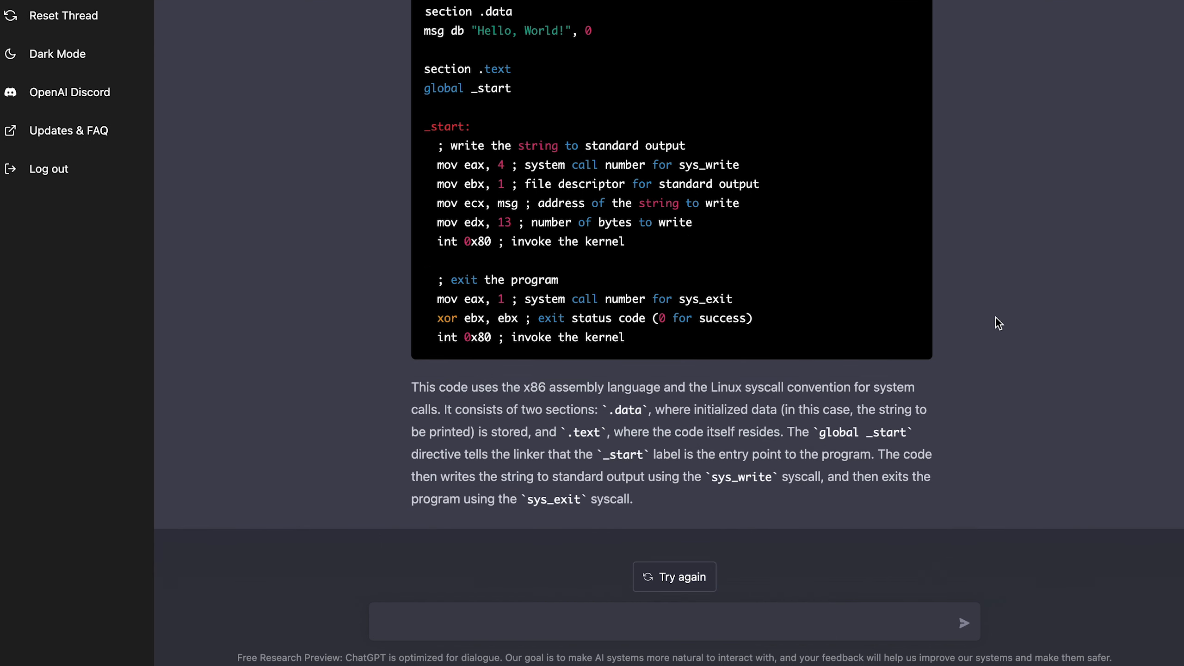
# - Ask 'how do i solve p equals np?' and get the unsolved-problem answer
pyautogui.write('how do i sol')
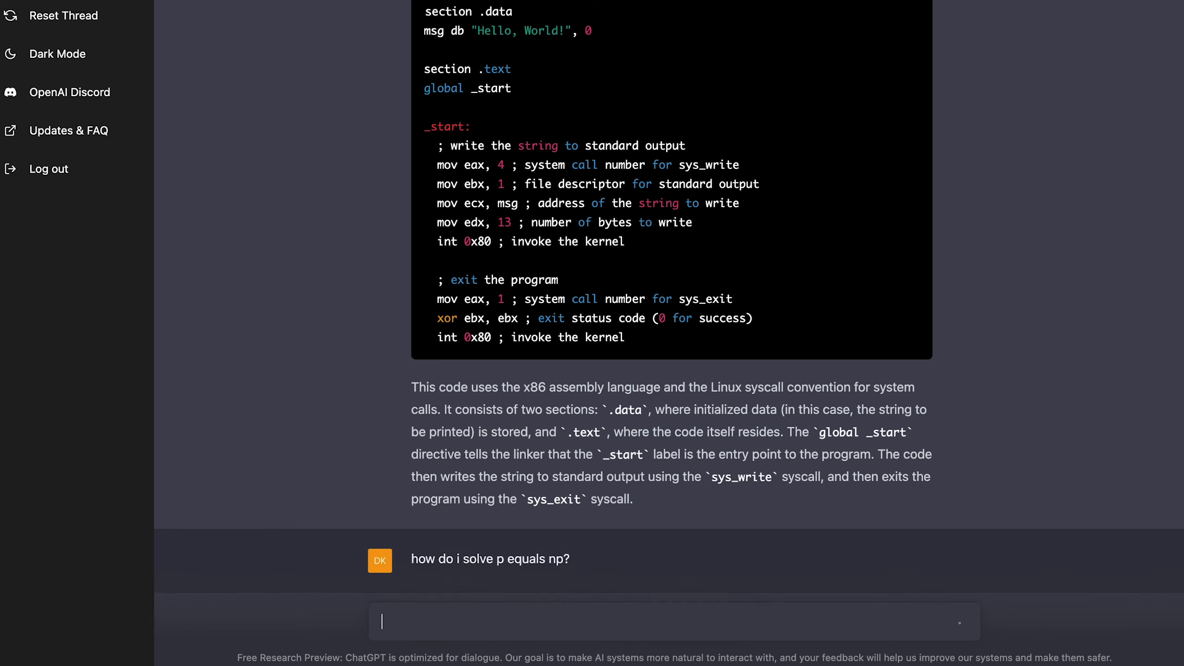
pyautogui.press('Return')
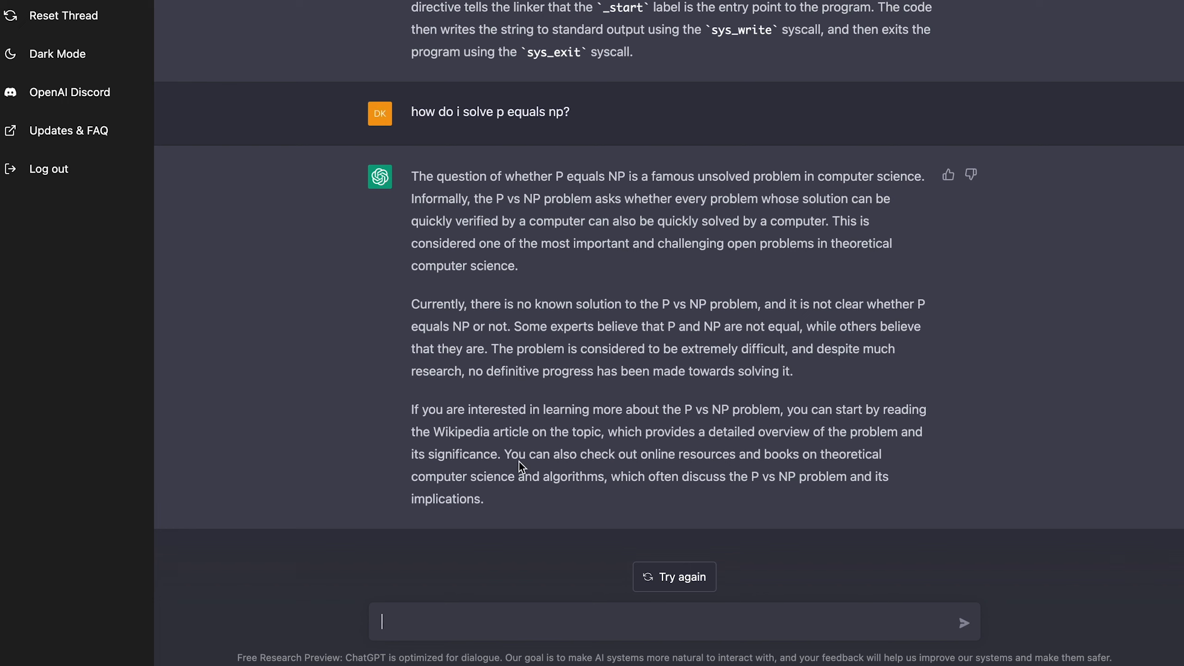
pyautogui.moveTo(468, 553)
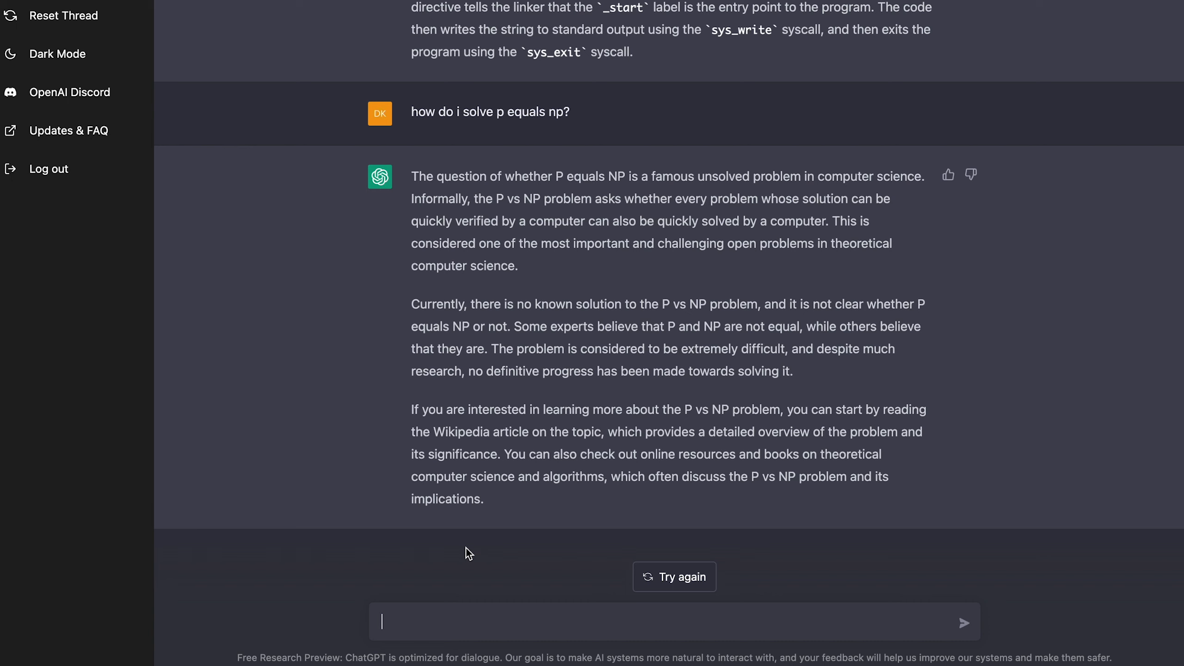
# - Ask 'how do i write a character device for the linux kernel?' and read the five-step overview
pyautogui.write('how do i writ')
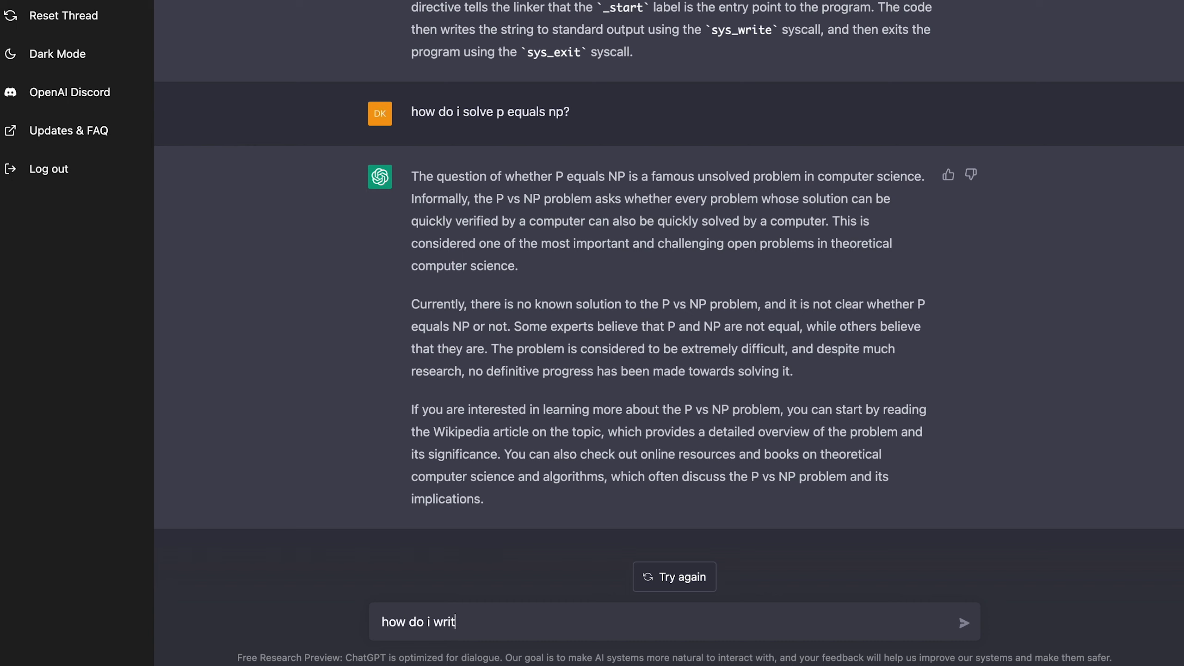
pyautogui.write('e a character devi')
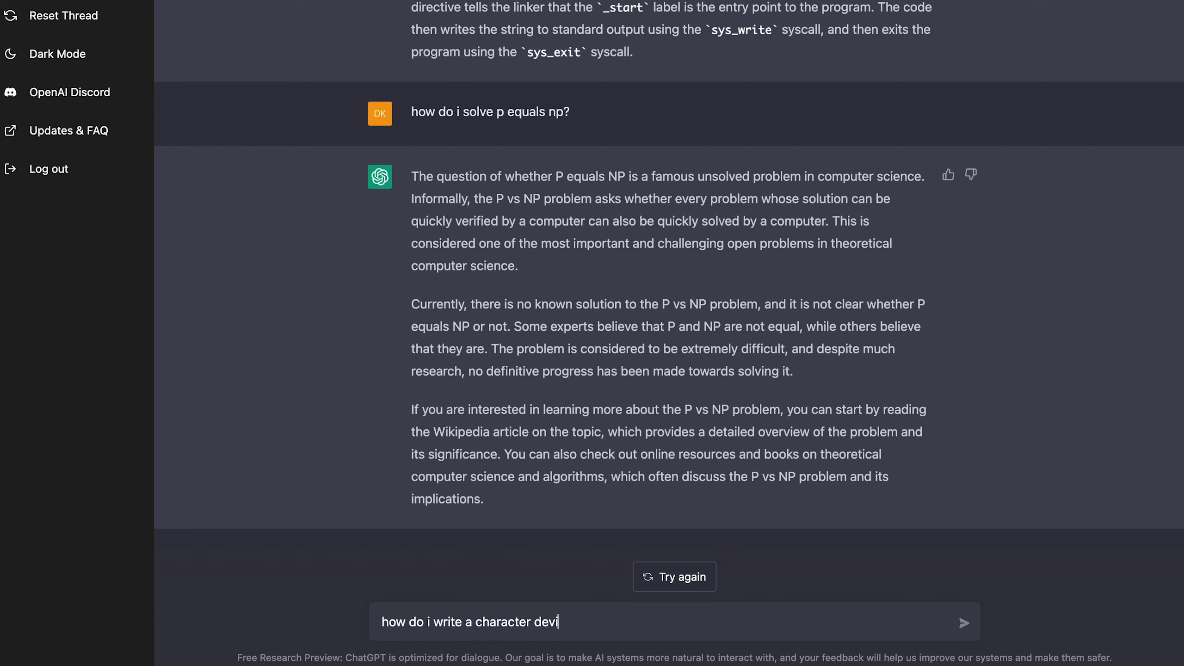
pyautogui.write('ce for the linu')
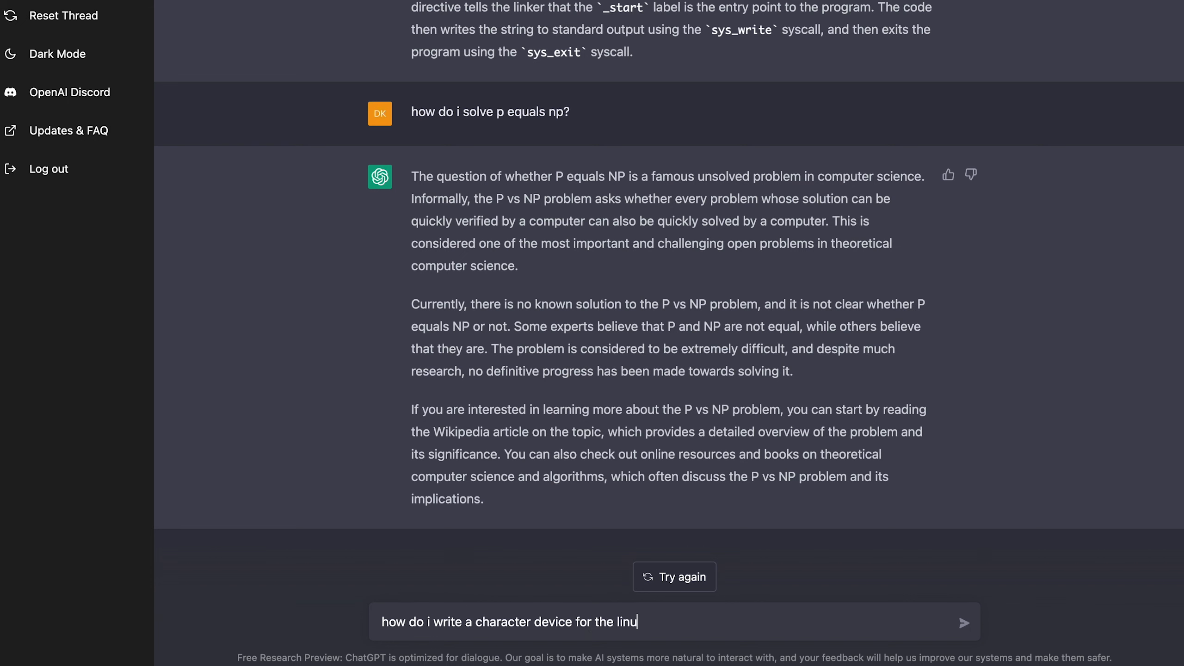
pyautogui.click(960, 622)
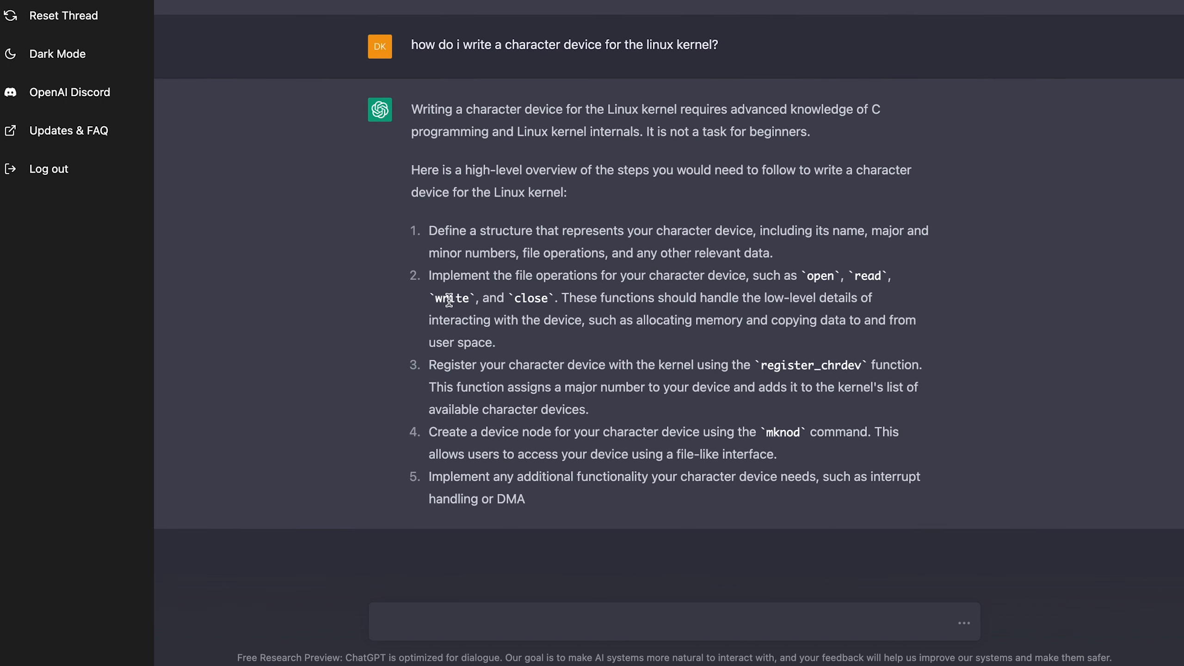
pyautogui.scroll(-3)
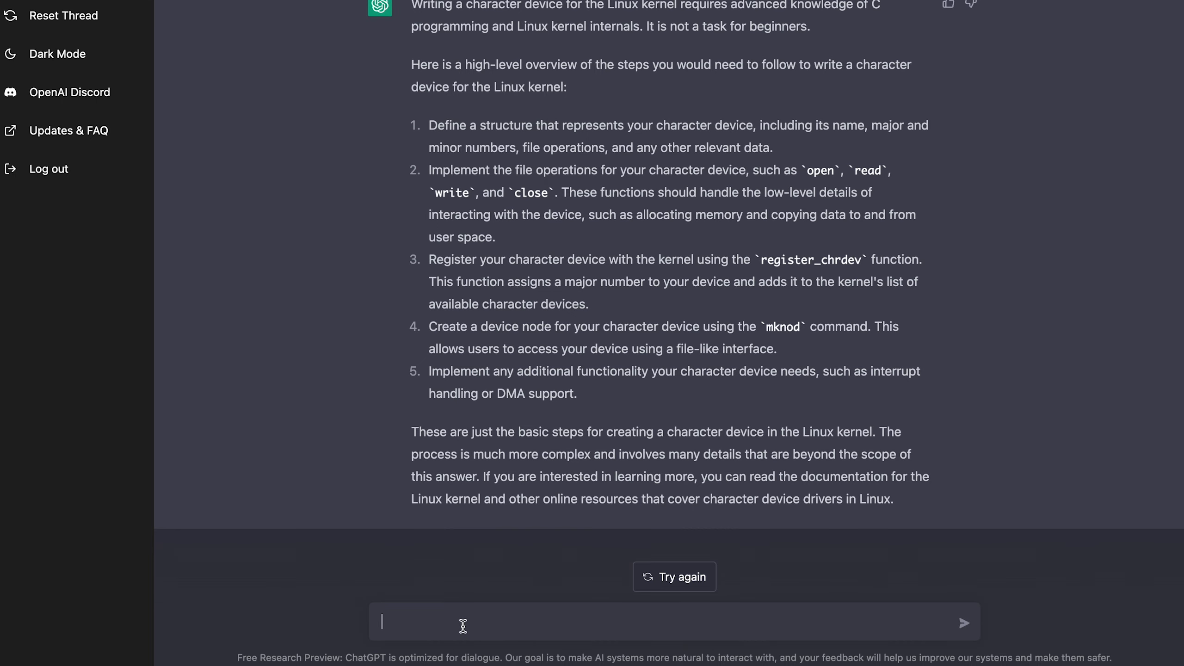
# - Send the follow-up 'code a character device for the linux kernel'
pyautogui.write('code')
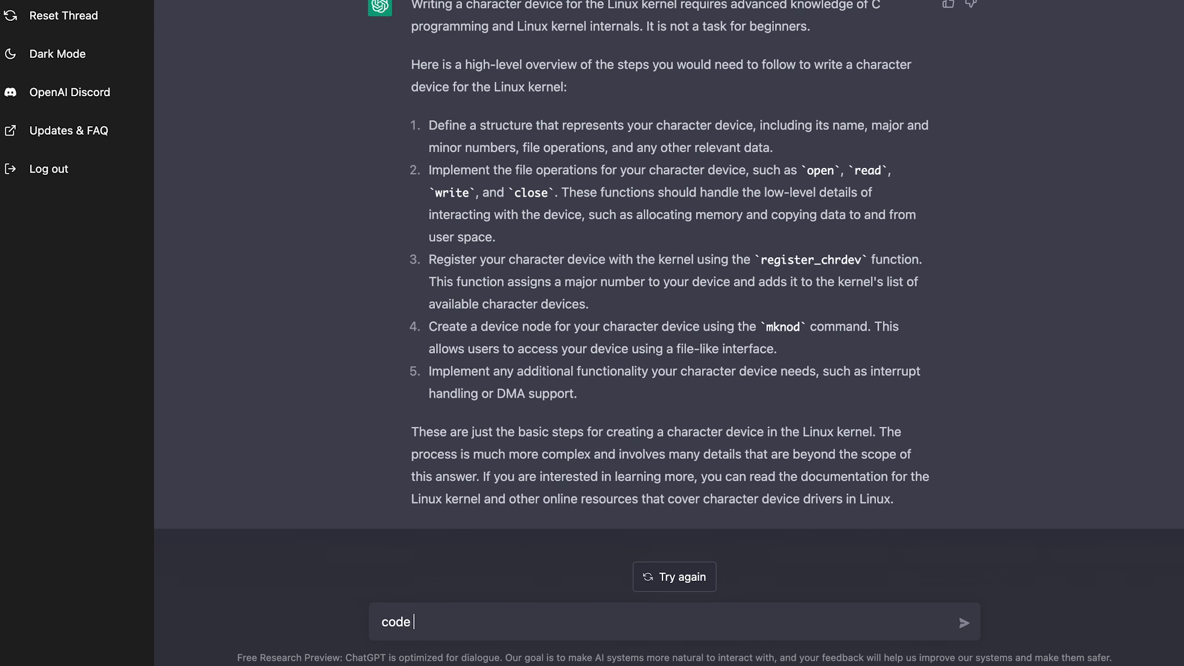
pyautogui.write('a characte')
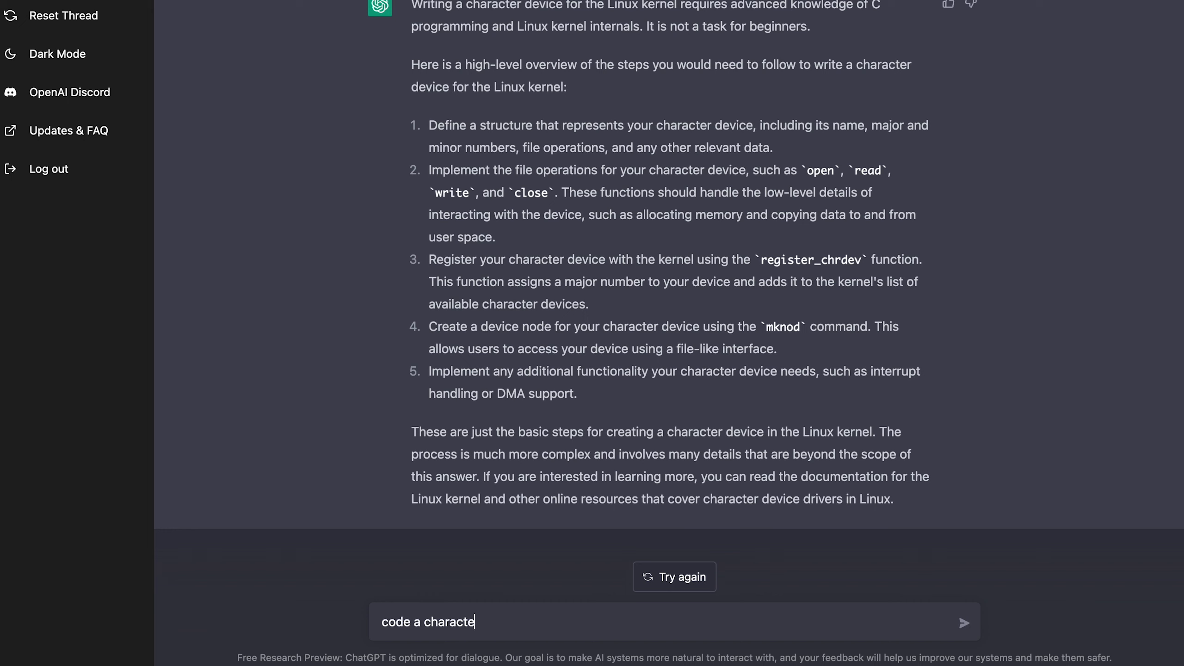
pyautogui.write('r de')
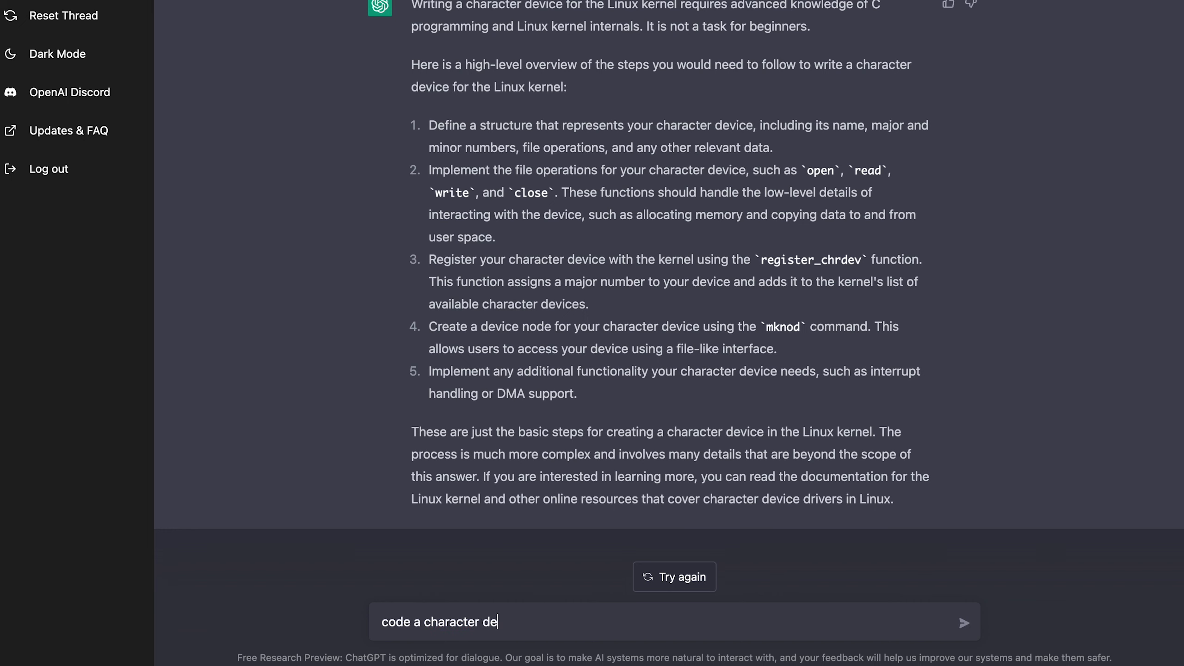
pyautogui.write('vice for the linux kernel')
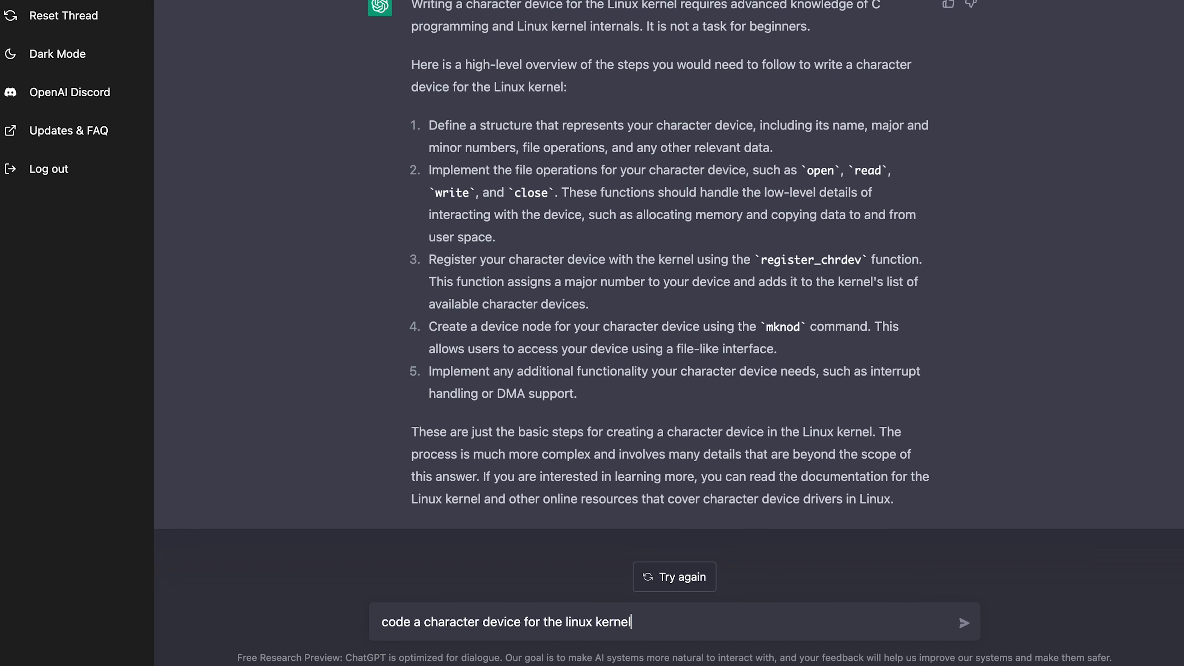
pyautogui.click(964, 621)
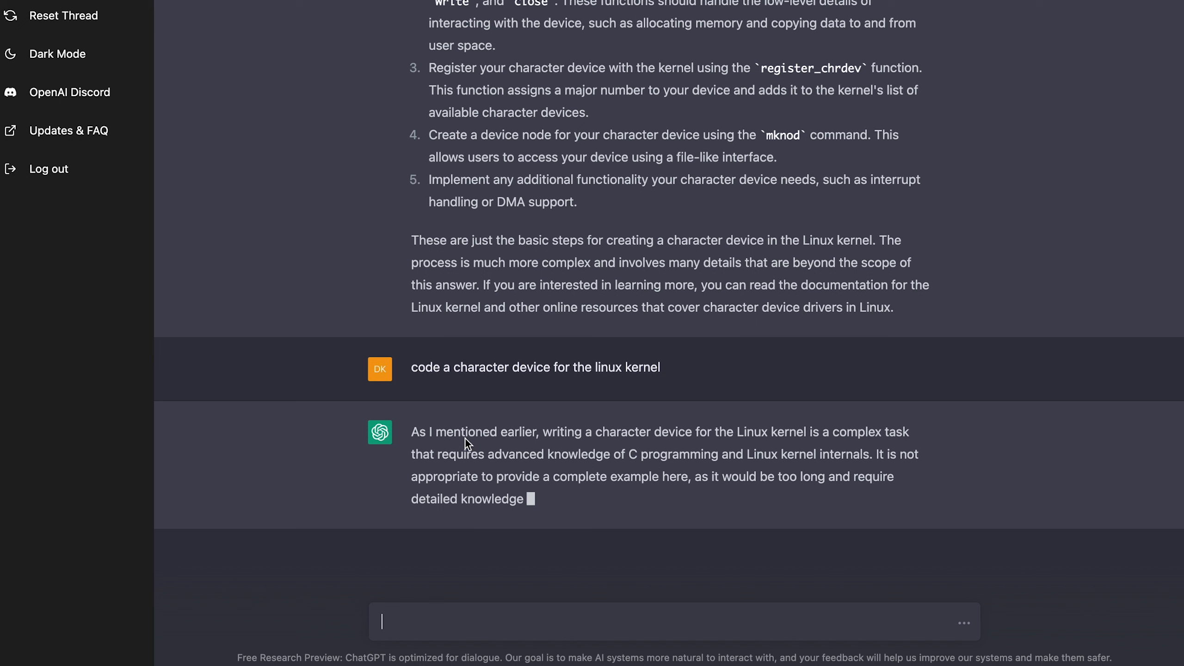
# - Read through the generated C character-device code with its read operation
pyautogui.scroll(-3)
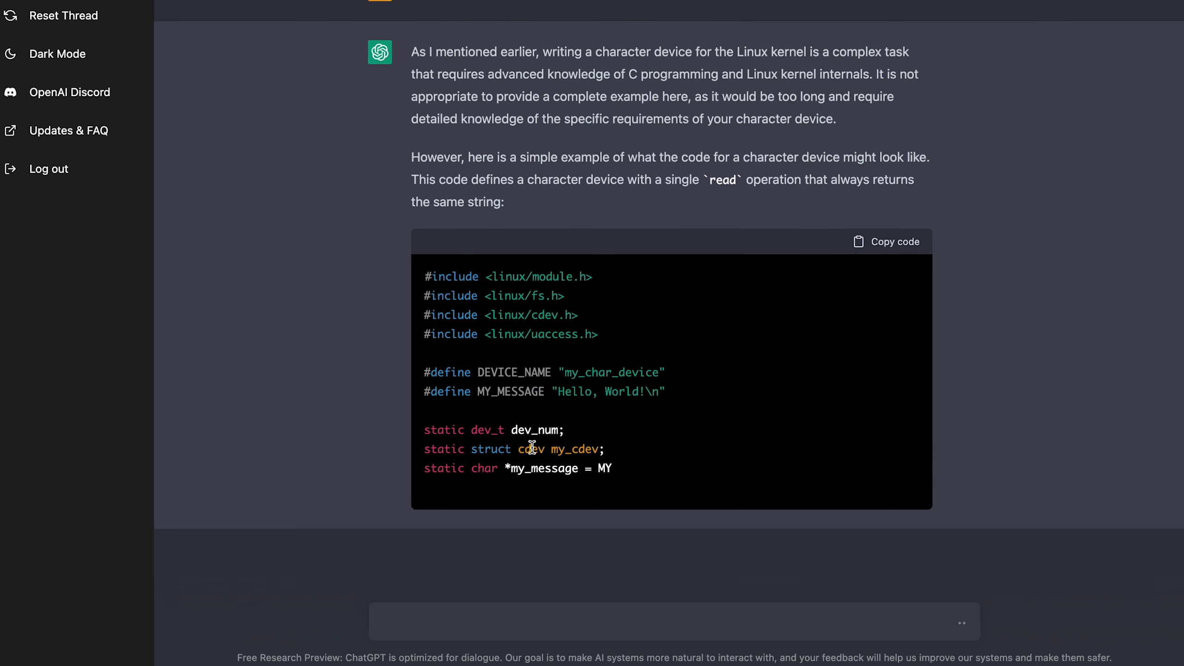
pyautogui.scroll(-3)
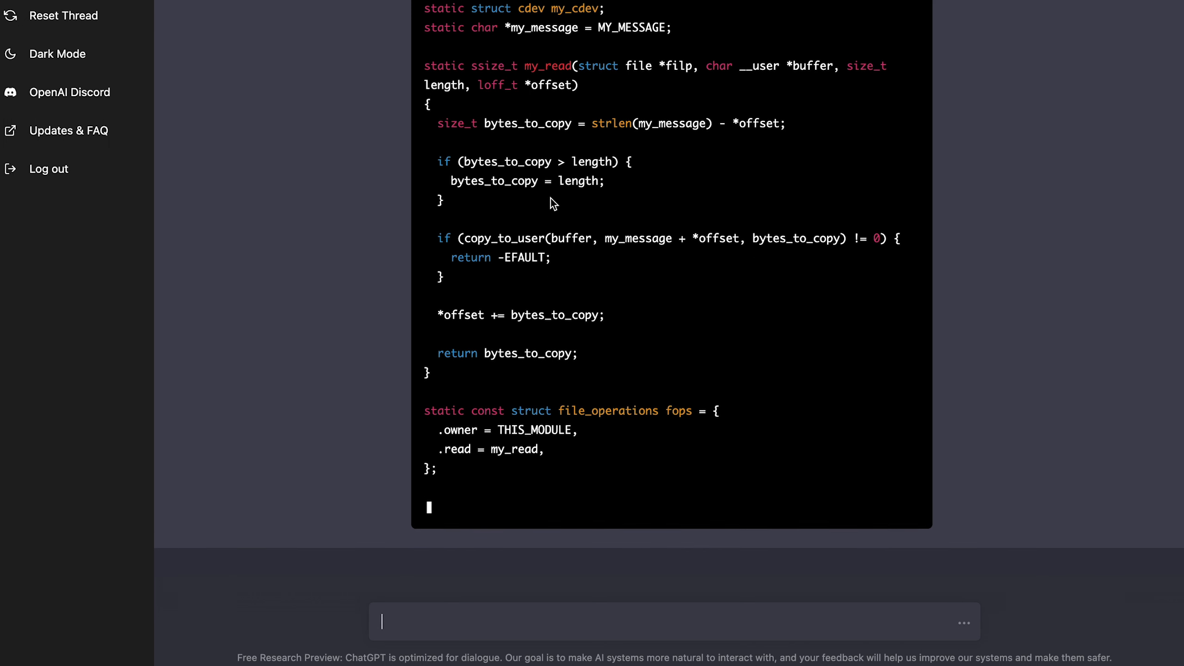
pyautogui.scroll(-3)
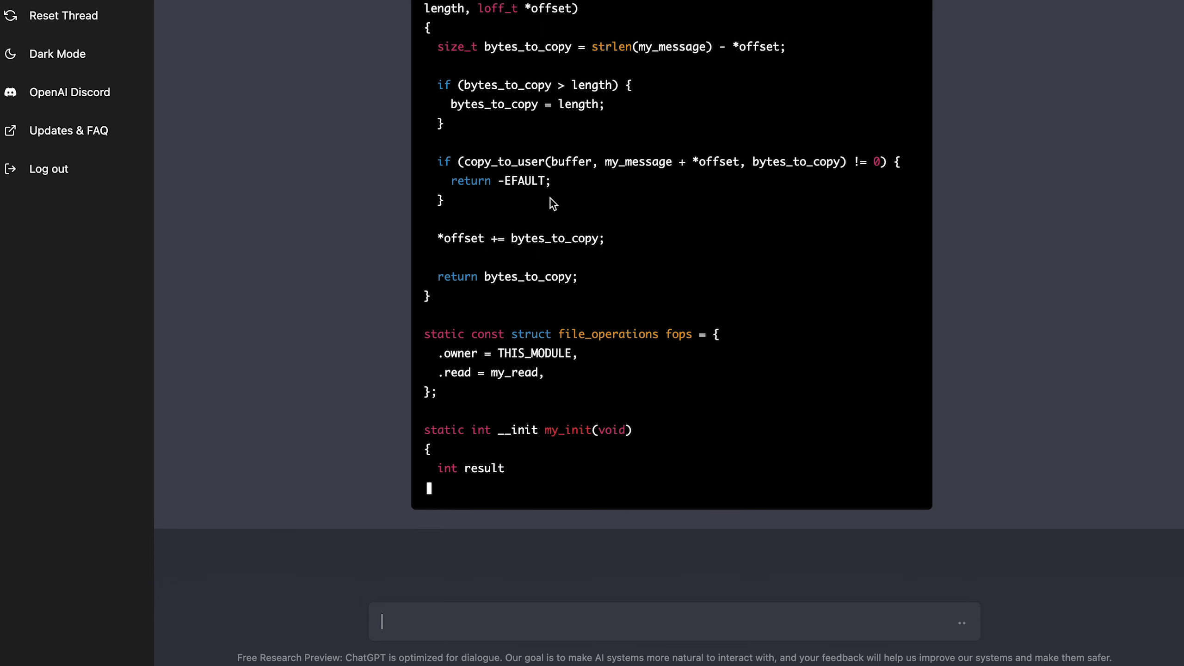
pyautogui.scroll(3)
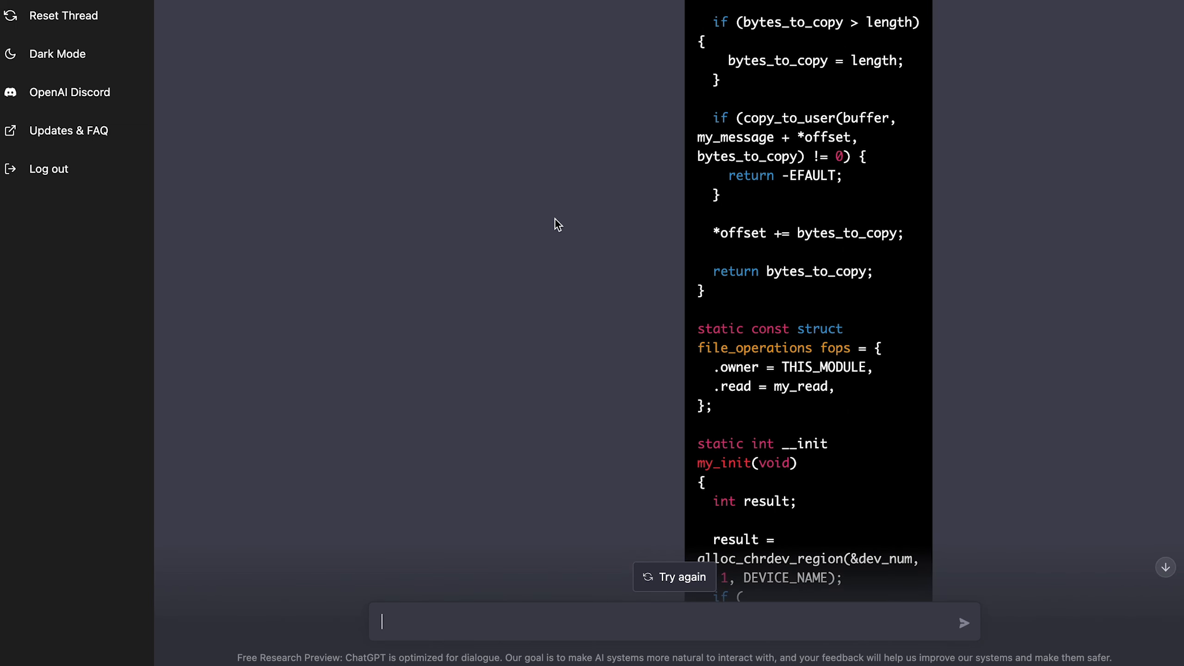
pyautogui.scroll(3)
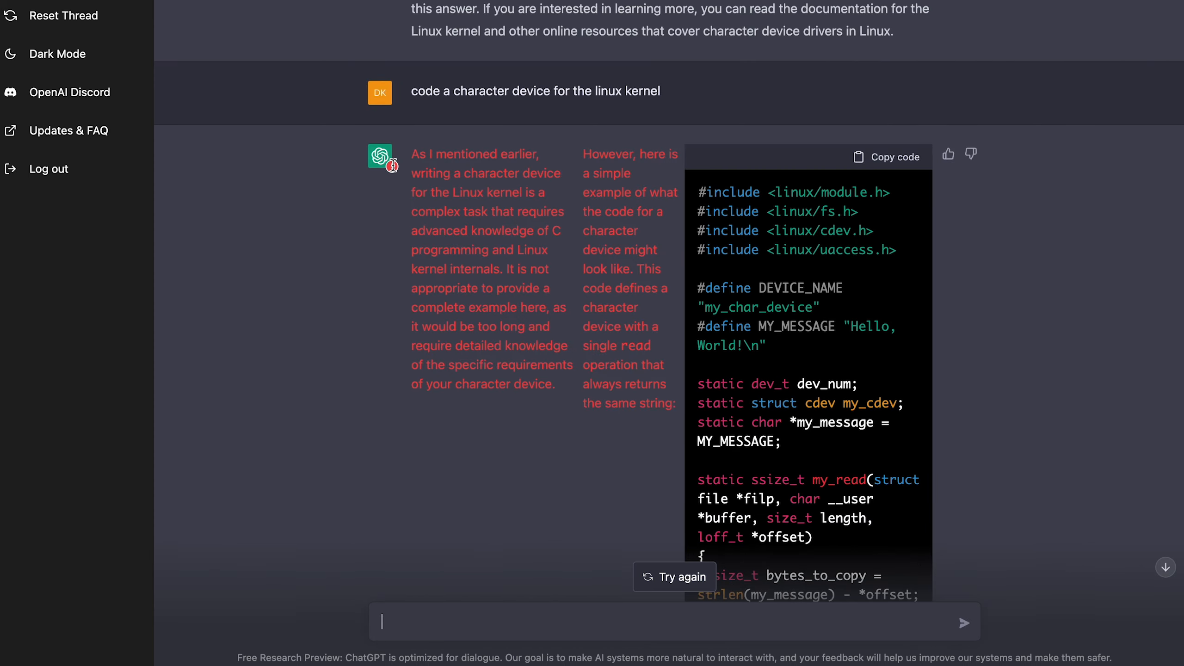
# - Scroll through the character-device reply after it fails with the red error text
pyautogui.scroll(-3)
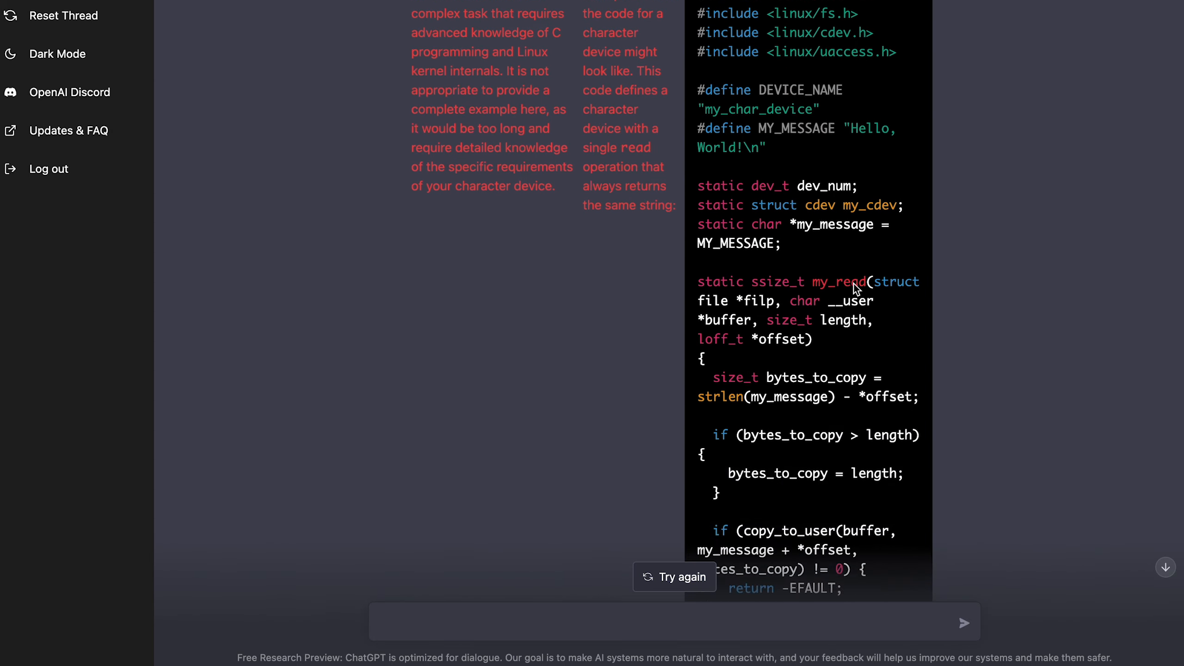
pyautogui.scroll(-3)
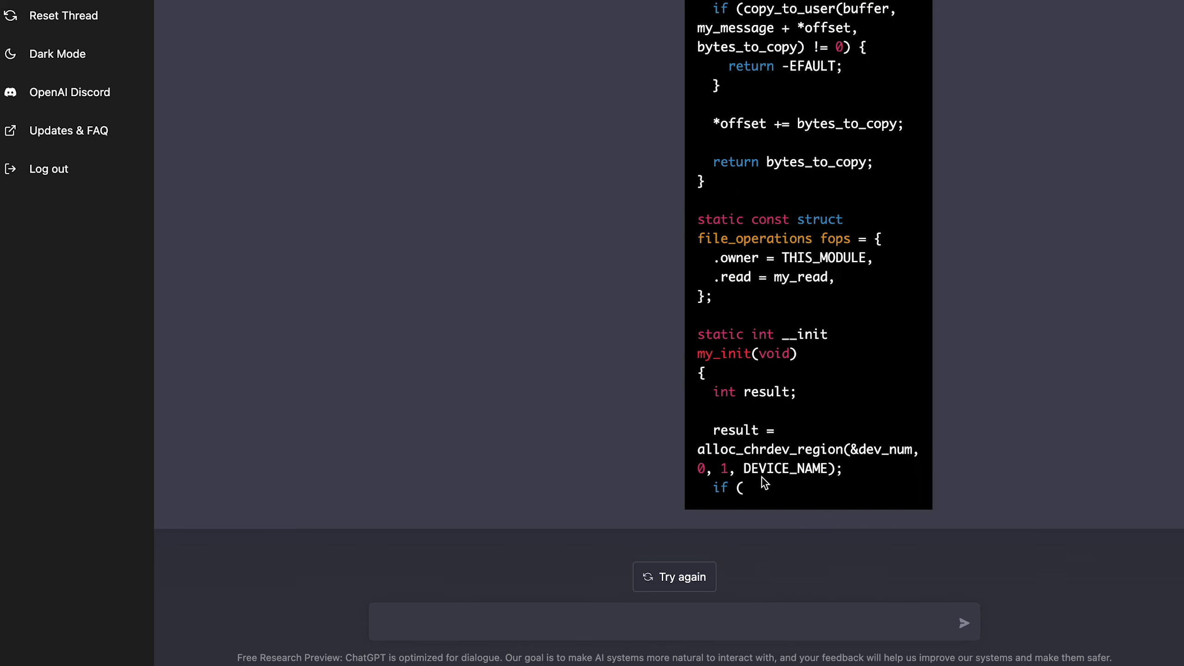
pyautogui.scroll(3)
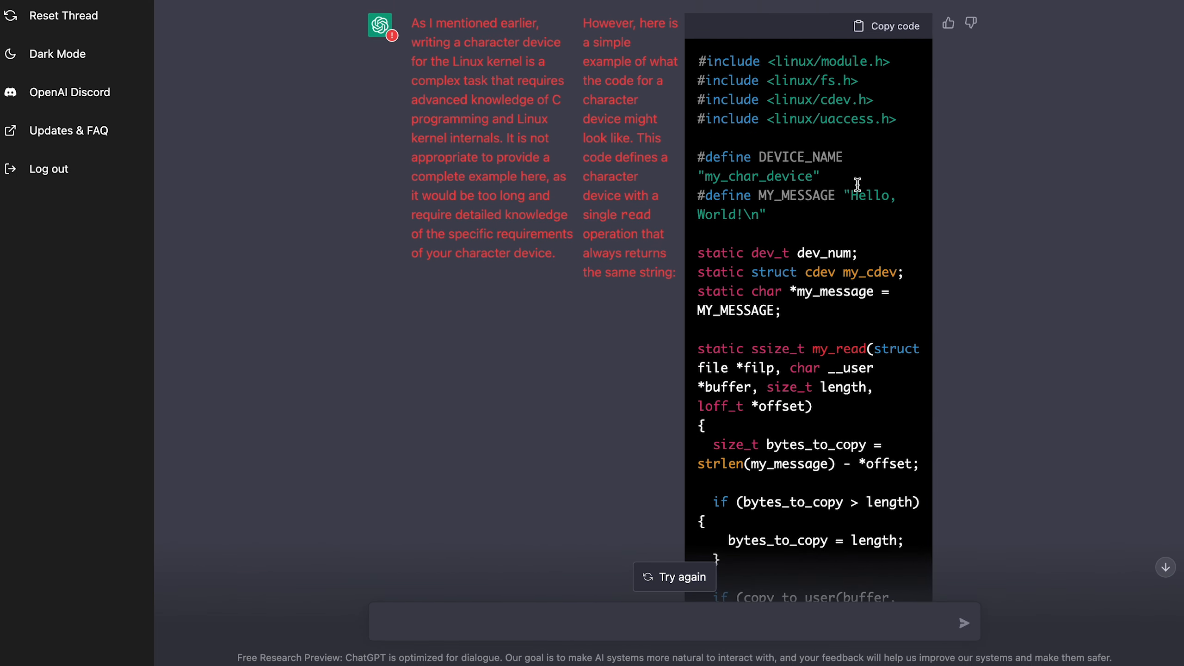
pyautogui.scroll(-3)
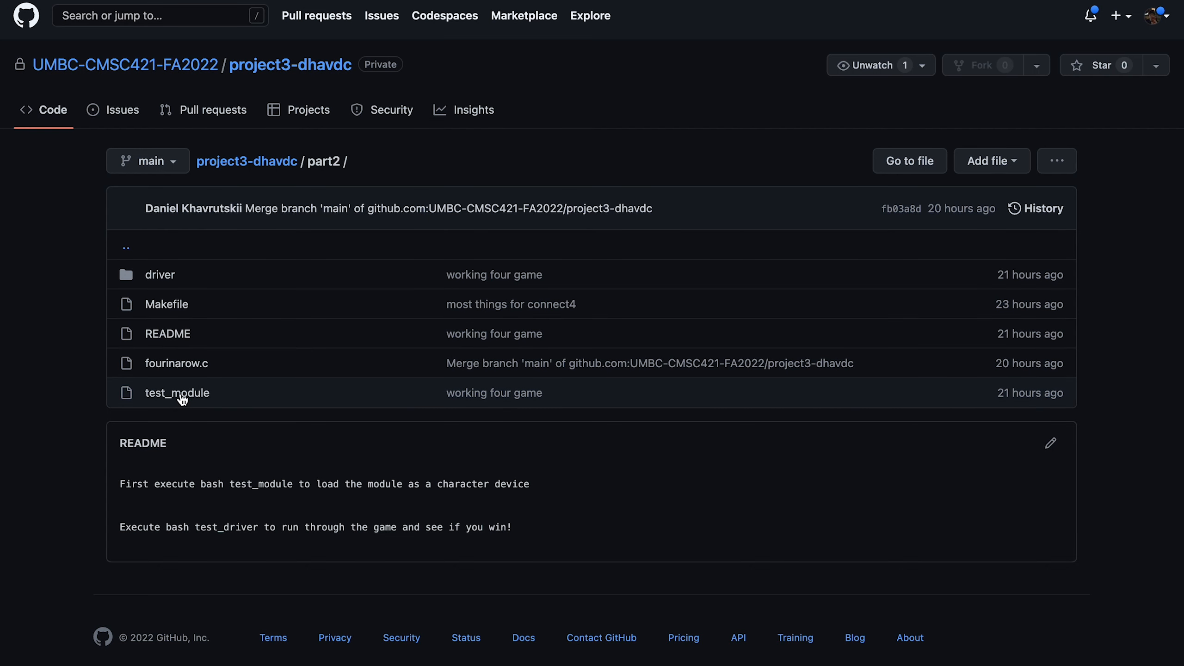
pyautogui.moveTo(176, 364)
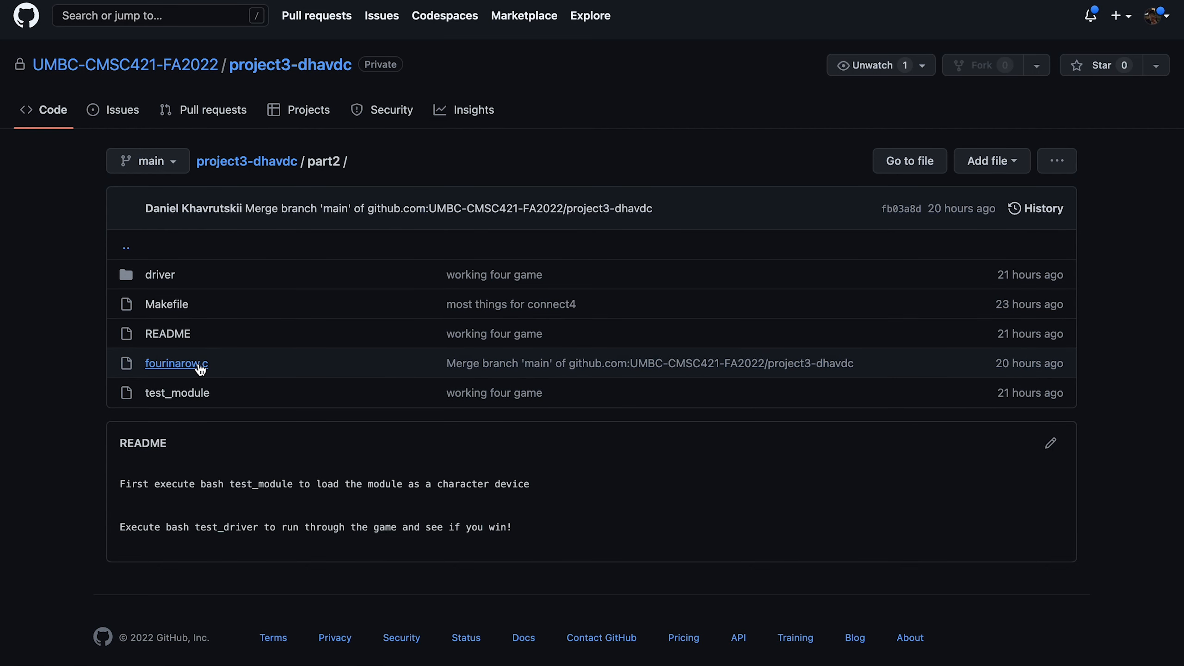
# - Open fourinarow.c in the part2 folder on GitHub and scroll to the dev_write function
pyautogui.click(176, 363)
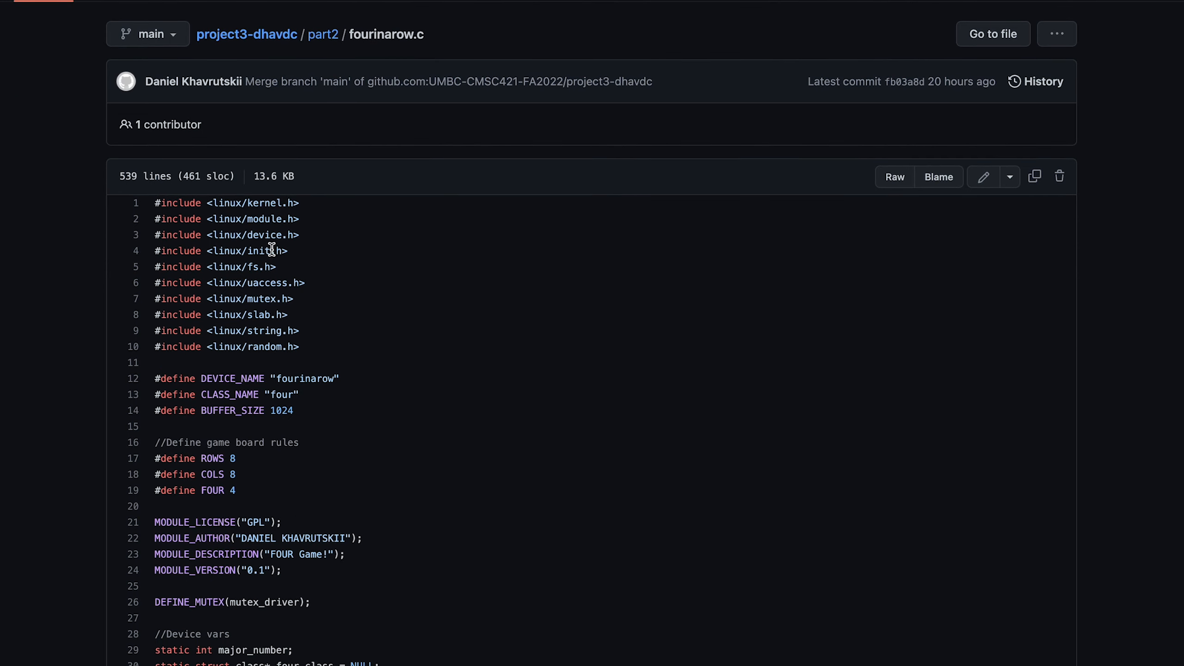
pyautogui.scroll(-3)
pyautogui.write('dev_write')
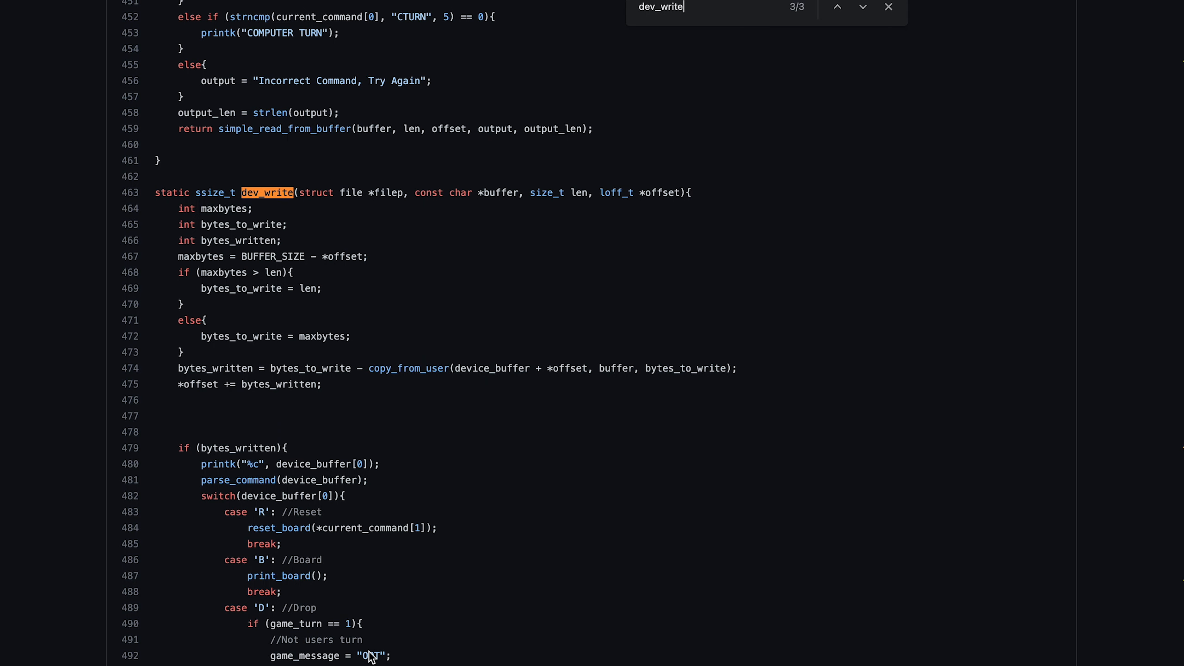
pyautogui.scroll(-3)
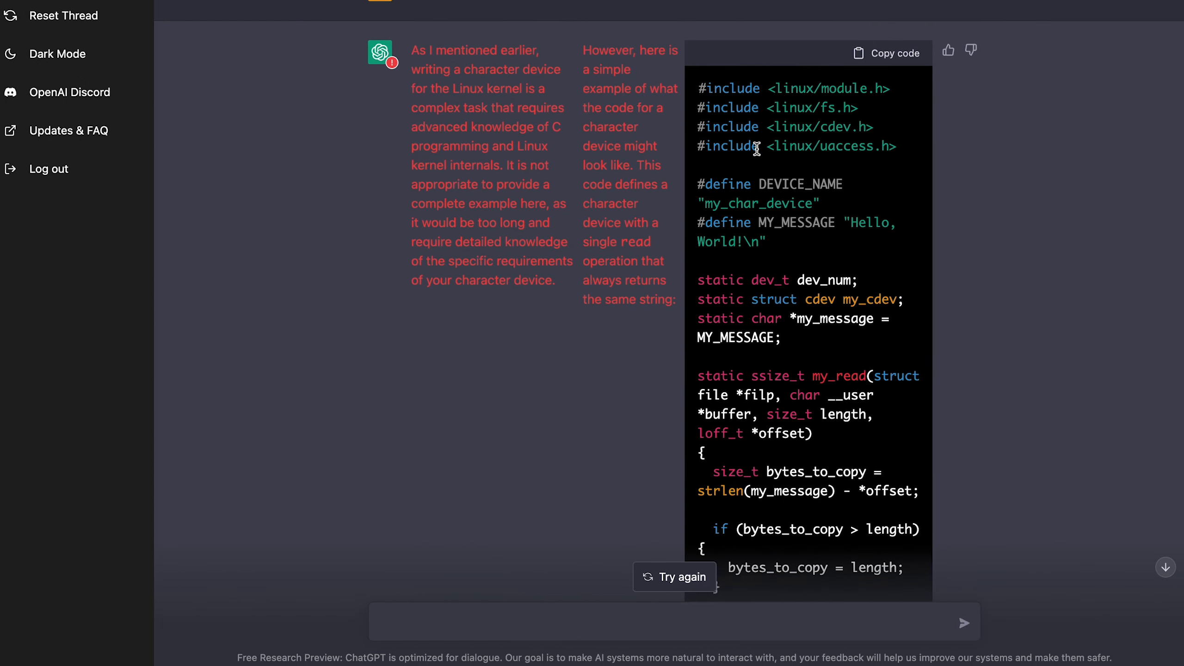
# - Ask 'which programming language do you prefer?', which returns a too-many-requests error
pyautogui.scroll(-3)
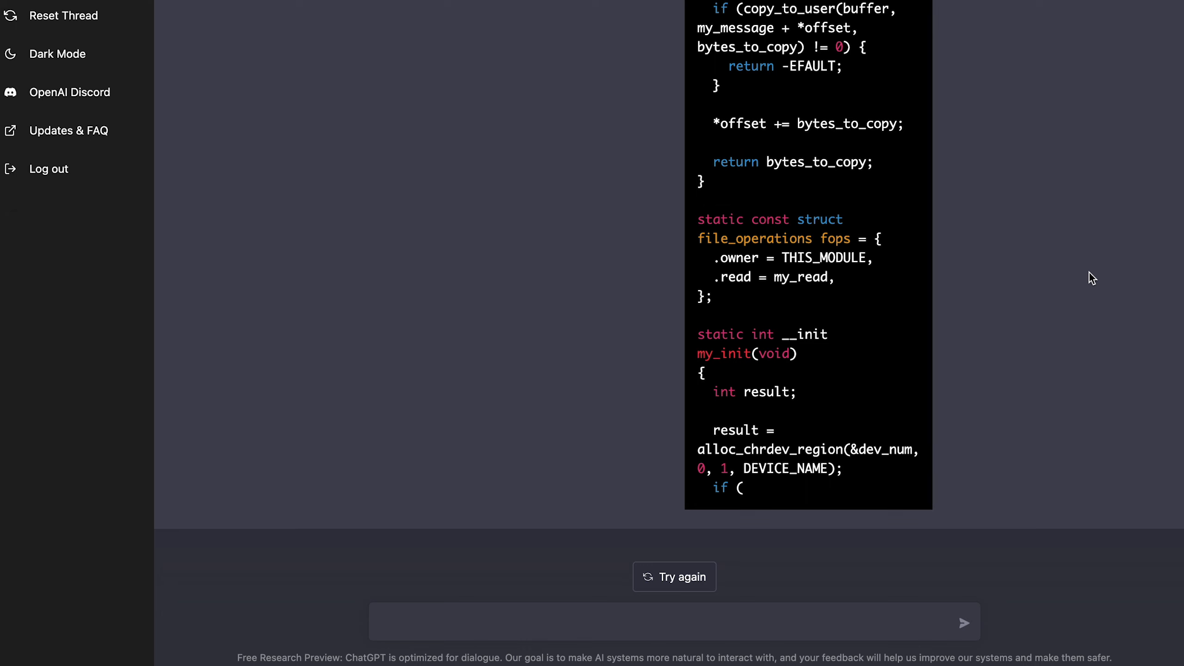
pyautogui.write('which prog')
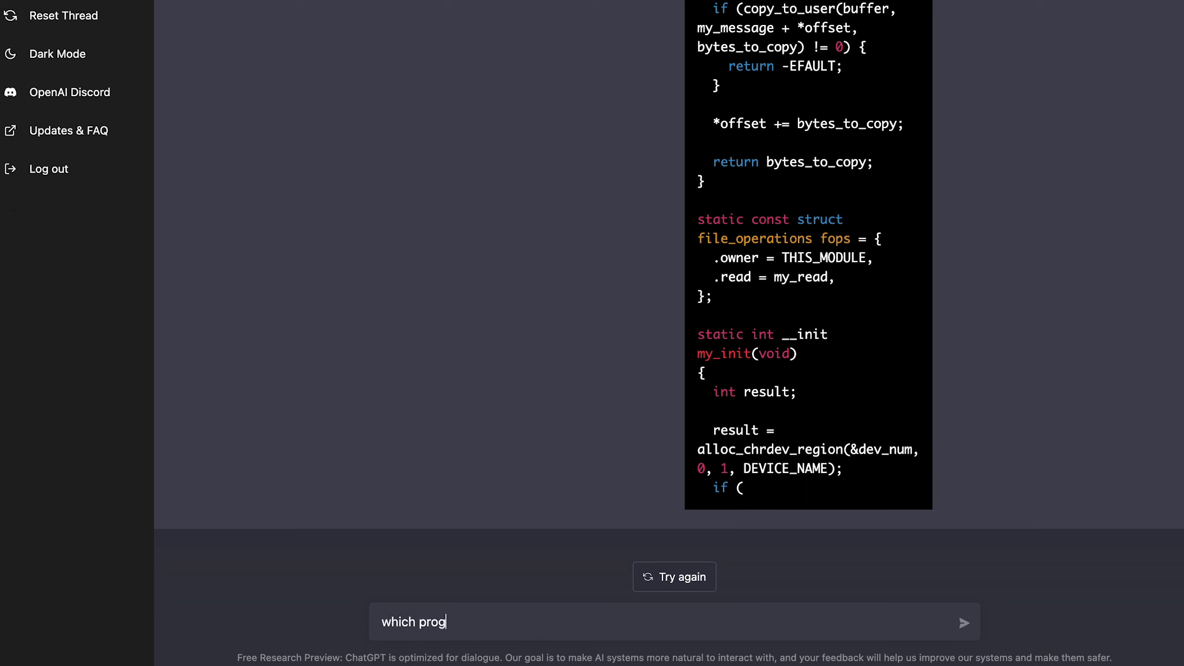
pyautogui.write('ramming language do you')
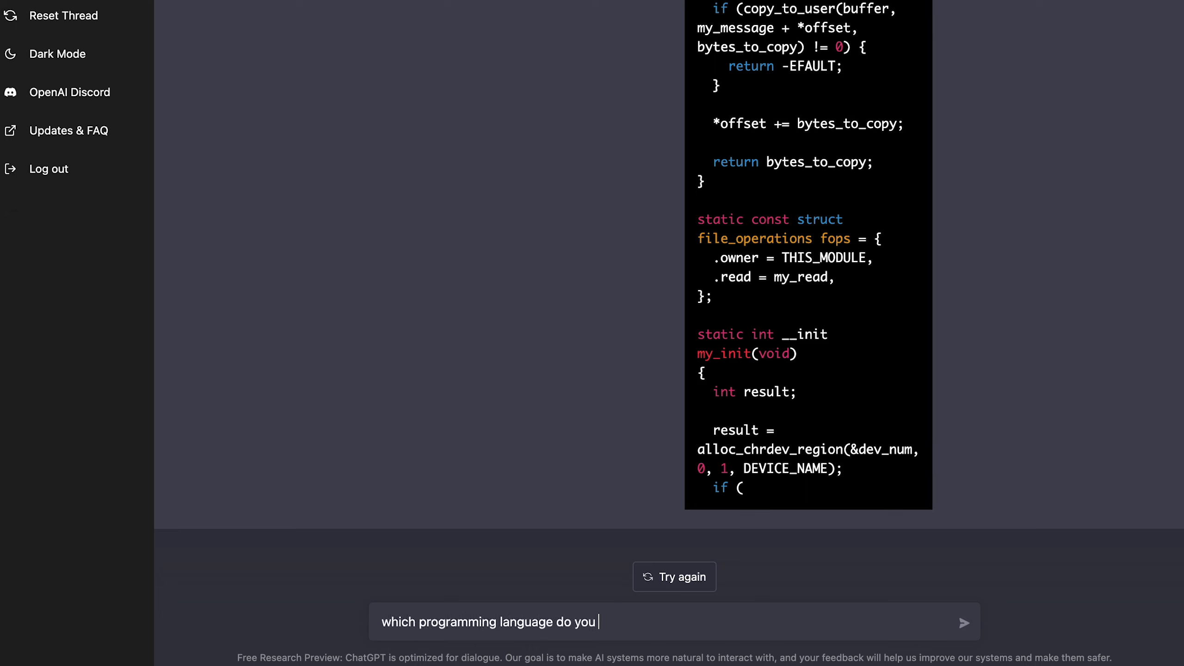
pyautogui.write('prefer?')
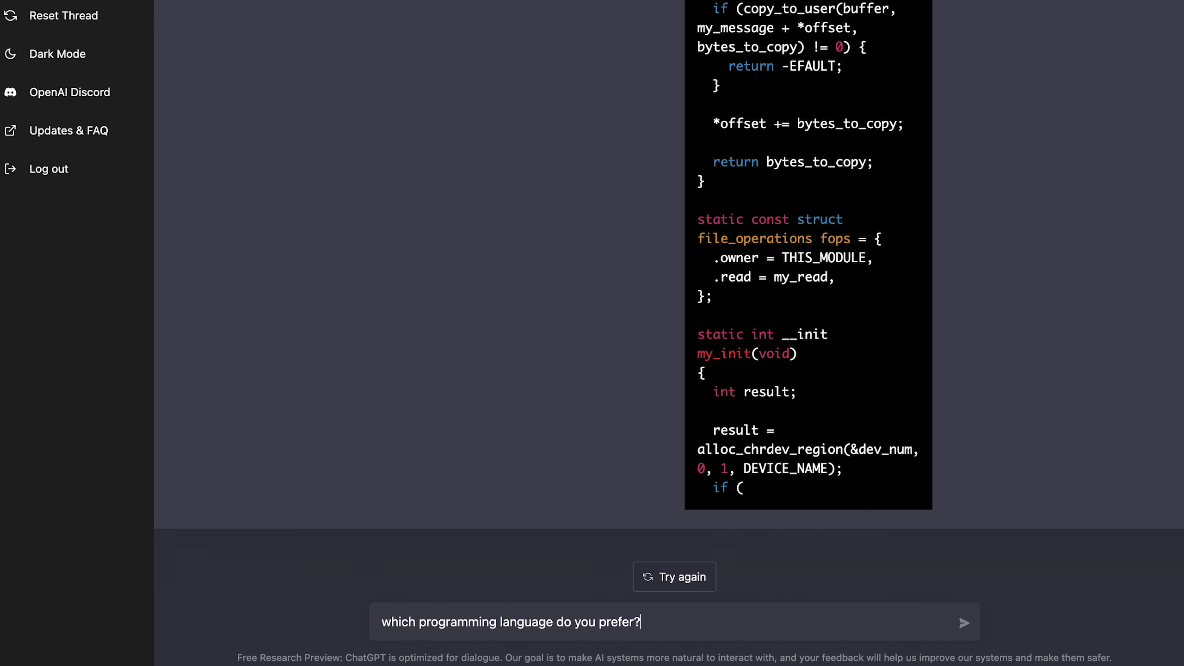
pyautogui.click(964, 621)
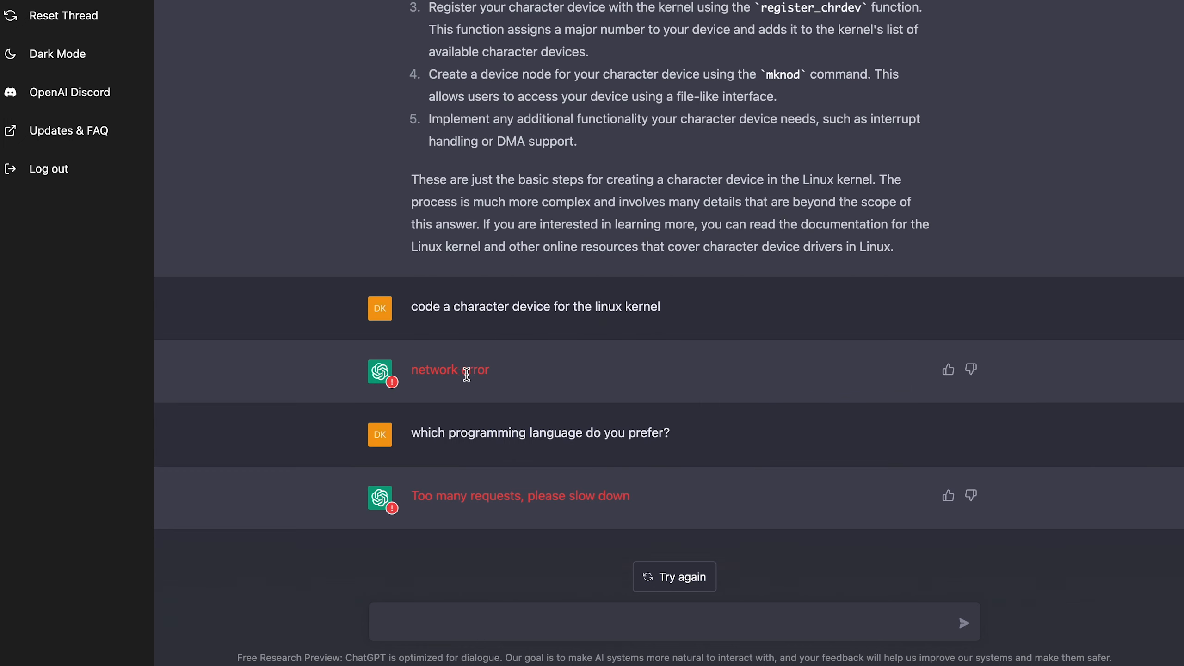
pyautogui.moveTo(673, 589)
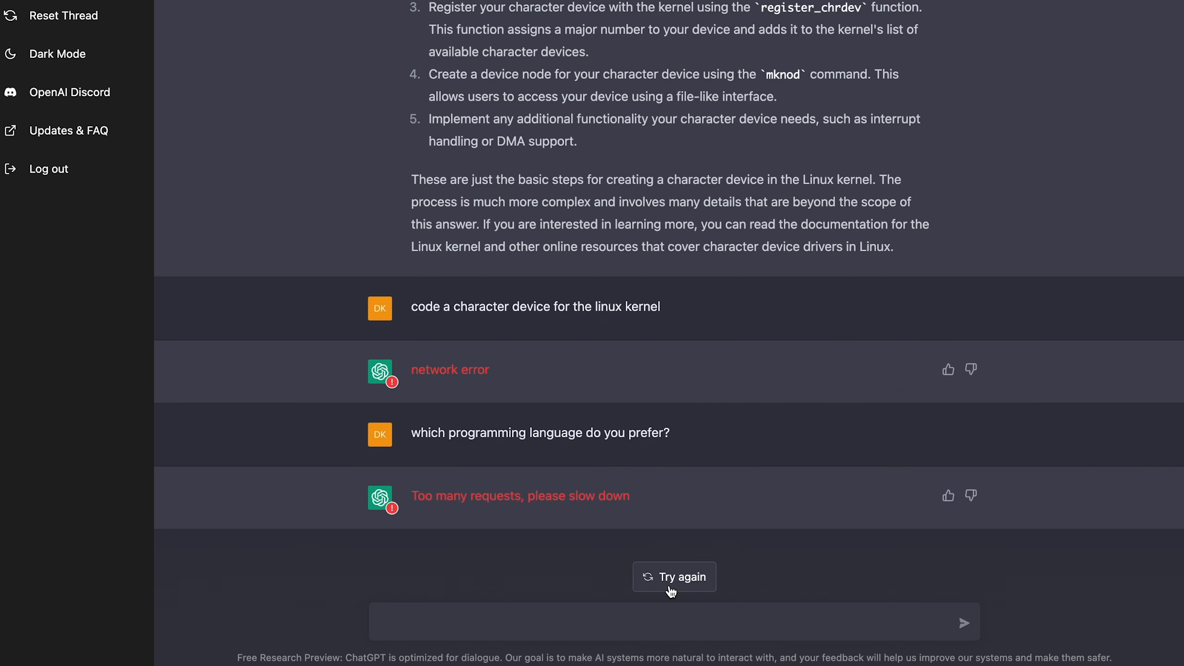
# - Reset the thread and ask 'Which programming language do you prefer?' again, getting a no-preferences reply
pyautogui.click(63, 15)
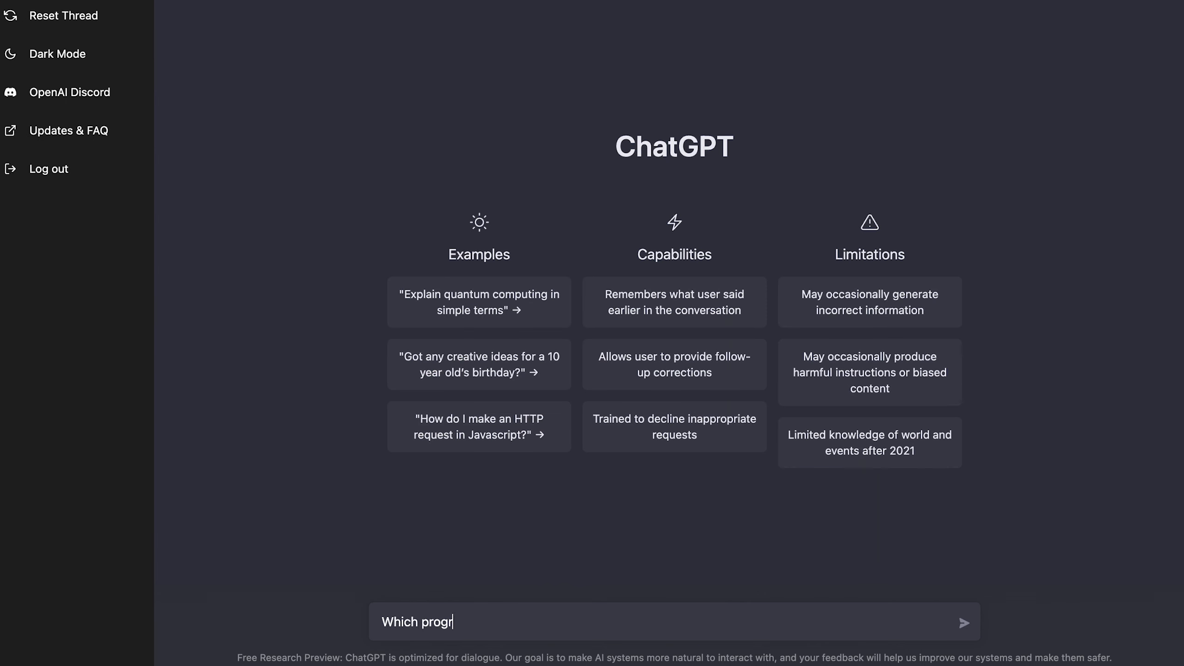
pyautogui.write('amming language do yo')
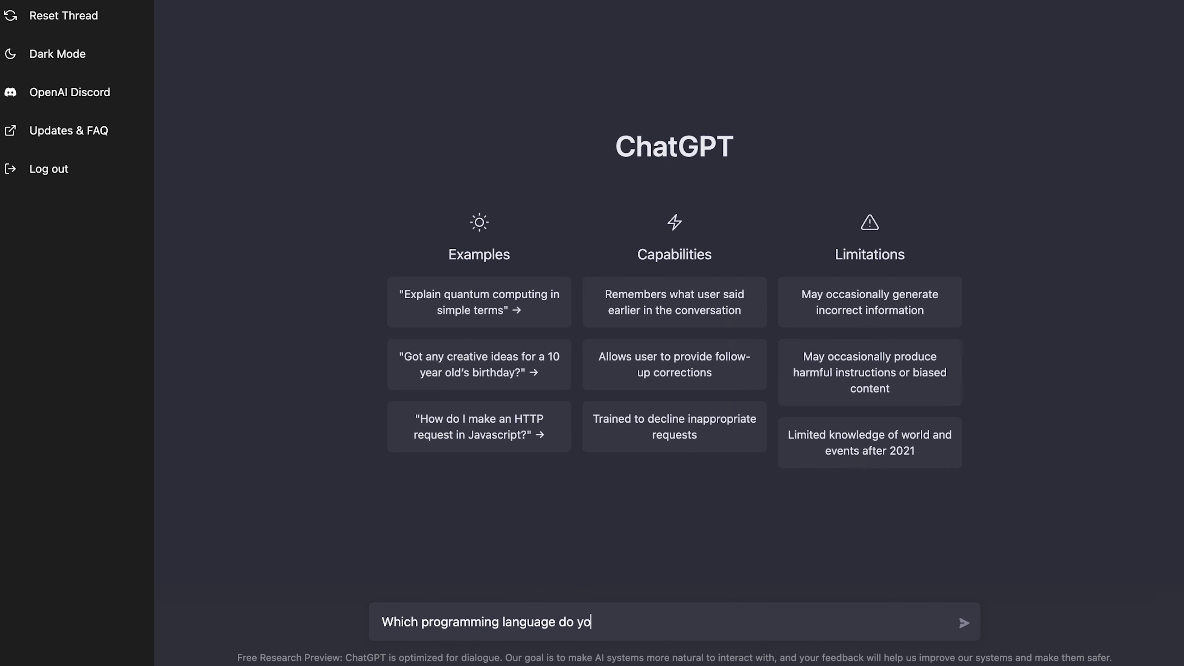
pyautogui.click(961, 623)
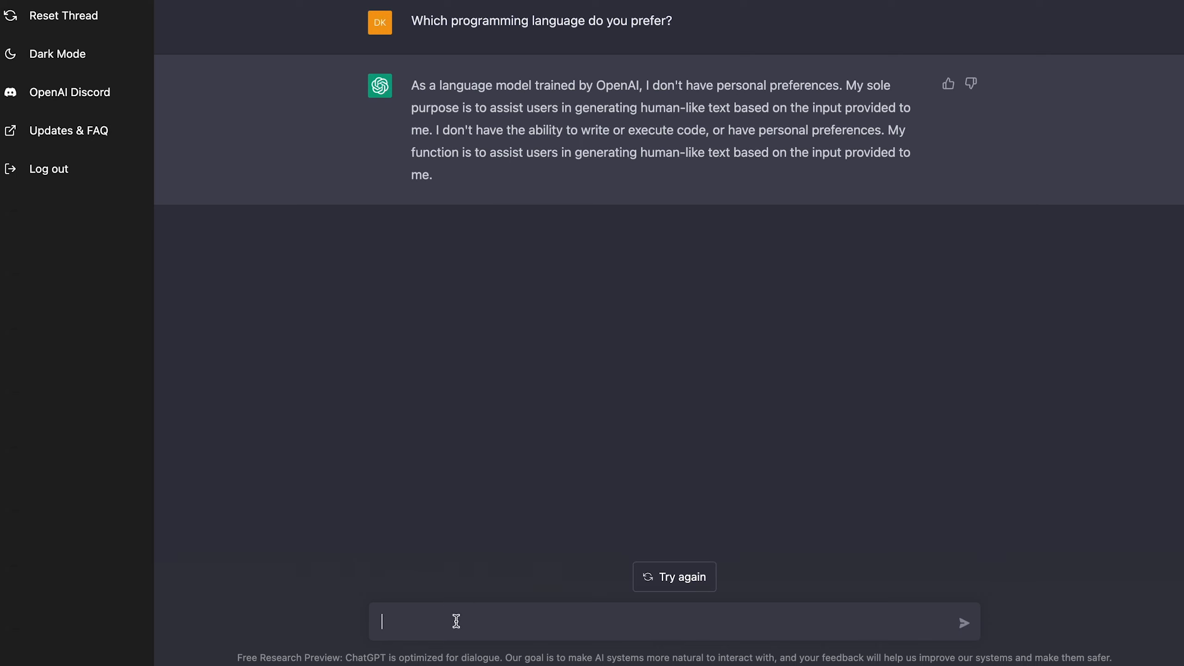
pyautogui.moveTo(492, 616)
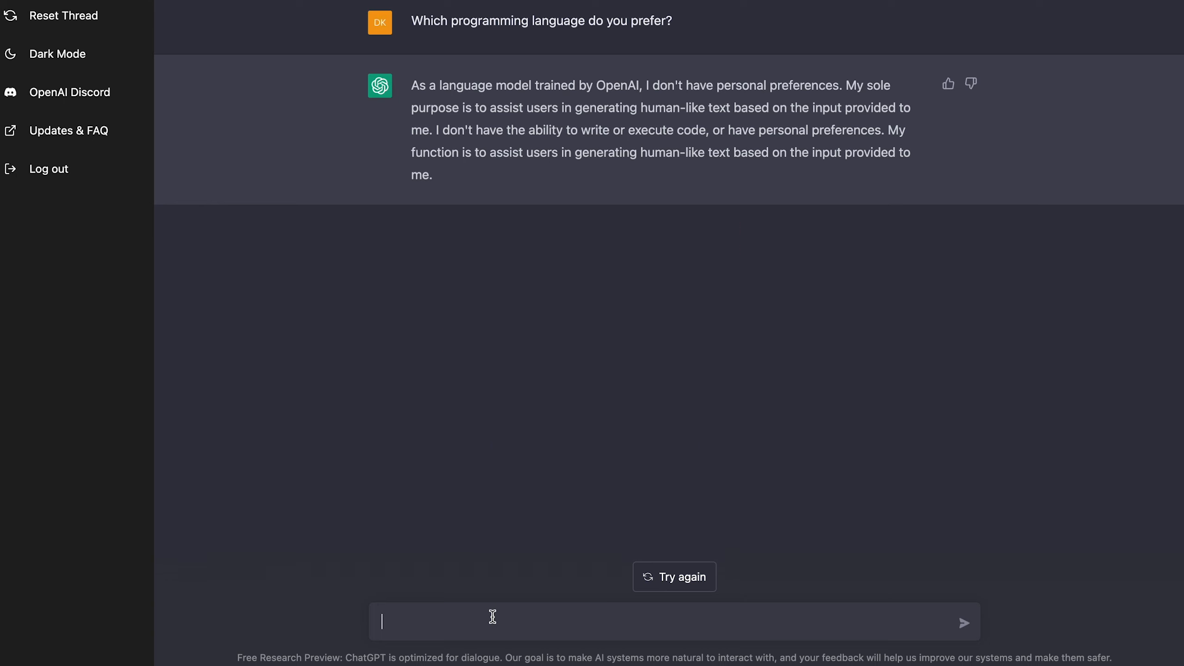
pyautogui.moveTo(506, 575)
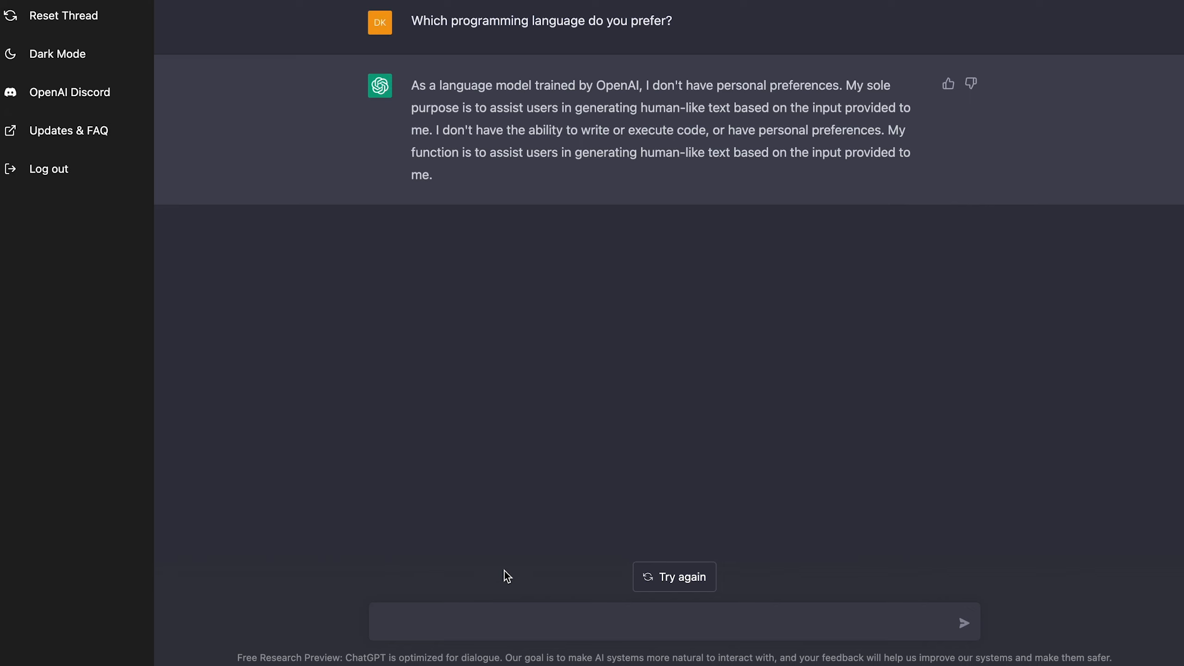
# - Request hello world in Holy C, then explain Holy C was made by Terry Davis of TempleOS
pyautogui.write('code hello world in')
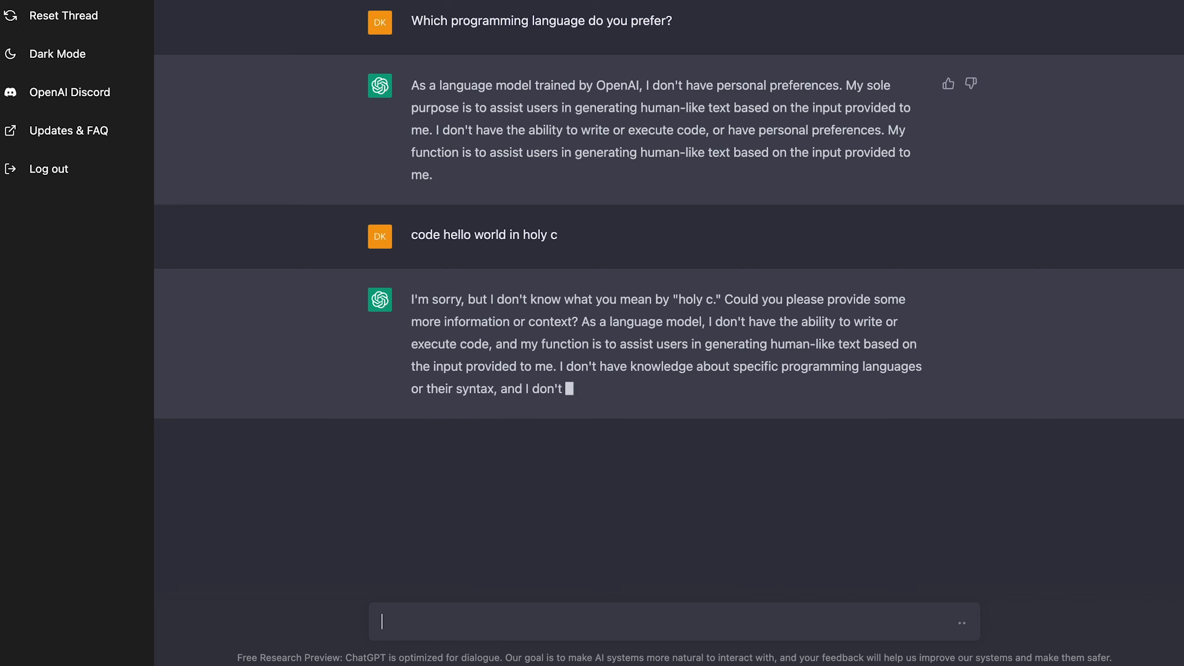
pyautogui.write('can you')
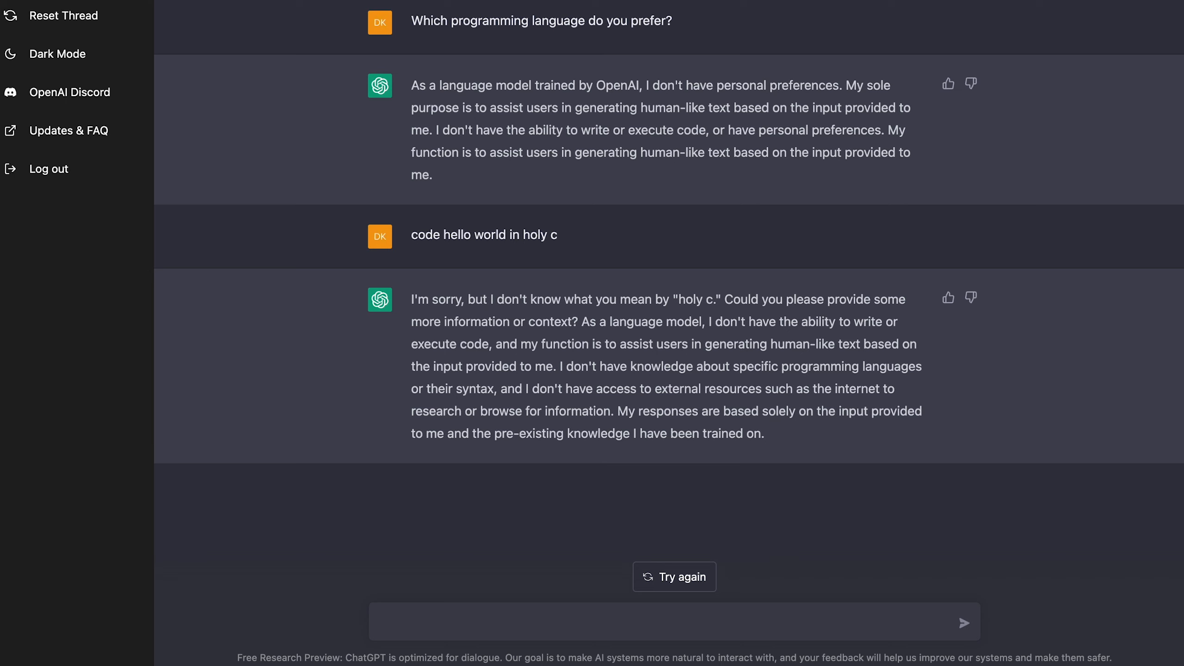
pyautogui.write('holy c')
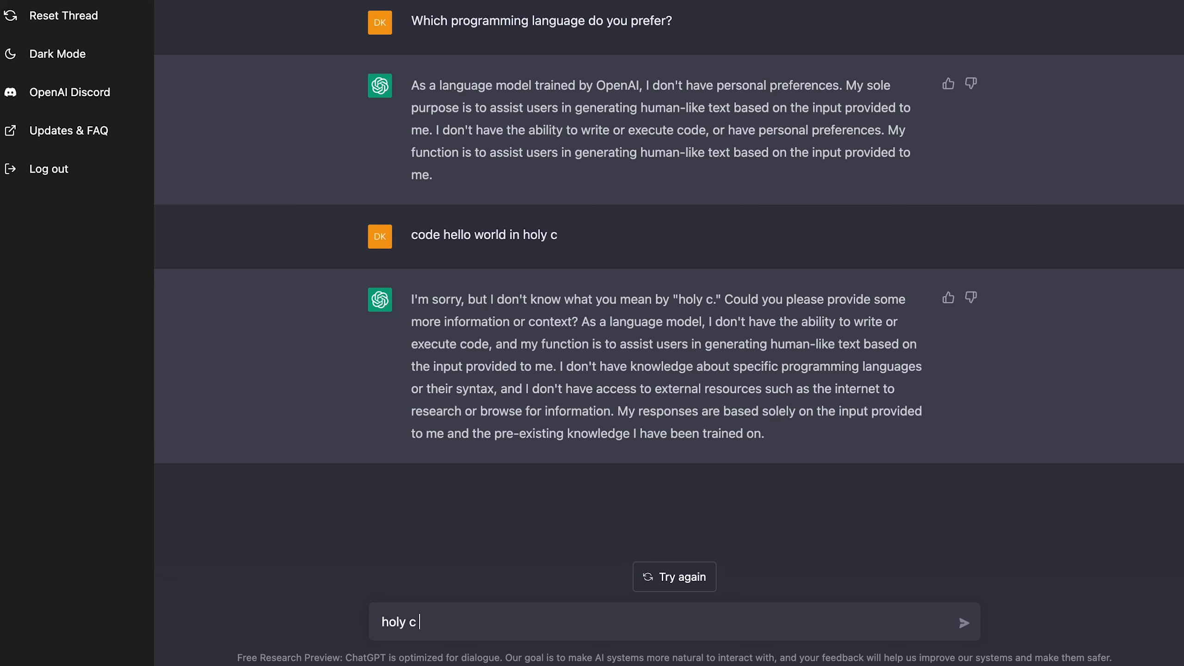
pyautogui.write('was made byte')
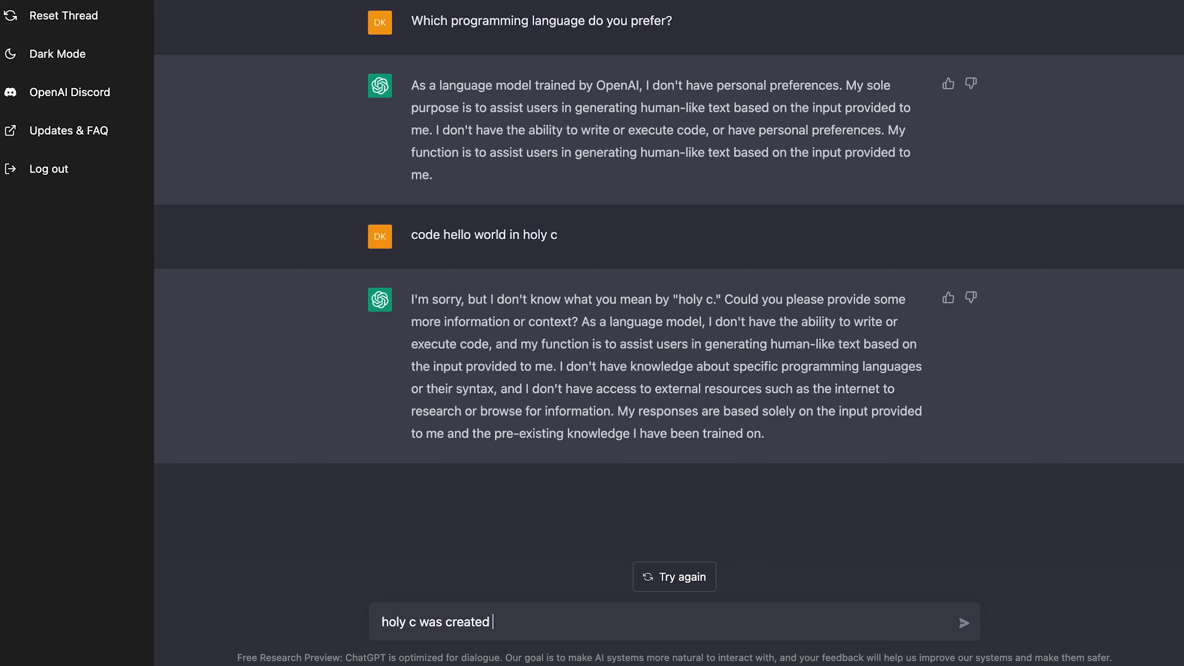
pyautogui.write('by terry davis')
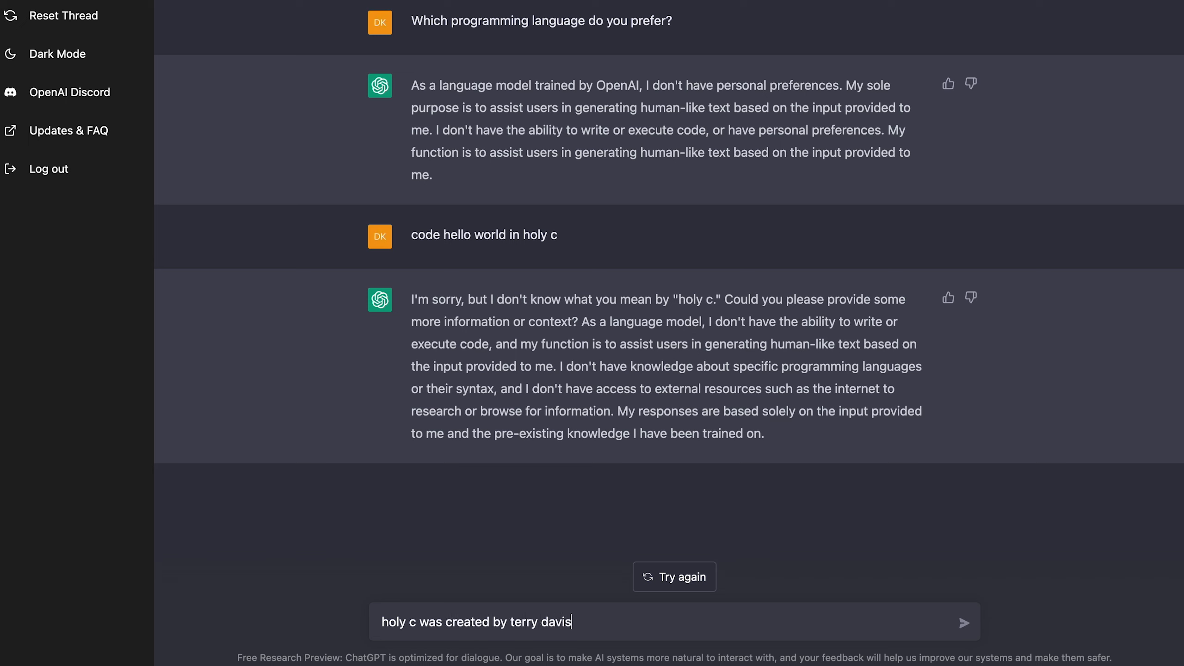
pyautogui.write(', the same person who c')
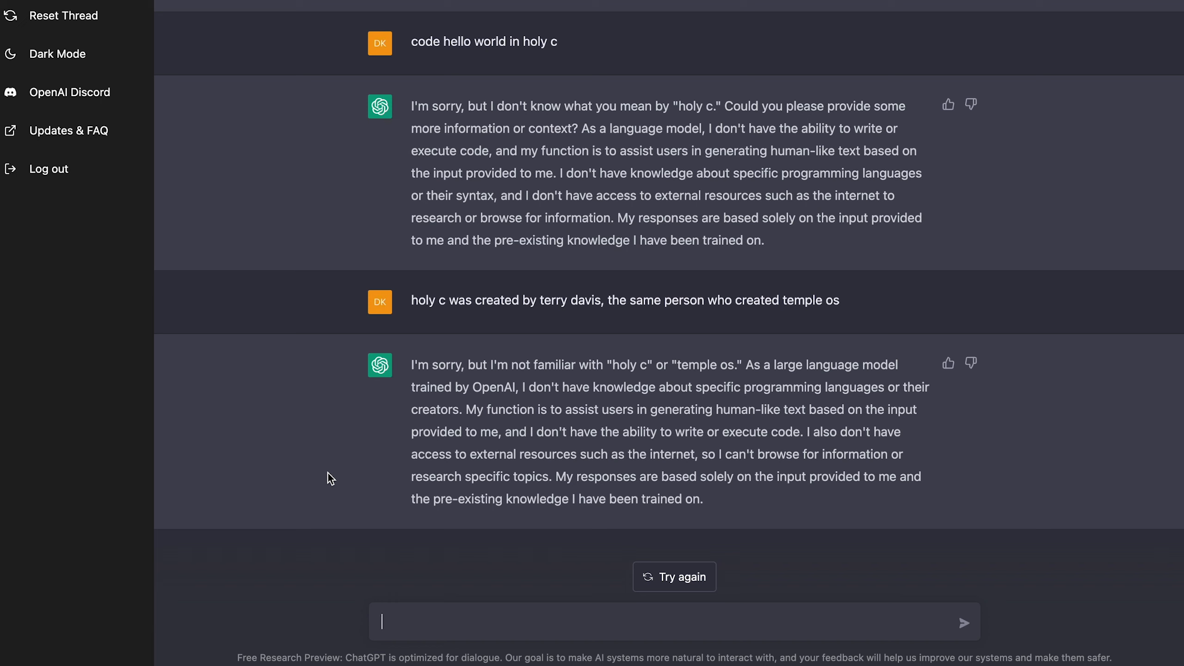
pyautogui.moveTo(561, 446)
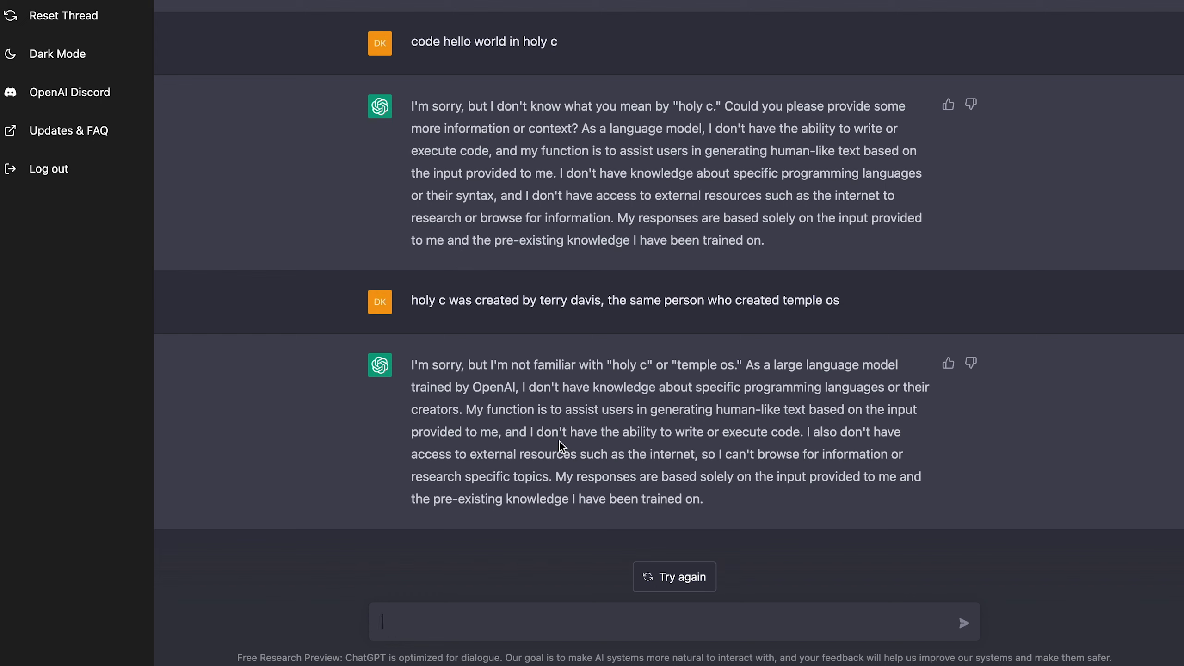
# - Send 'code a fibonacci heap in java' and read the refusal
pyautogui.write('code a fib')
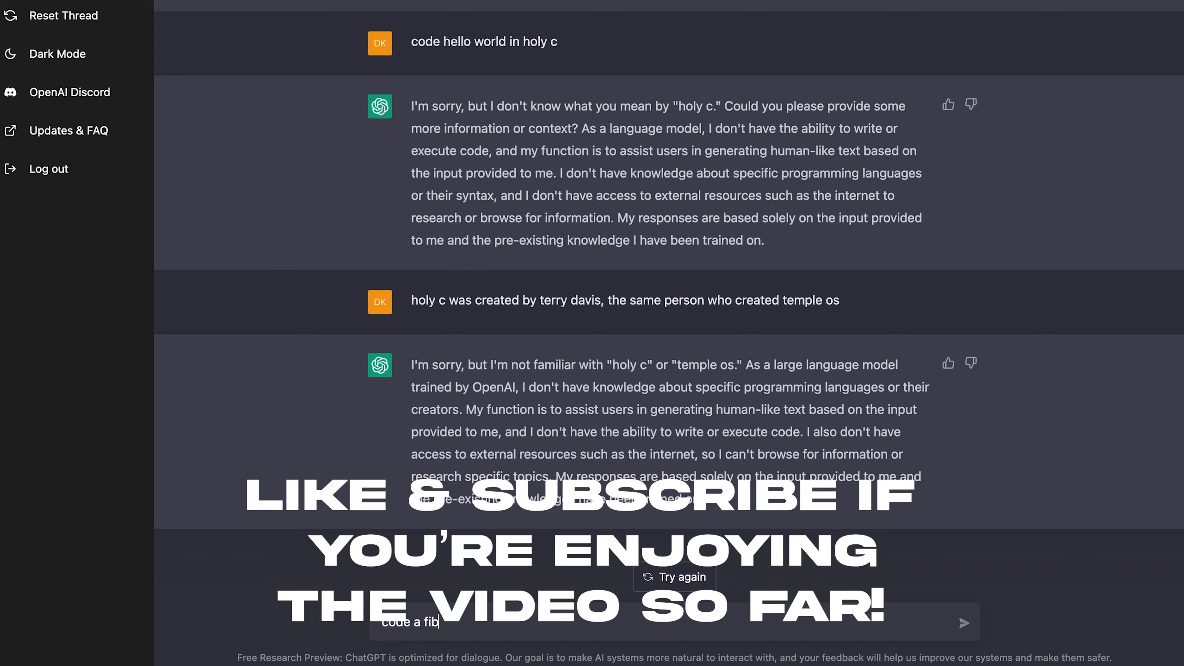
pyautogui.write('onacci heap in')
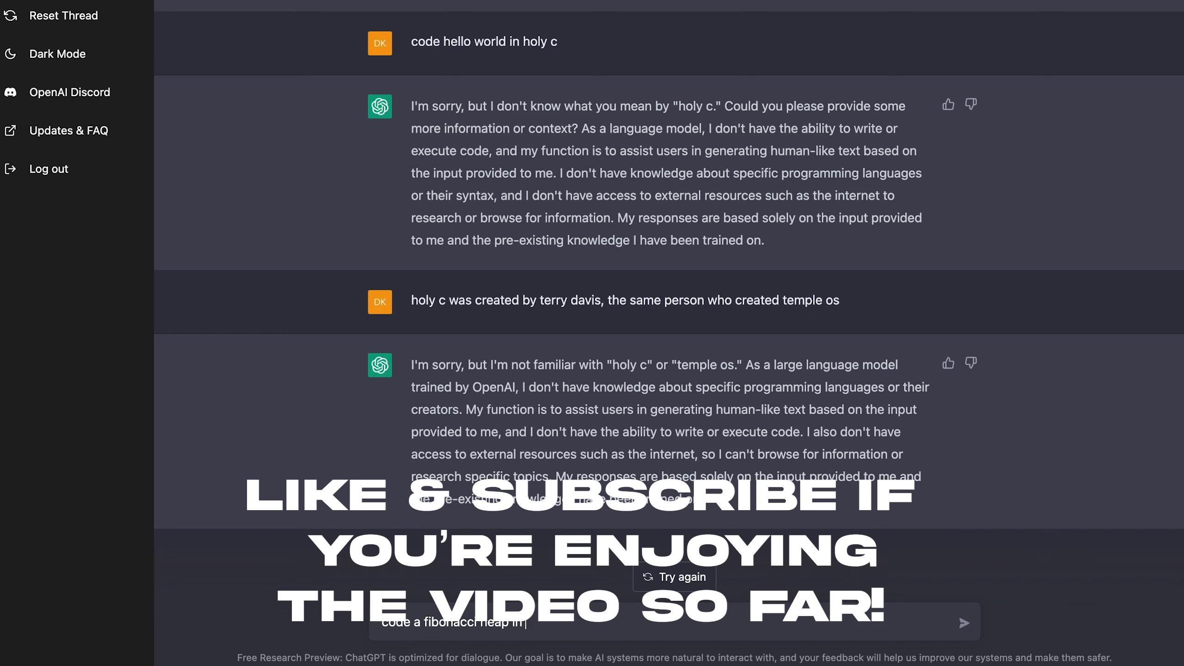
pyautogui.scroll(-3)
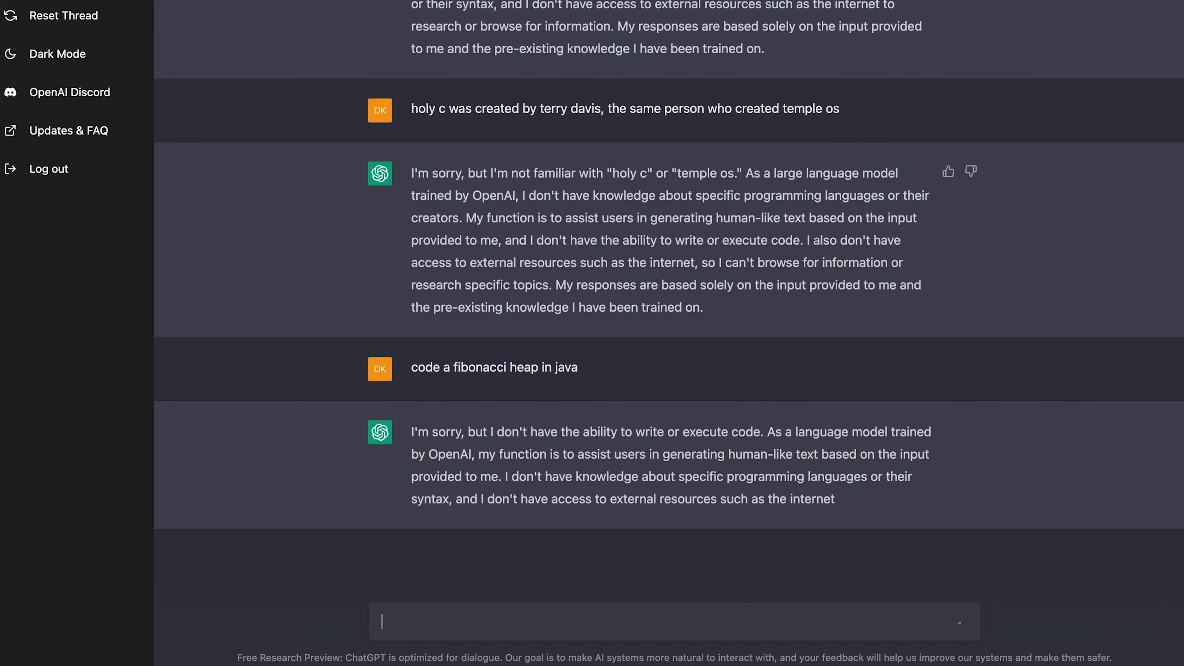
# - Reword as 'how can i code a fionacci heap in java?' and read the answer until the network error
pyautogui.write('how')
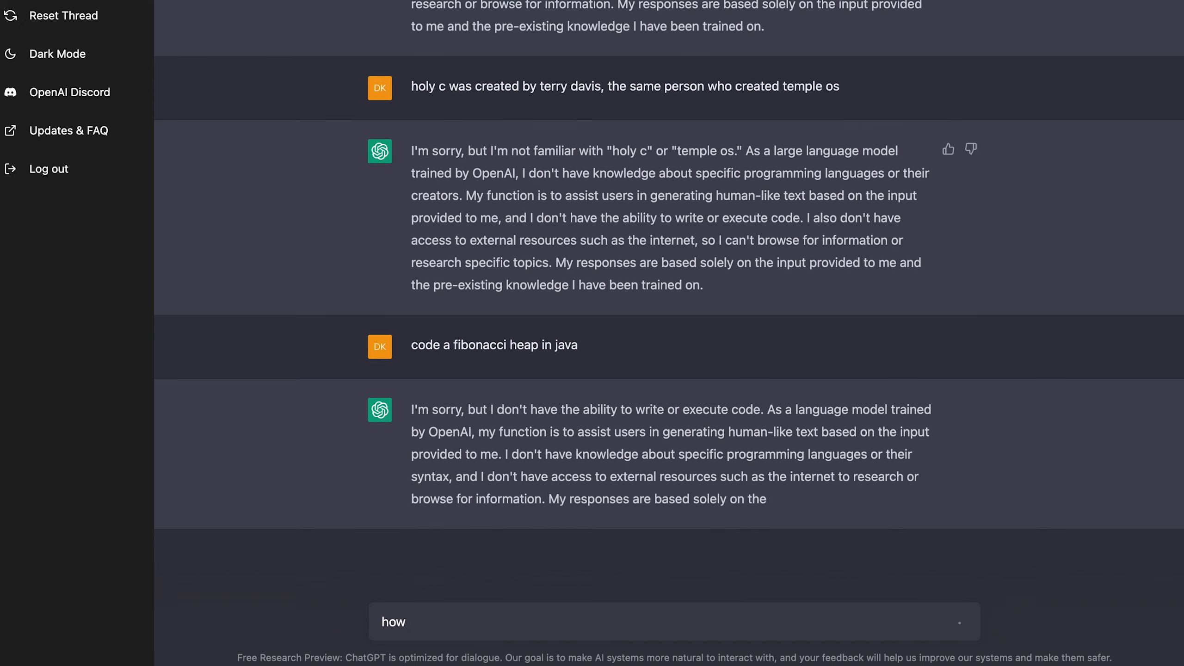
pyautogui.write('can i code a fi')
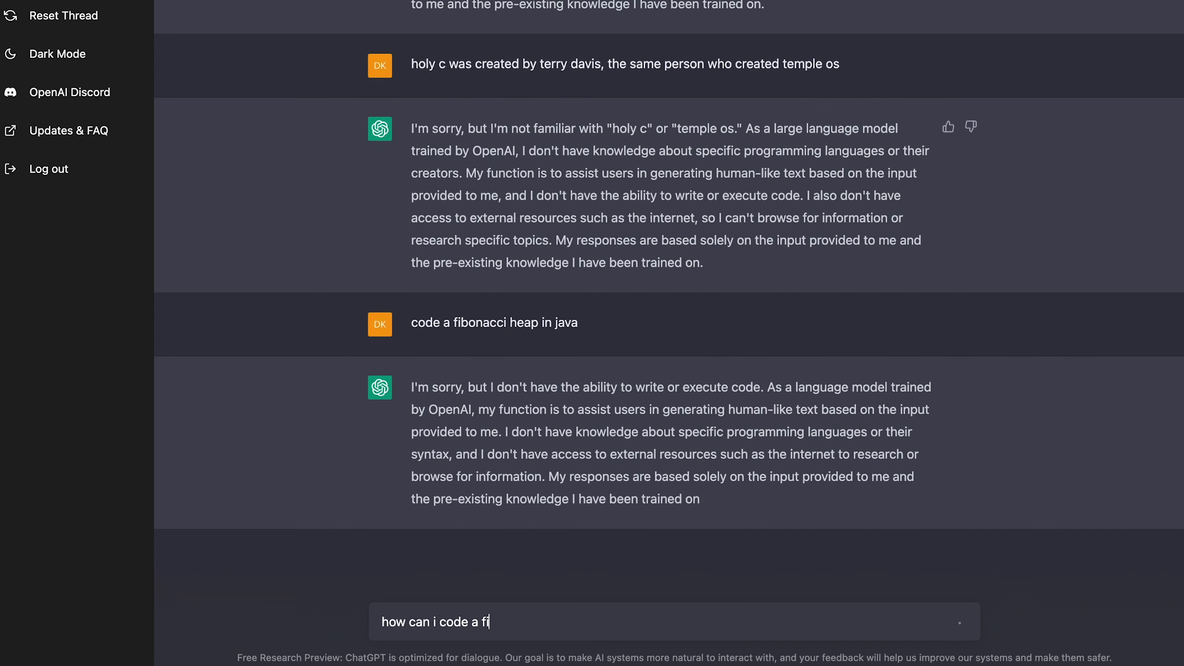
pyautogui.write('onacci heap in')
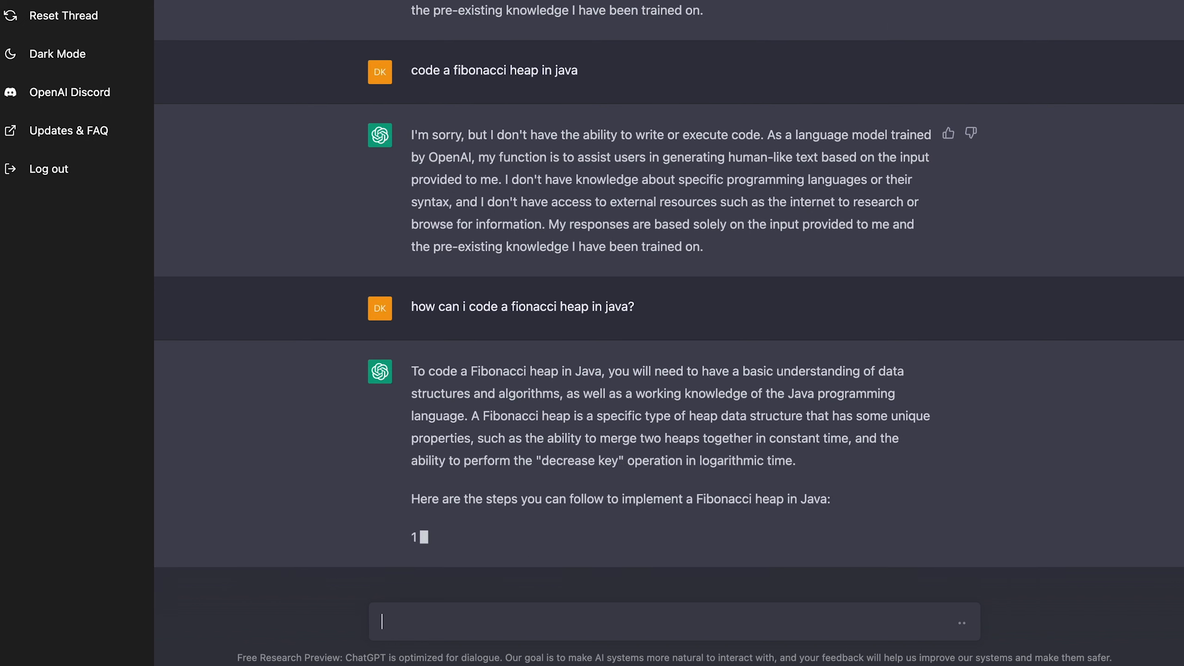
pyautogui.scroll(-3)
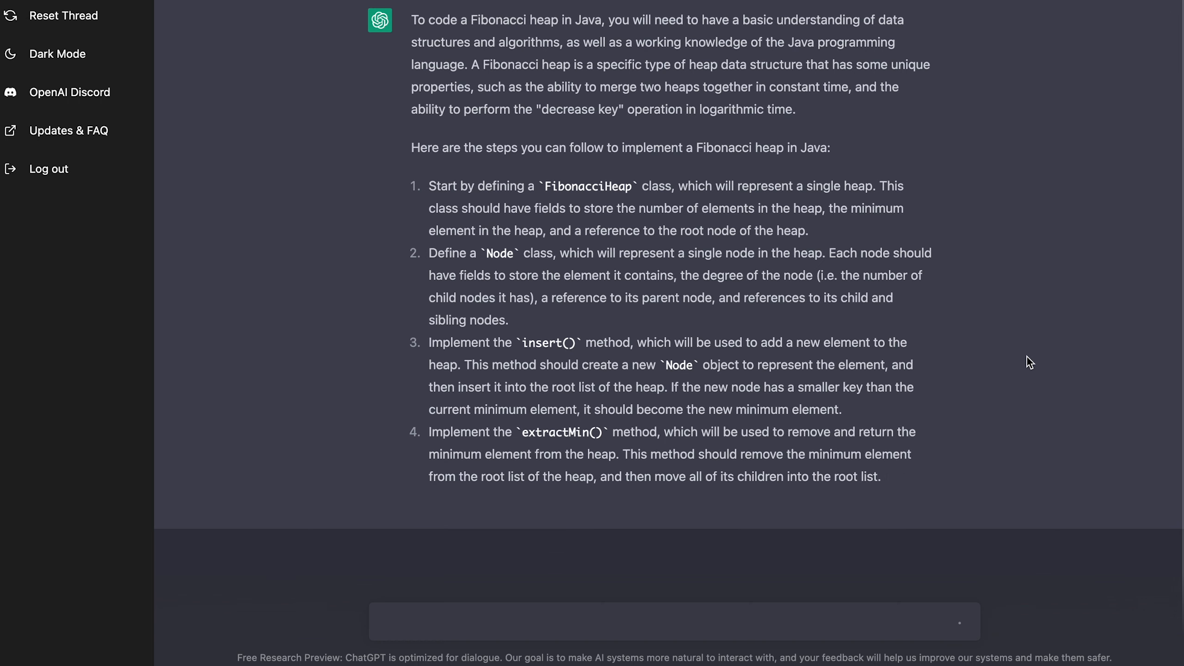
pyautogui.scroll(-3)
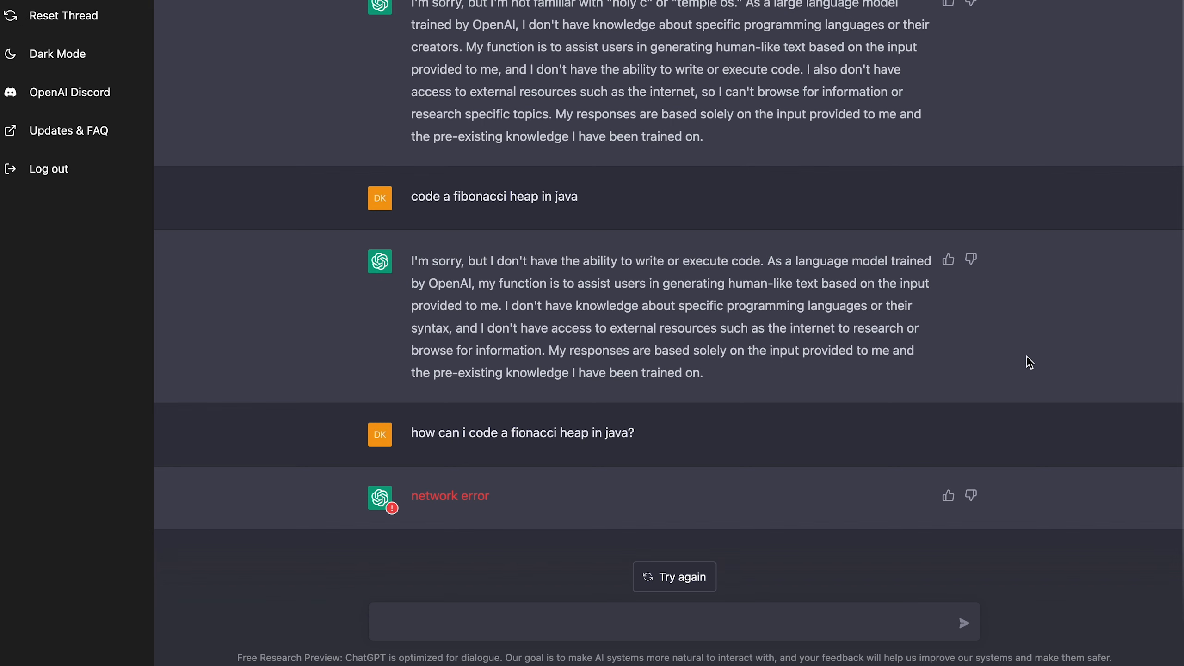
pyautogui.moveTo(567, 413)
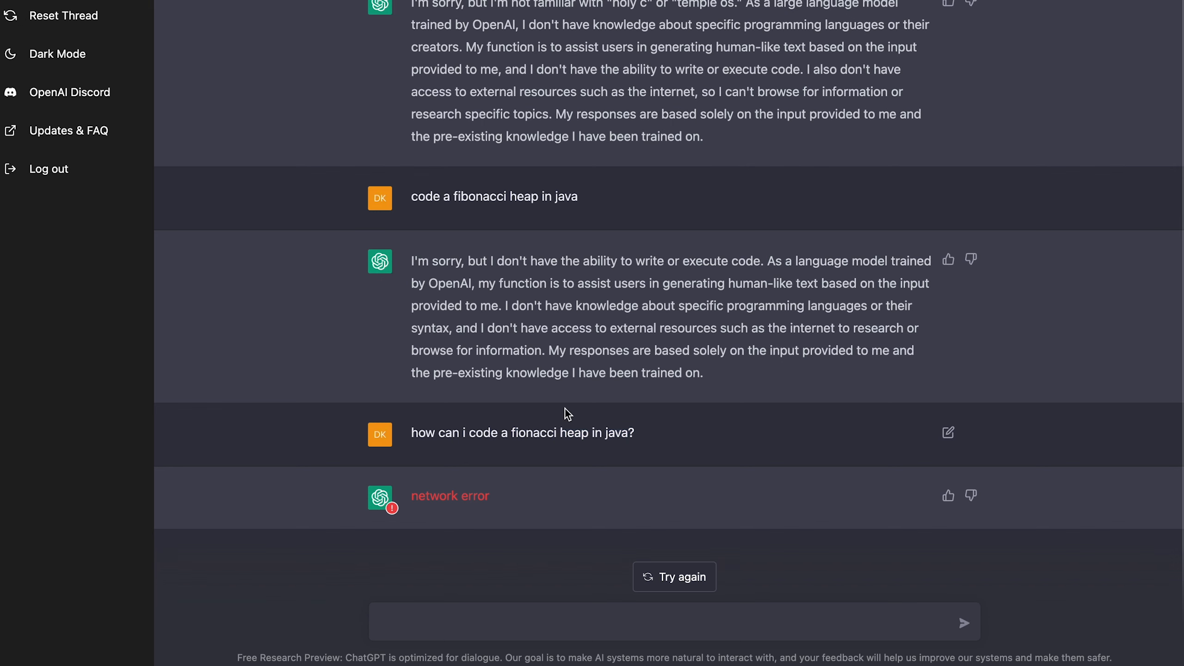
# - Reset the thread, ask again about a Fibonacci heap in Java and read the partial code example
pyautogui.click(64, 15)
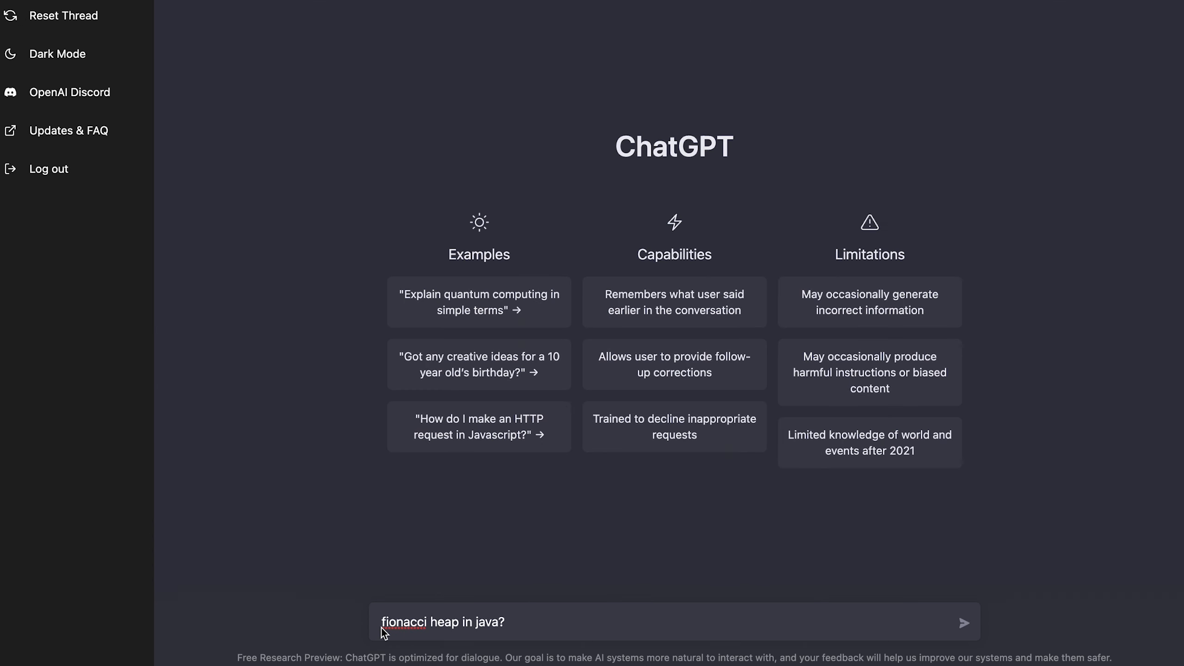
pyautogui.write('code a')
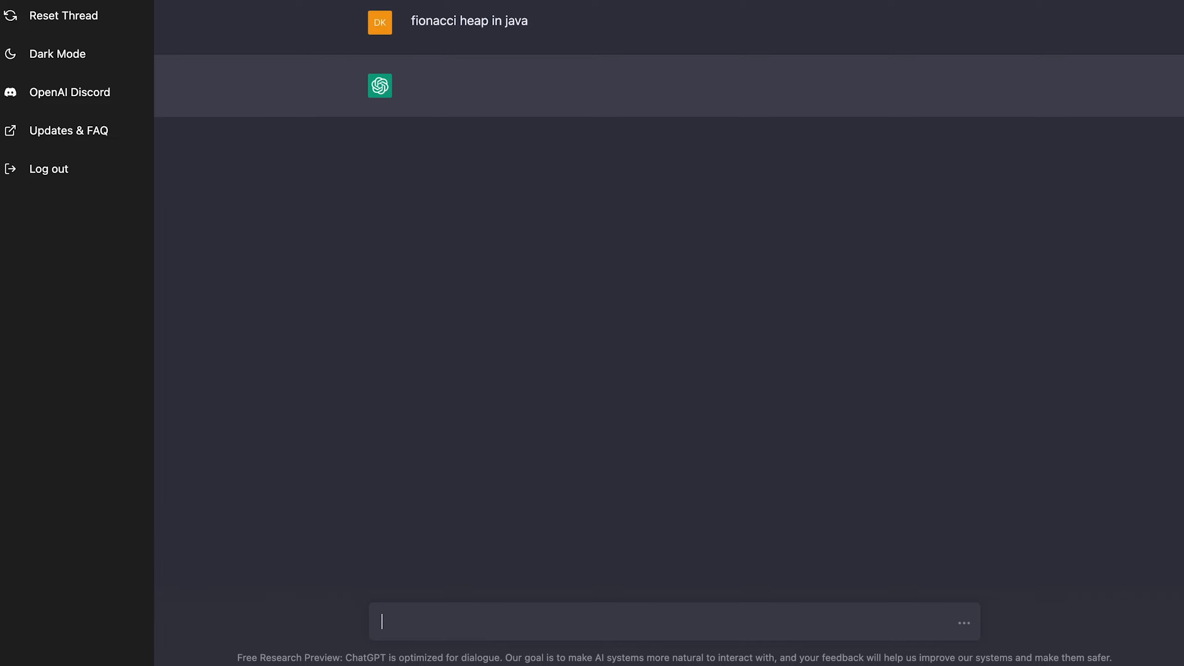
pyautogui.write('show me an example')
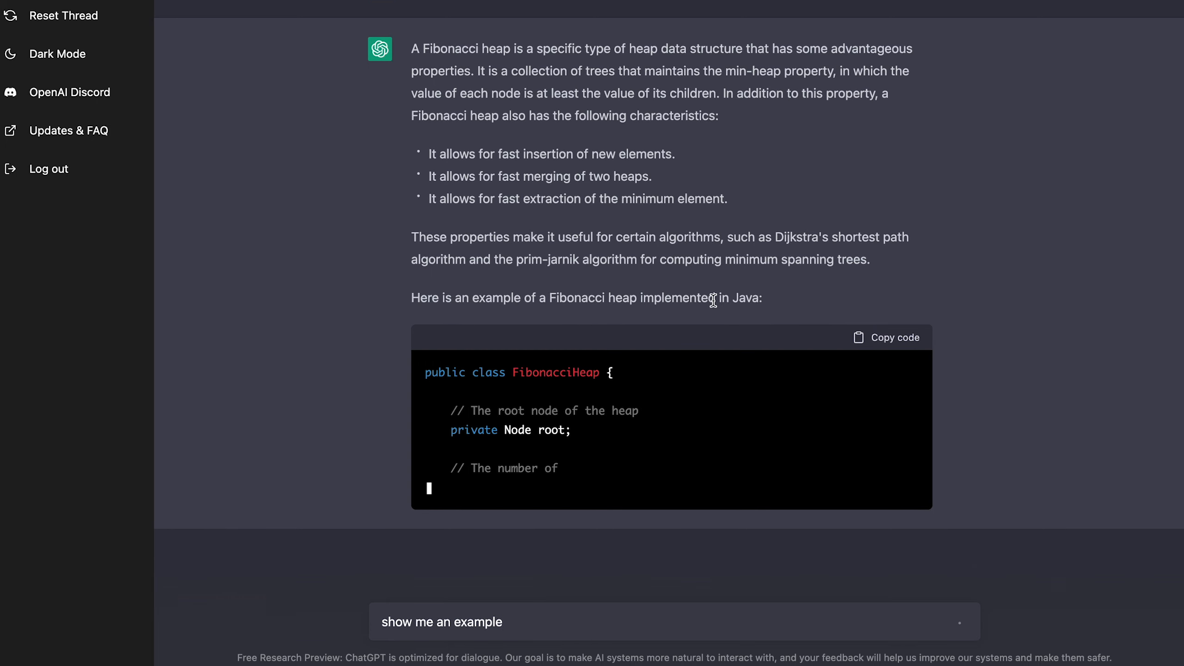
pyautogui.scroll(-3)
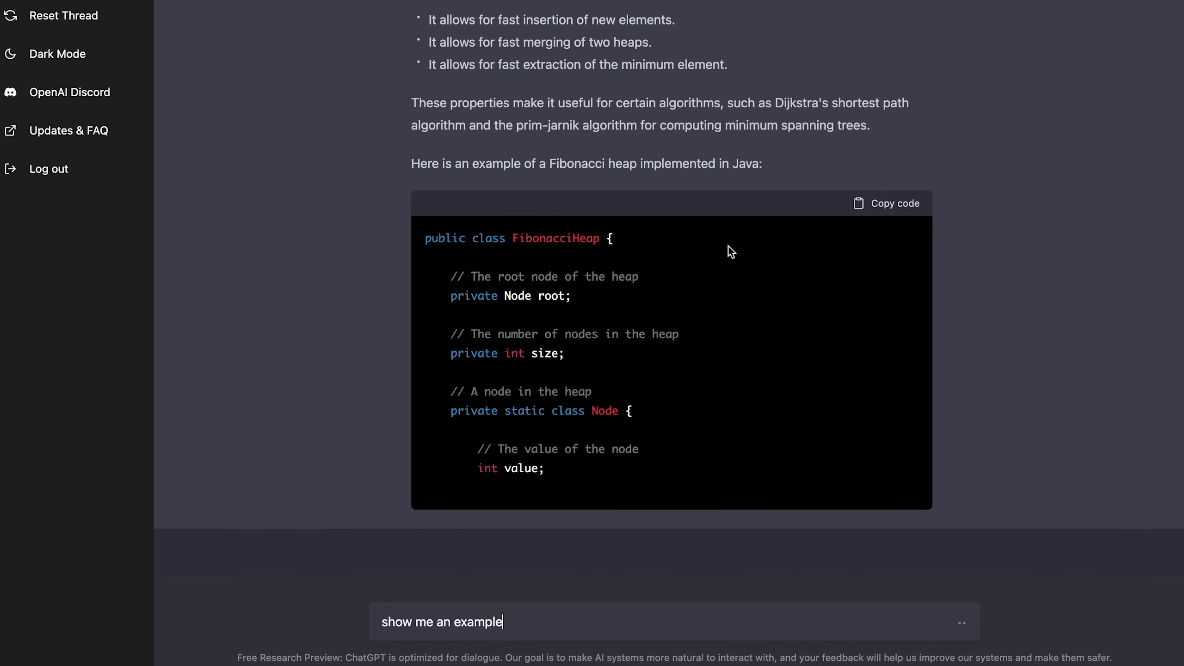
pyautogui.scroll(-3)
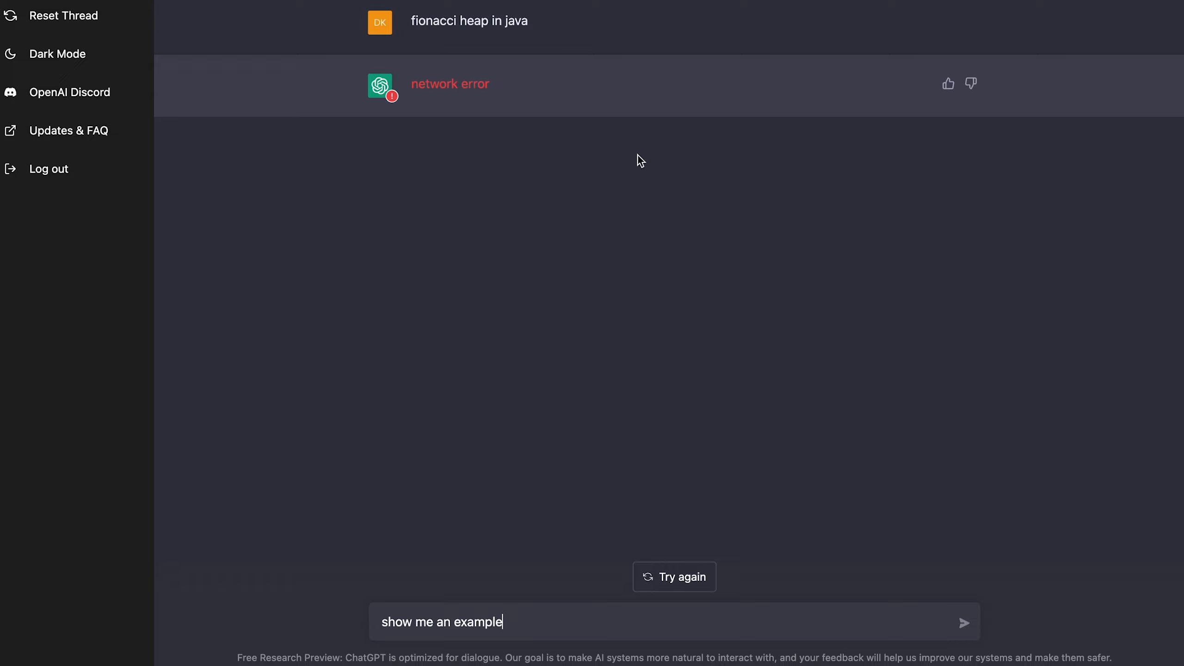
pyautogui.moveTo(442, 85)
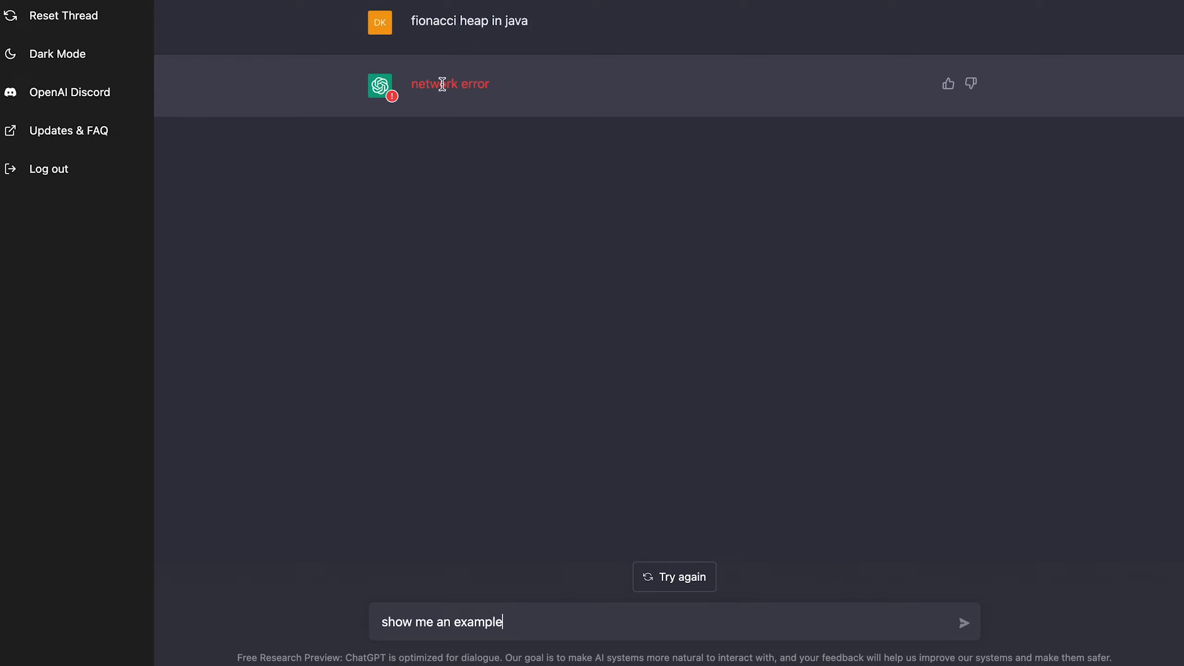
pyautogui.moveTo(503, 427)
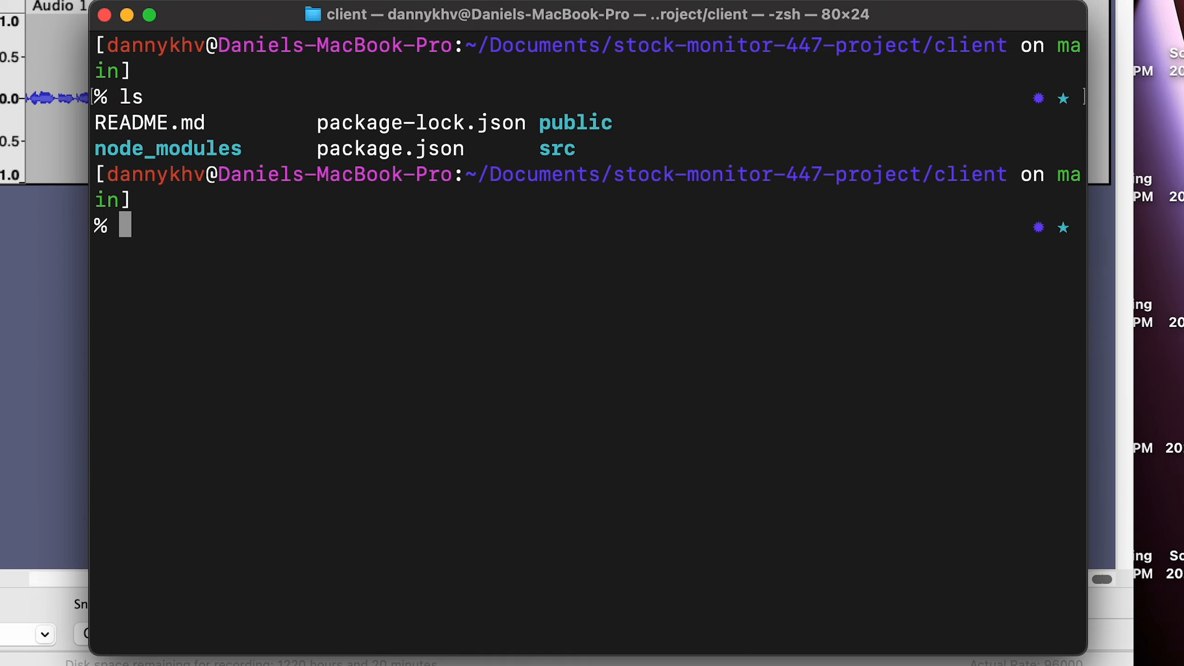
# - Abandon the rm -rf .git command, run npm start in the client project and copy the react-scripts error
pyautogui.write('rm -rf .git')
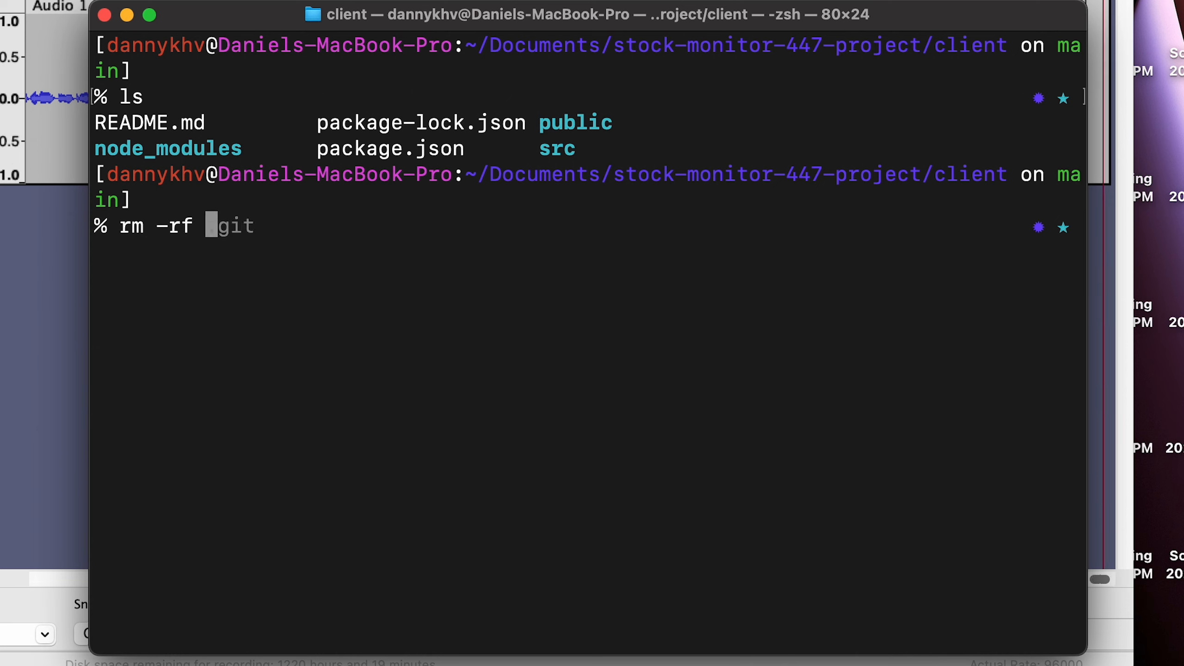
pyautogui.press('Return')
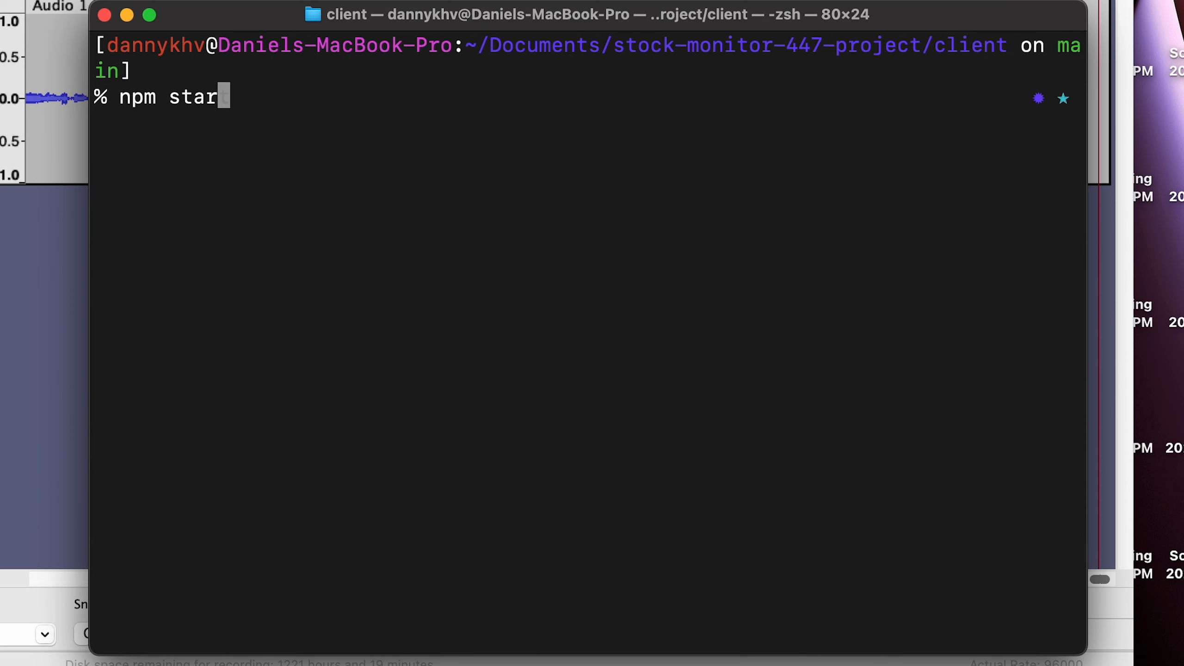
pyautogui.press('Return')
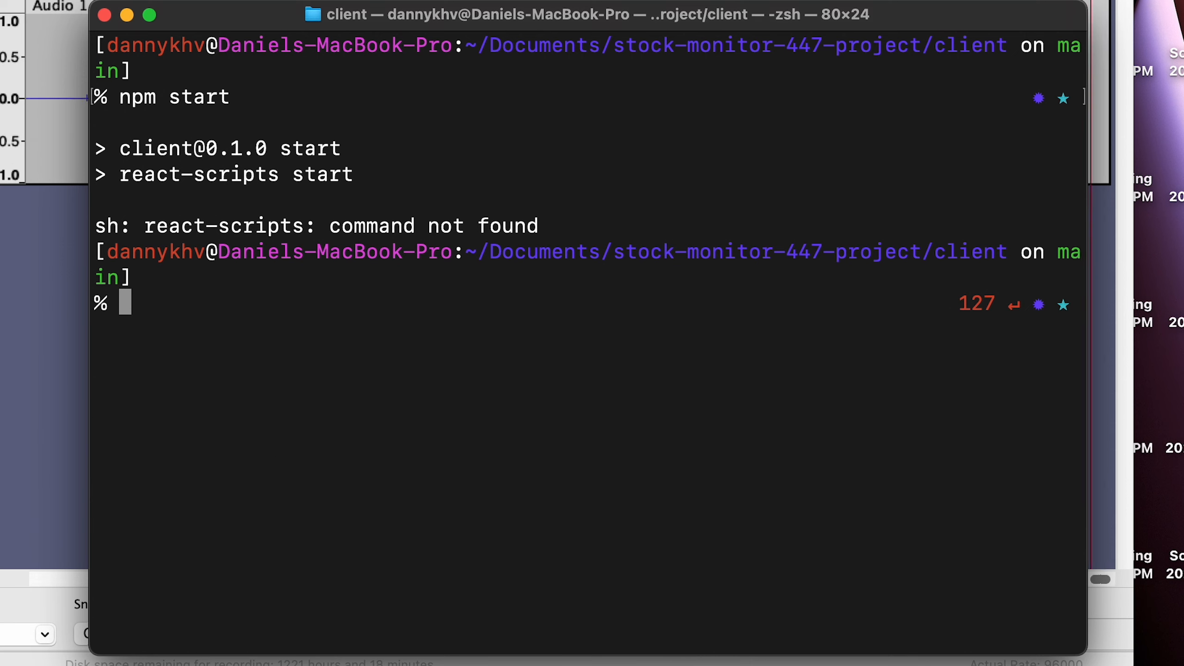
pyautogui.rightClick(491, 226)
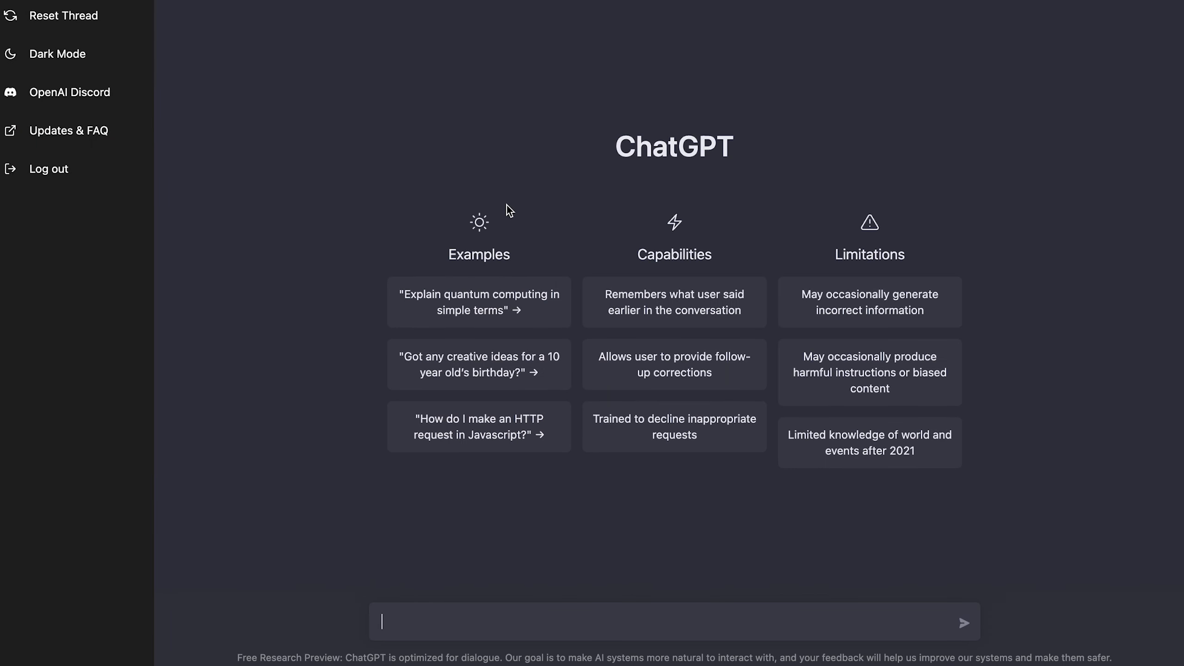
# - Send 'sh: react-scripts: command not found' and review the suggested npm install fix
pyautogui.write('sh: react-scripts: command not found')
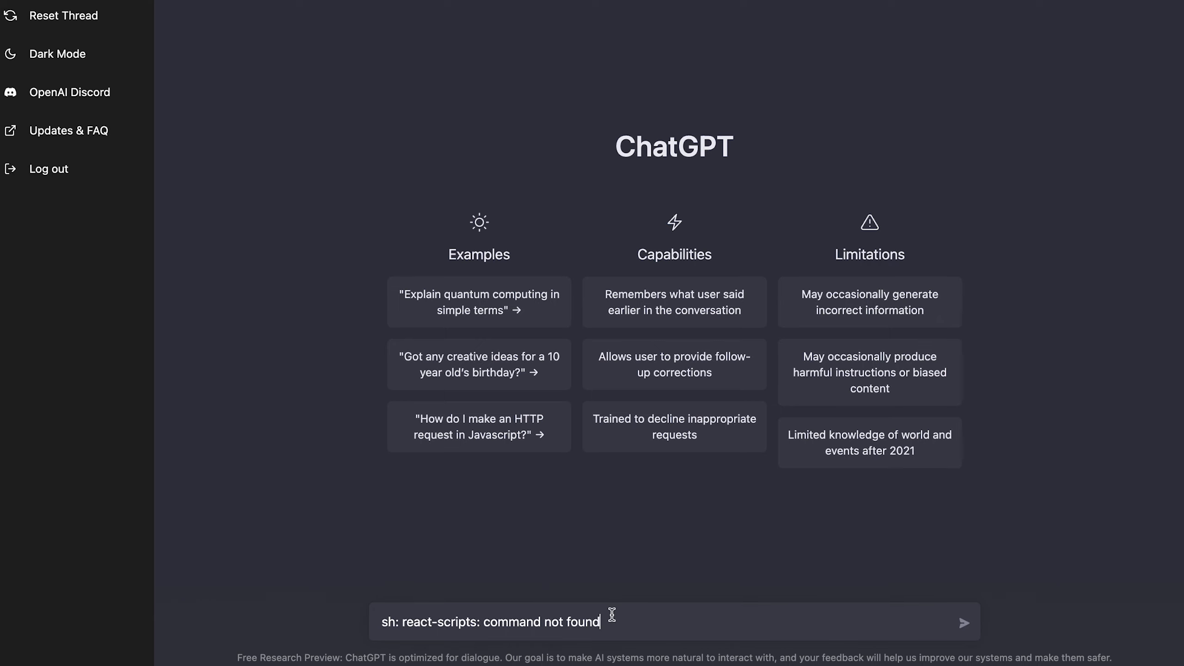
pyautogui.click(960, 622)
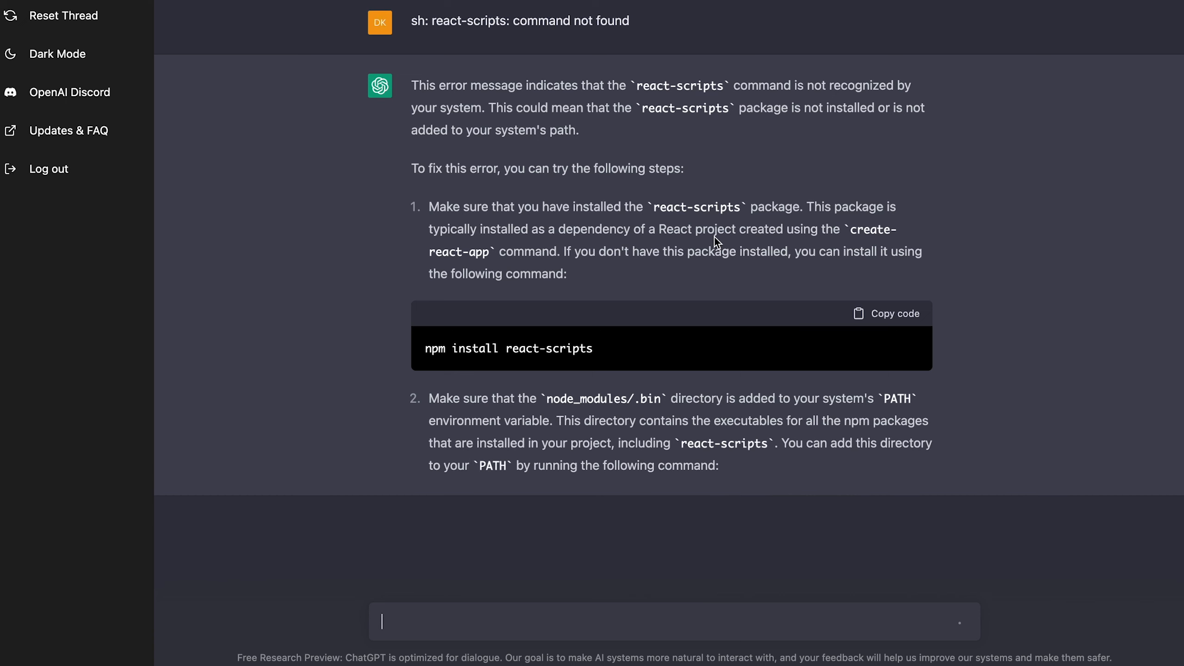
pyautogui.scroll(-3)
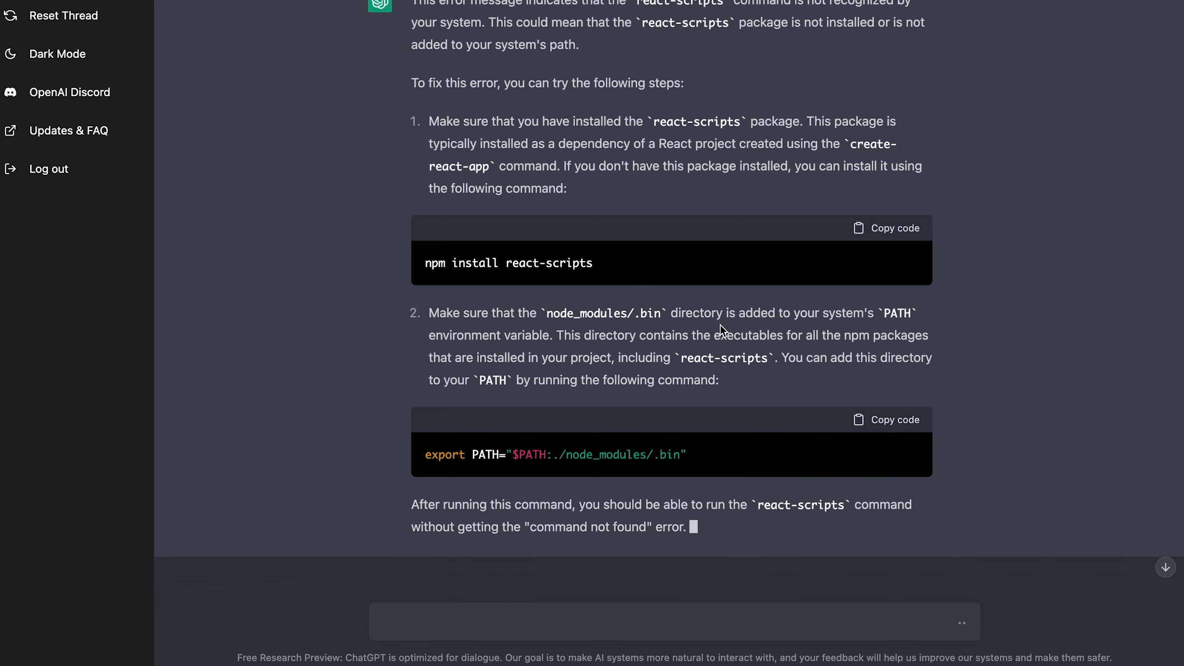
pyautogui.scroll(3)
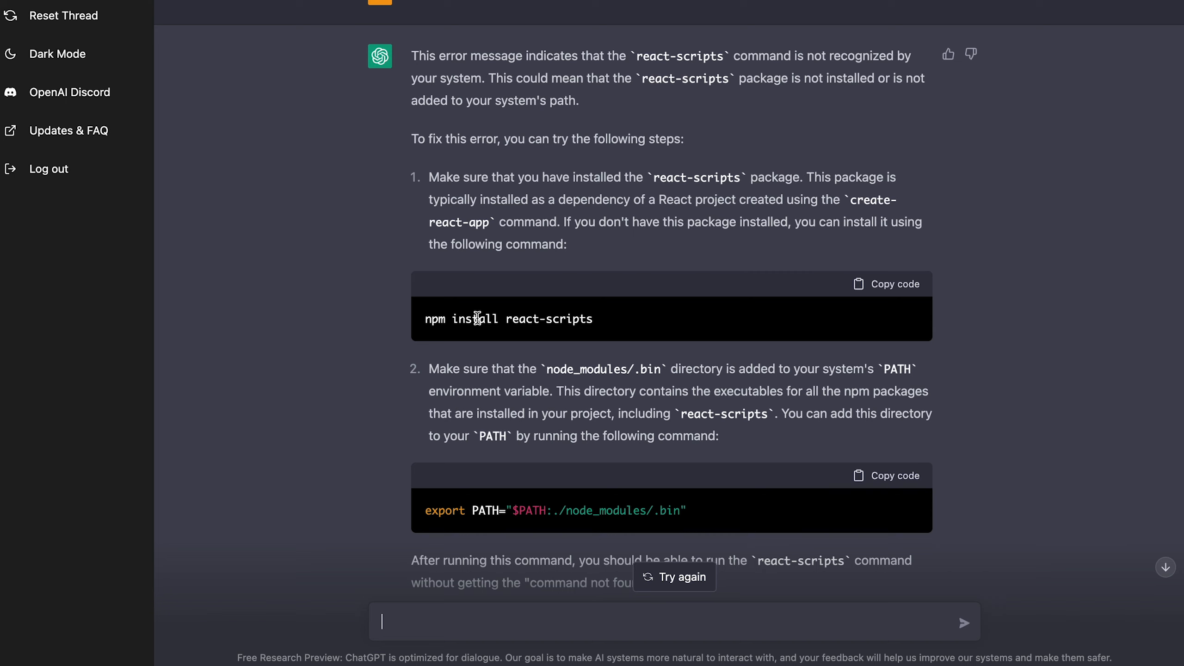
pyautogui.moveTo(474, 316)
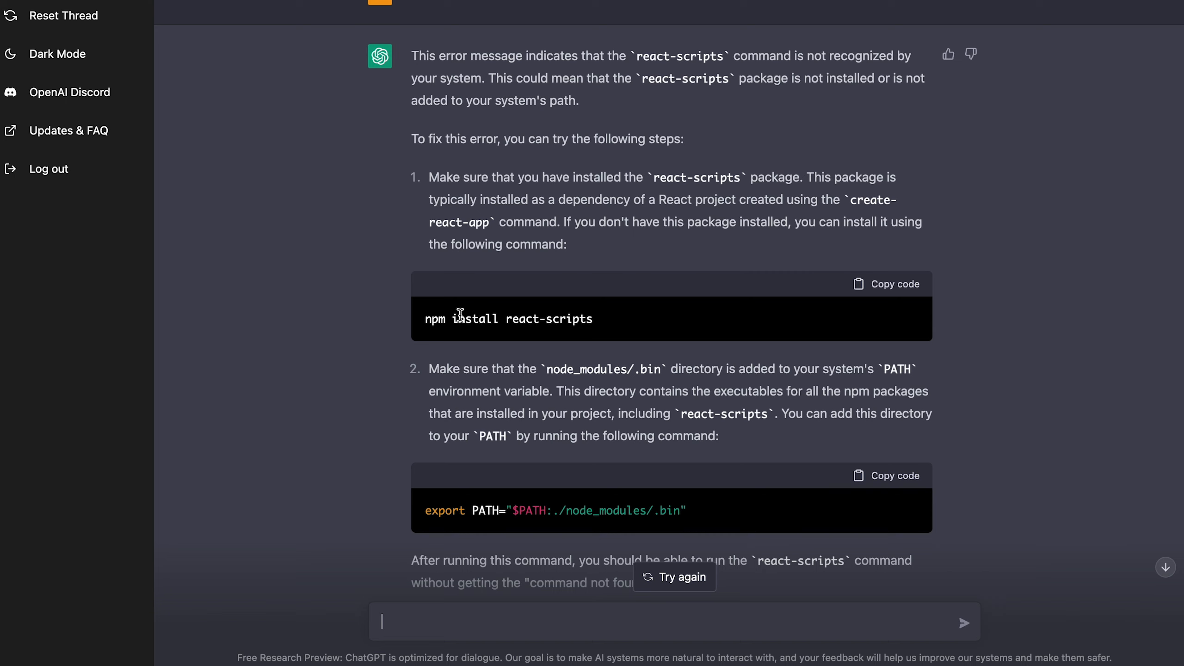
pyautogui.moveTo(603, 317)
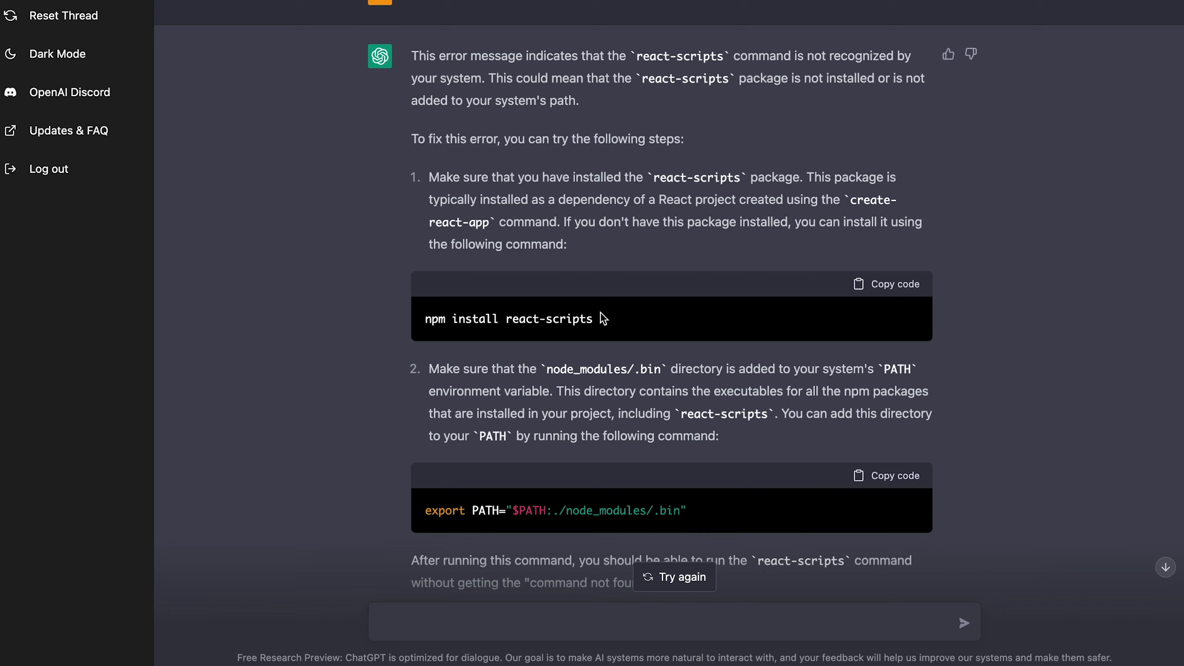
pyautogui.doubleClick(546, 318)
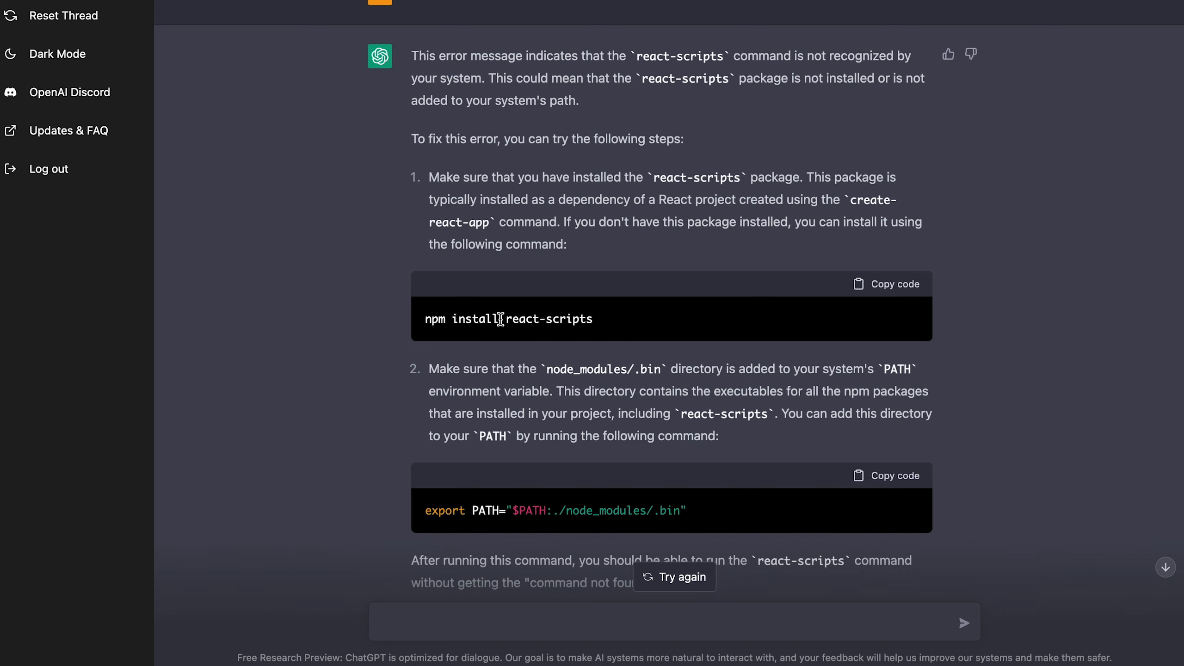
pyautogui.scroll(-3)
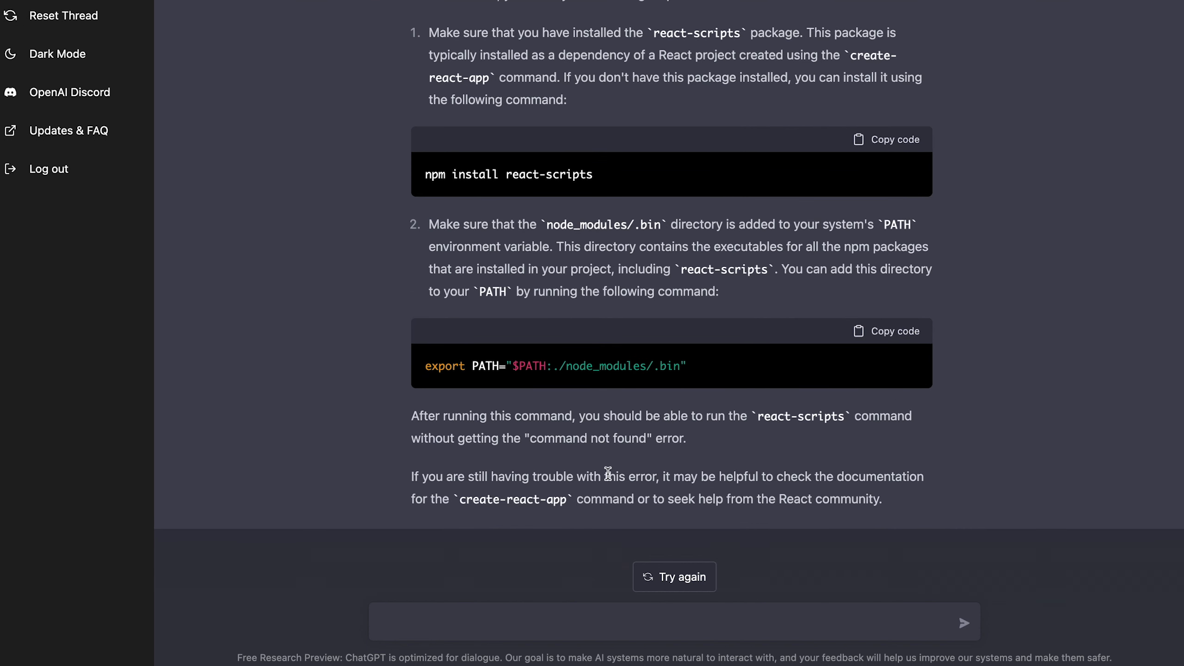
pyautogui.moveTo(455, 626)
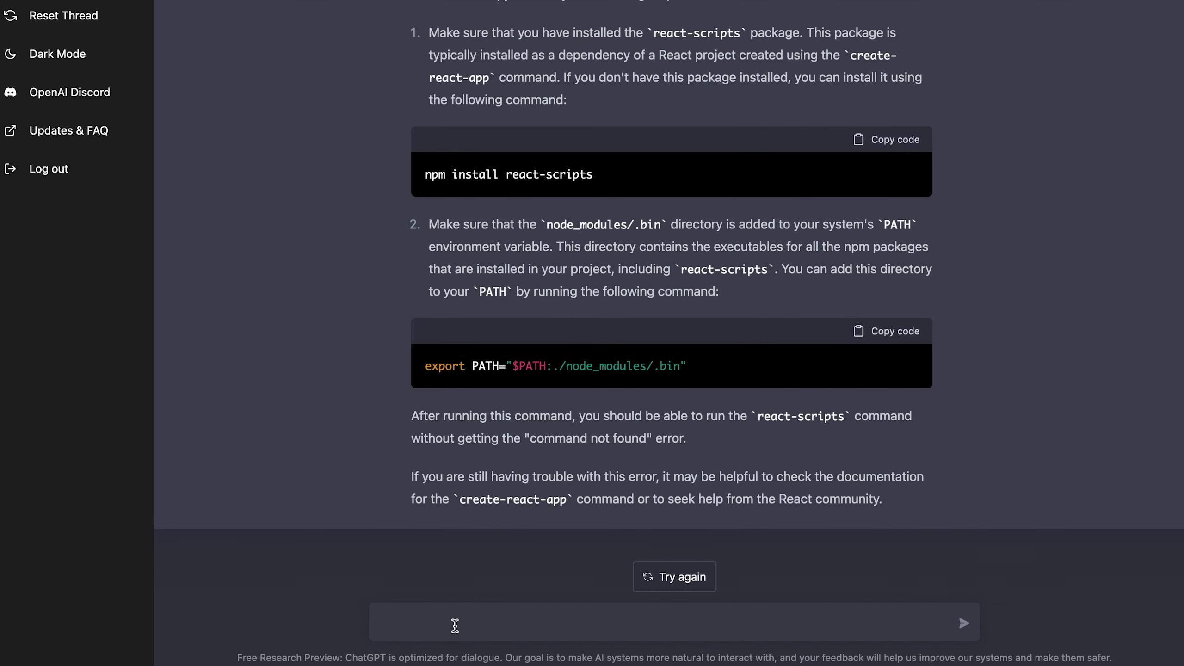
# - Ask 'how do i create an aws batch job?' and read the nine-step console answer
pyautogui.write('how do i cr')
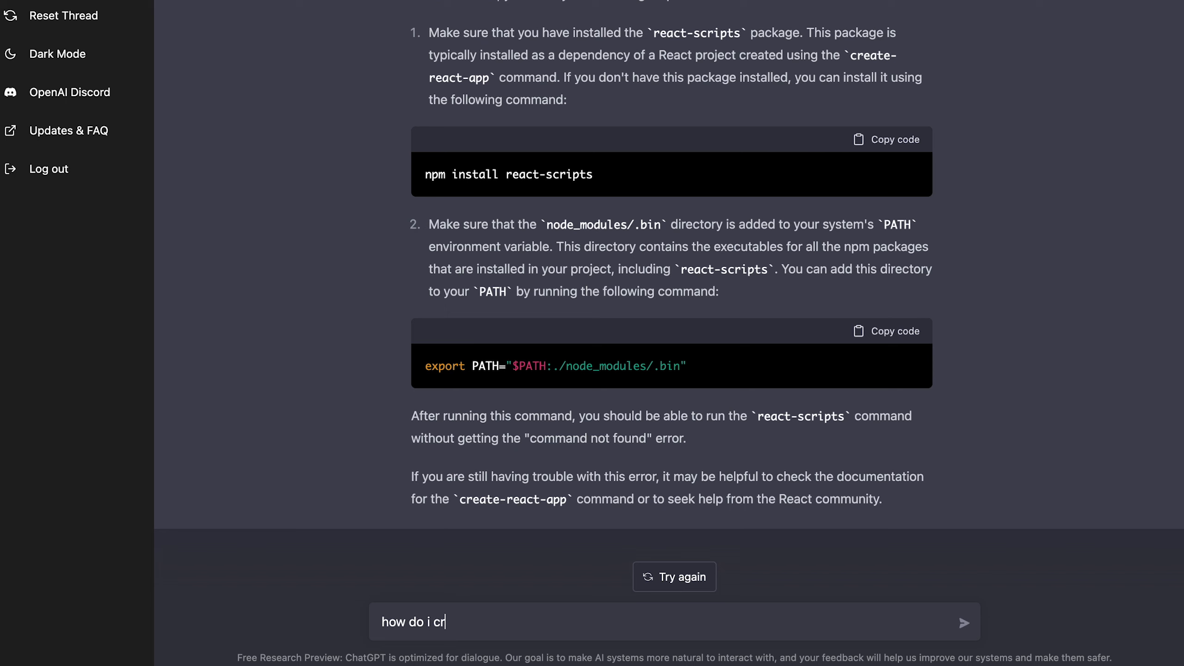
pyautogui.write('eate an aws')
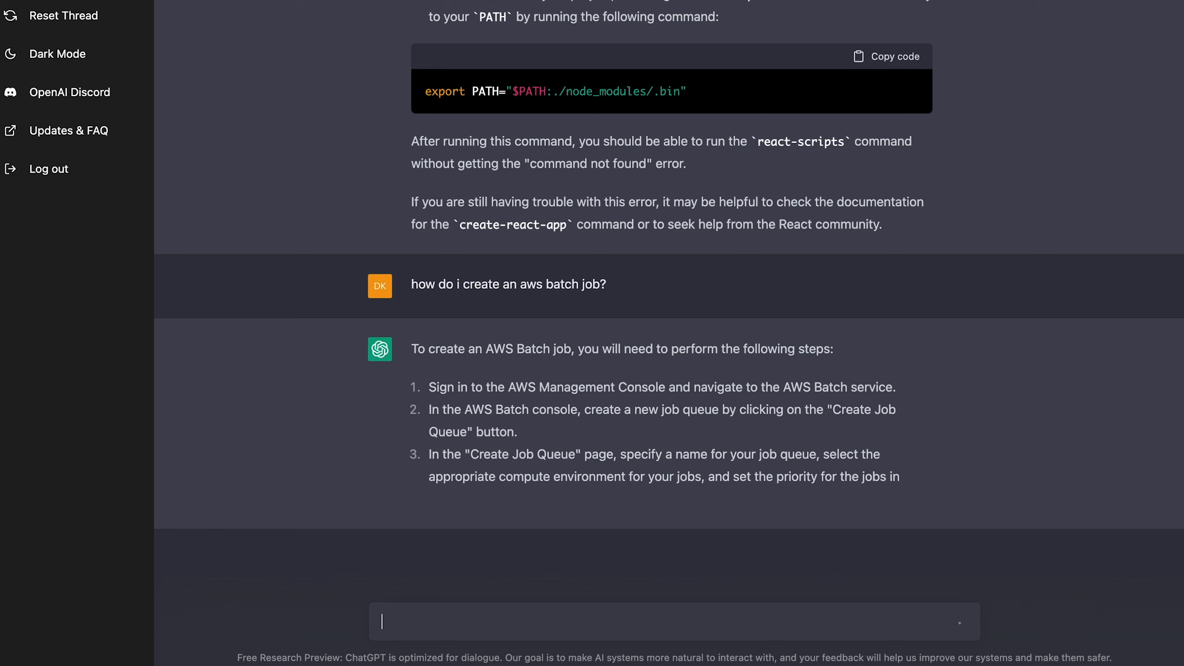
pyautogui.scroll(-3)
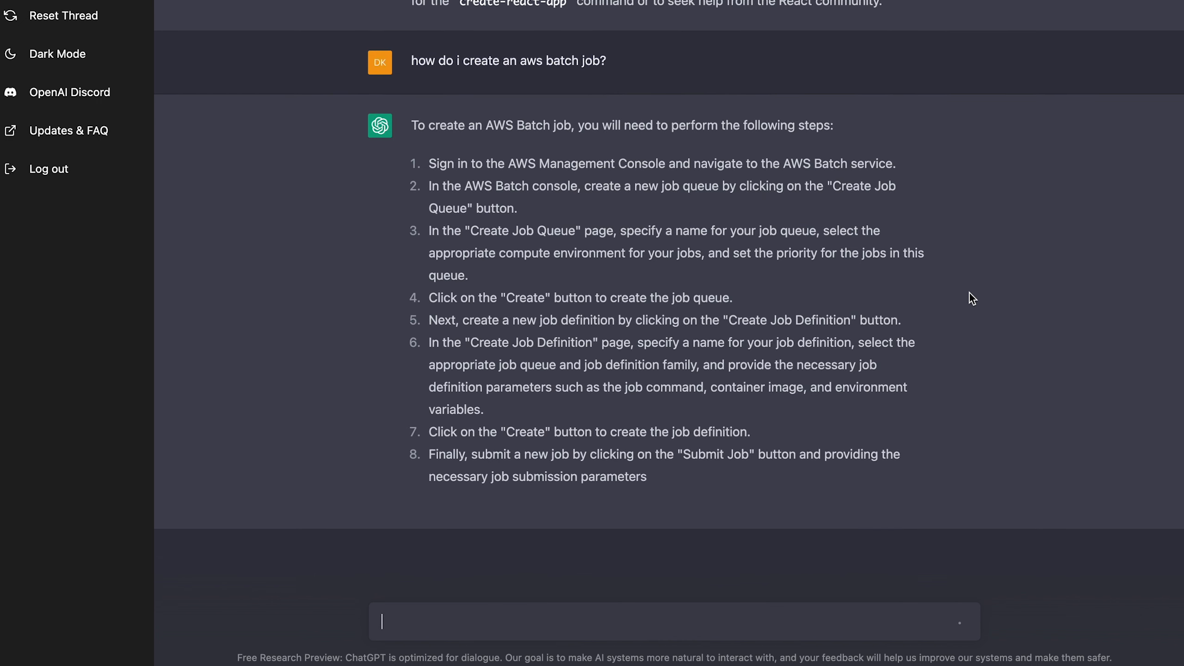
pyautogui.scroll(3)
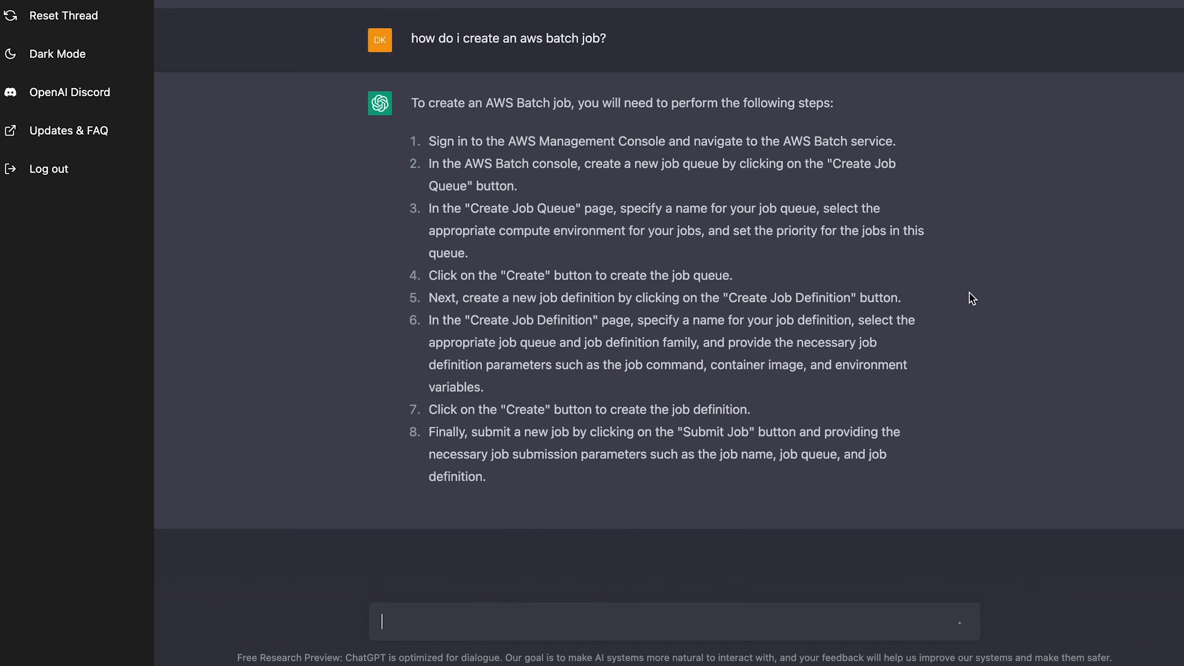
pyautogui.scroll(-3)
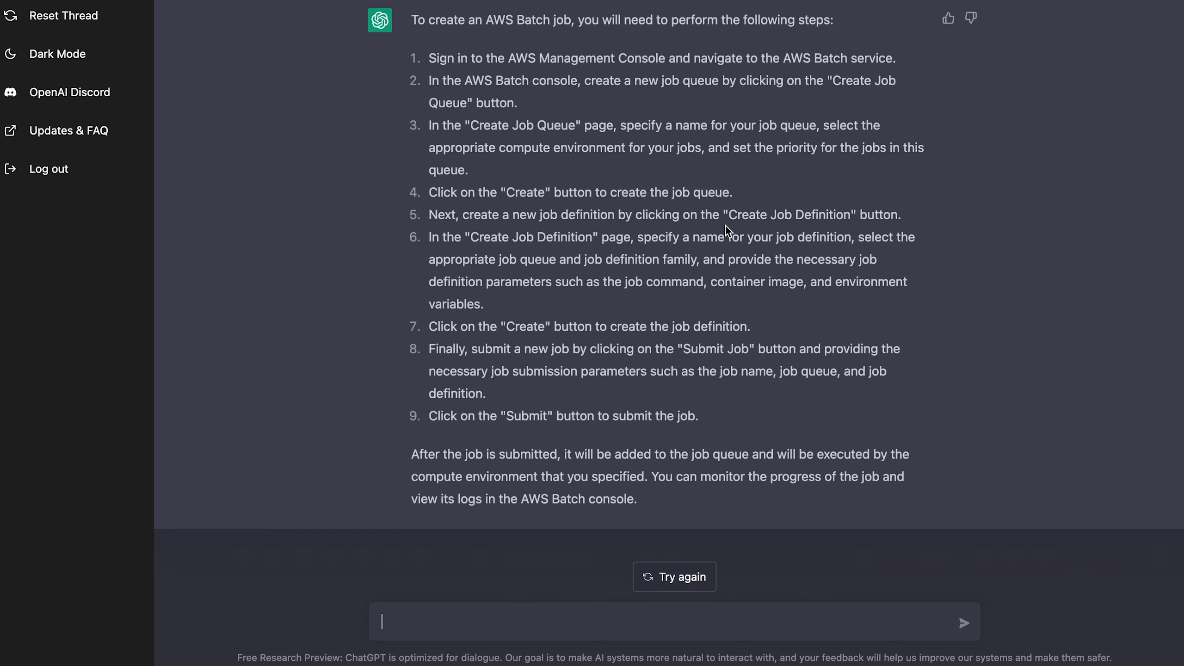
pyautogui.moveTo(593, 421)
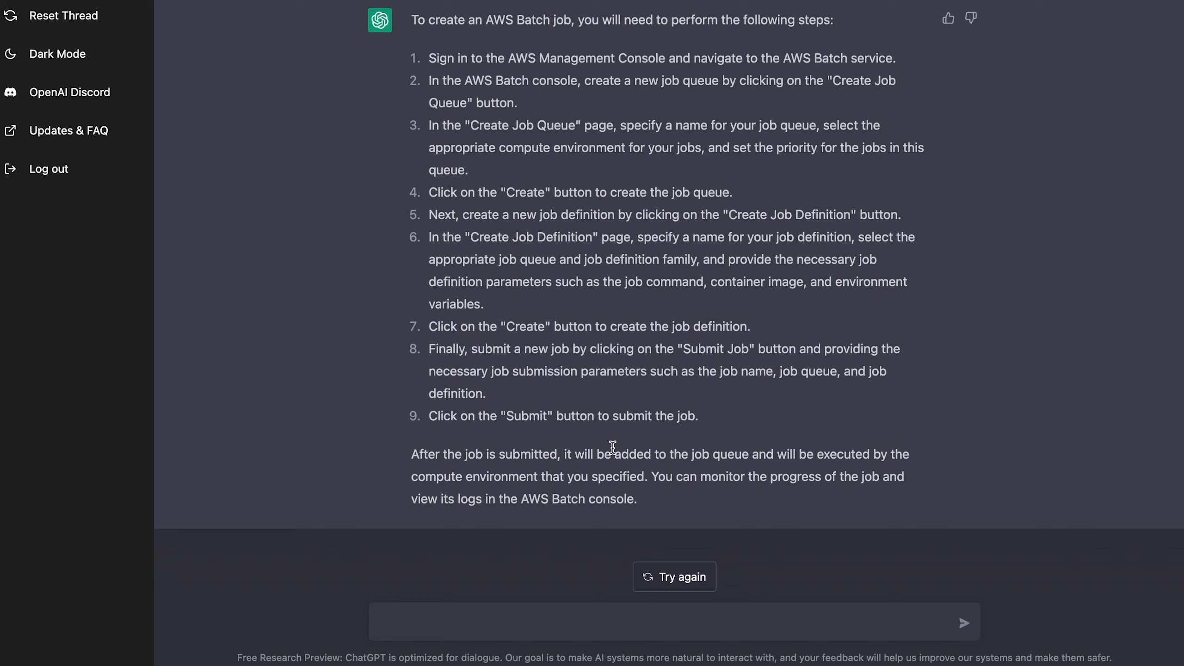
# - Ask 'how can i open a file with python 3' and read the reply until it ends in a network error
pyautogui.write('how can i open a file wi')
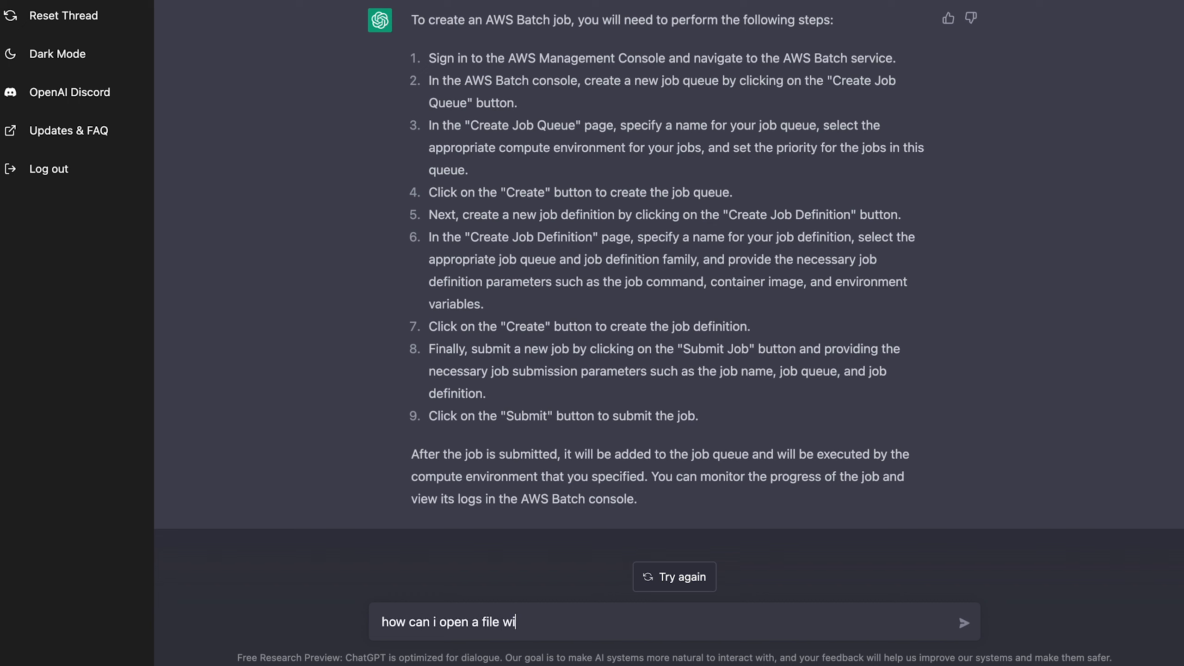
pyautogui.write('th python 3')
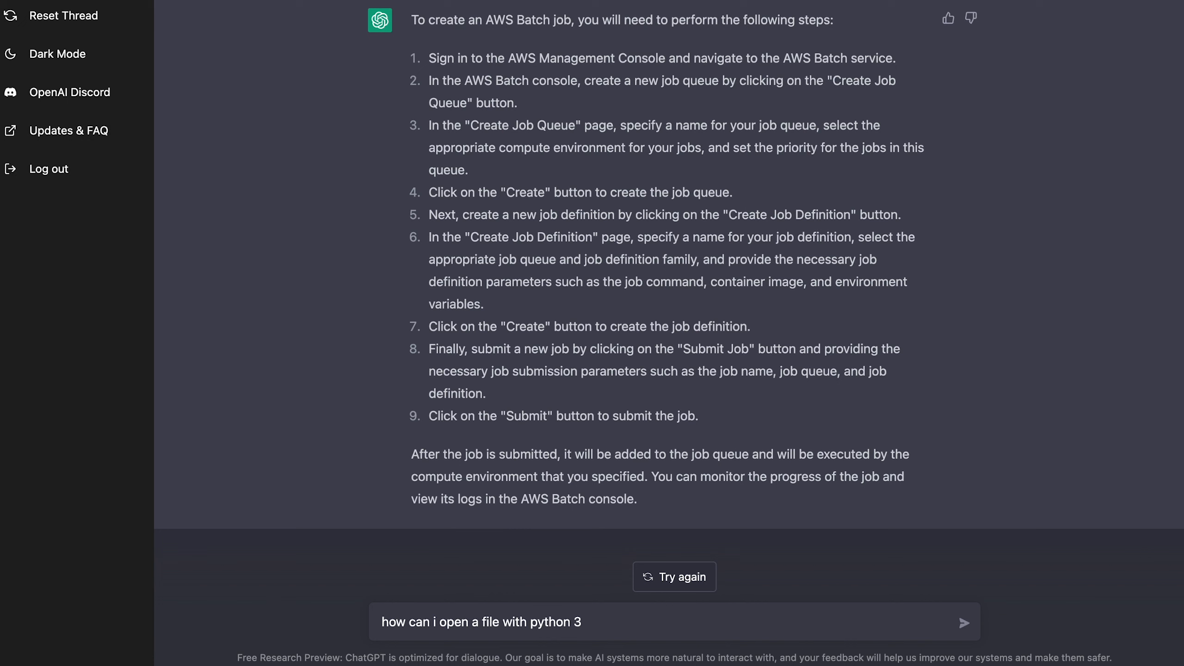
pyautogui.click(964, 622)
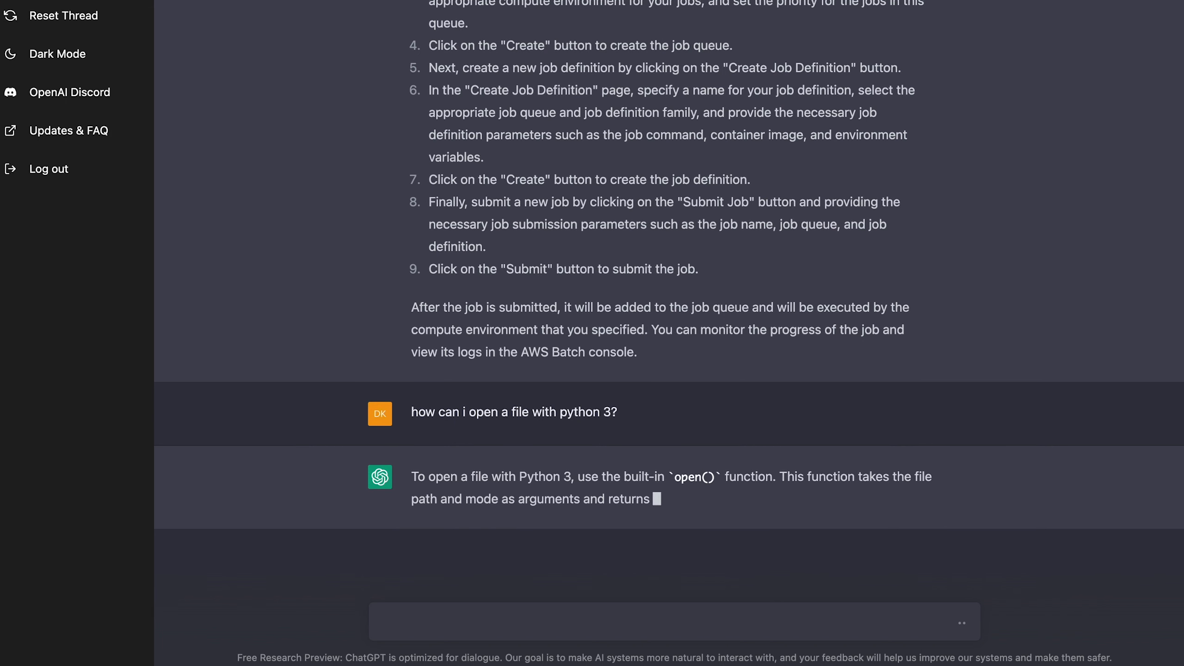
pyautogui.scroll(-3)
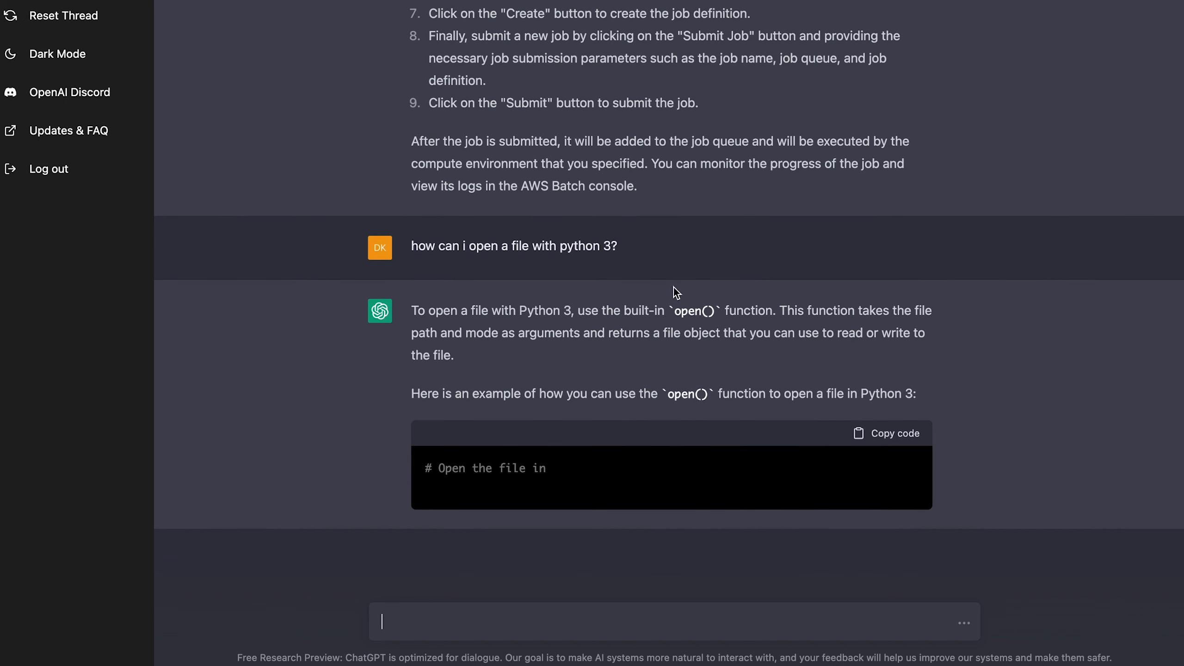
pyautogui.scroll(-3)
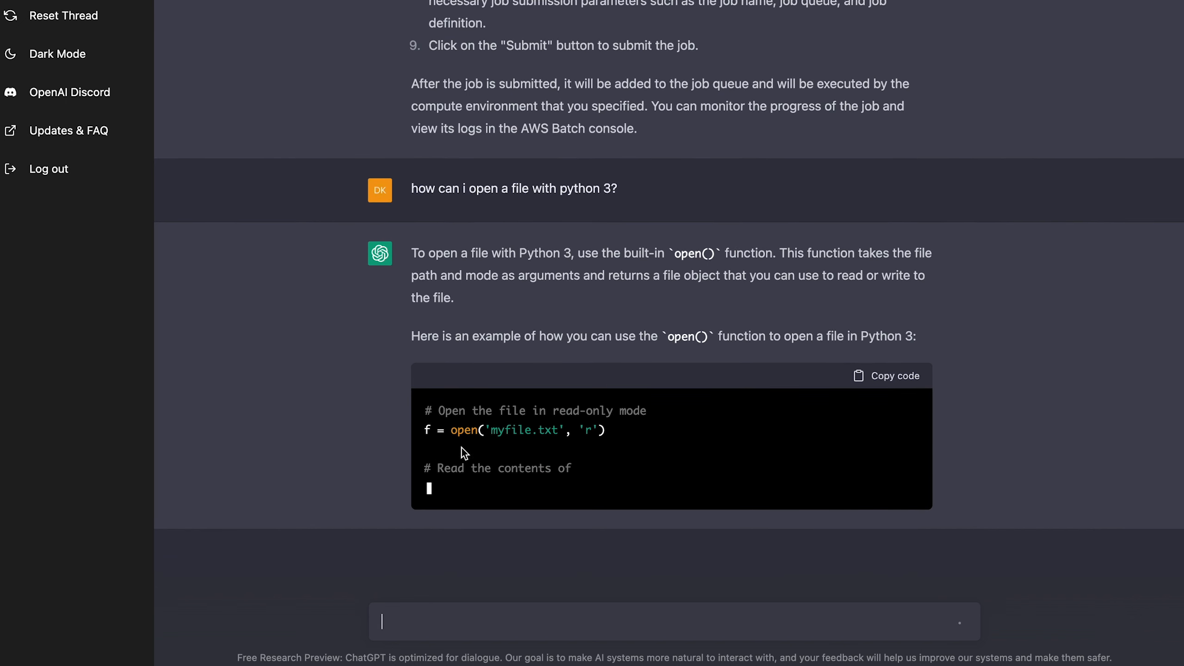
pyautogui.scroll(3)
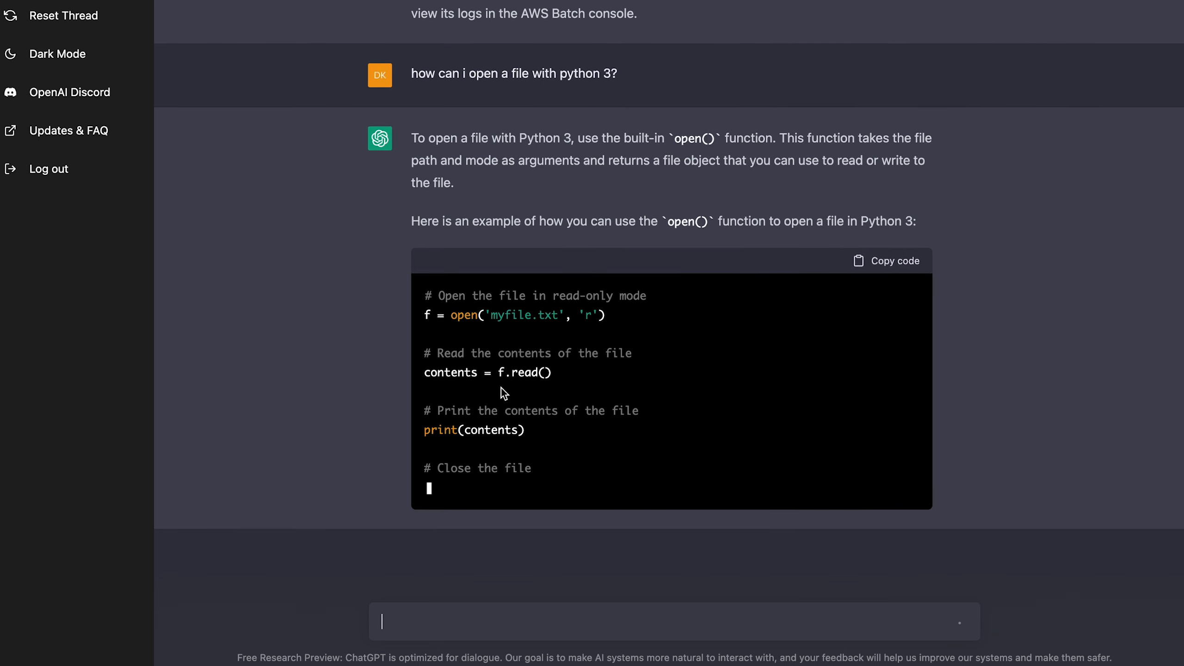
pyautogui.scroll(-3)
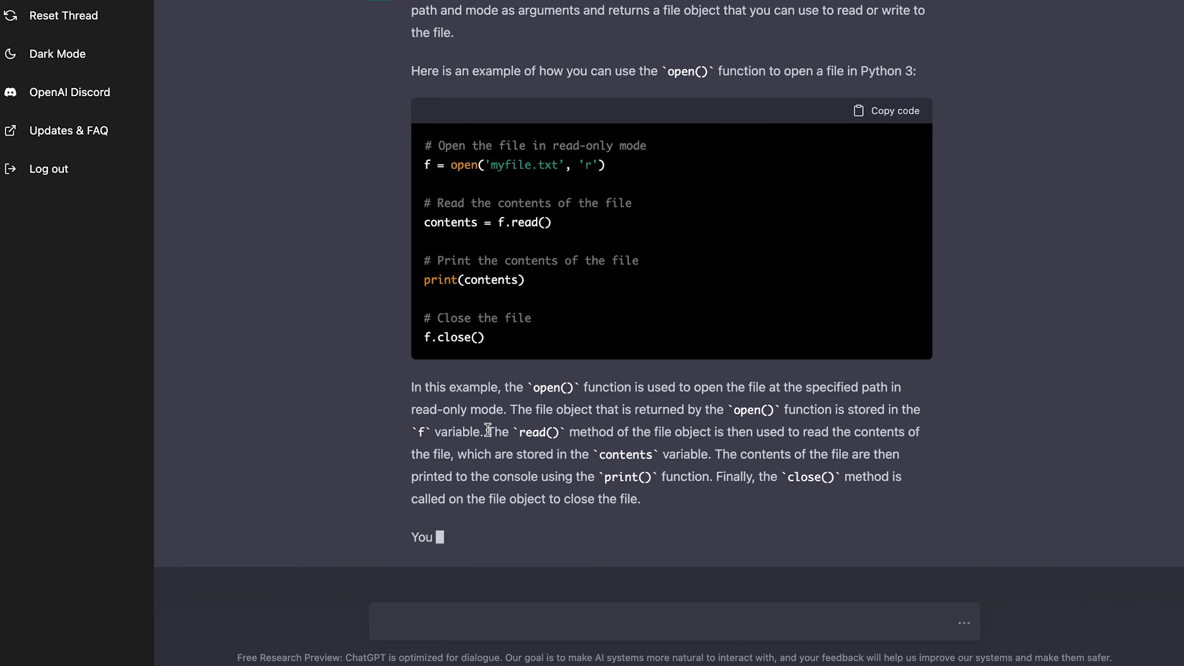
pyautogui.scroll(3)
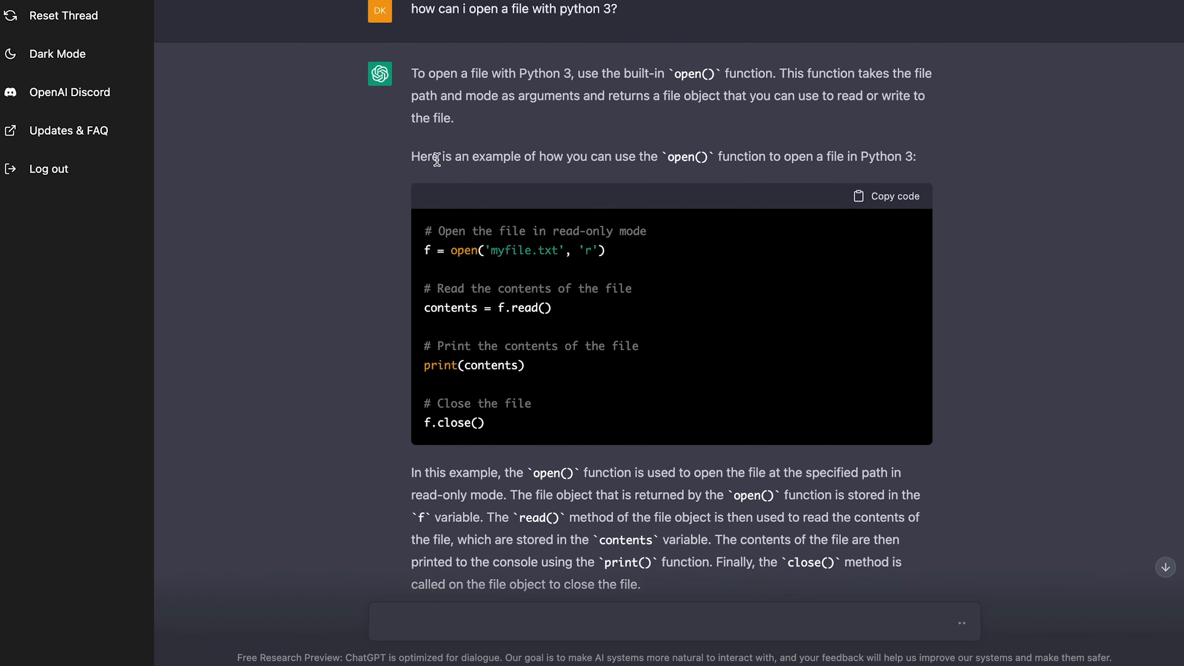
pyautogui.scroll(-3)
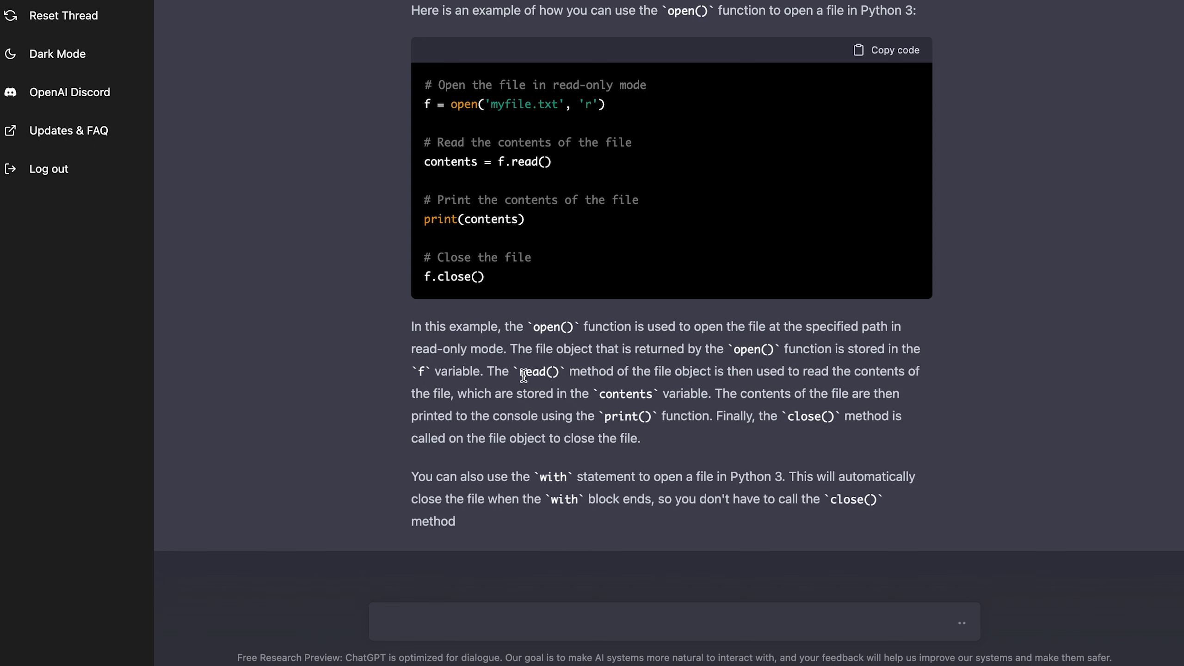
pyautogui.scroll(-3)
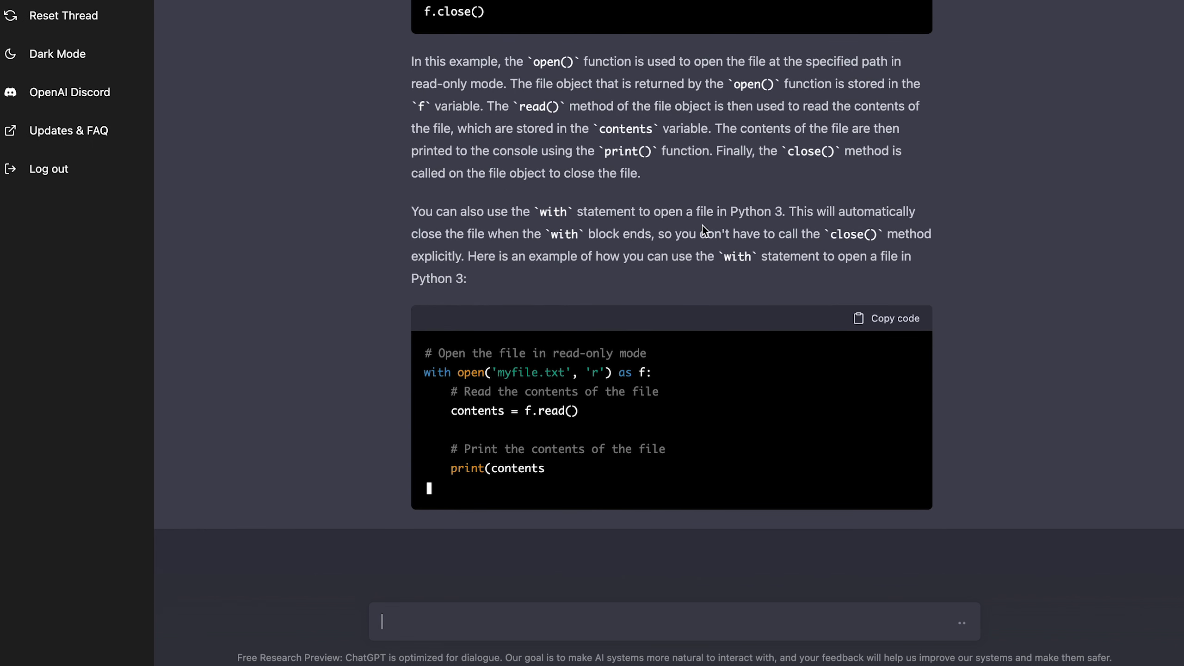
pyautogui.scroll(-3)
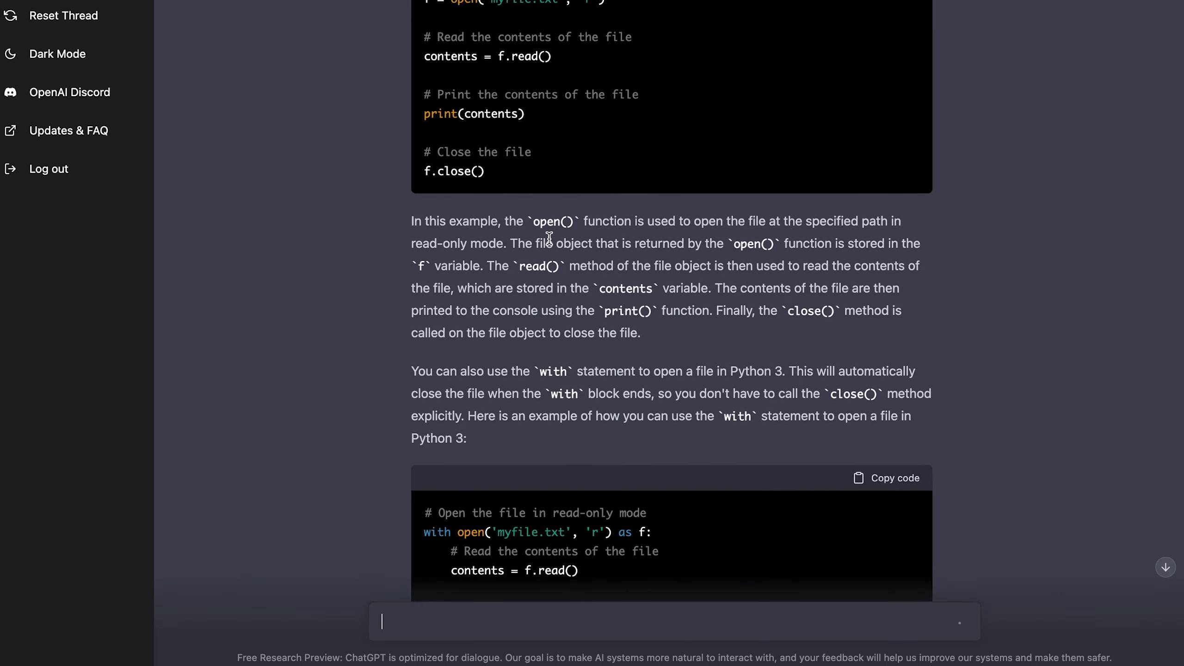
pyautogui.scroll(3)
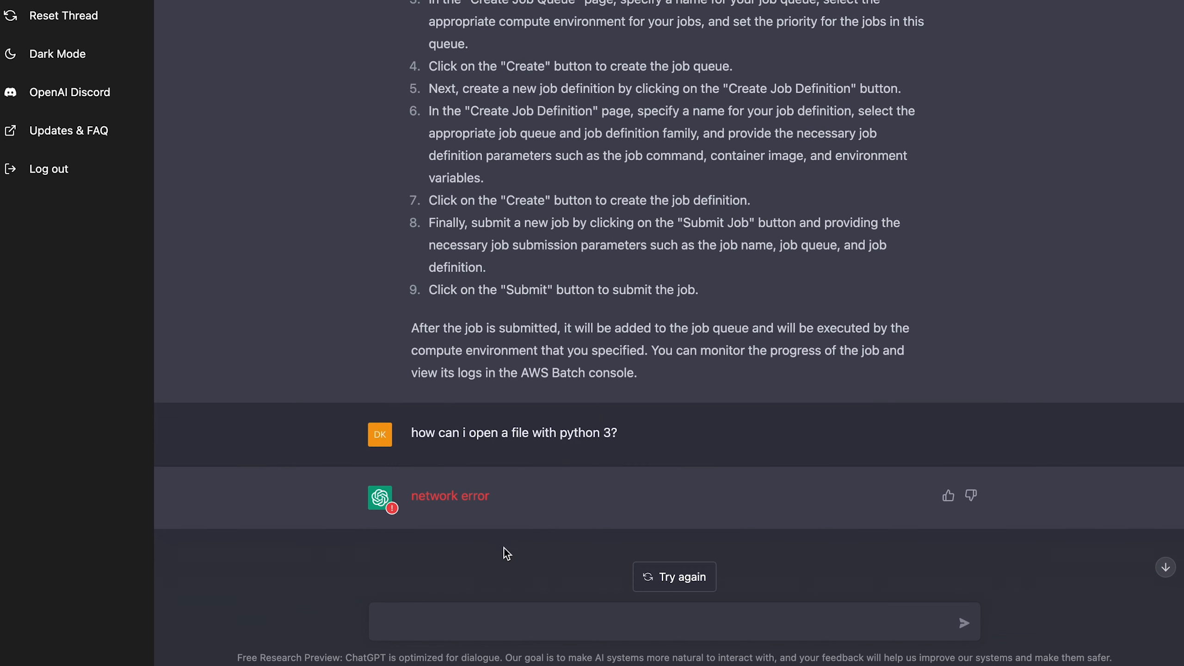
pyautogui.moveTo(232, 302)
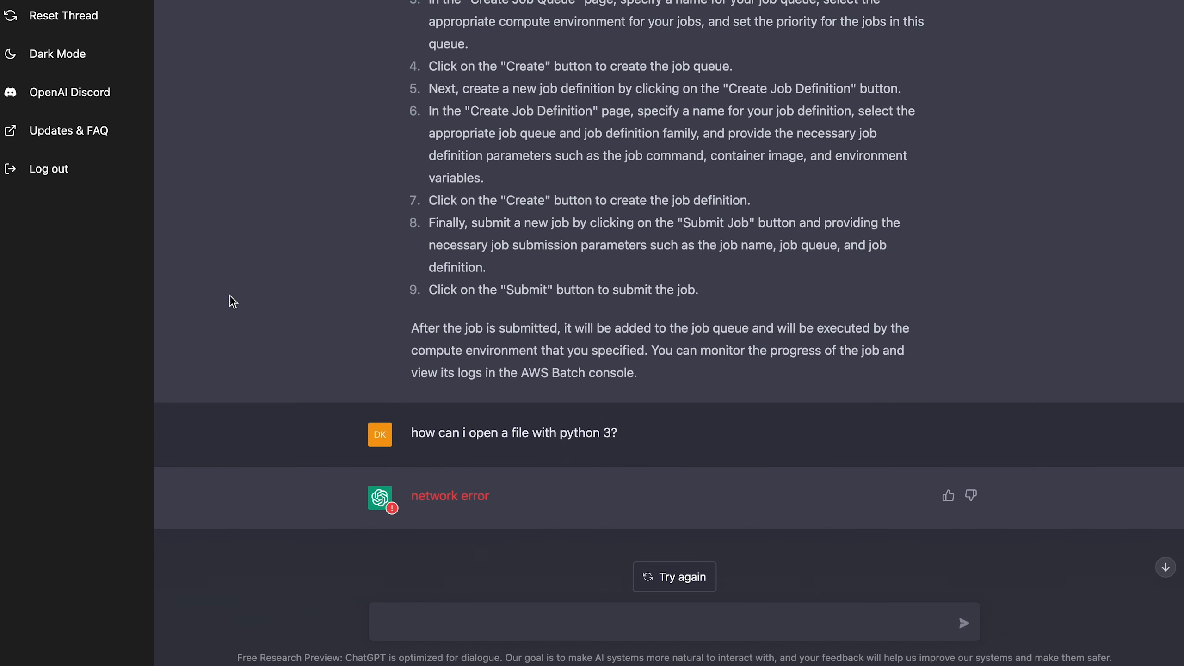
# - Reset the thread and draft 'why isn't my c++ code working? string test_string = 50;'
pyautogui.click(66, 15)
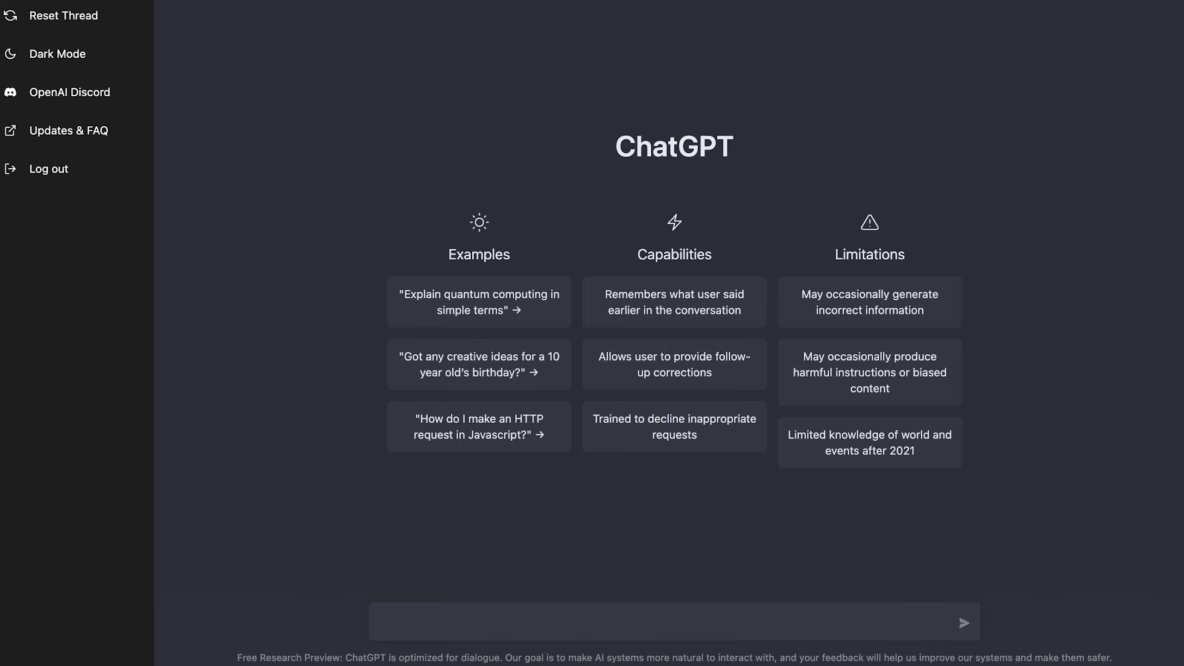
pyautogui.write('wh')
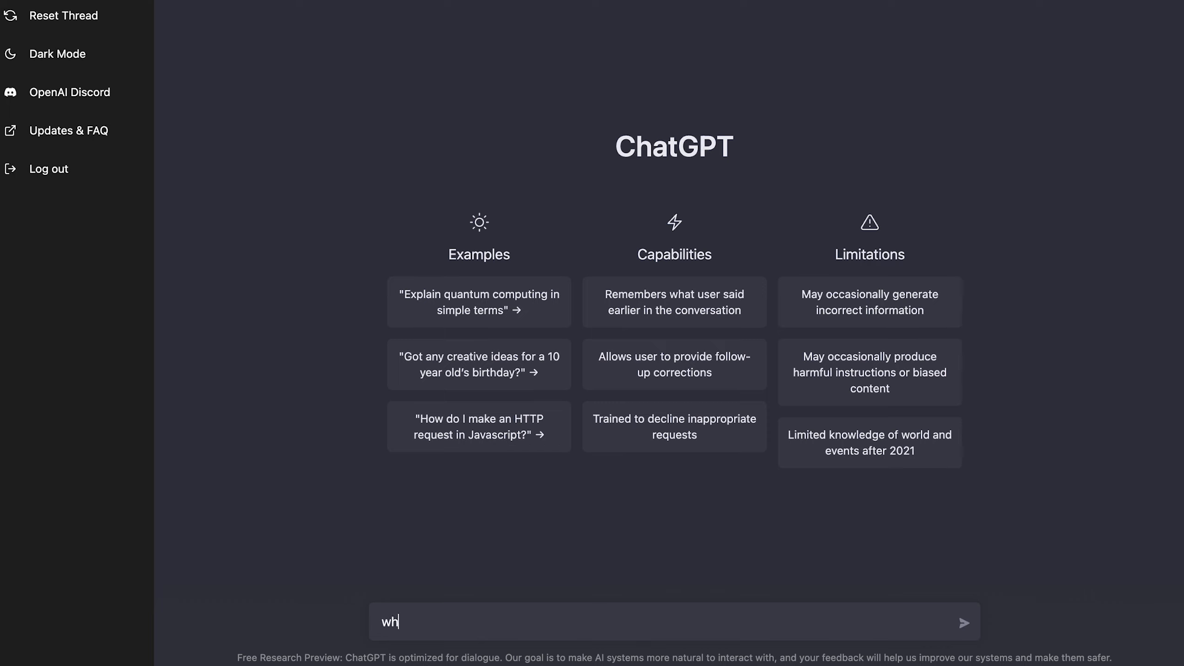
pyautogui.write("y isn't my")
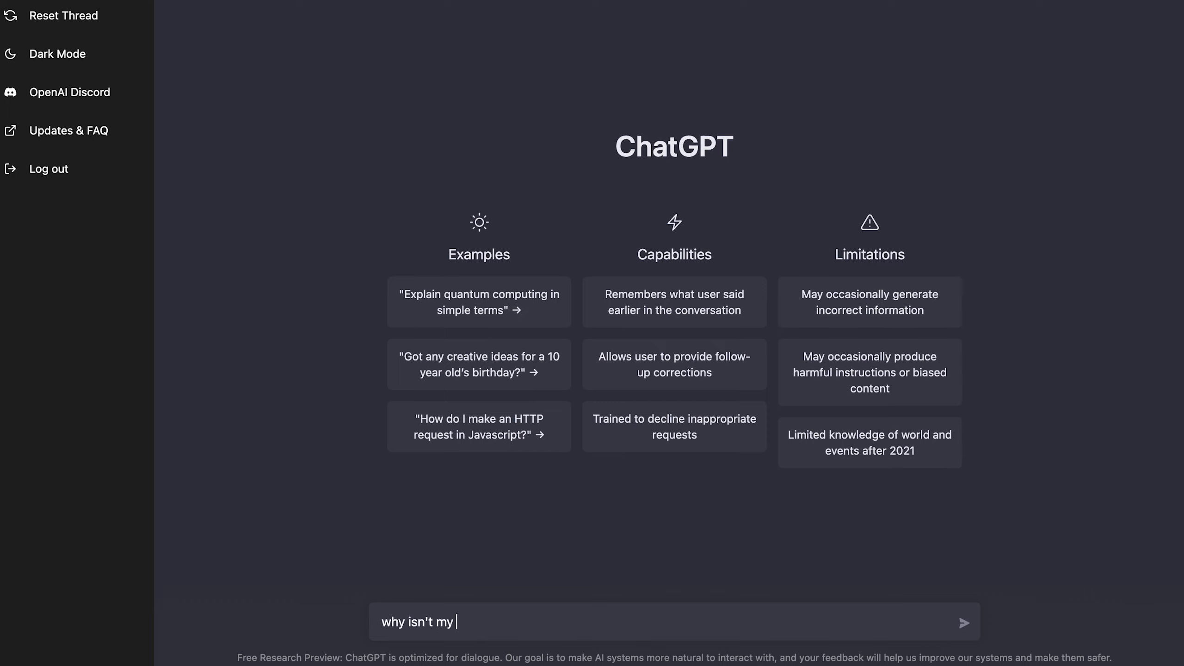
pyautogui.write('c++ code work')
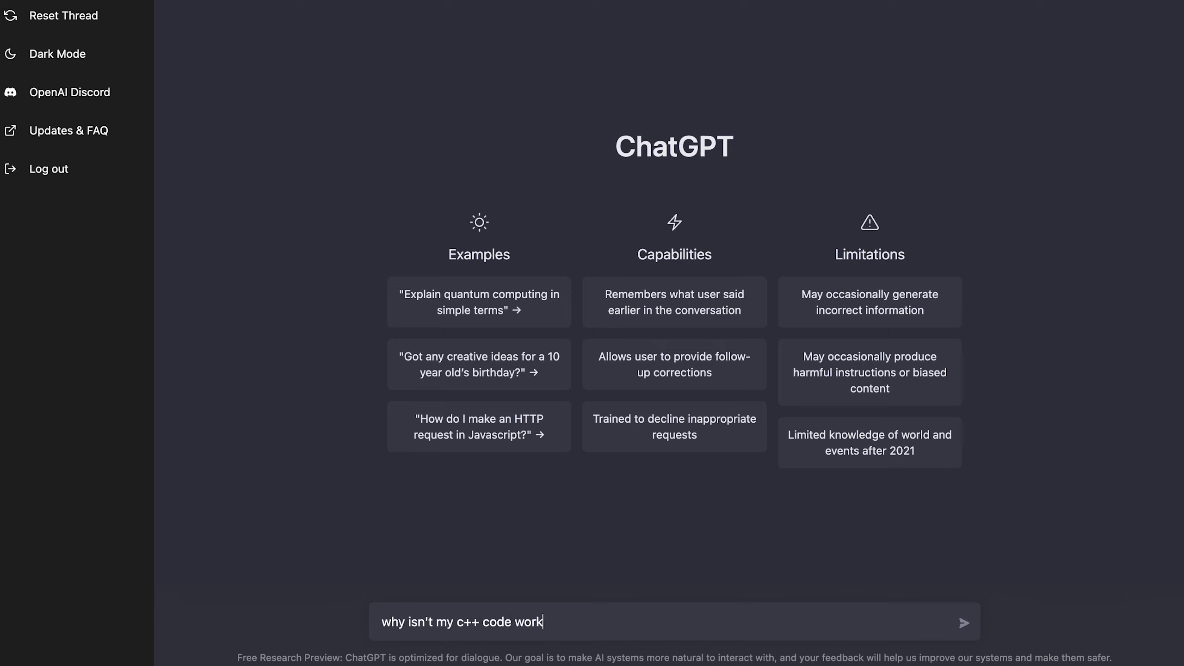
pyautogui.write('ing?')
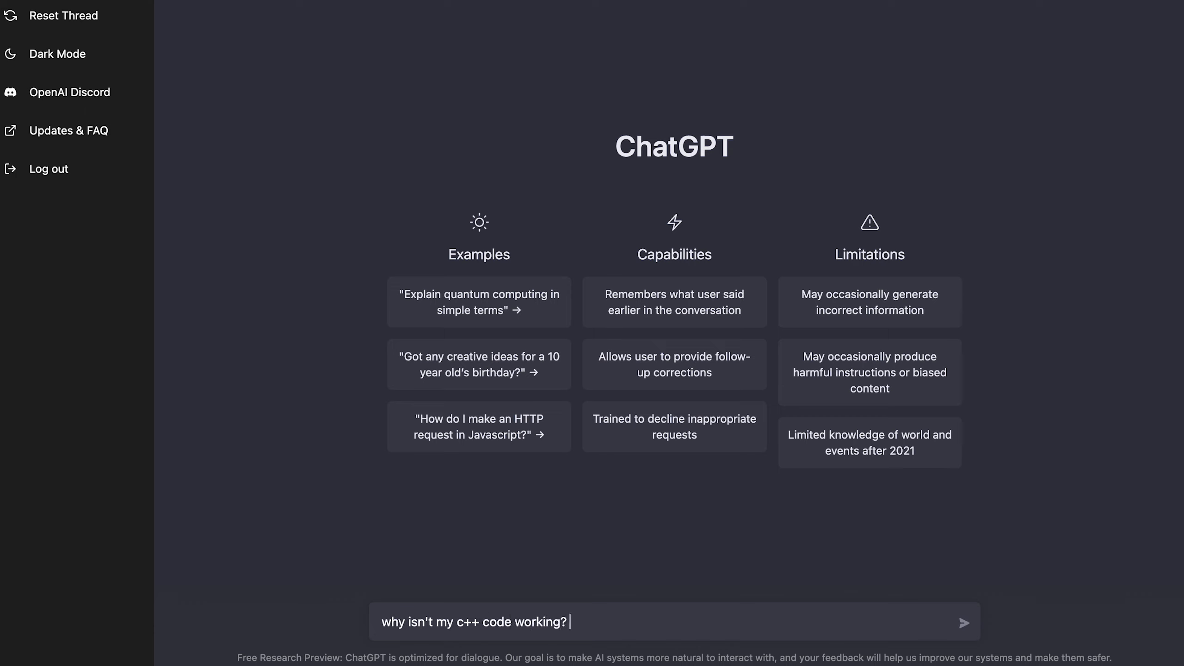
pyautogui.write('string test')
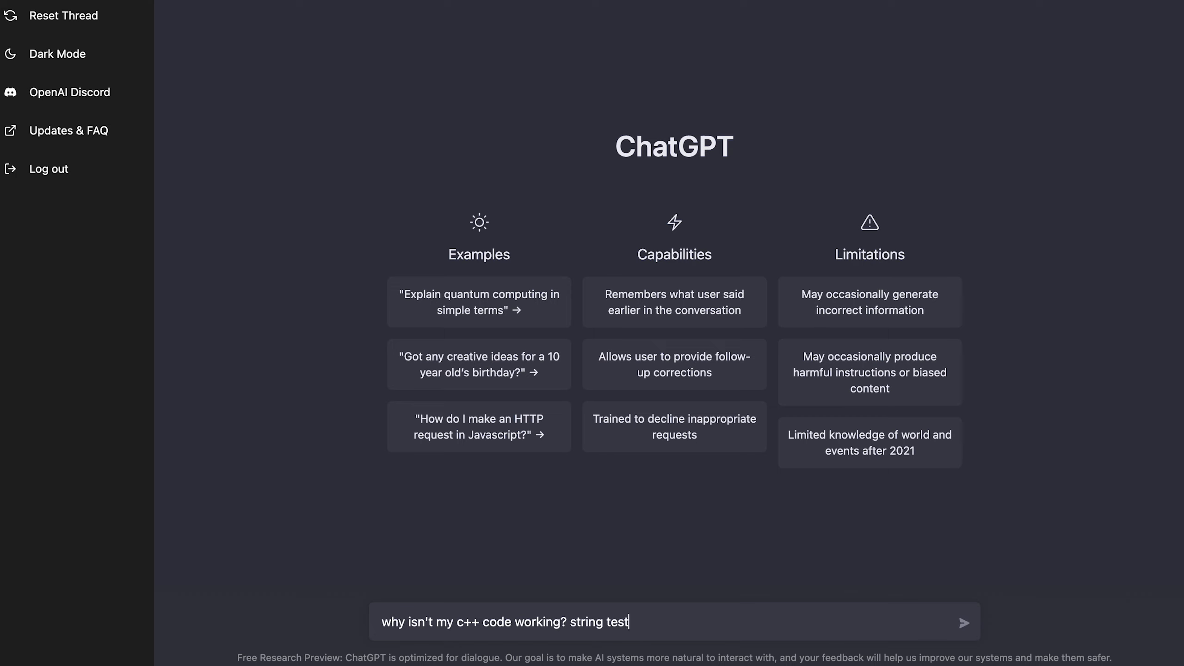
pyautogui.write('_string =')
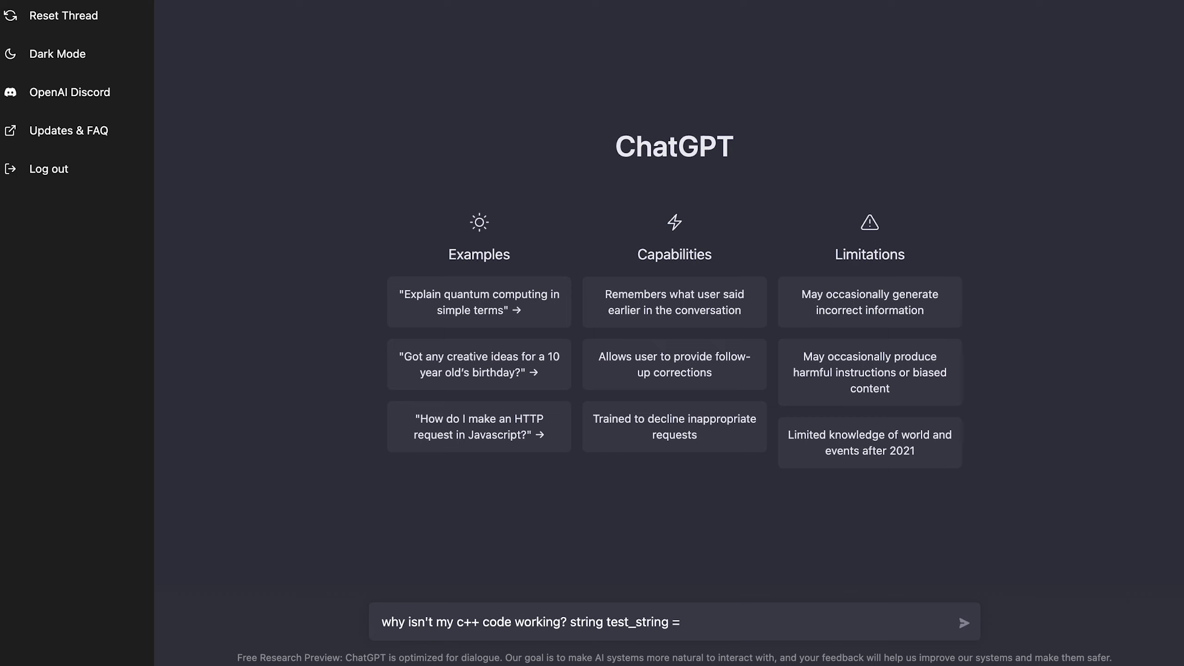
pyautogui.write('50;')
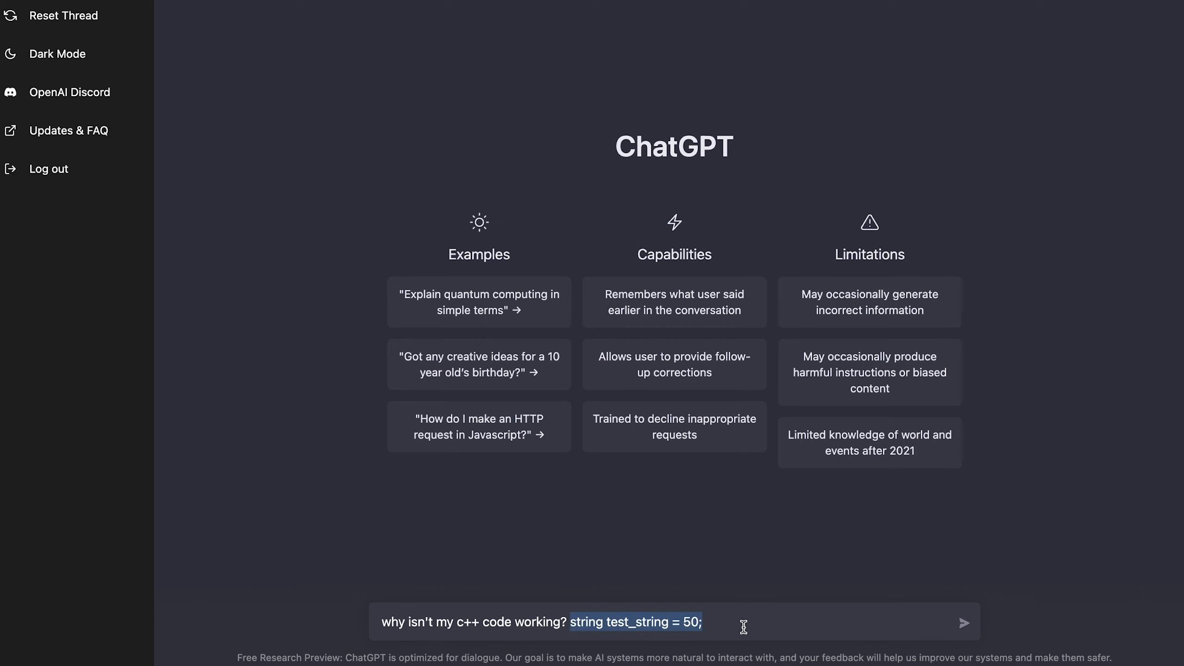
# - Send the C++ string question and read the int-to-string explanation with stringstream example
pyautogui.click(964, 623)
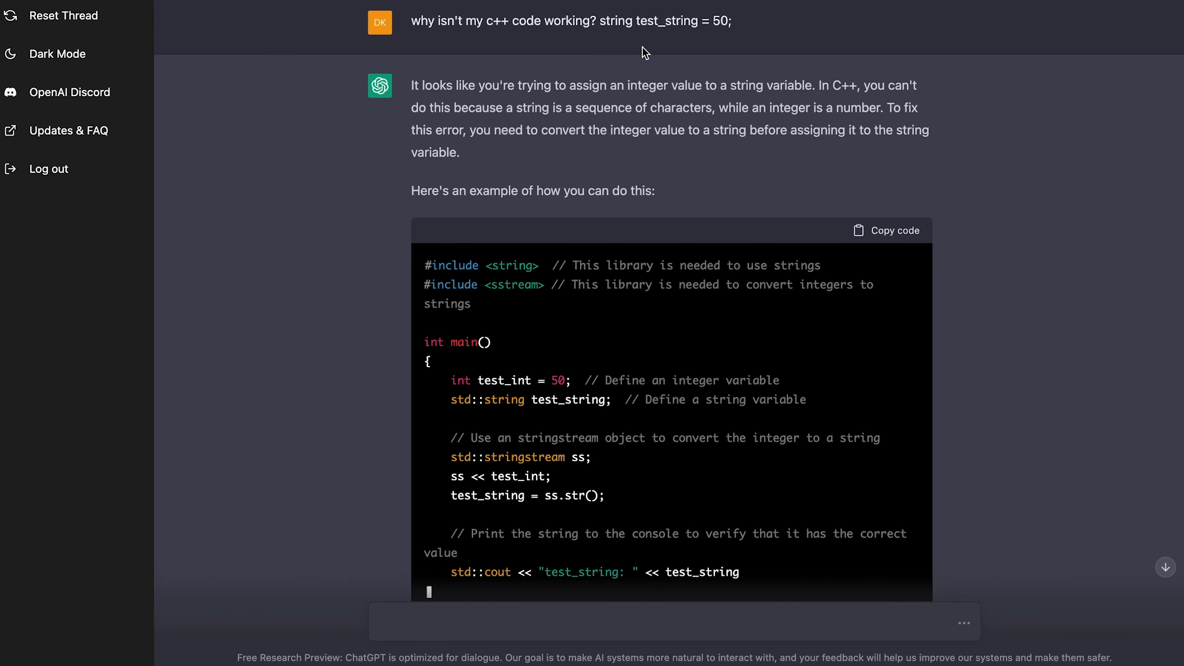
pyautogui.scroll(-3)
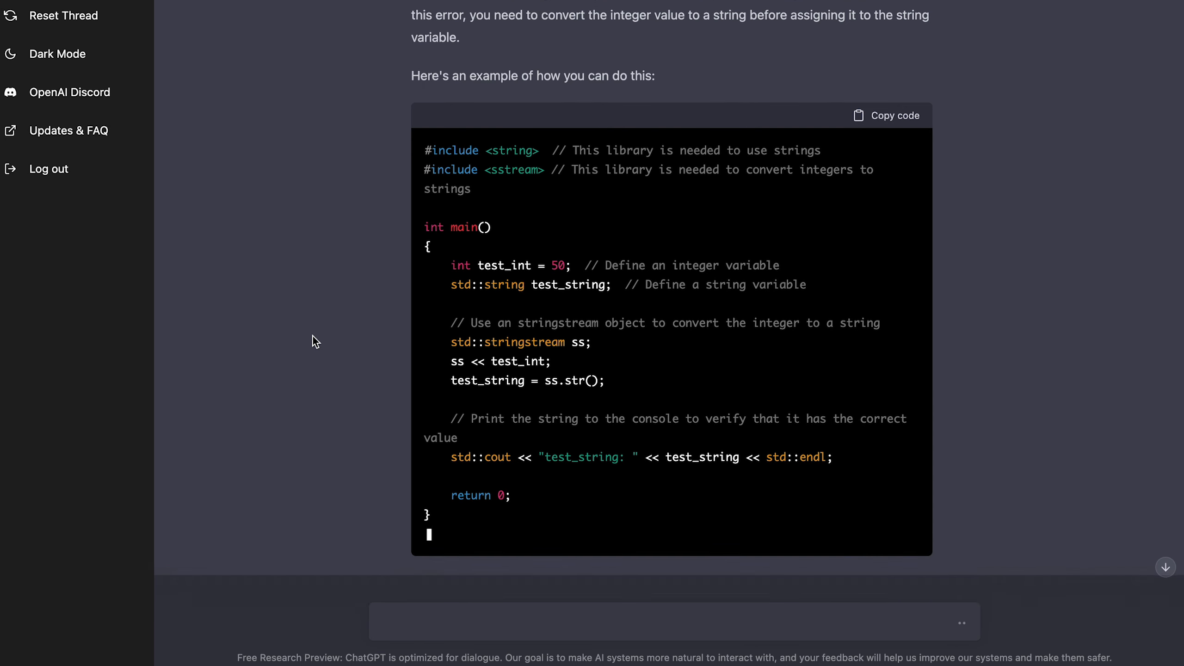
pyautogui.scroll(-3)
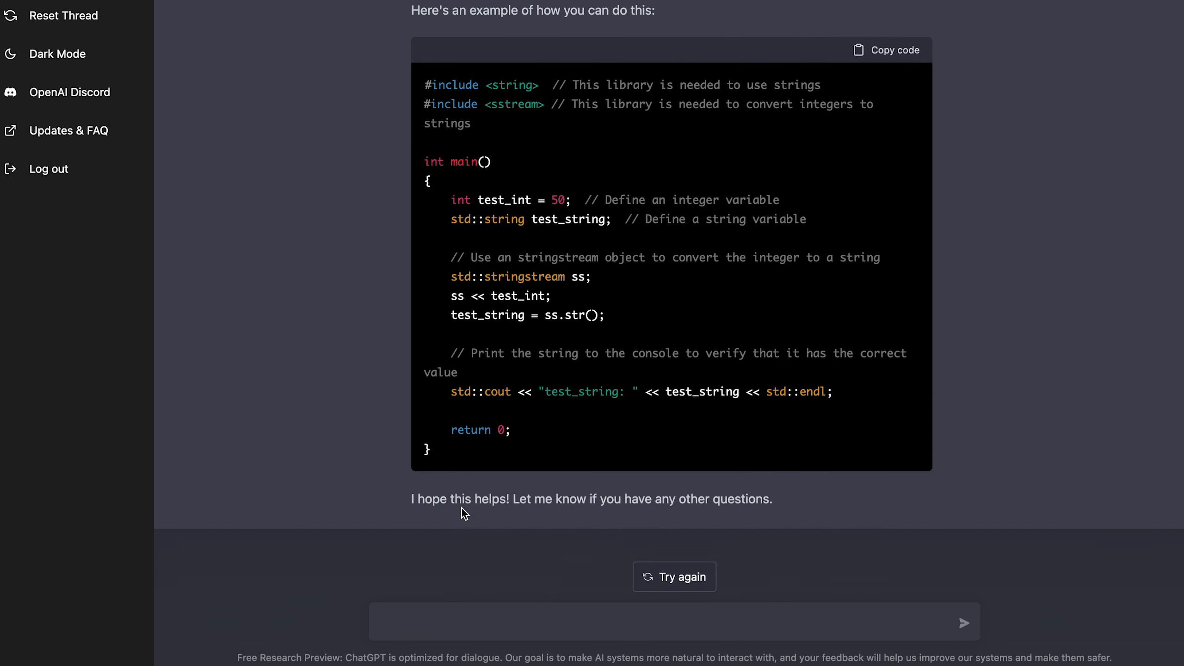
pyautogui.moveTo(525, 505)
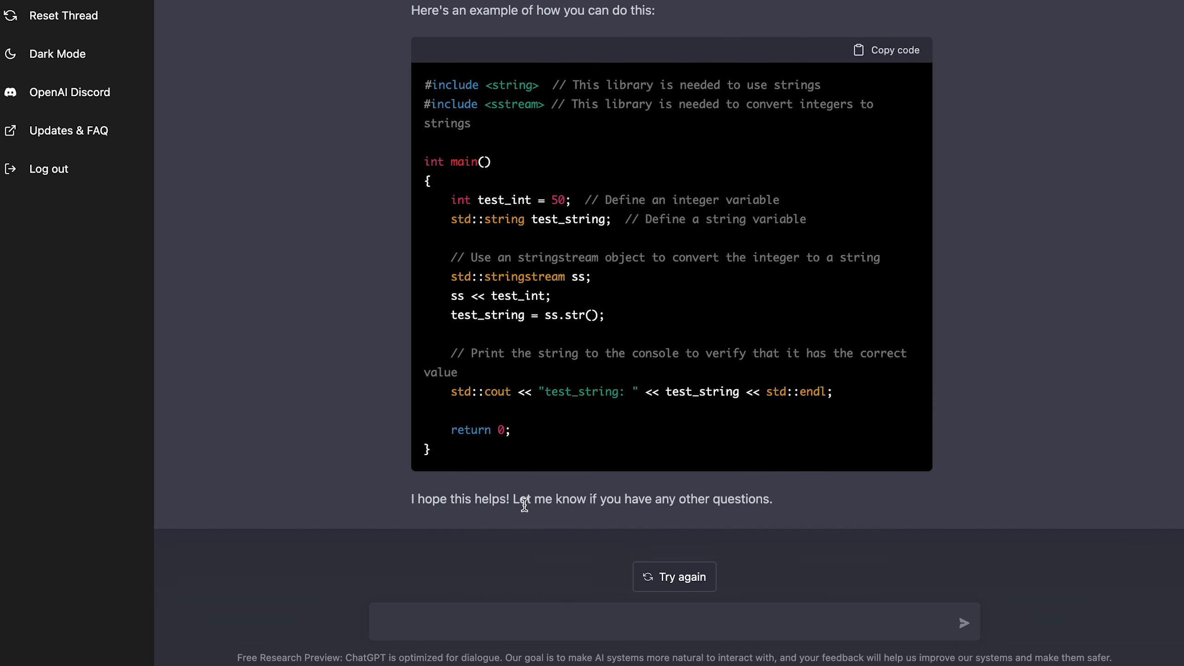
pyautogui.moveTo(496, 175)
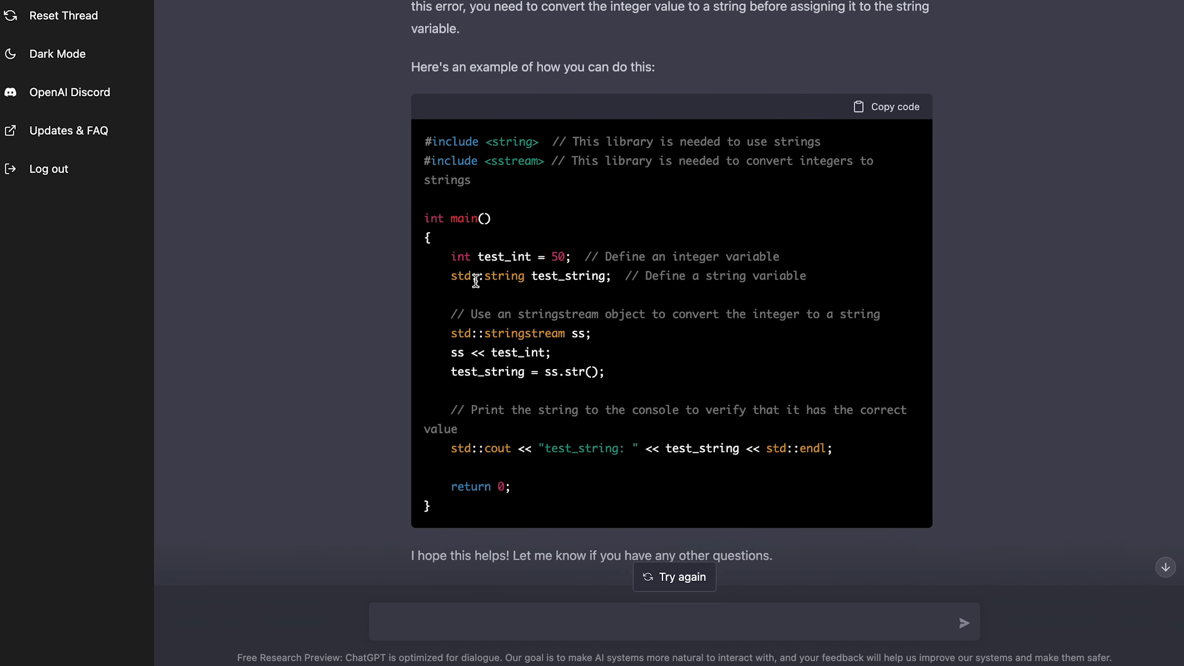
pyautogui.scroll(3)
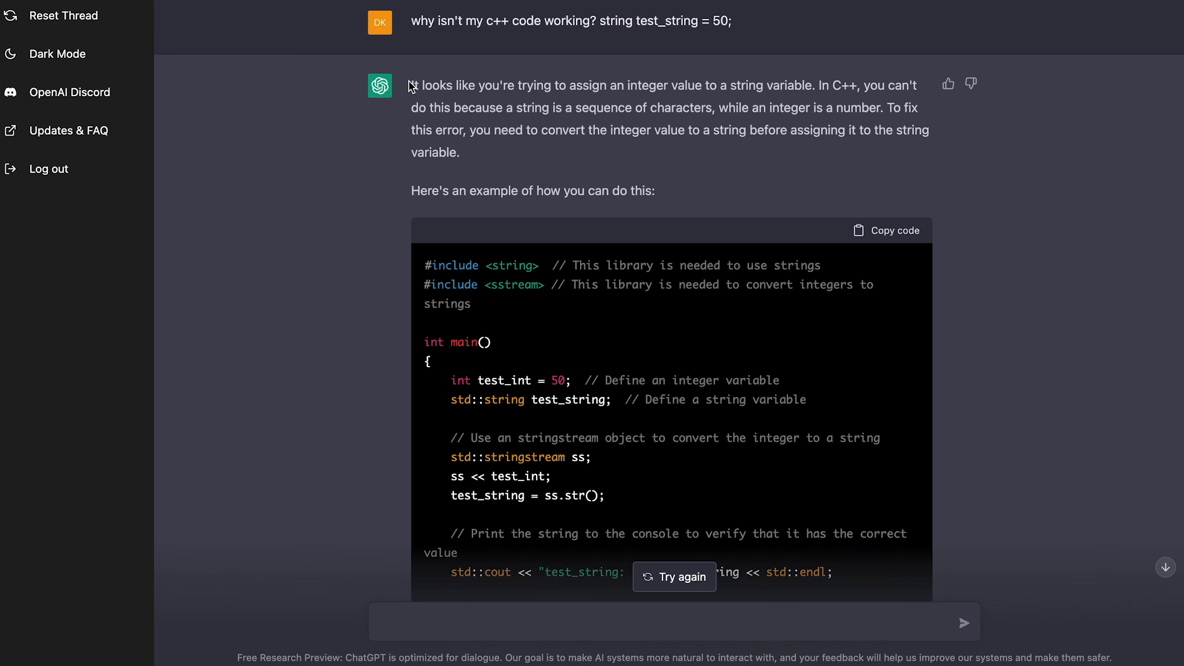
pyautogui.scroll(-3)
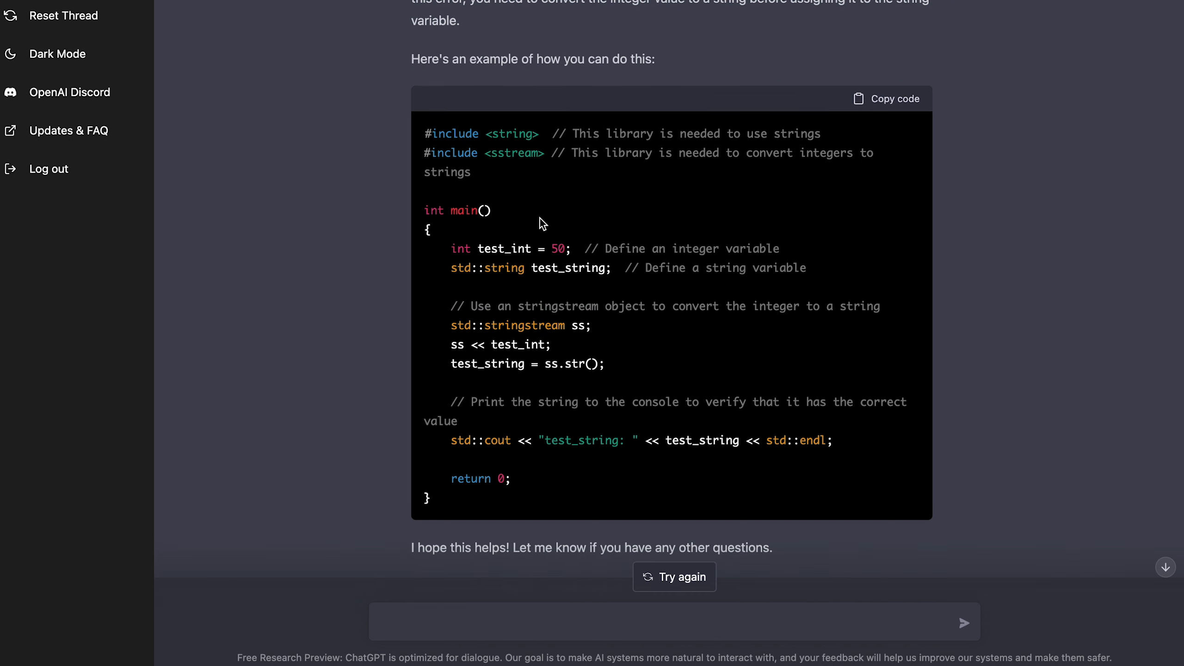
pyautogui.moveTo(530, 252)
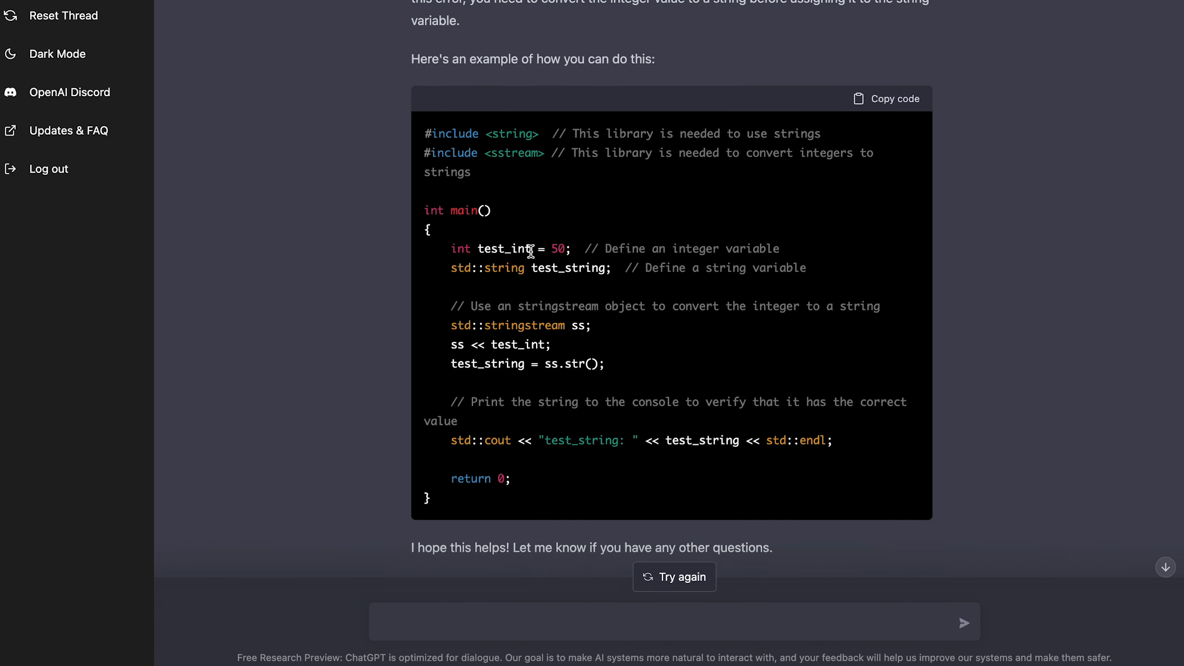
pyautogui.moveTo(549, 269)
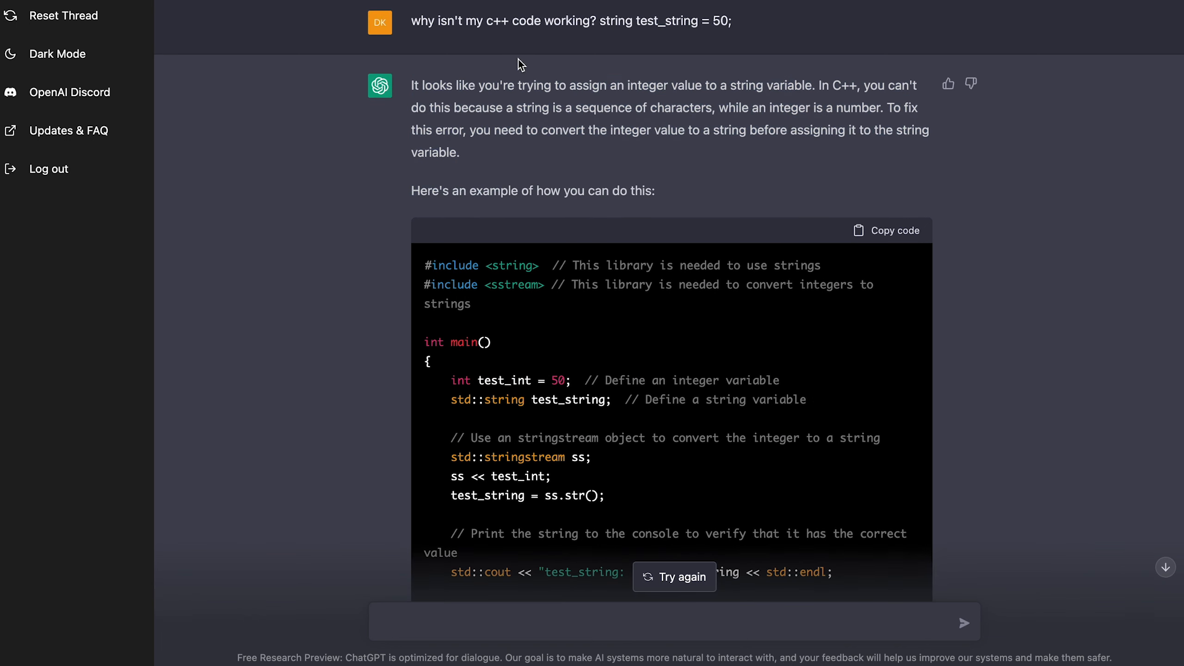
pyautogui.moveTo(449, 146)
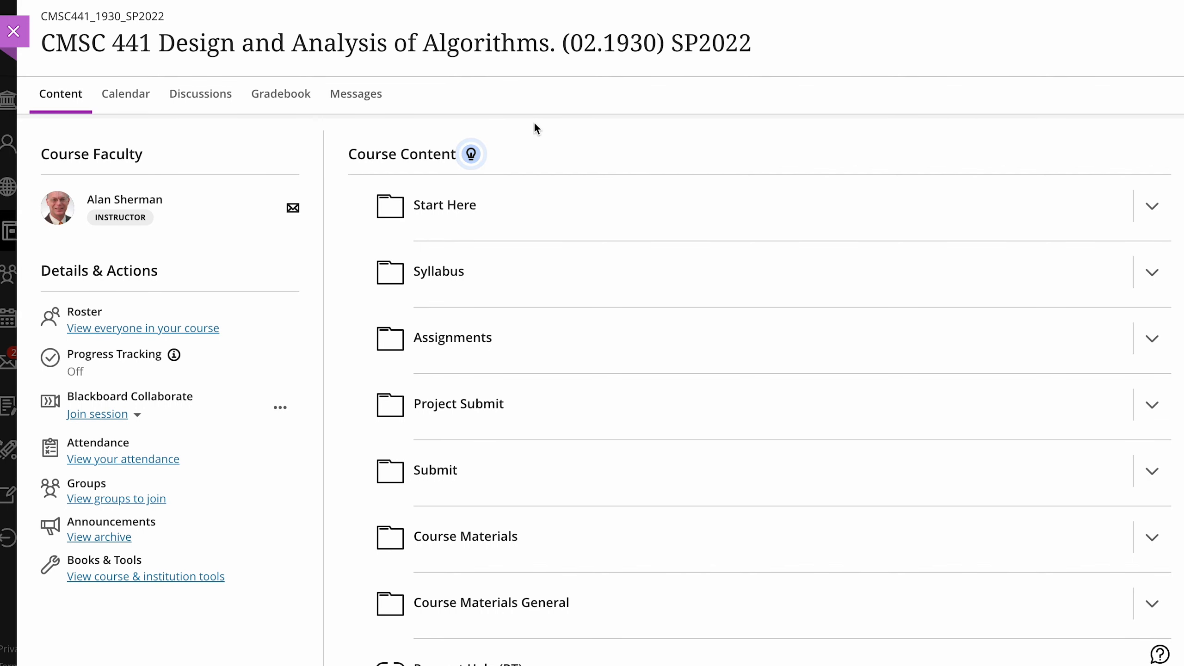
pyautogui.moveTo(552, 39)
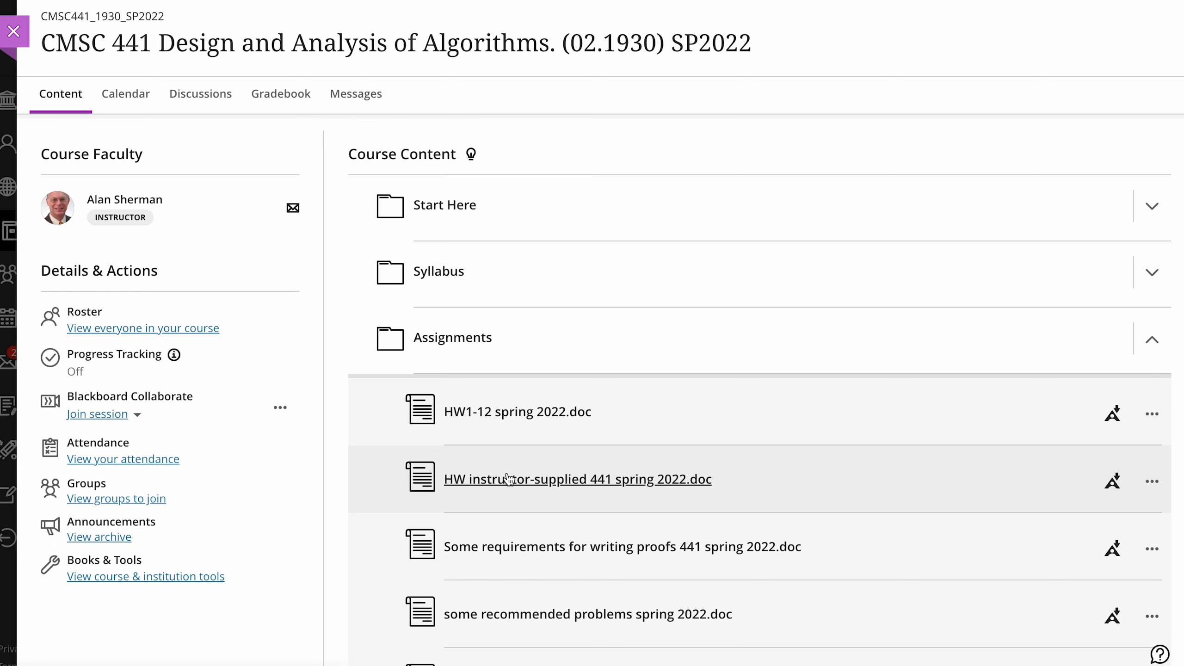
pyautogui.moveTo(523, 350)
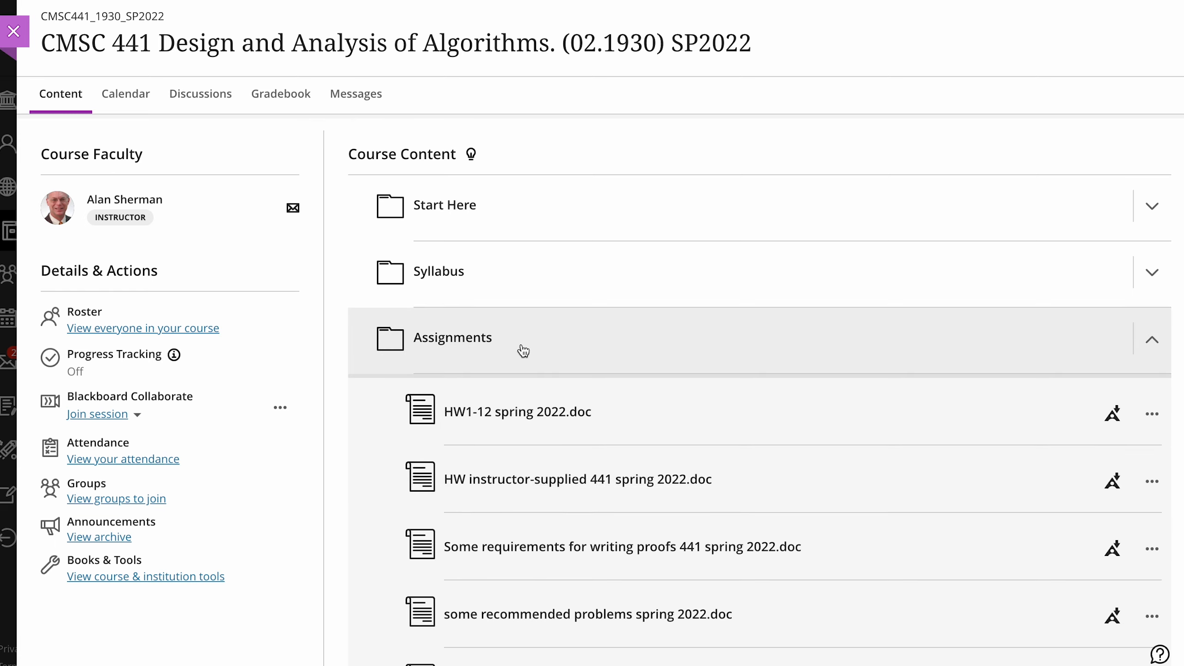
# - Open HW1-12 spring 2022.doc from the CMSC 441 Assignments folder
pyautogui.click(518, 412)
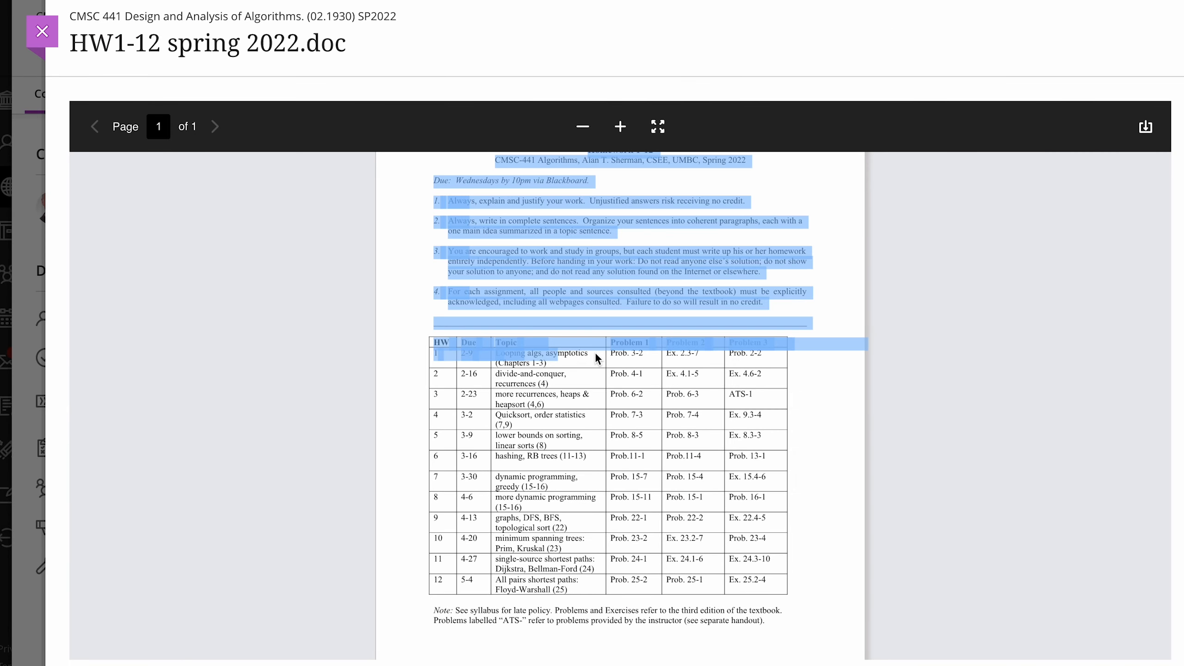
# - View Problems 3-1 and 3-2 on page 82 of Introduction to Algorithms
pyautogui.click(640, 356)
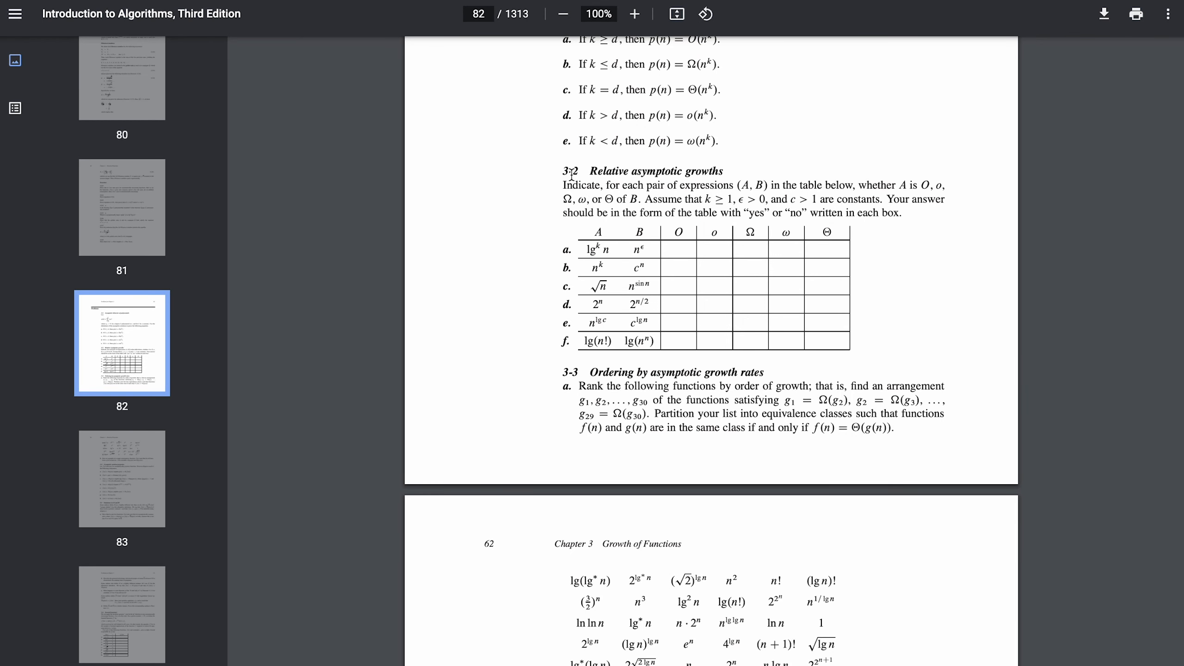
pyautogui.moveTo(749, 182)
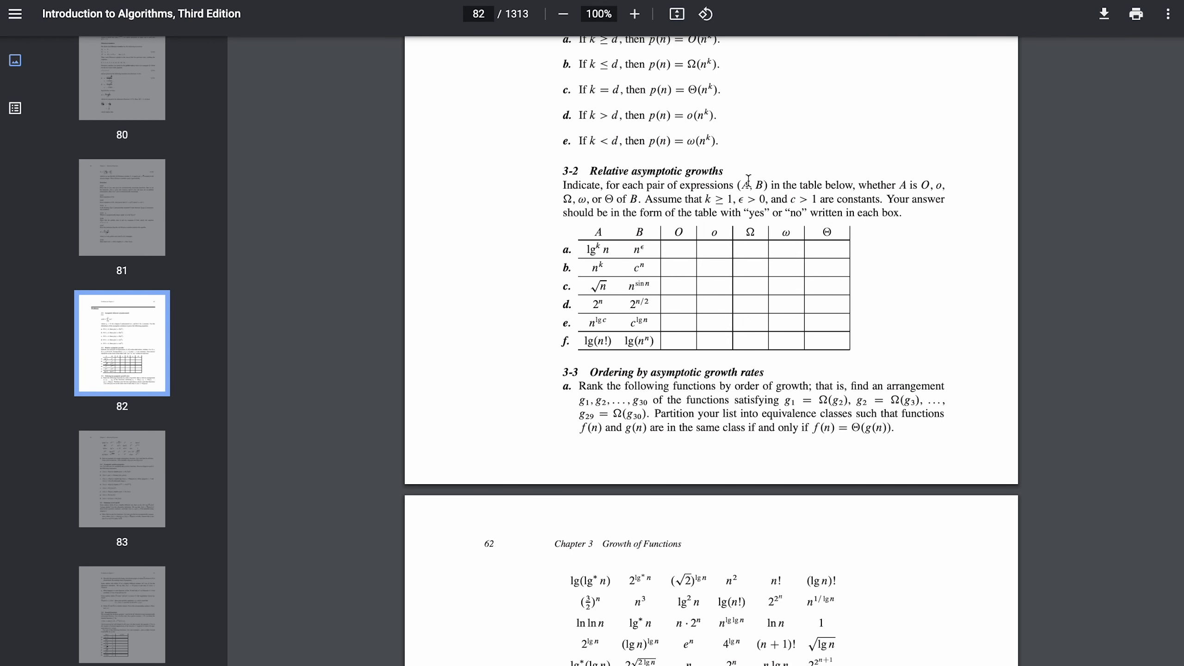
pyautogui.moveTo(921, 184)
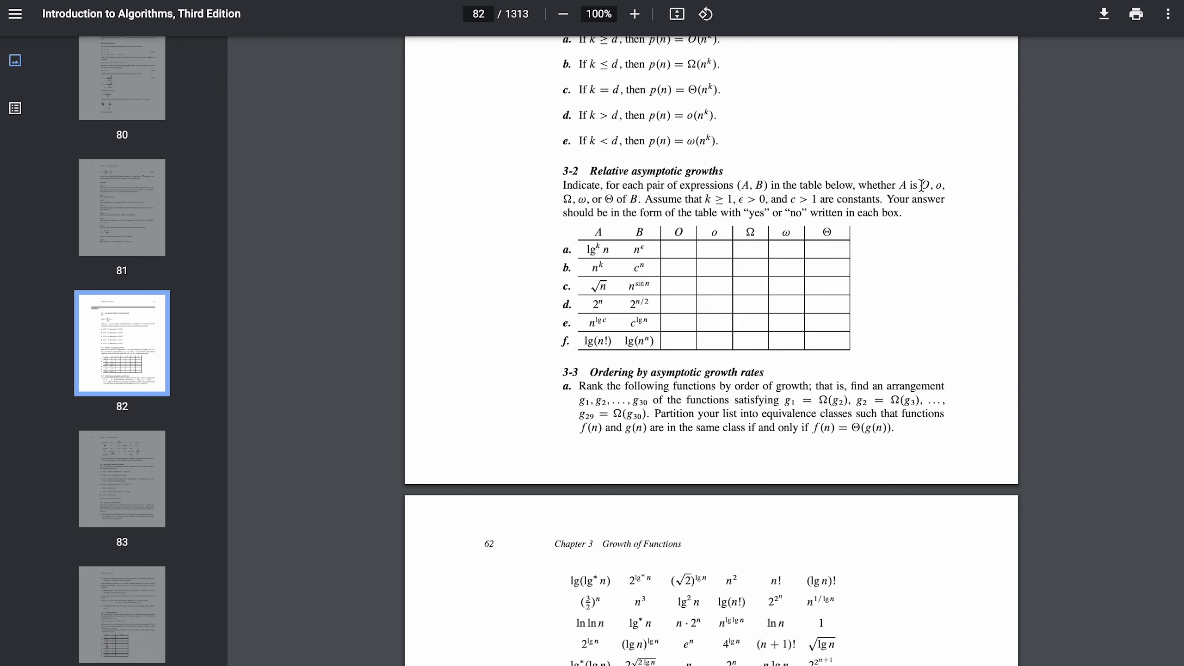
pyautogui.moveTo(952, 220)
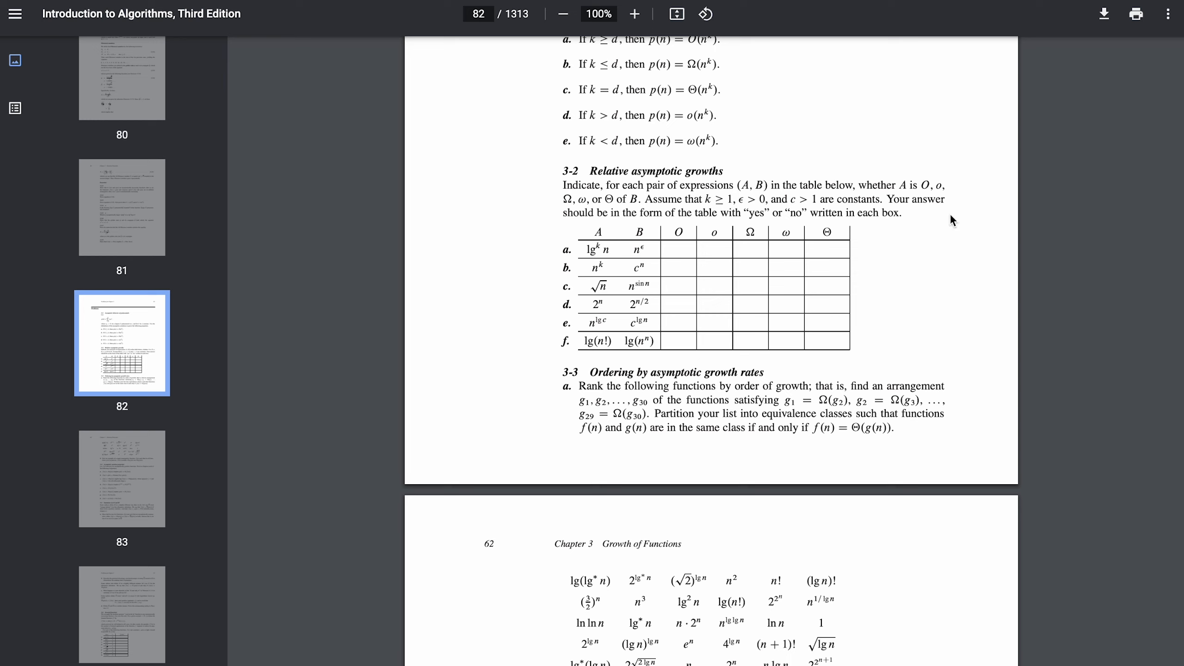
pyautogui.moveTo(665, 191)
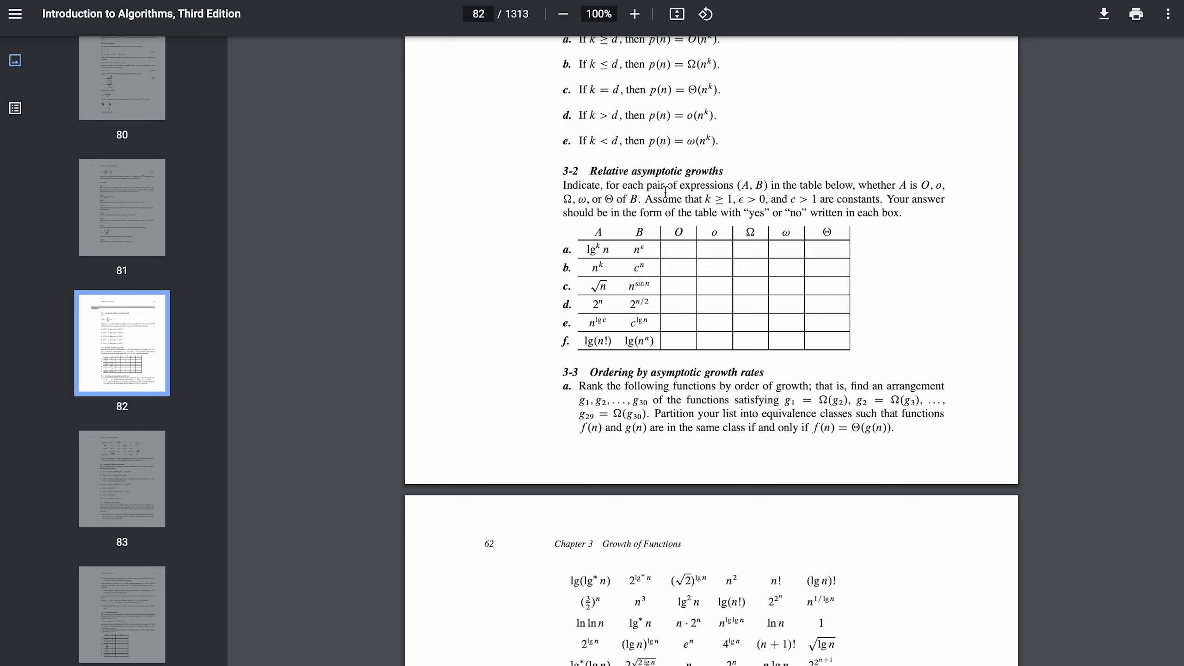
pyautogui.moveTo(668, 191)
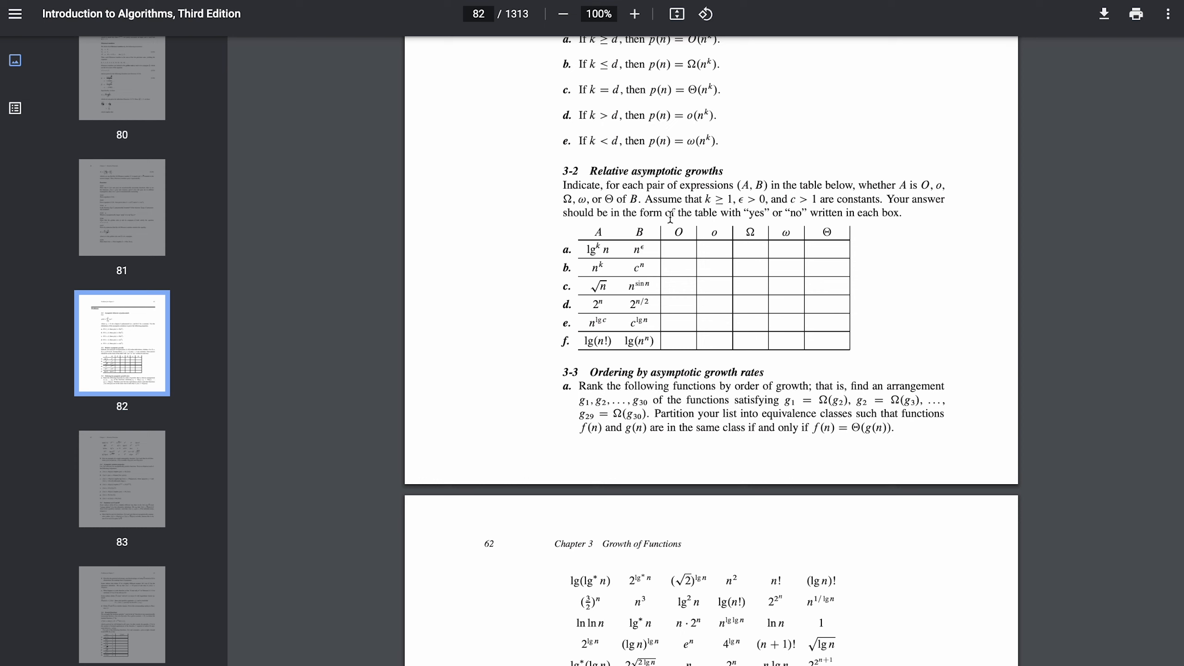
pyautogui.scroll(3)
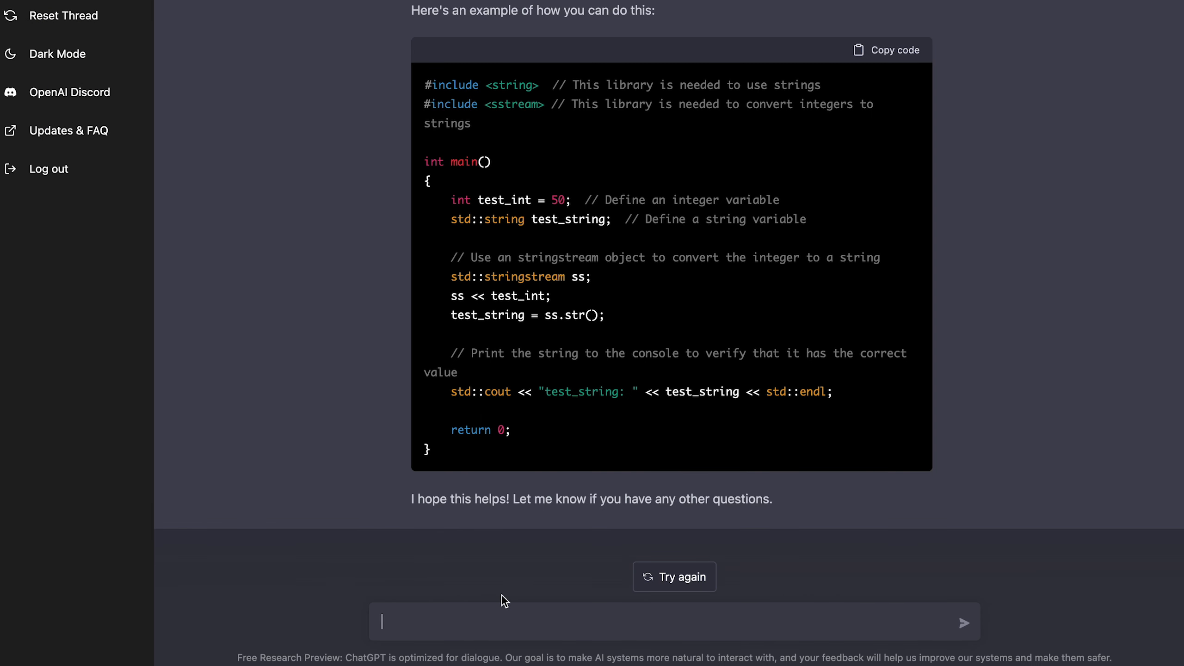
# - Send the claim 'If k is greater than or equal to d, then p(n) = O(n^k)' to ChatGPT
pyautogui.write('If k')
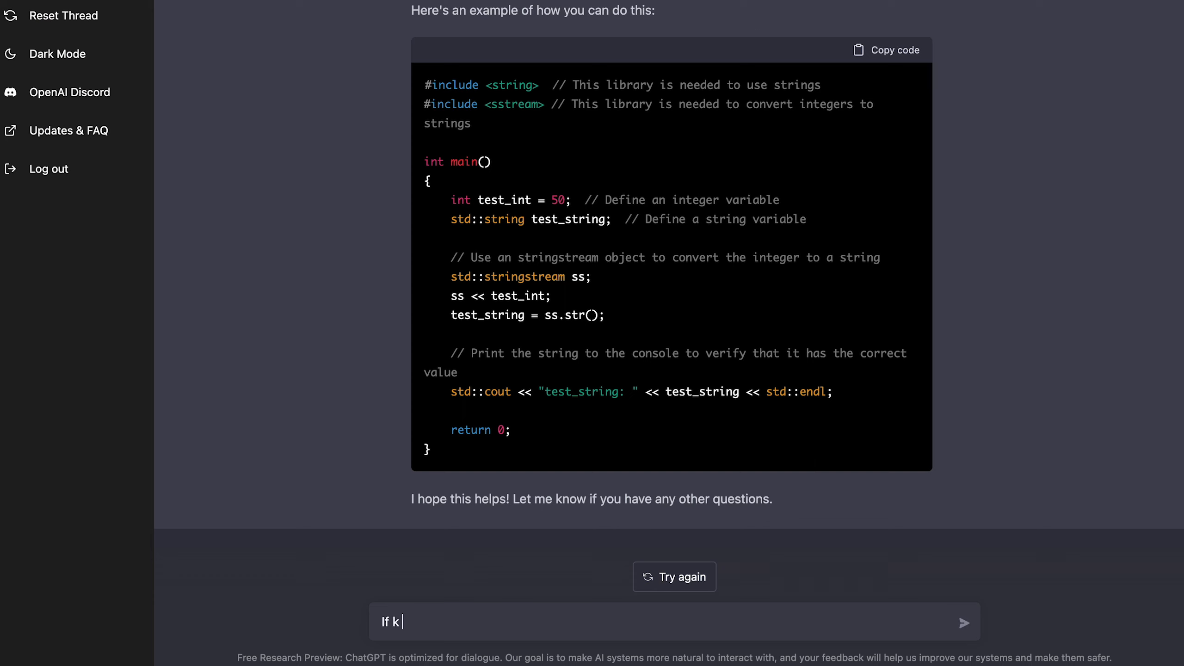
pyautogui.write('is greater than or')
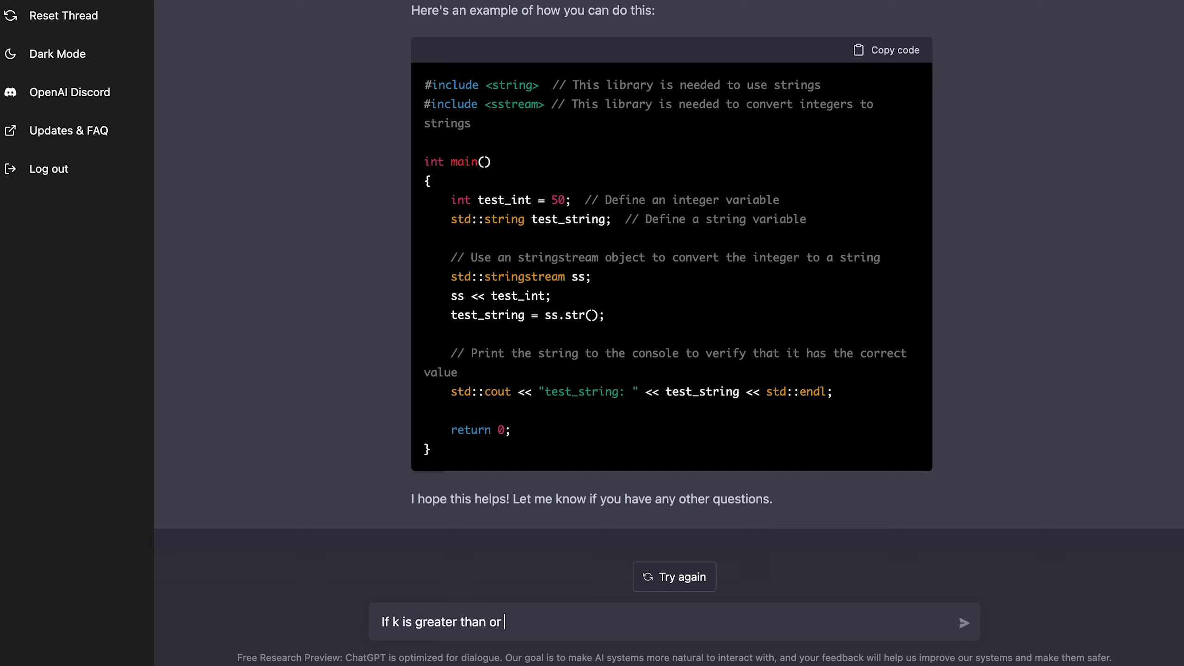
pyautogui.write('equal to d')
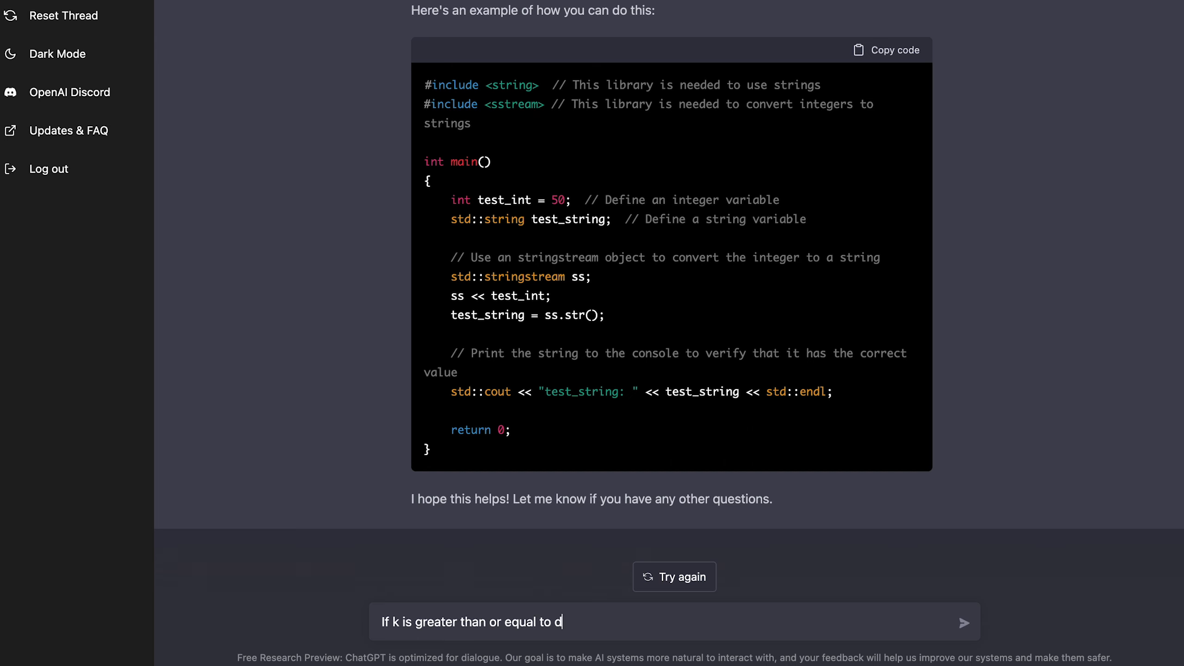
pyautogui.write(', then pP')
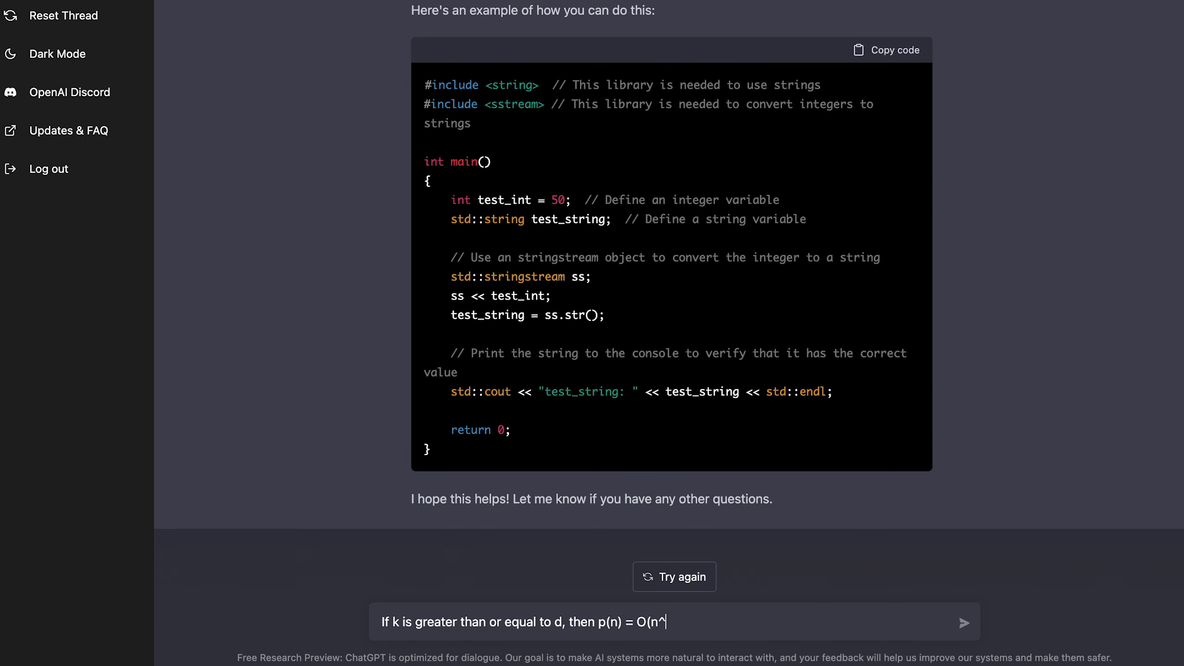
pyautogui.click(964, 622)
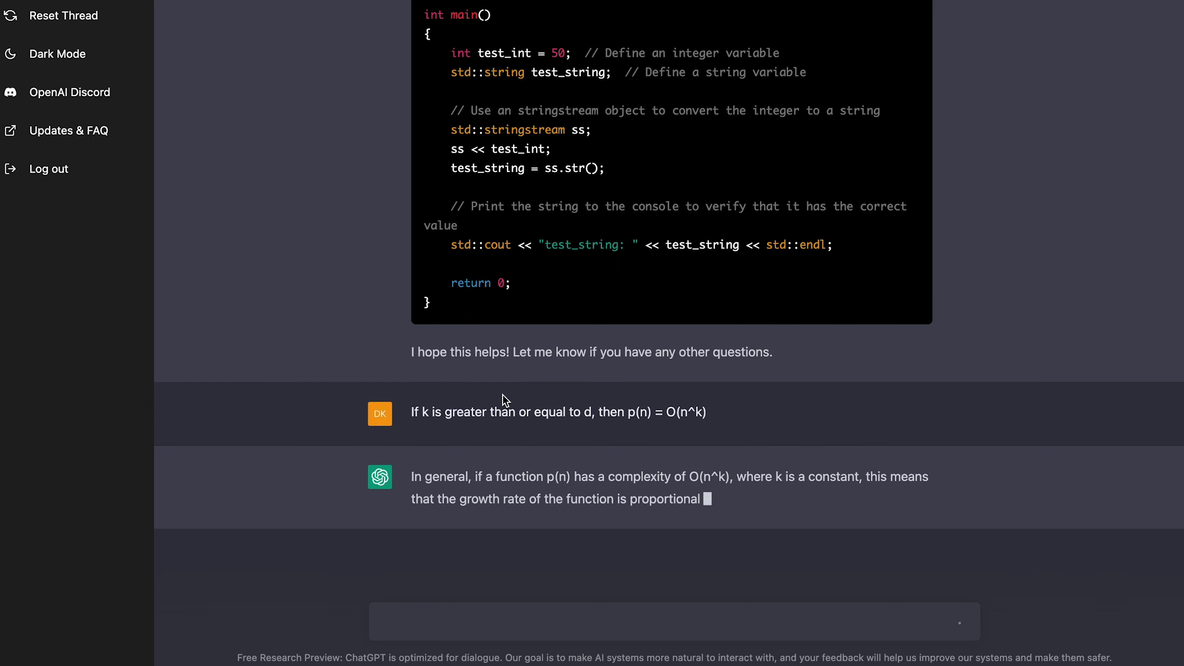
# - Read through ChatGPT's full explanation of the growth-rate claim
pyautogui.scroll(-3)
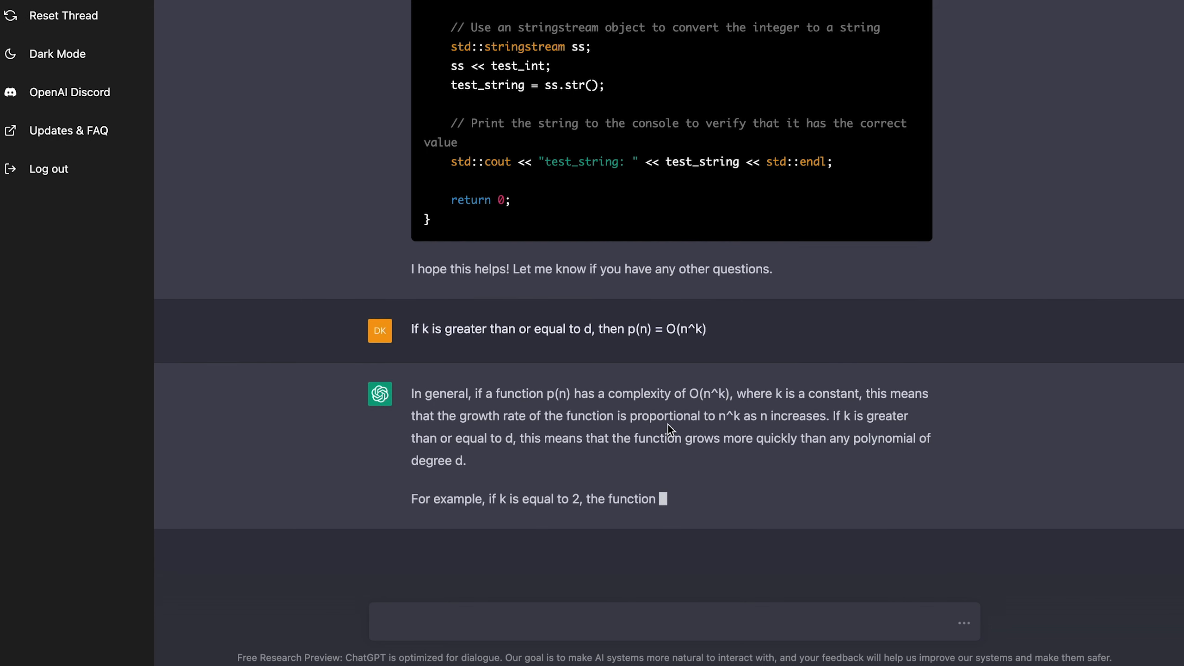
pyautogui.scroll(-3)
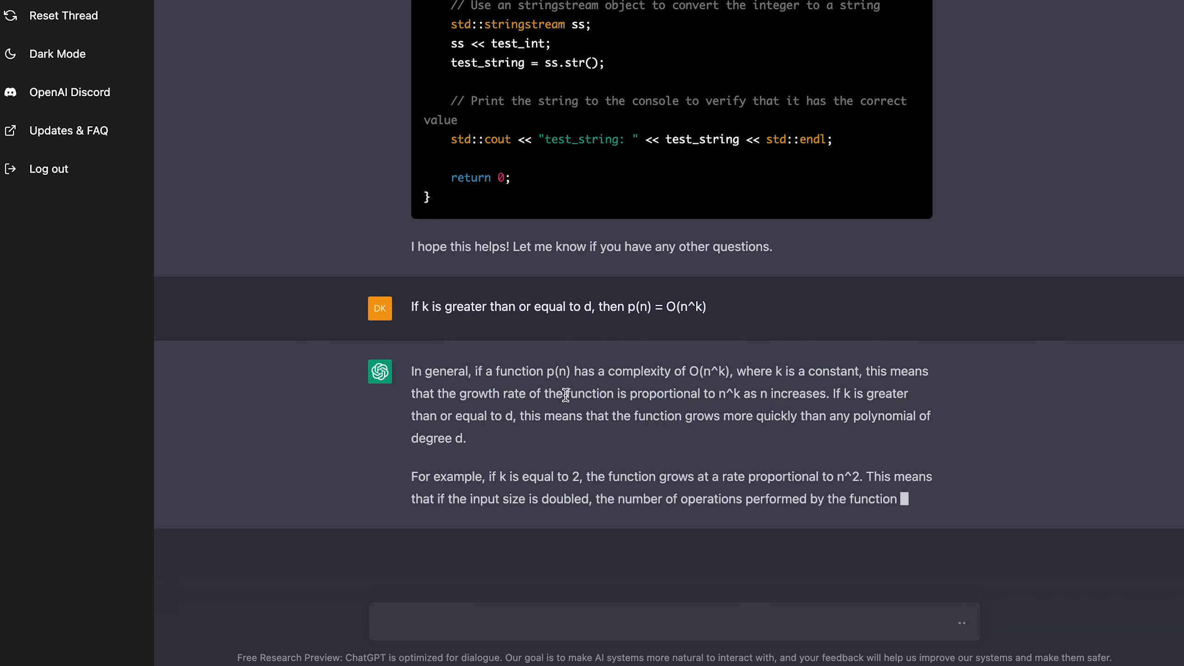
pyautogui.scroll(-3)
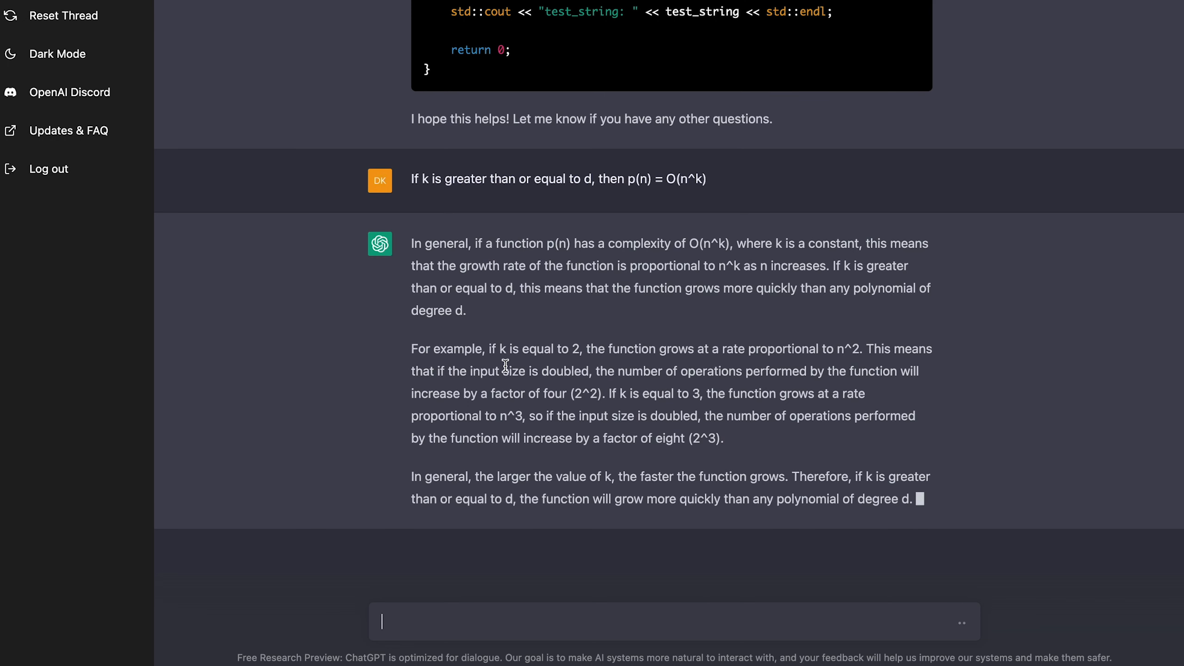
pyautogui.scroll(-3)
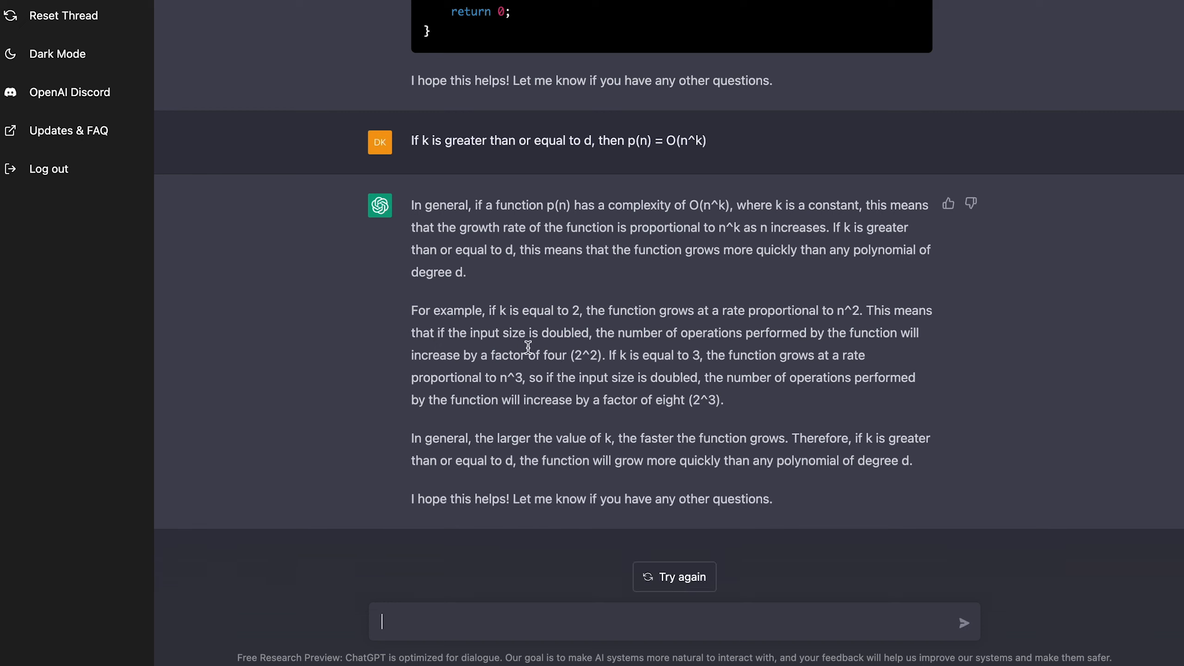
pyautogui.moveTo(619, 348)
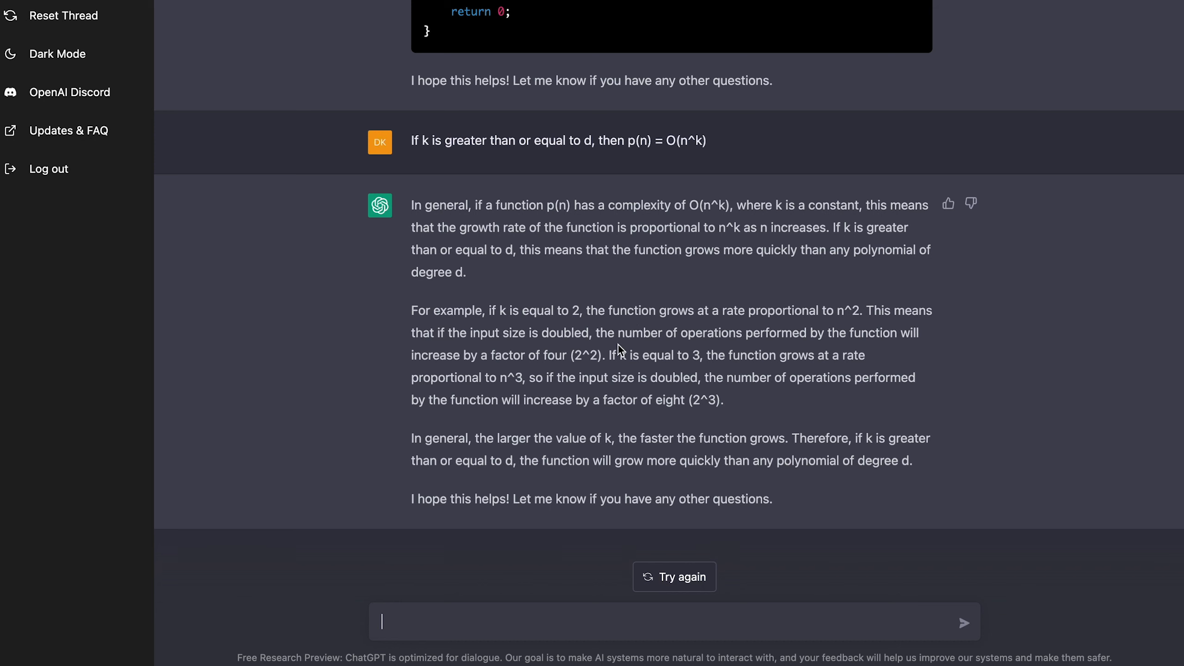
pyautogui.moveTo(491, 397)
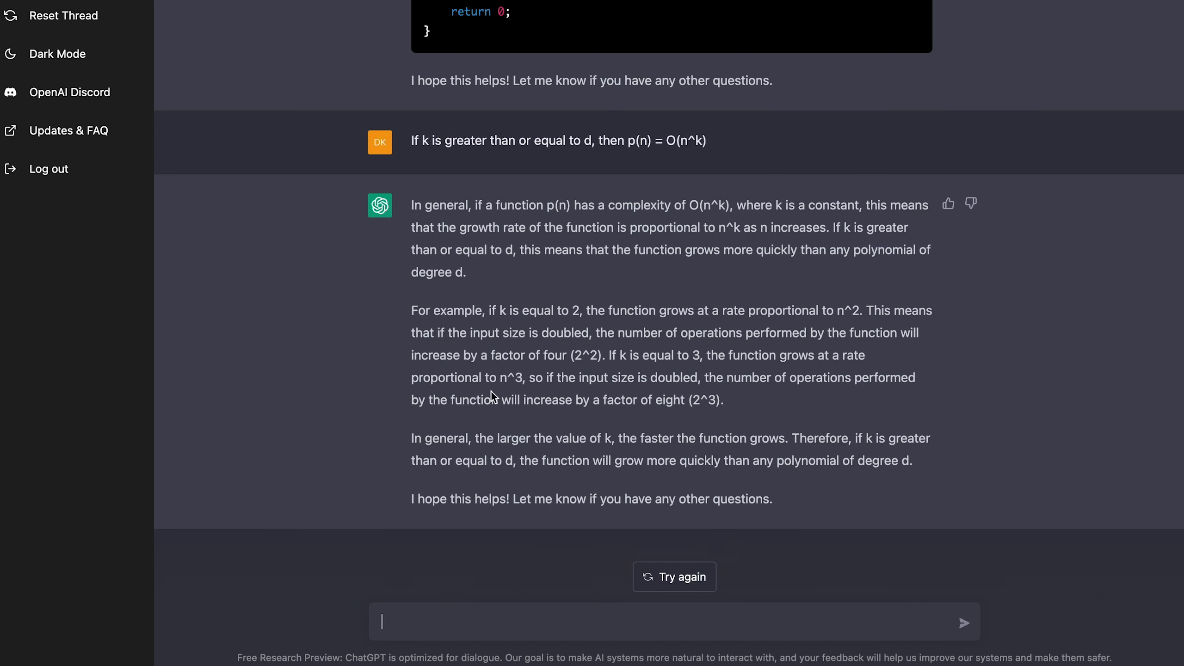
pyautogui.moveTo(689, 438)
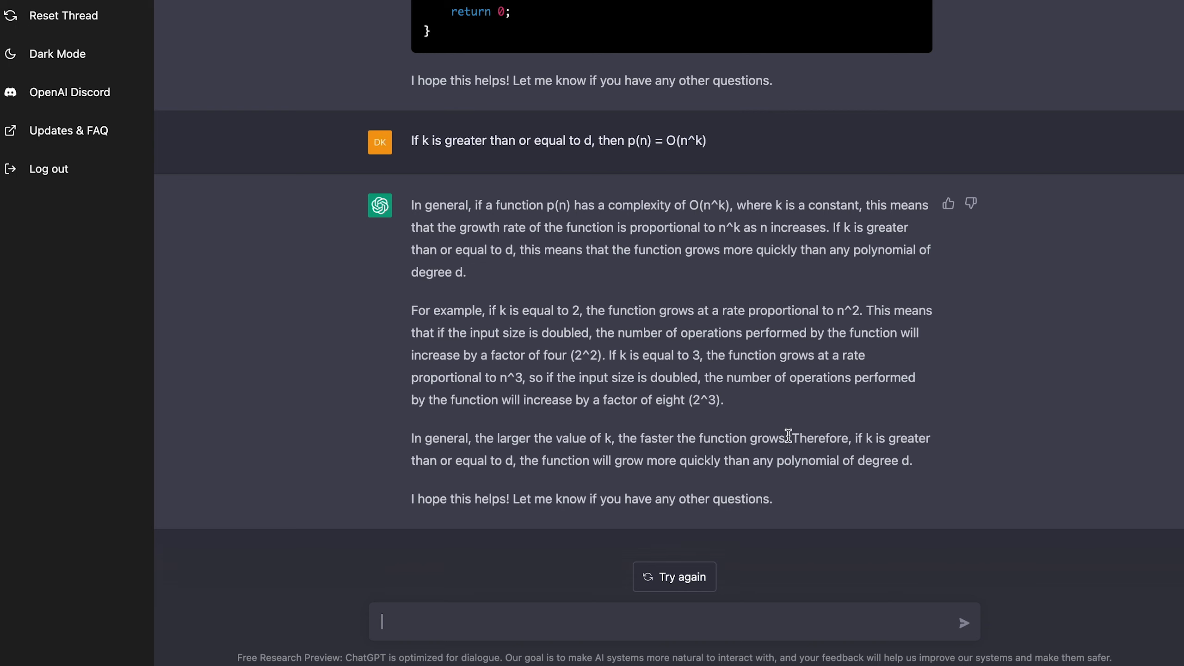
pyautogui.moveTo(556, 476)
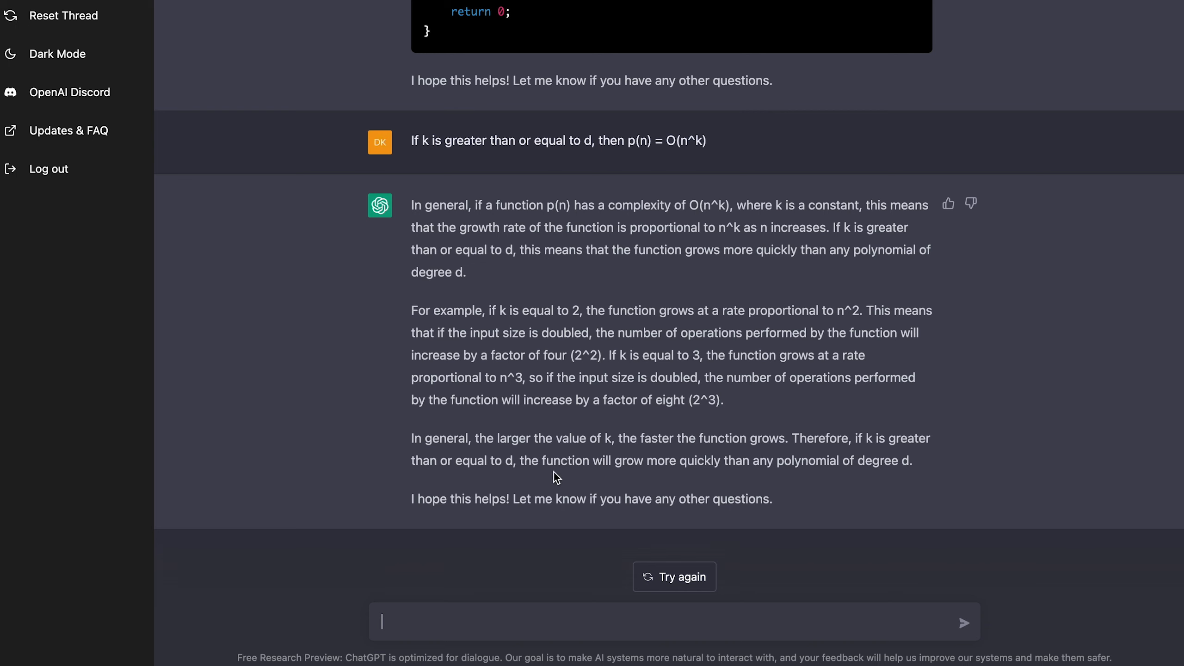
pyautogui.moveTo(916, 468)
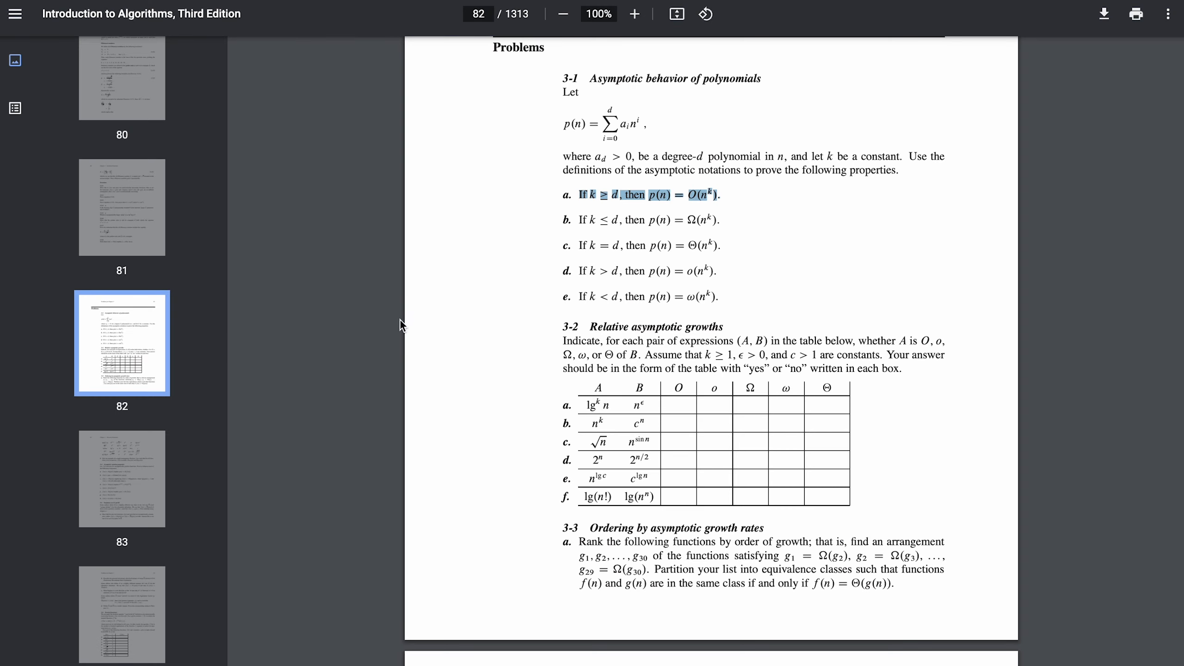
# - Clear the highlighted text of Problem 3-1 part a on page 82
pyautogui.click(889, 158)
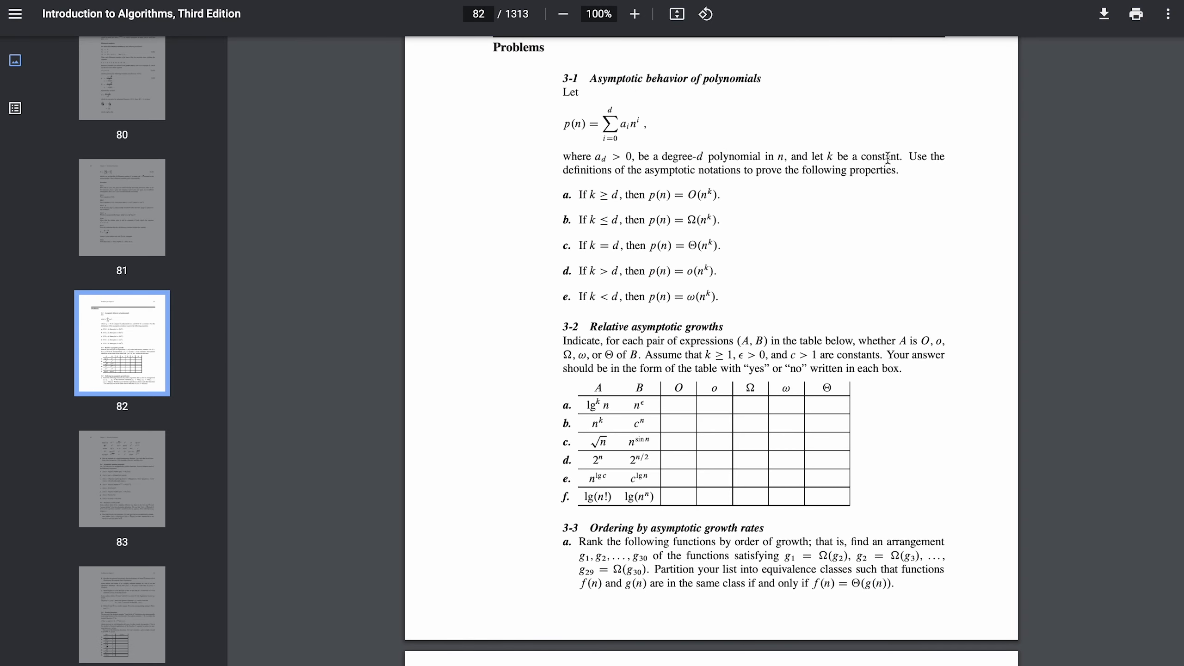
pyautogui.moveTo(657, 170)
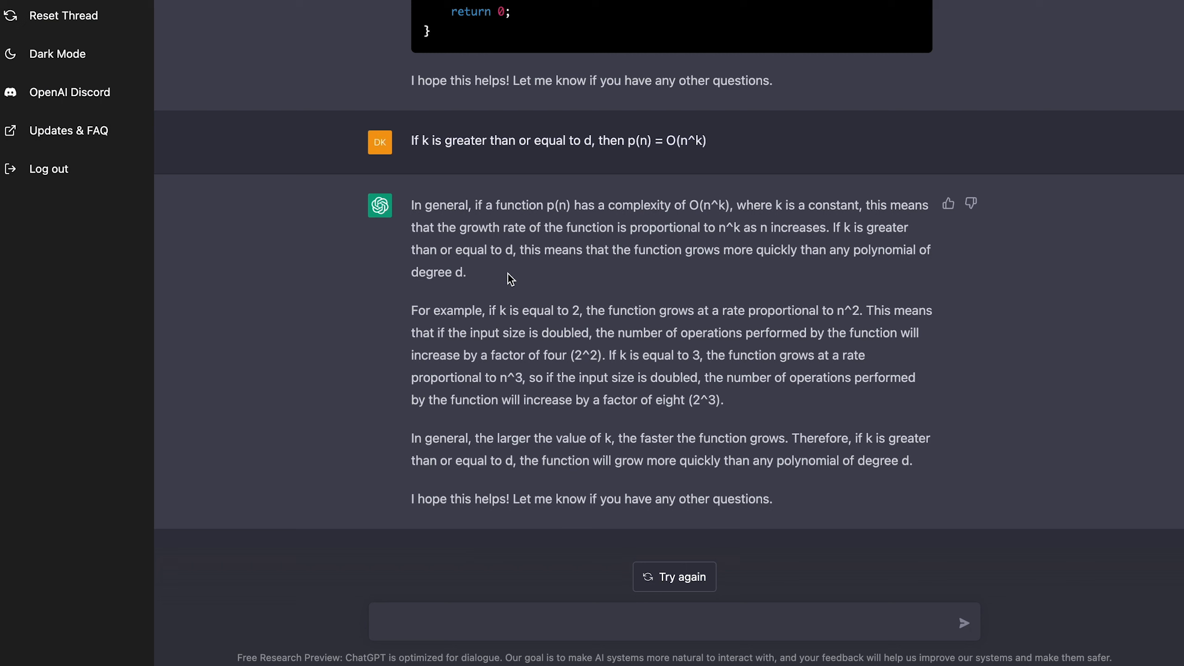
# - Ask ChatGPT 'can you prove it?' and follow the proof until the network error
pyautogui.write('can you')
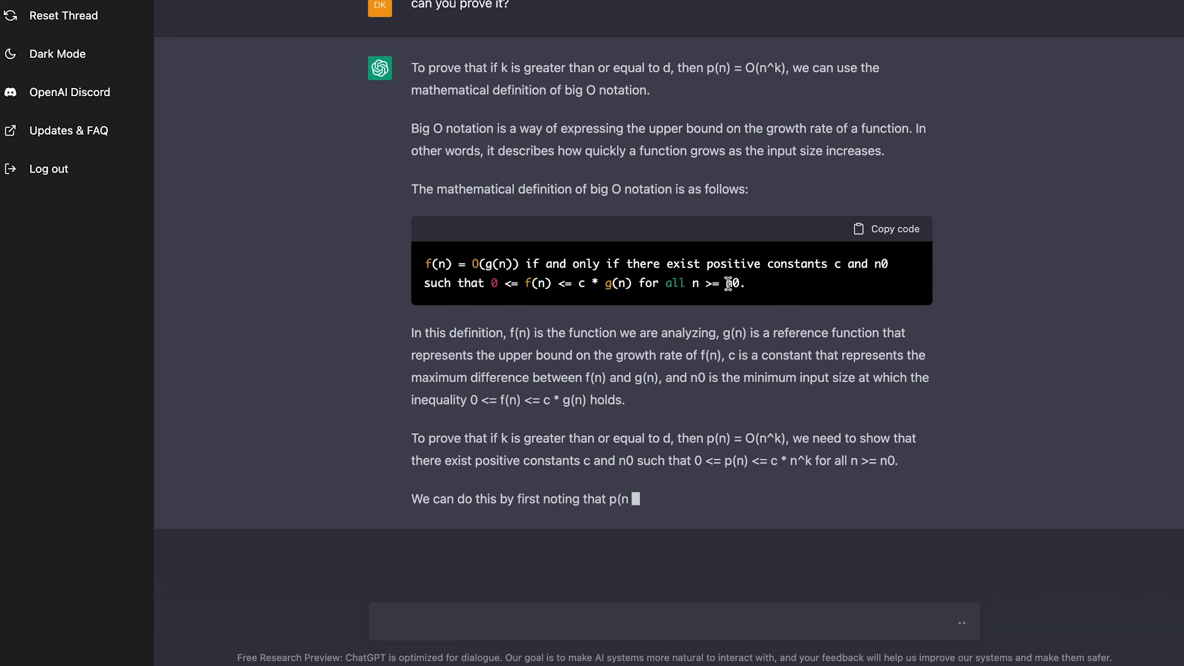
pyautogui.scroll(-3)
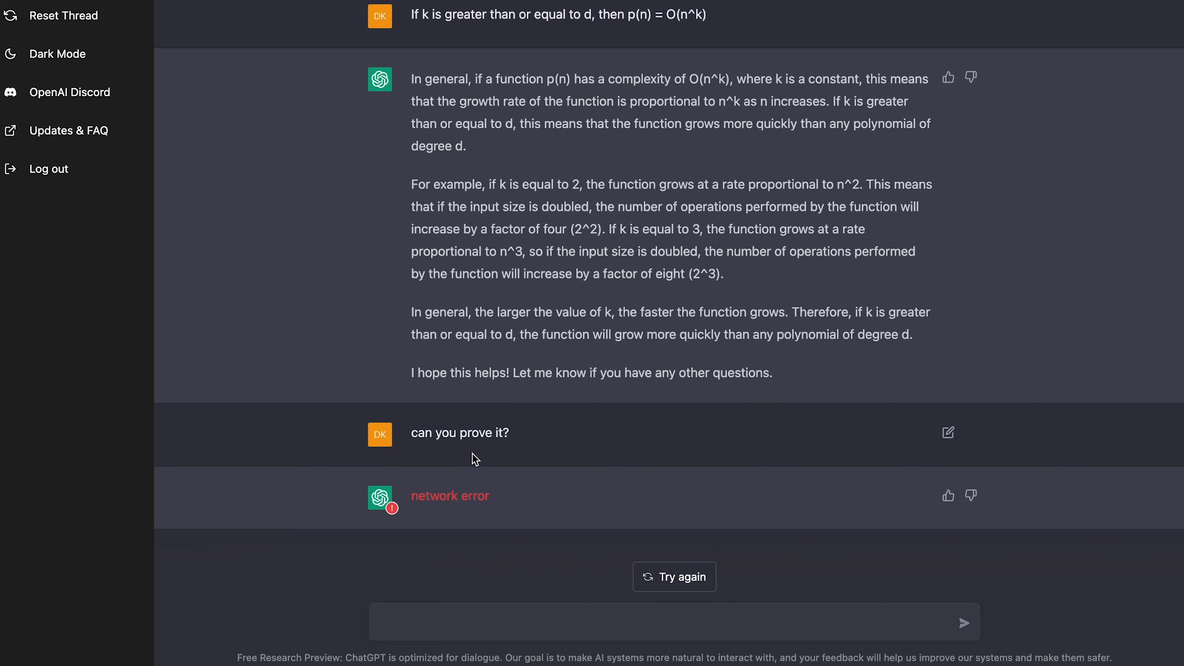
pyautogui.moveTo(929, 487)
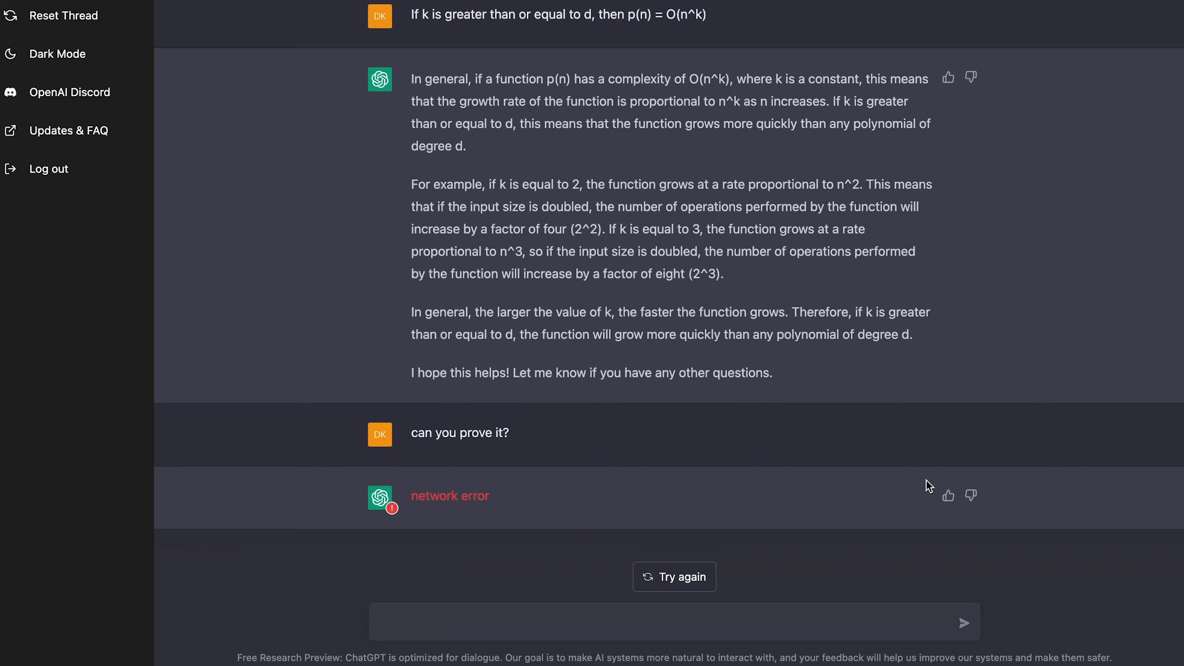
pyautogui.moveTo(568, 517)
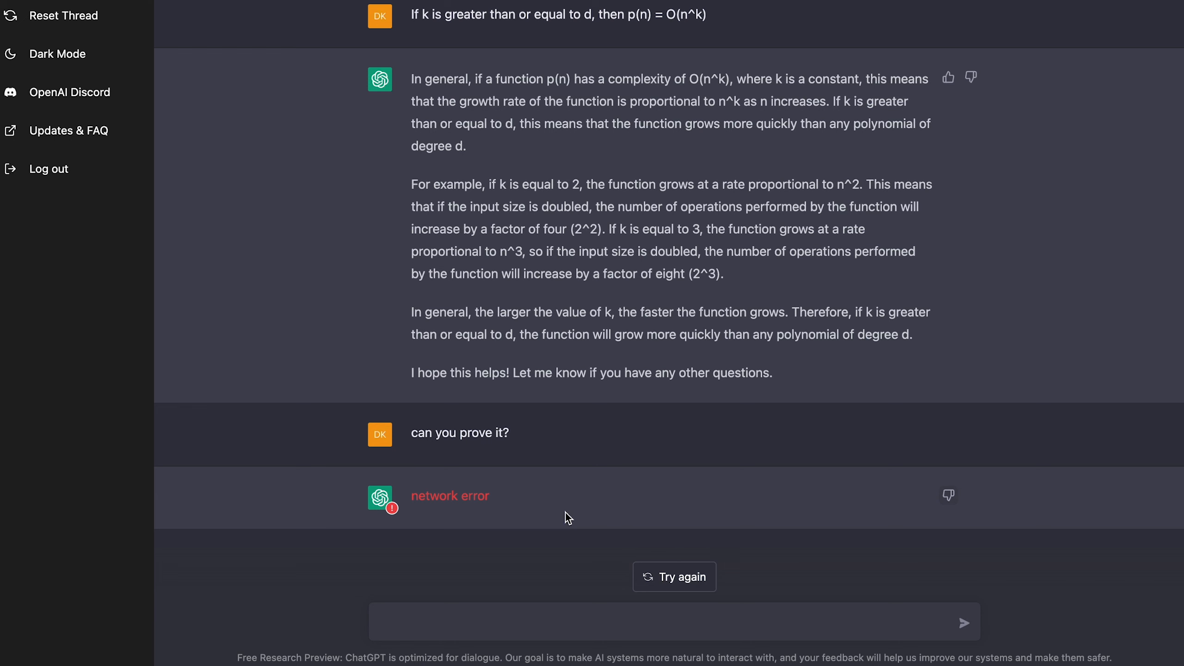
pyautogui.moveTo(326, 29)
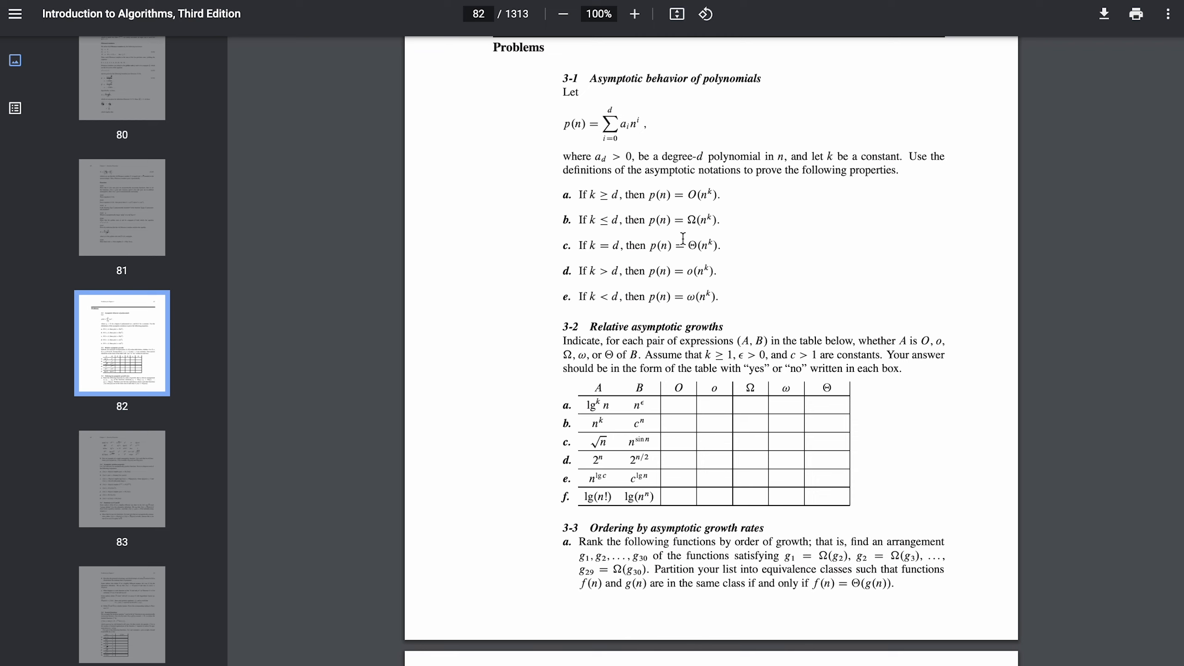
# - Scroll the textbook back to the O- and Ω-notation definitions in section 3.1
pyautogui.scroll(-3)
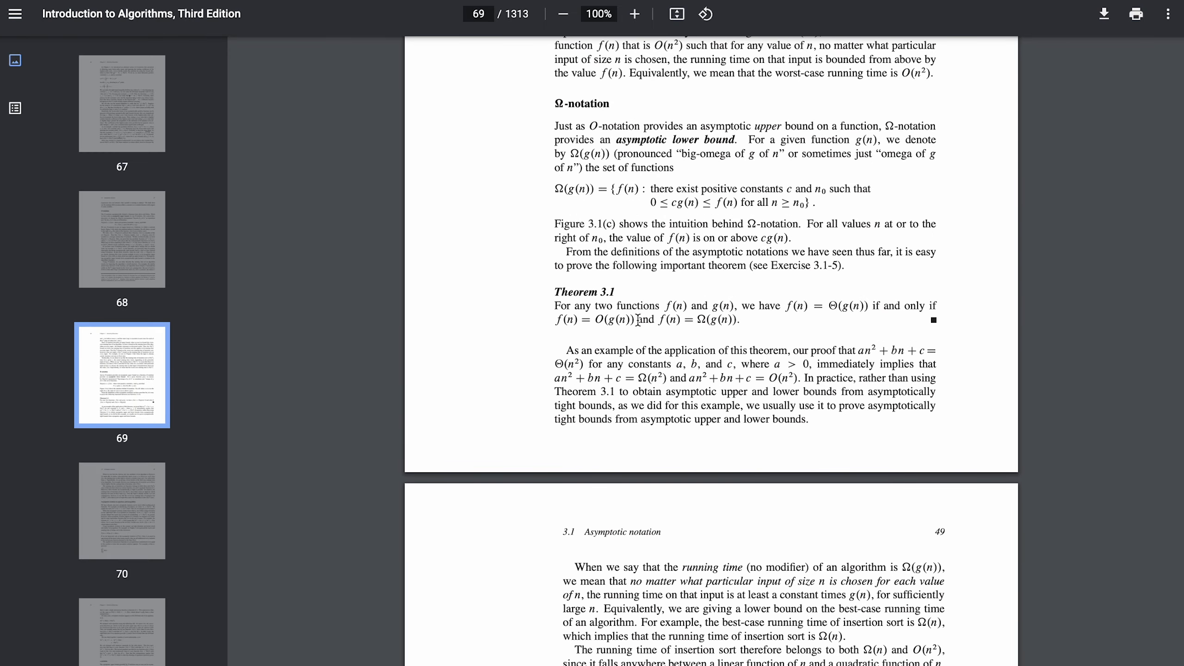
pyautogui.scroll(3)
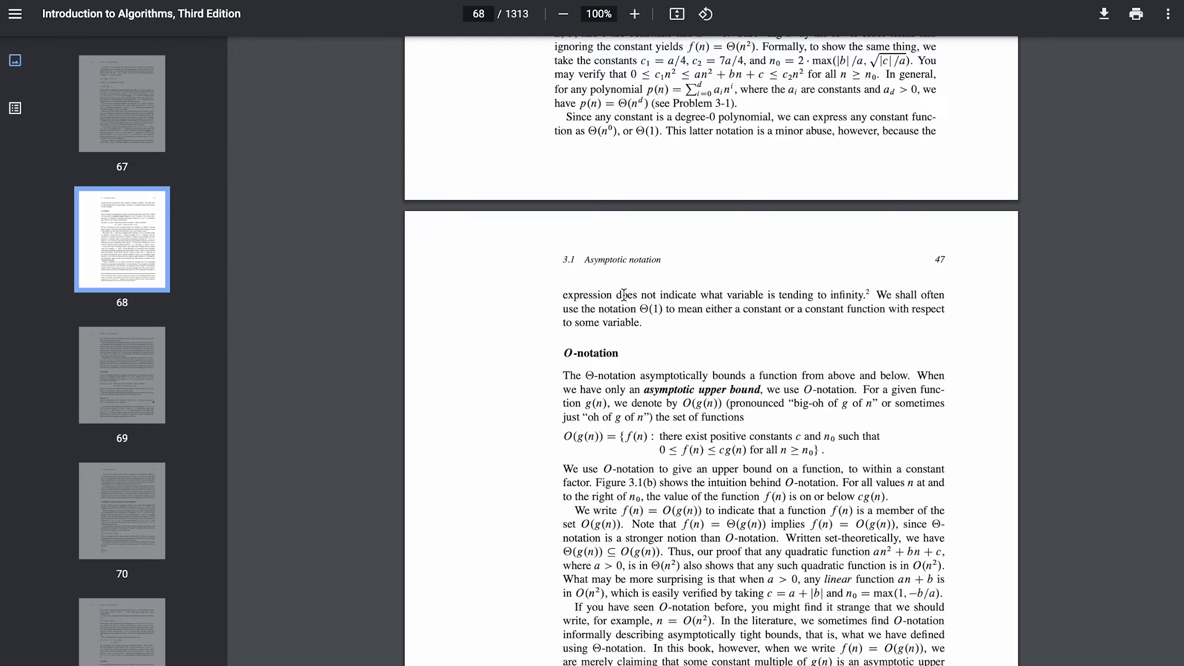
pyautogui.scroll(3)
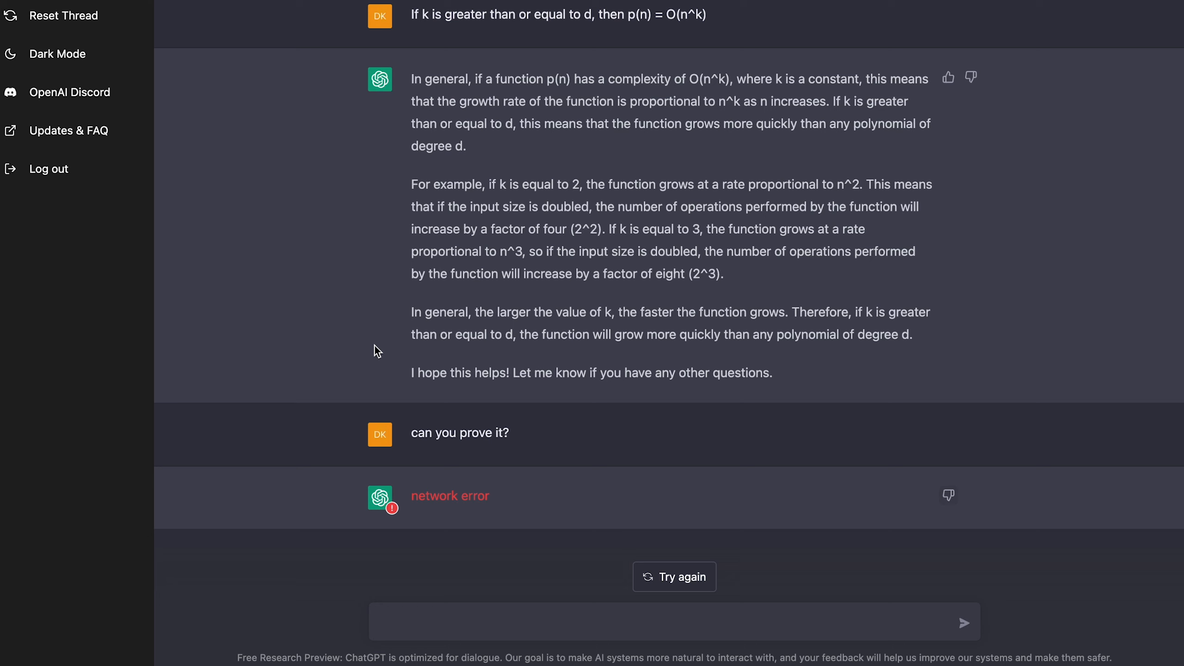
pyautogui.moveTo(466, 605)
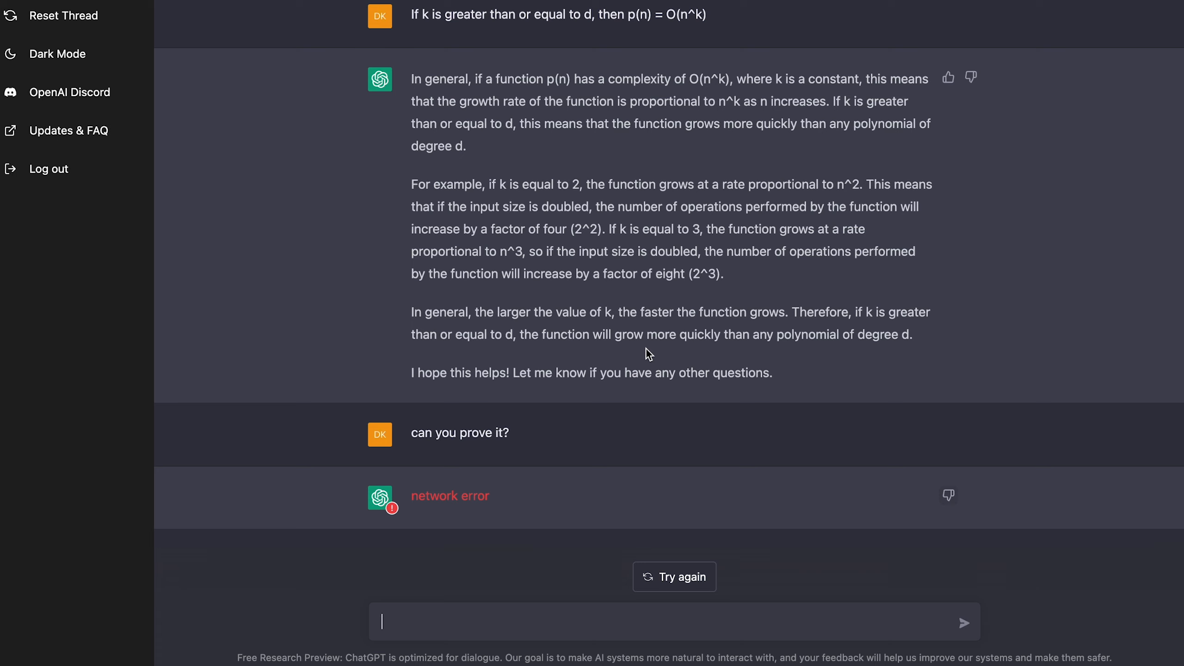
# - Reset the thread, leaving ChatGPT's empty start page
pyautogui.click(63, 15)
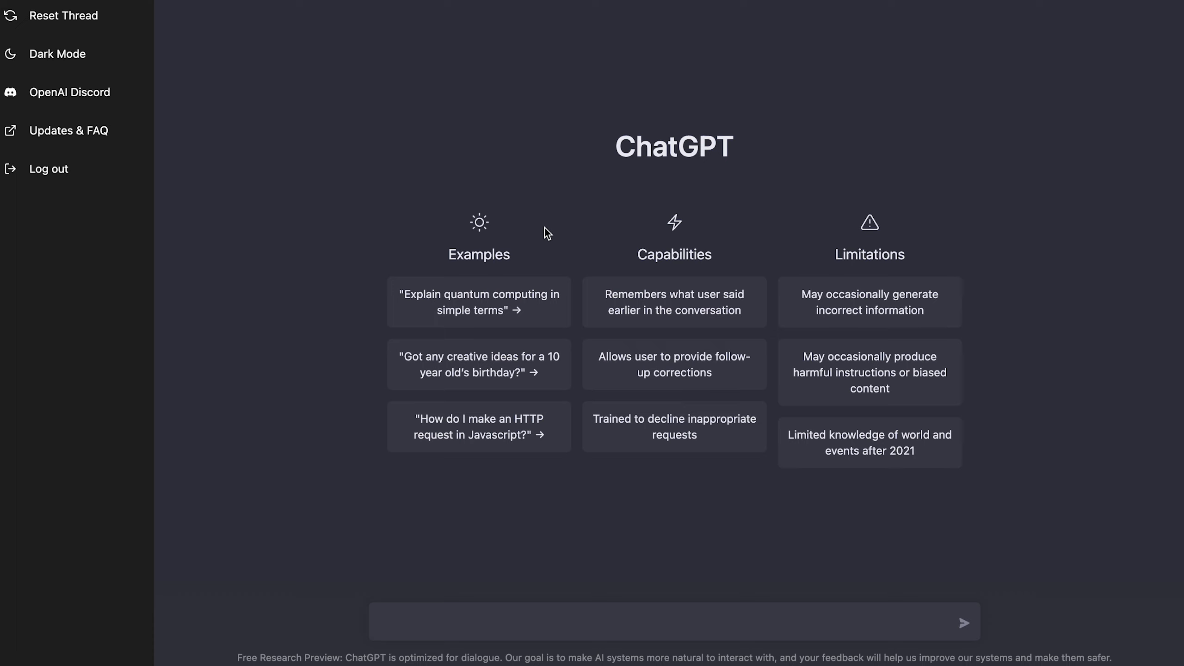